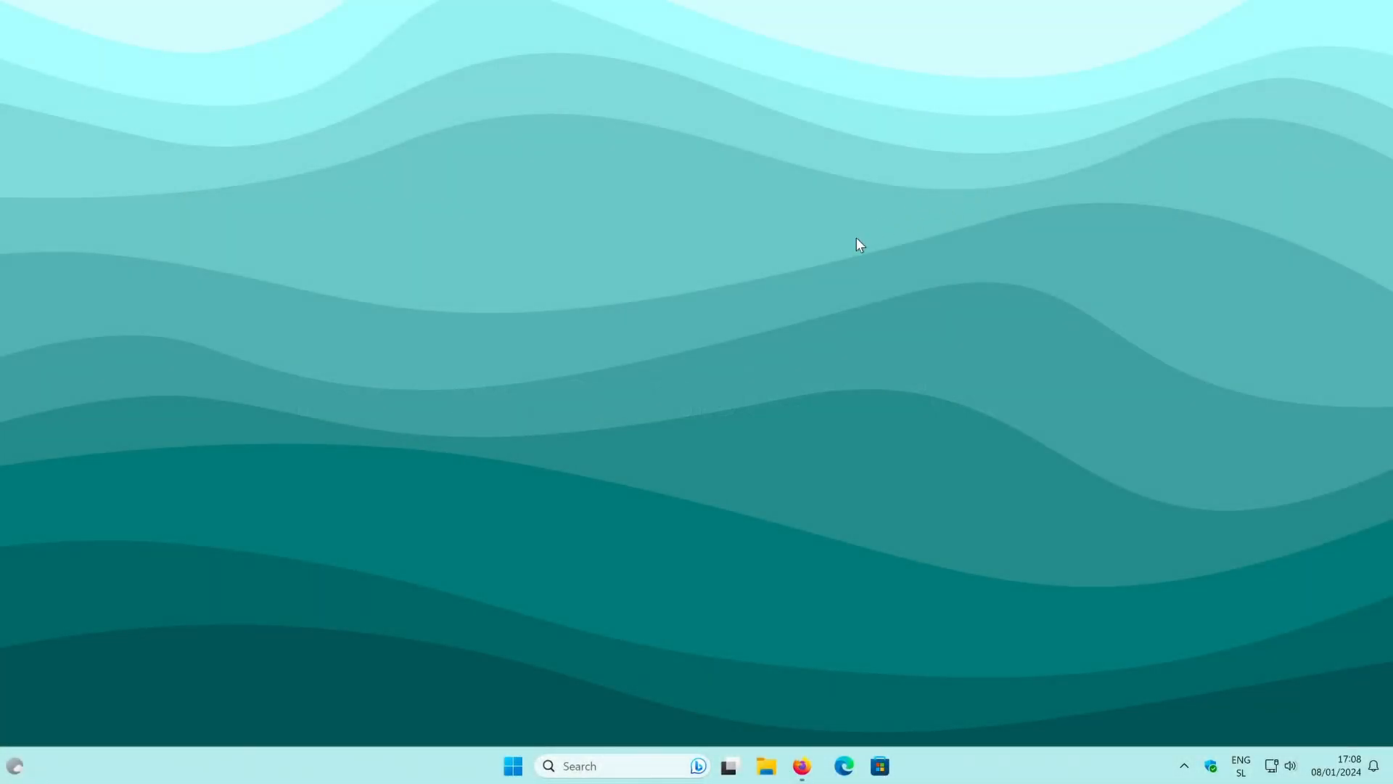
Step: Launch Firefox from the taskbar and load the unsplash.com home page
{"action": "left_click", "coordinate": [801, 765]}
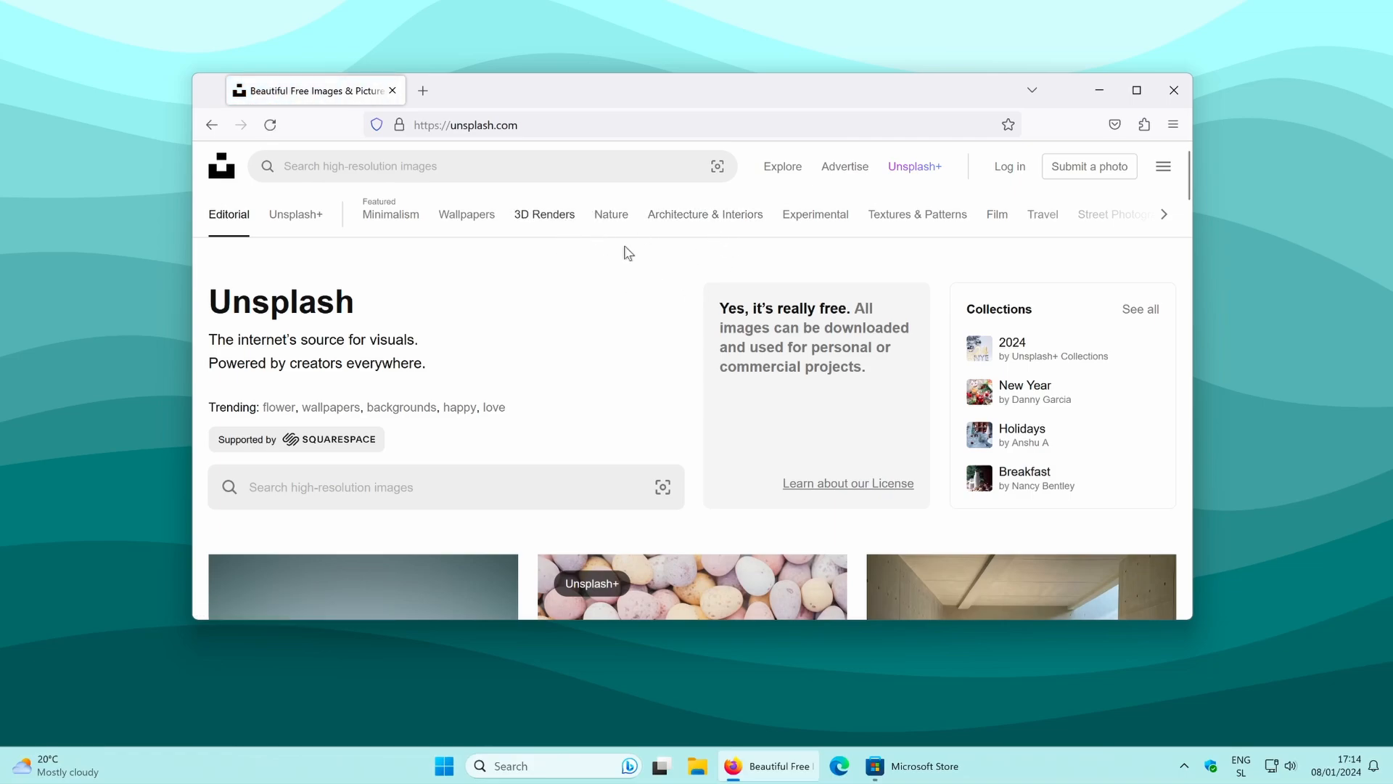
{"action": "mouse_move", "coordinate": [466, 214]}
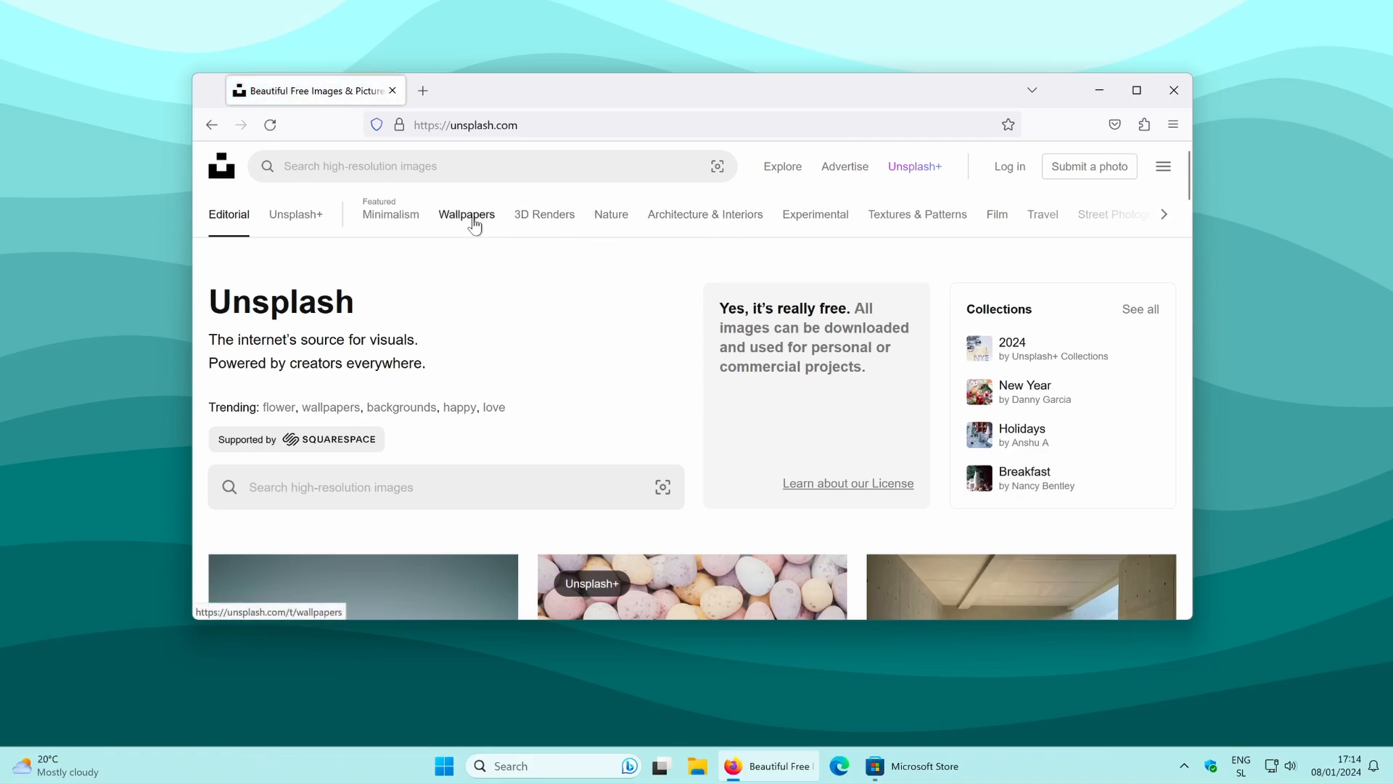
Step: Open Unsplash's Wallpapers category and scroll down through its photo grid
{"action": "left_click", "coordinate": [467, 215]}
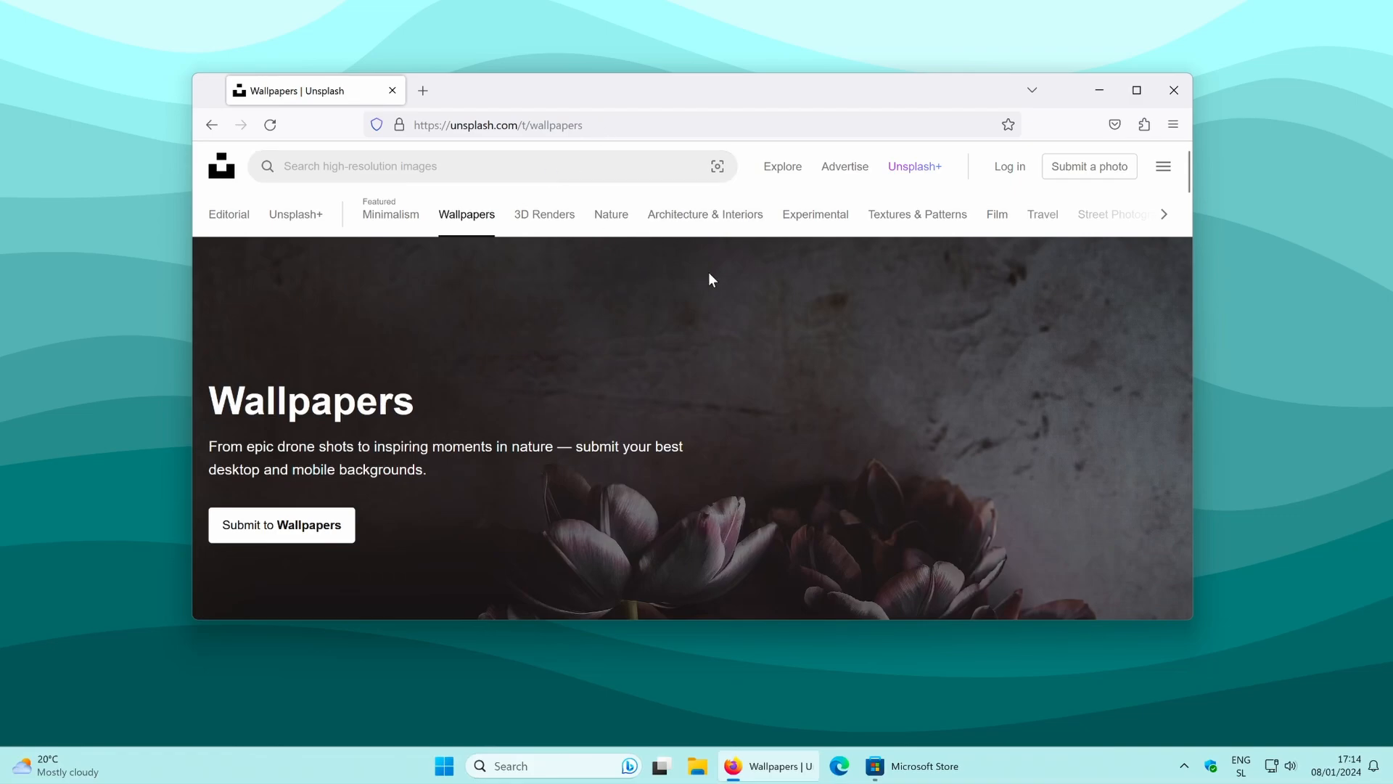
{"action": "scroll", "scroll_direction": "down", "scroll_amount": 3}
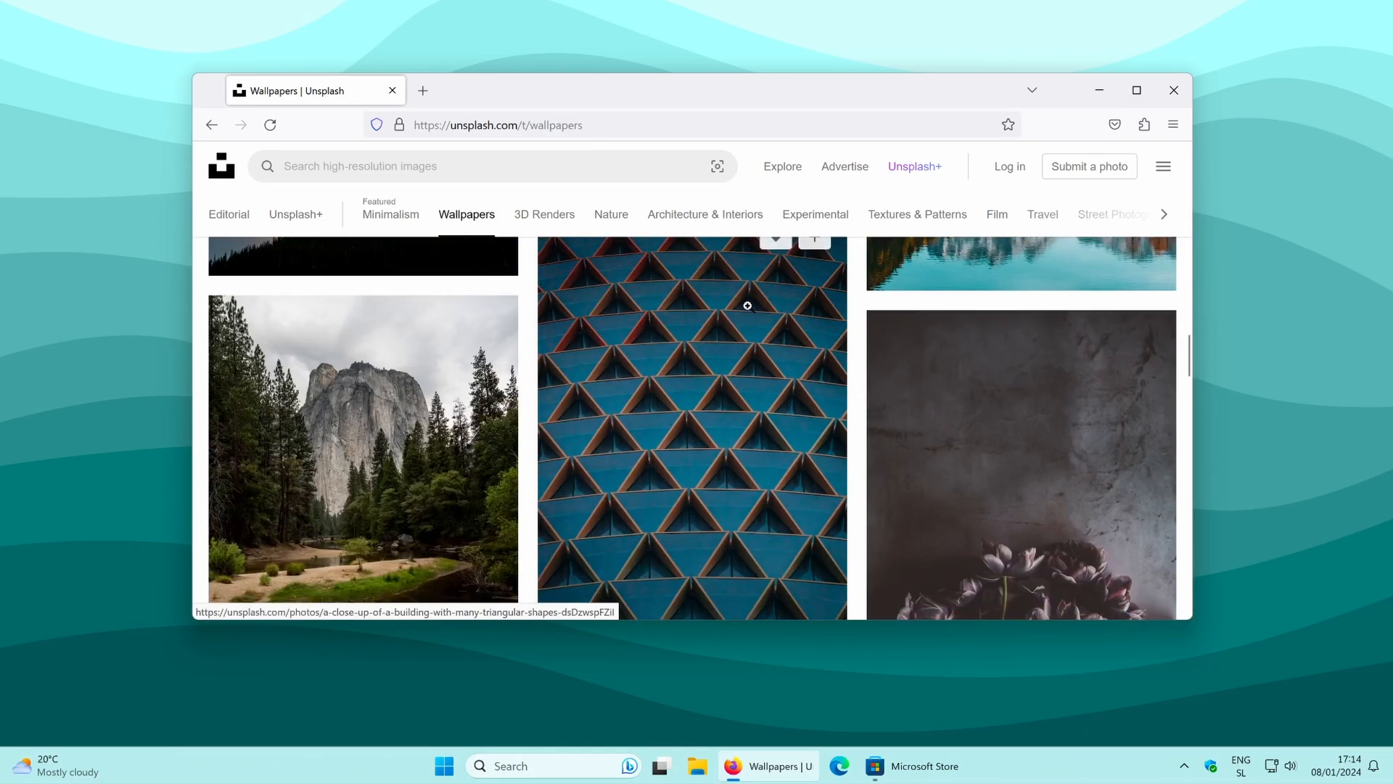
{"action": "scroll", "scroll_direction": "down", "scroll_amount": 3}
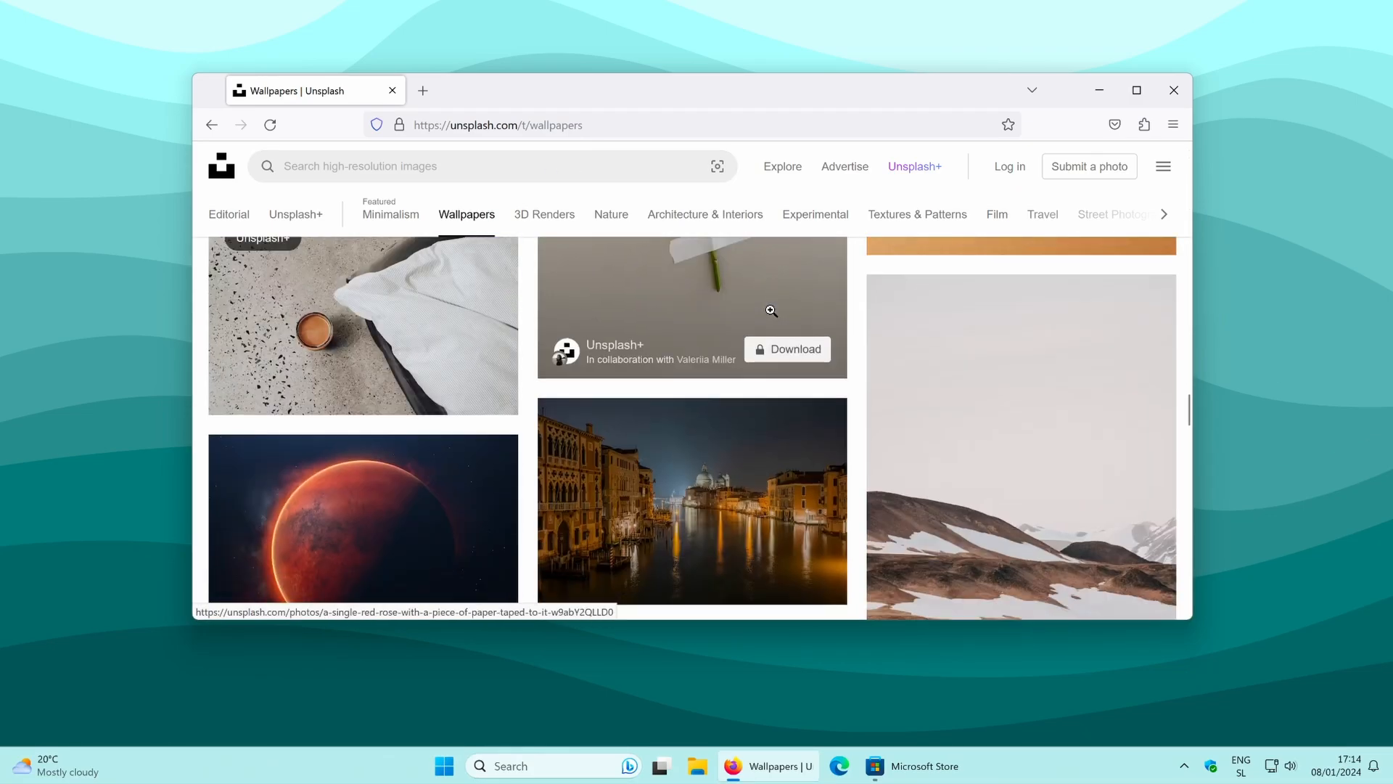
{"action": "scroll", "scroll_direction": "down", "scroll_amount": 3}
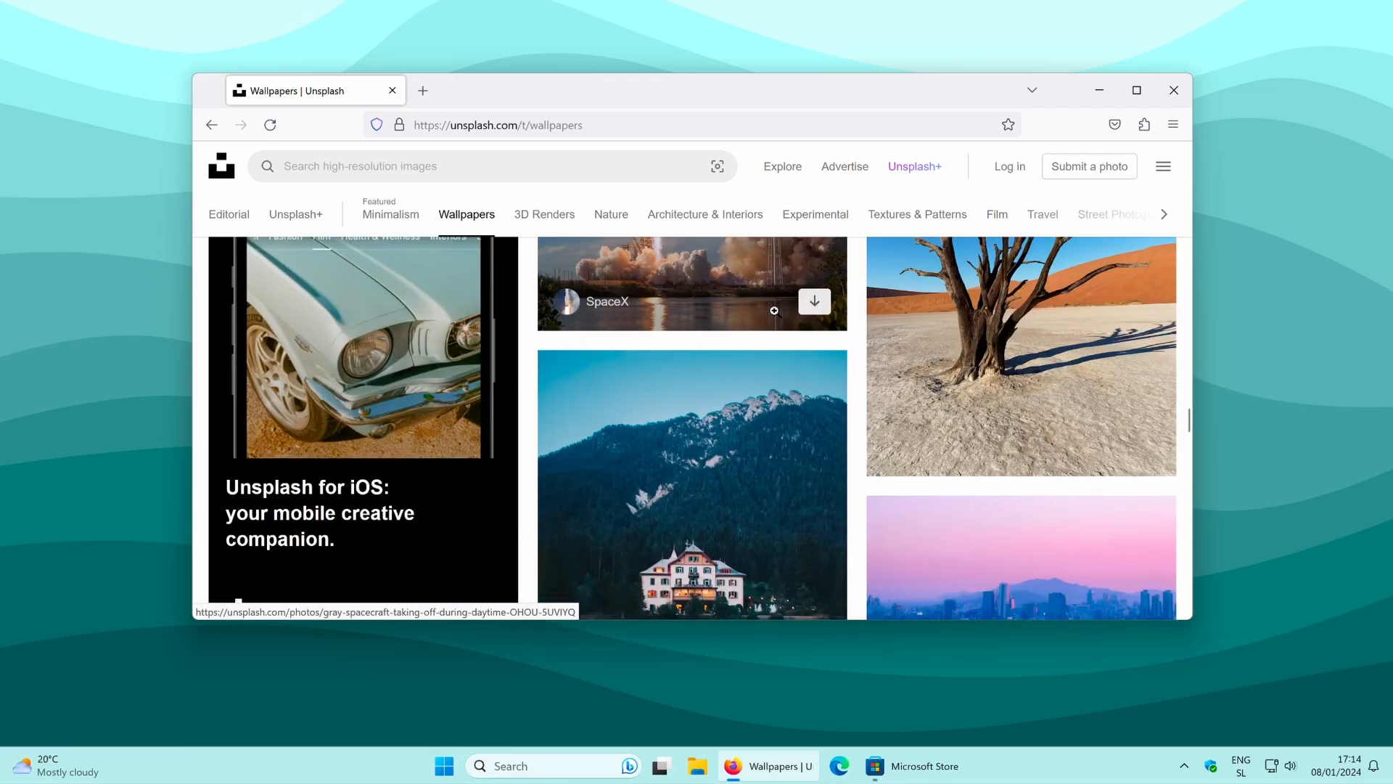
Step: Download the mountain-above-clouds photo at Original Size, 4000 x 2667
{"action": "left_click", "coordinate": [692, 480]}
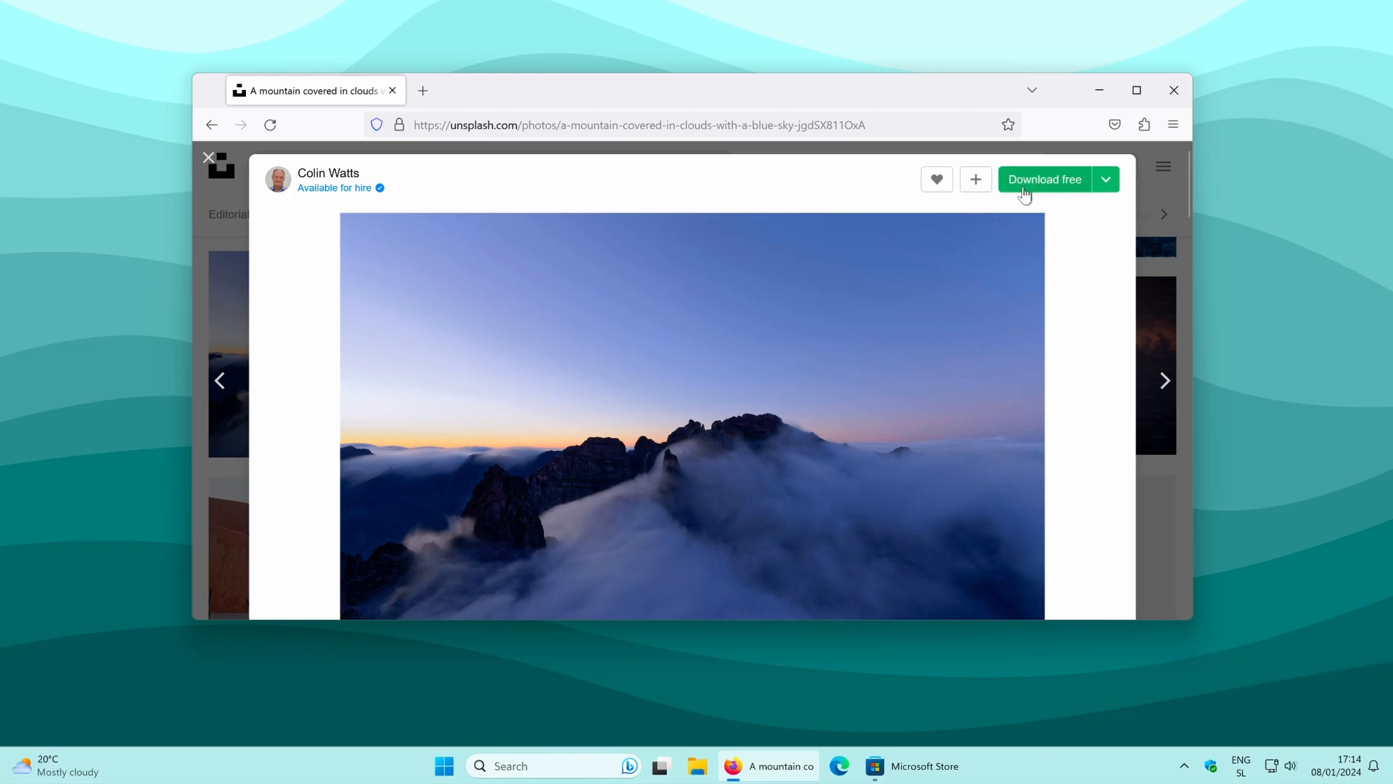
{"action": "left_click", "coordinate": [1105, 178]}
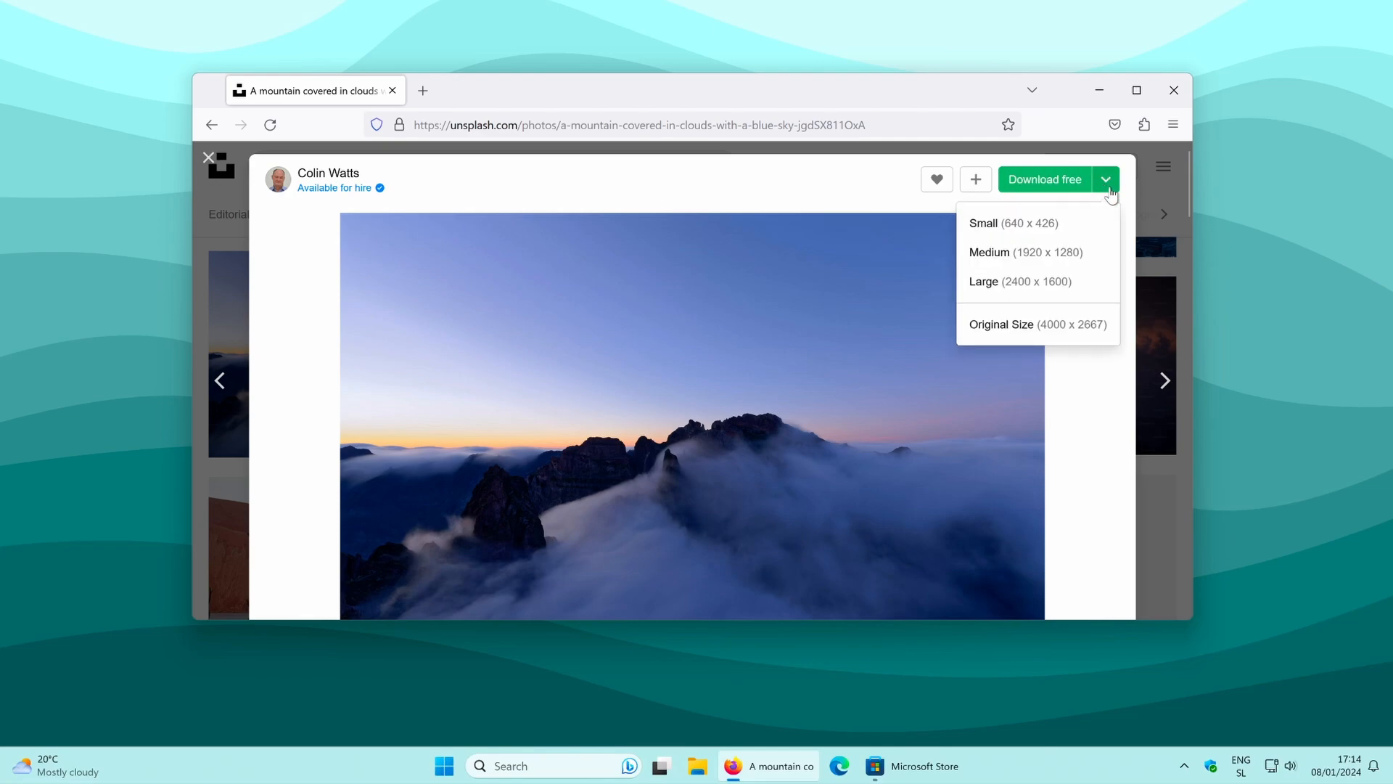
{"action": "mouse_move", "coordinate": [1071, 266]}
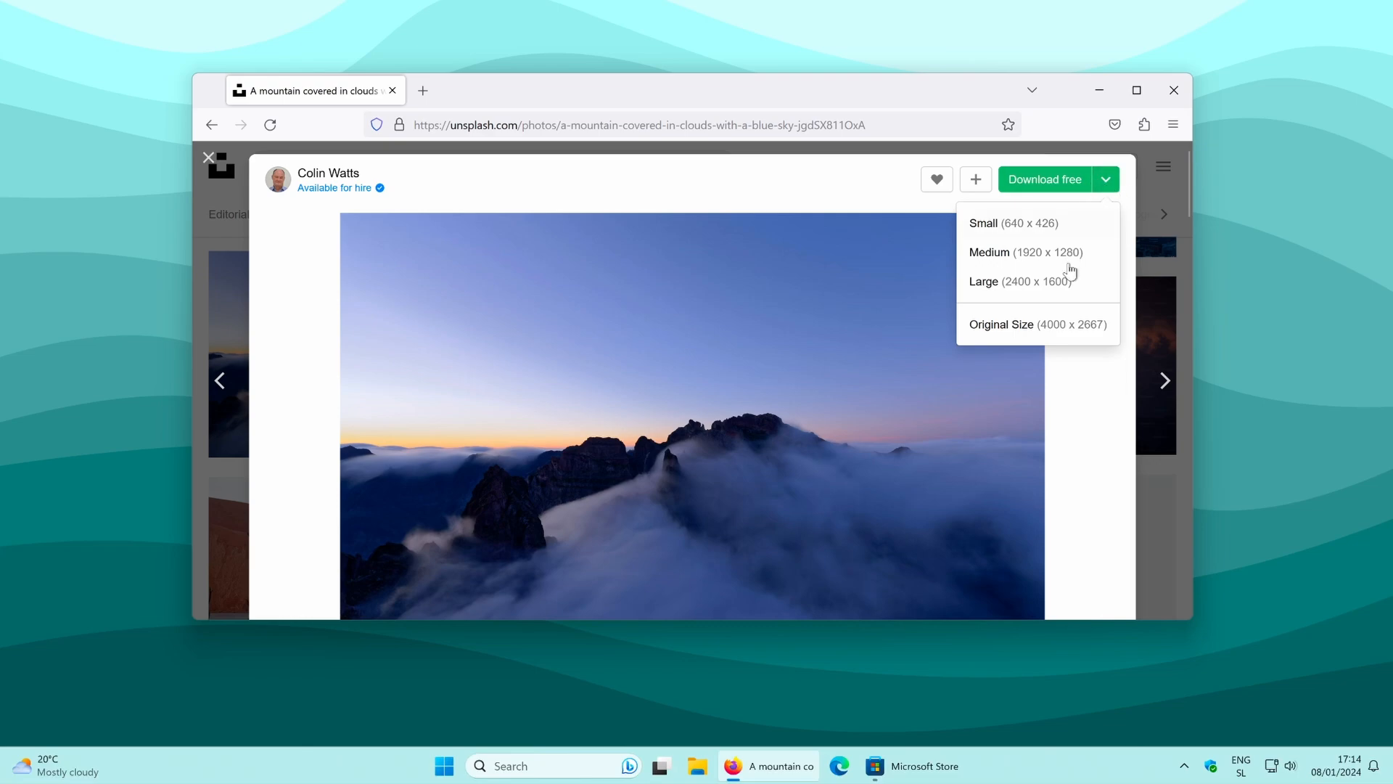
{"action": "mouse_move", "coordinate": [1019, 331]}
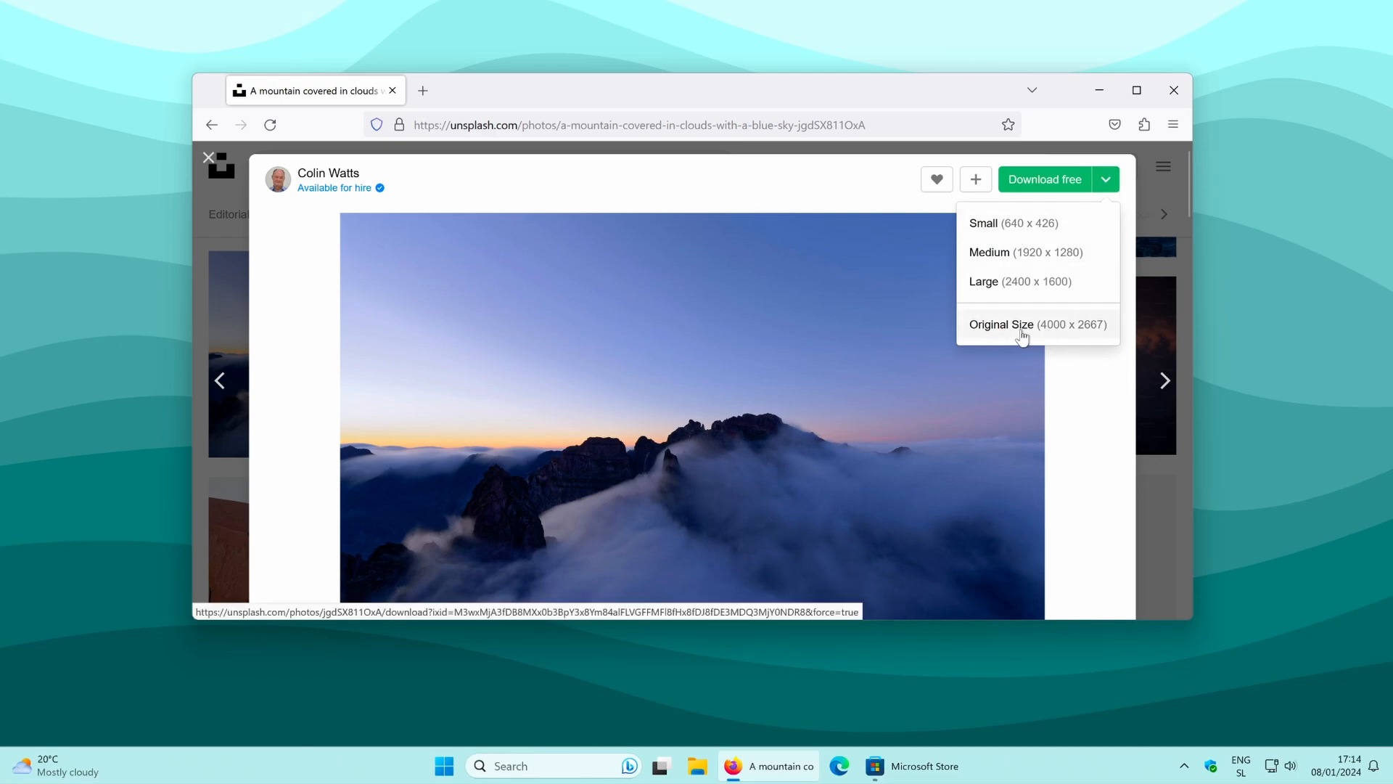
{"action": "left_click", "coordinate": [1001, 324]}
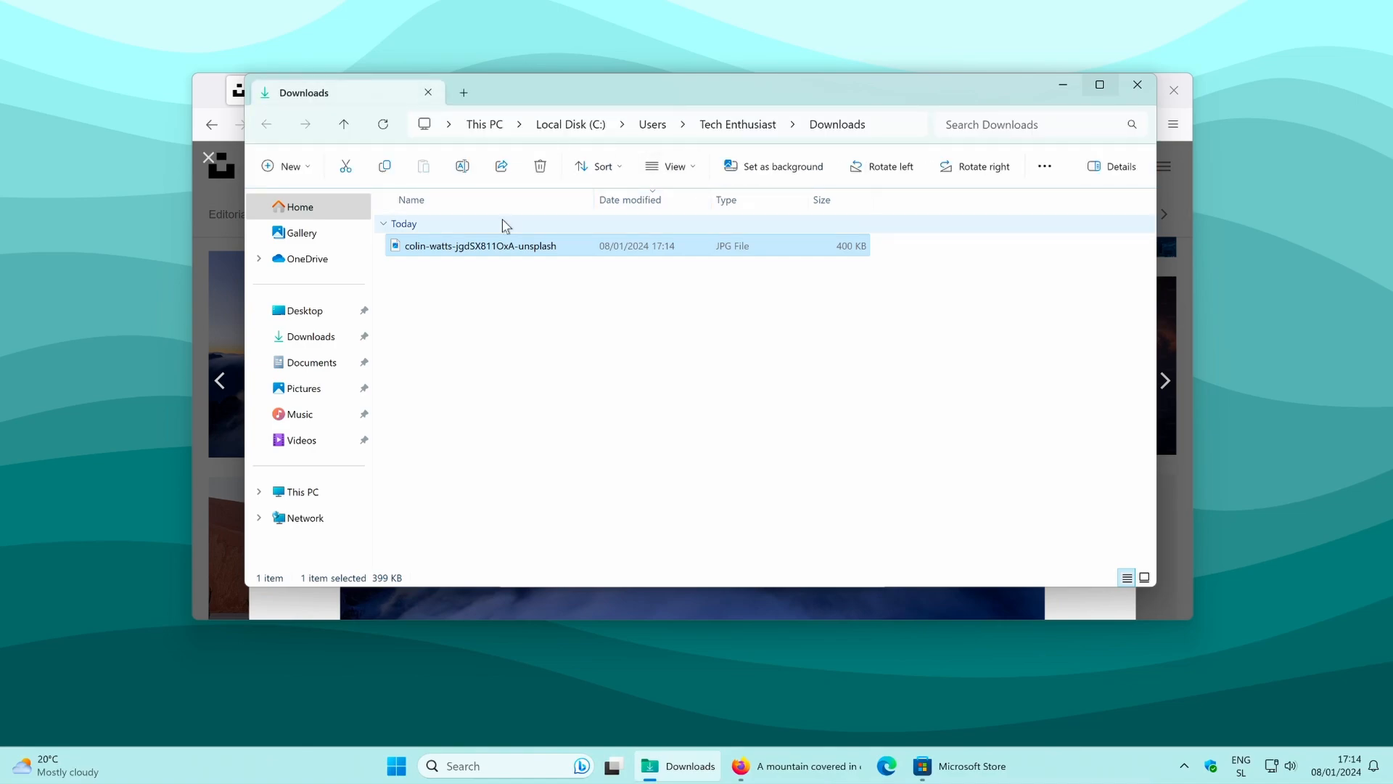
{"action": "mouse_move", "coordinate": [507, 257]}
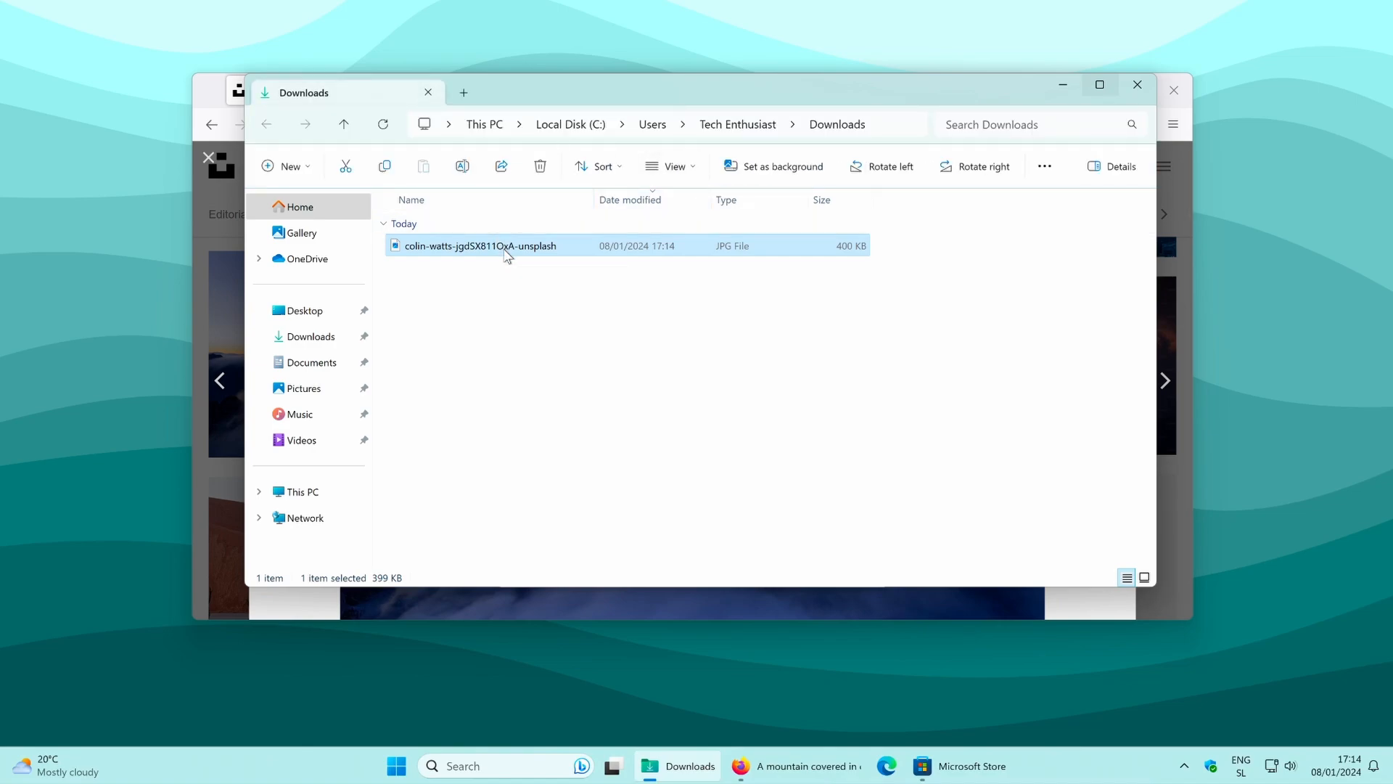
Step: Set the downloaded mountain JPG as the desktop background and minimize Firefox
{"action": "right_click", "coordinate": [480, 246]}
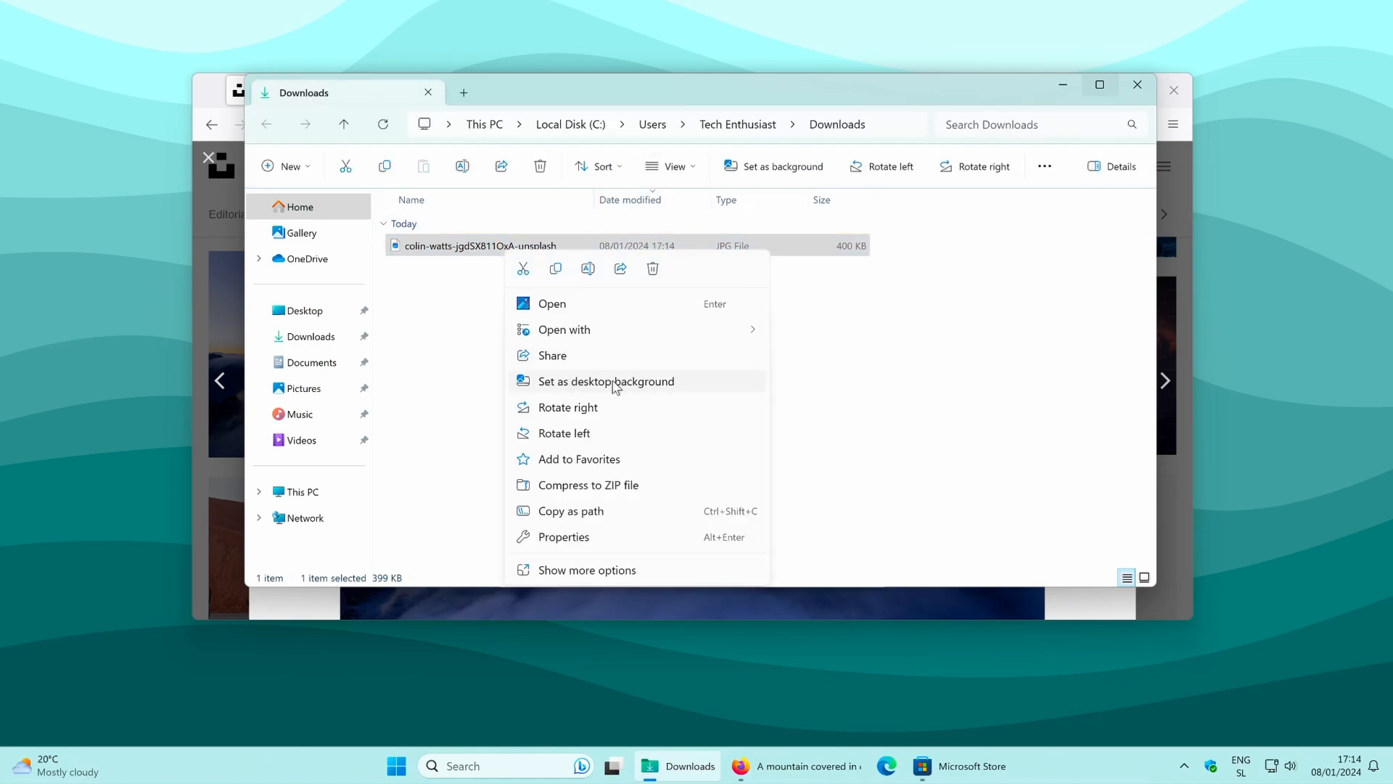
{"action": "left_click", "coordinate": [605, 380]}
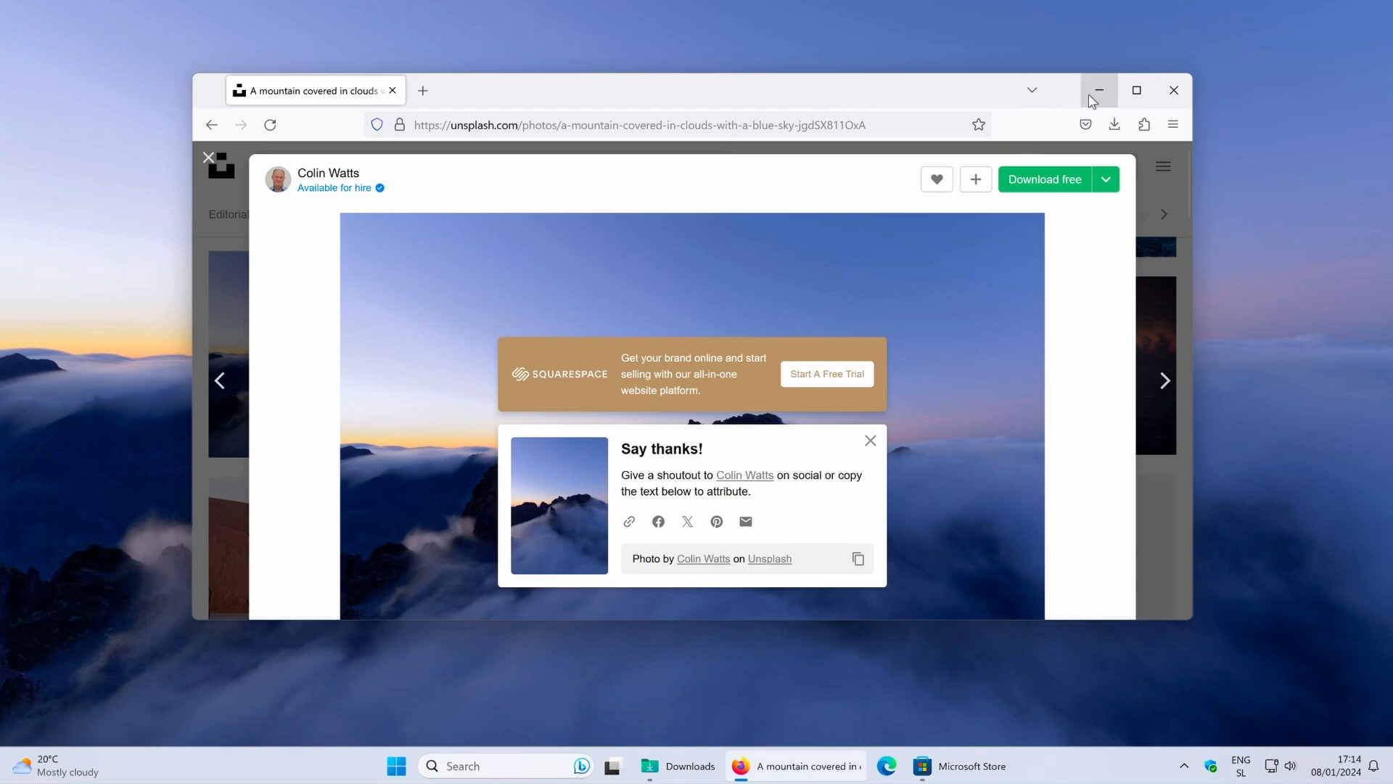
{"action": "left_click", "coordinate": [1098, 90]}
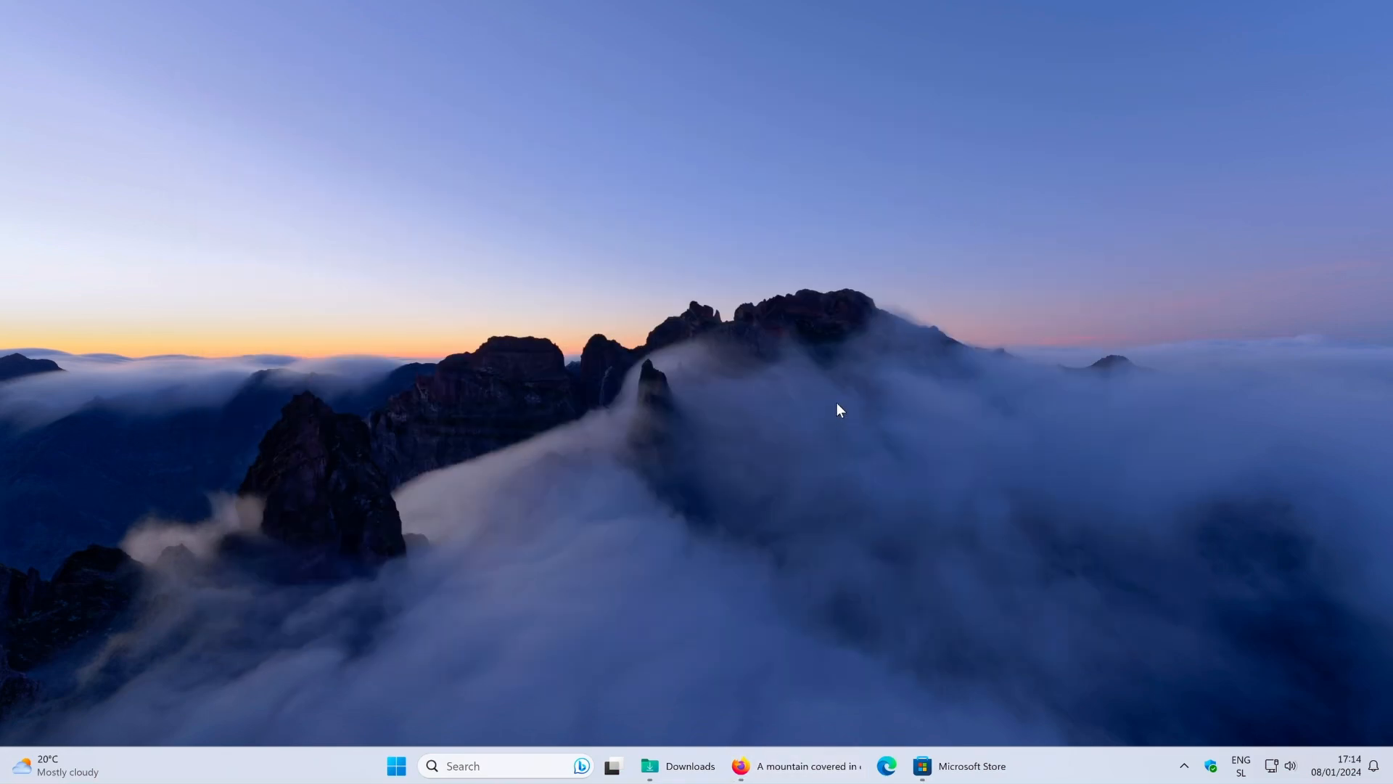
{"action": "mouse_move", "coordinate": [867, 603]}
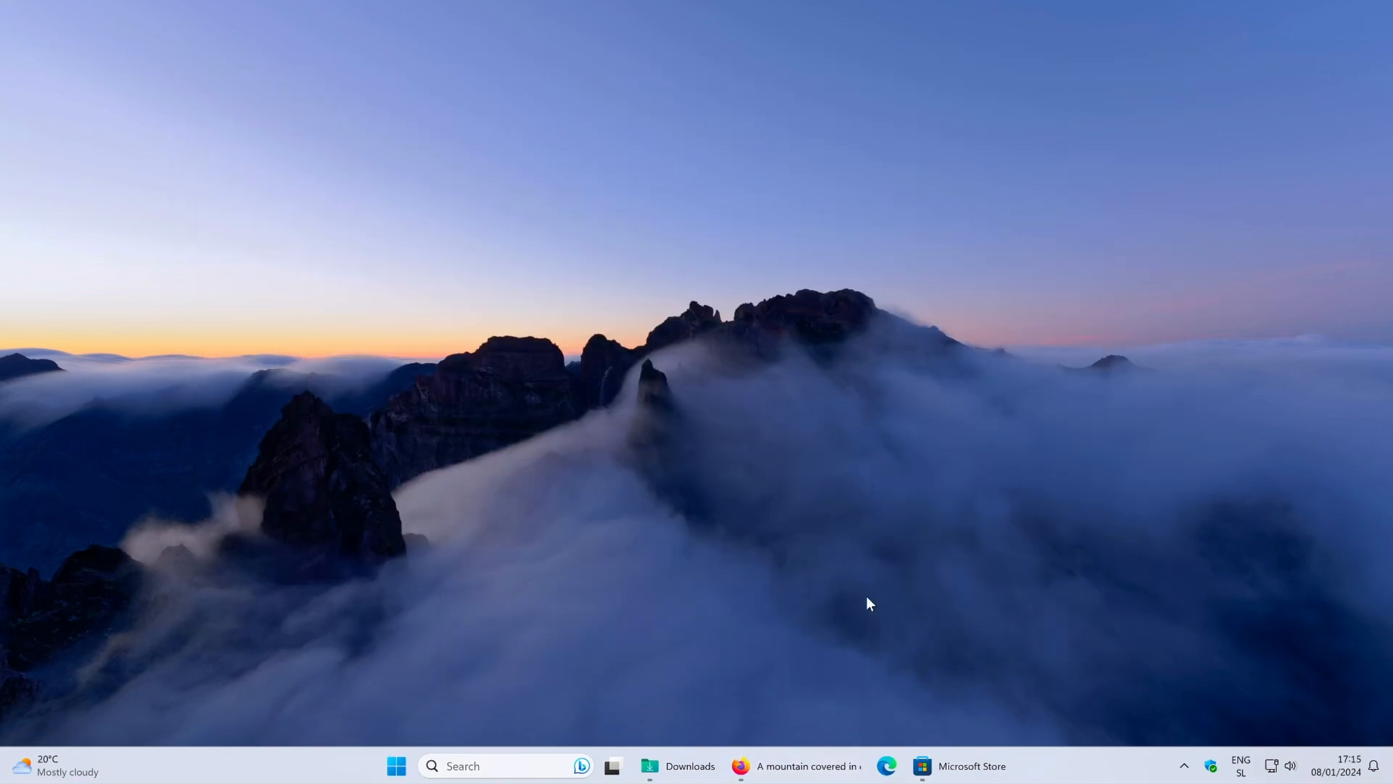
{"action": "mouse_move", "coordinate": [893, 641]}
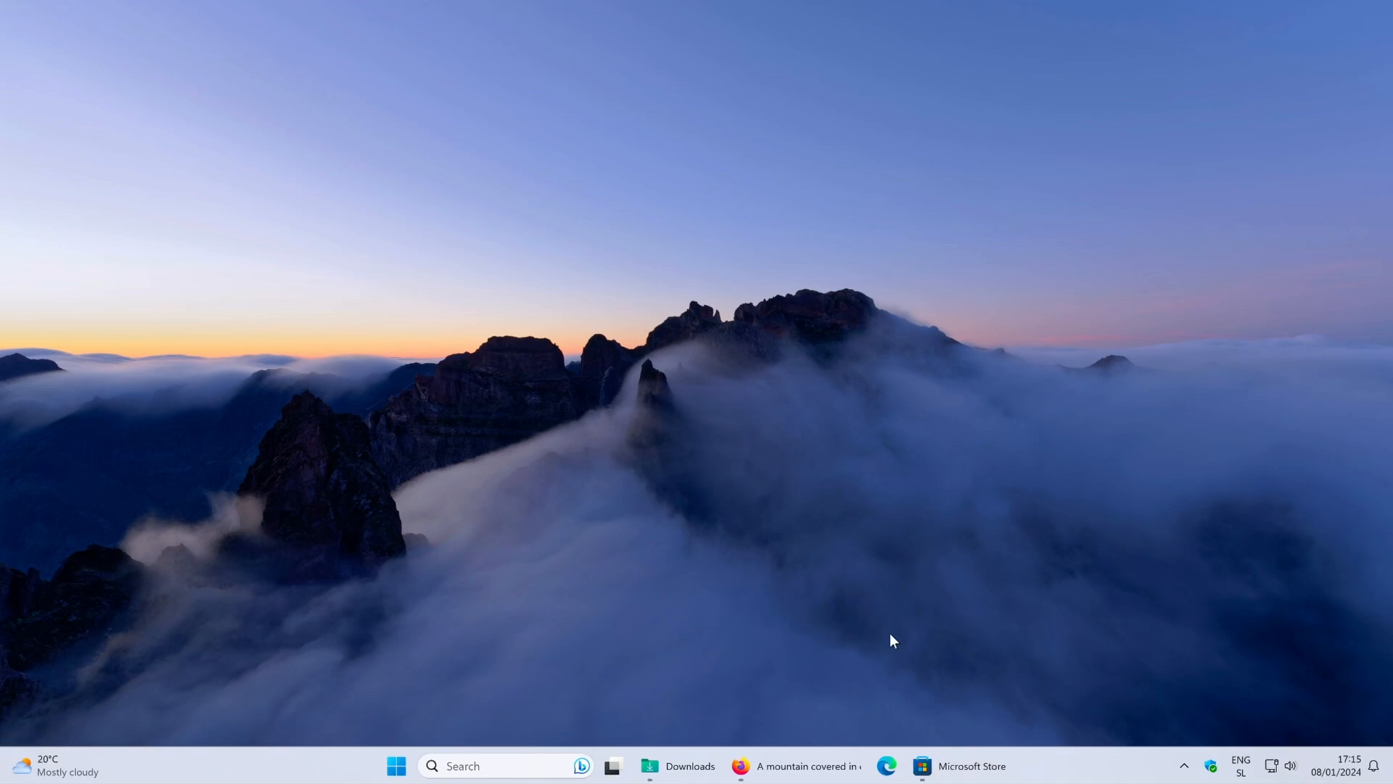
Step: Search the Microsoft Store for BeWidgets and install the app
{"action": "left_click", "coordinate": [959, 765]}
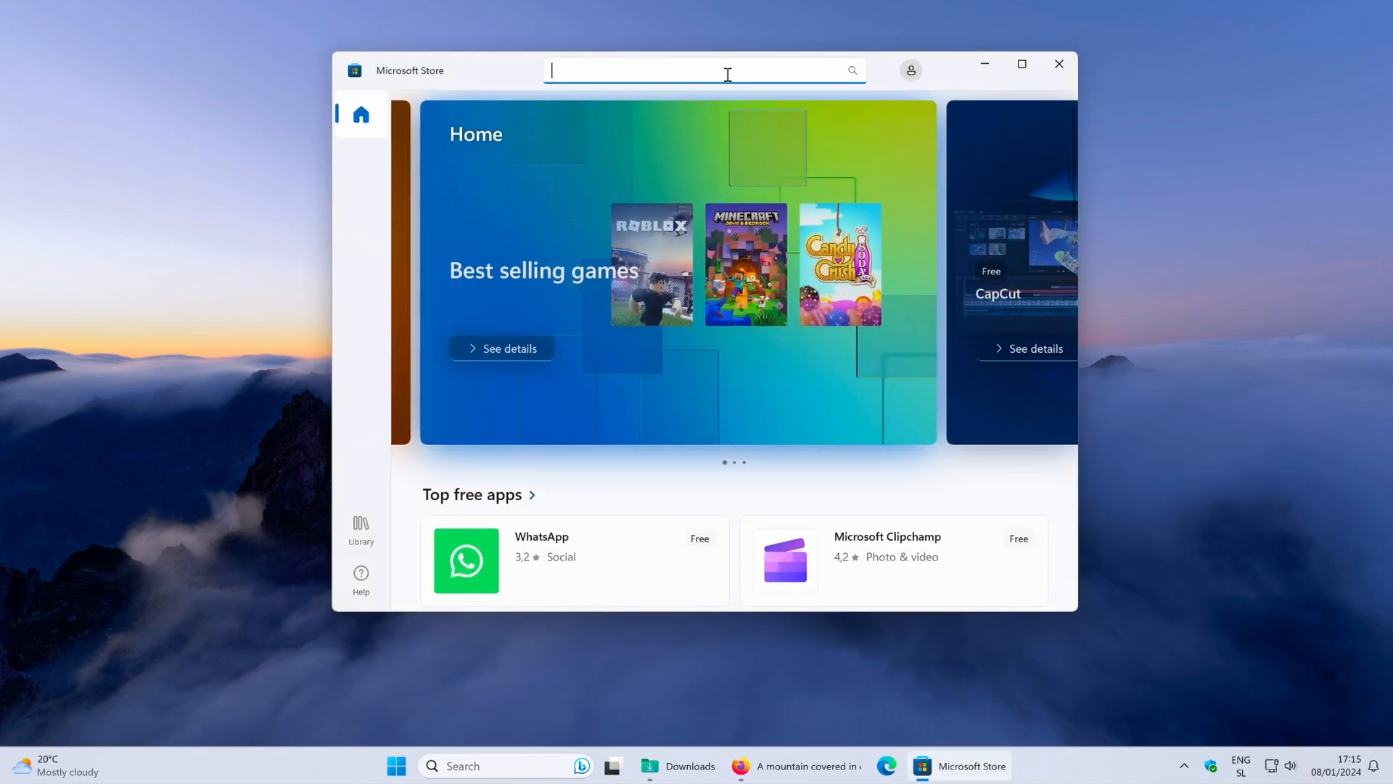
{"action": "type", "text": "bewidgets"}
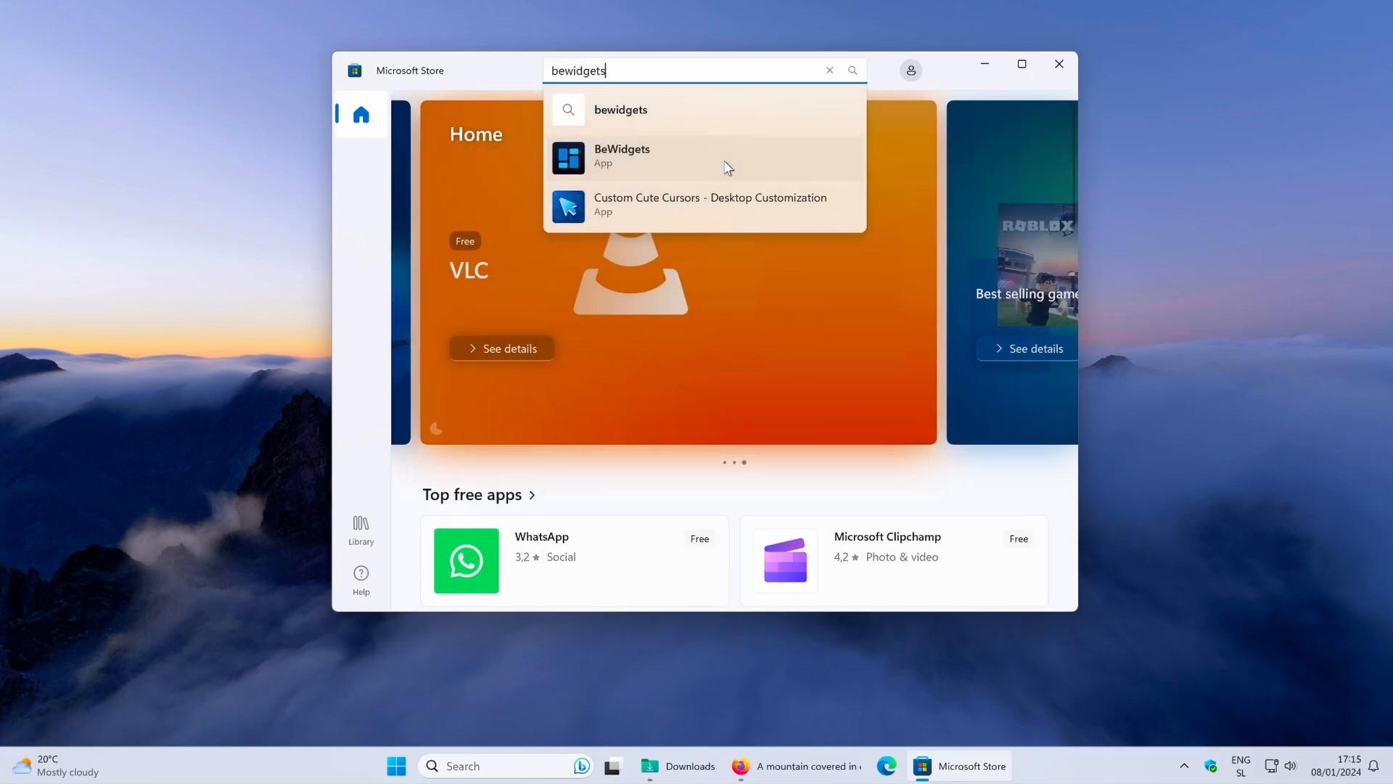
{"action": "left_click", "coordinate": [622, 155]}
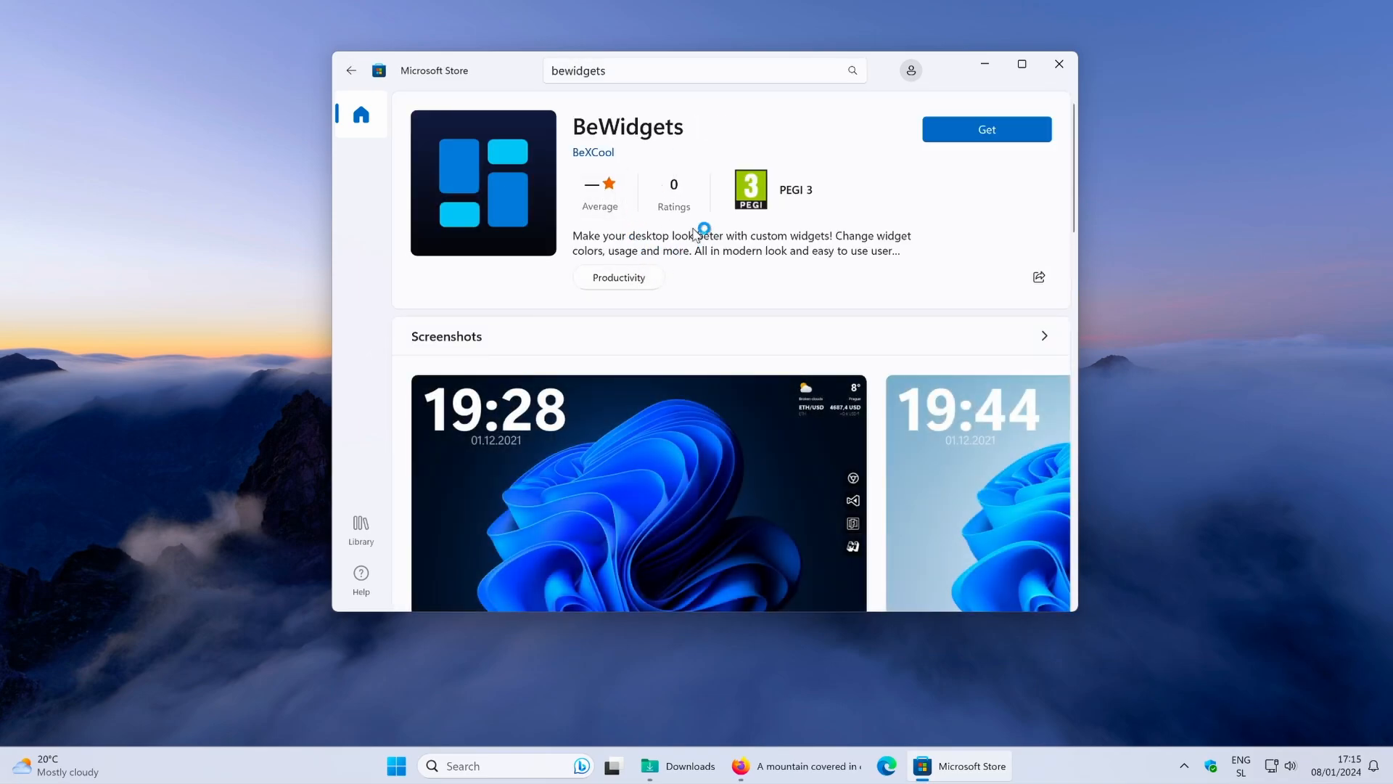
{"action": "left_click", "coordinate": [986, 129]}
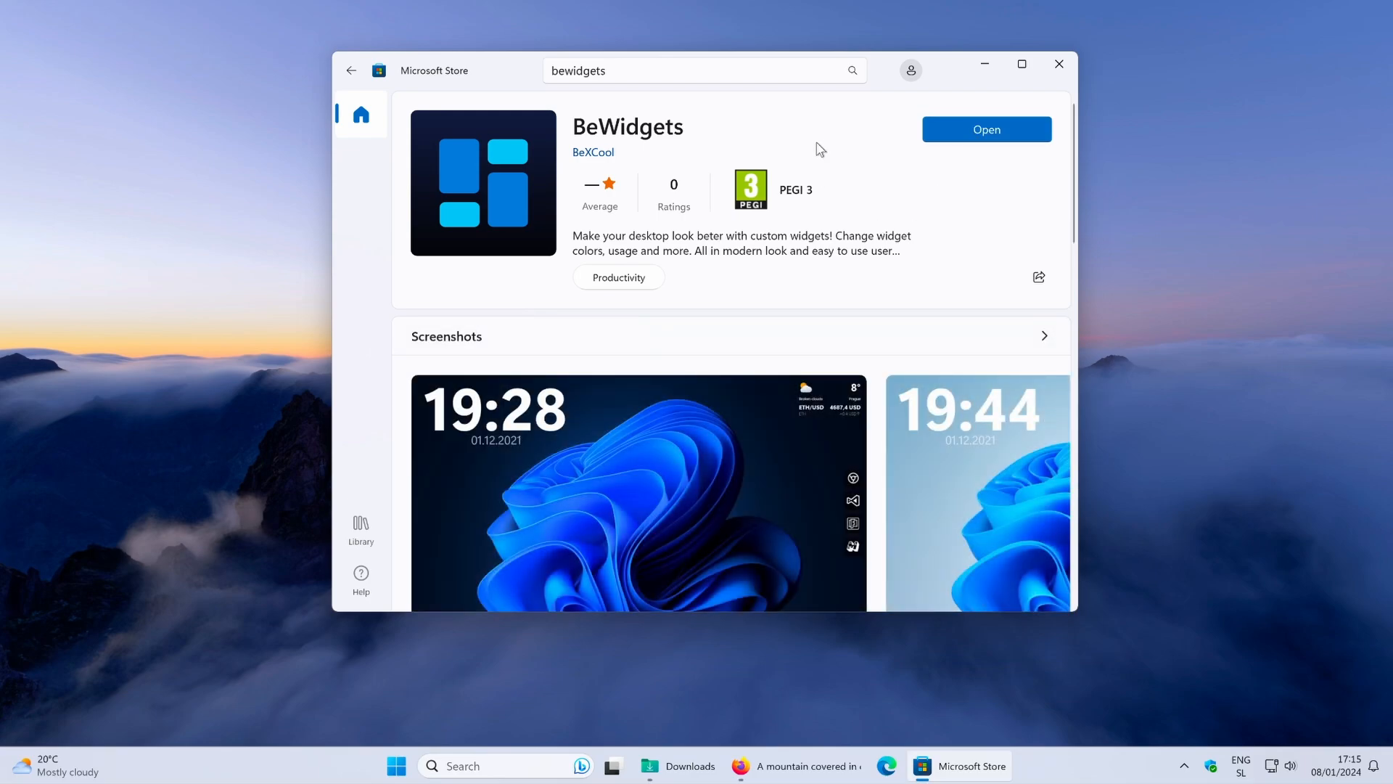
{"action": "mouse_move", "coordinate": [985, 129]}
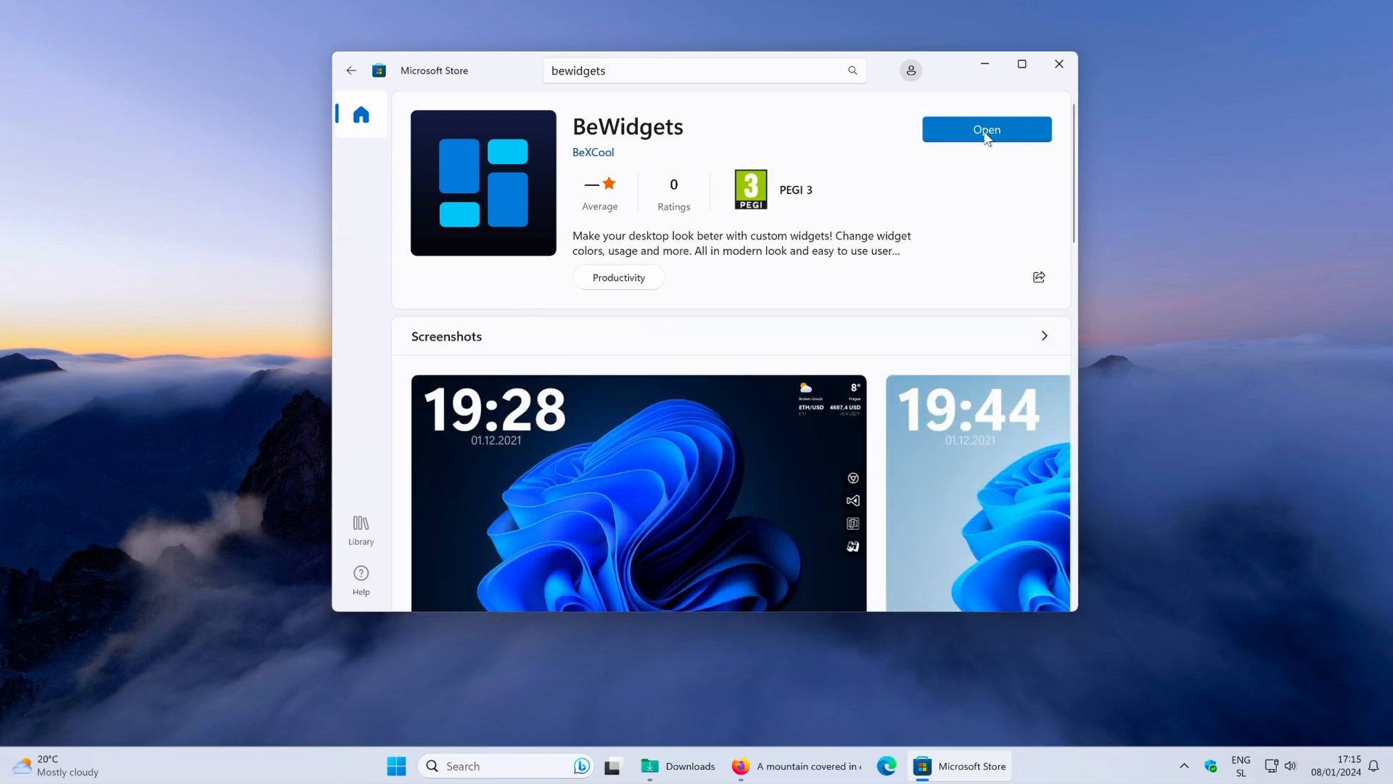
{"action": "mouse_move", "coordinate": [1002, 75]}
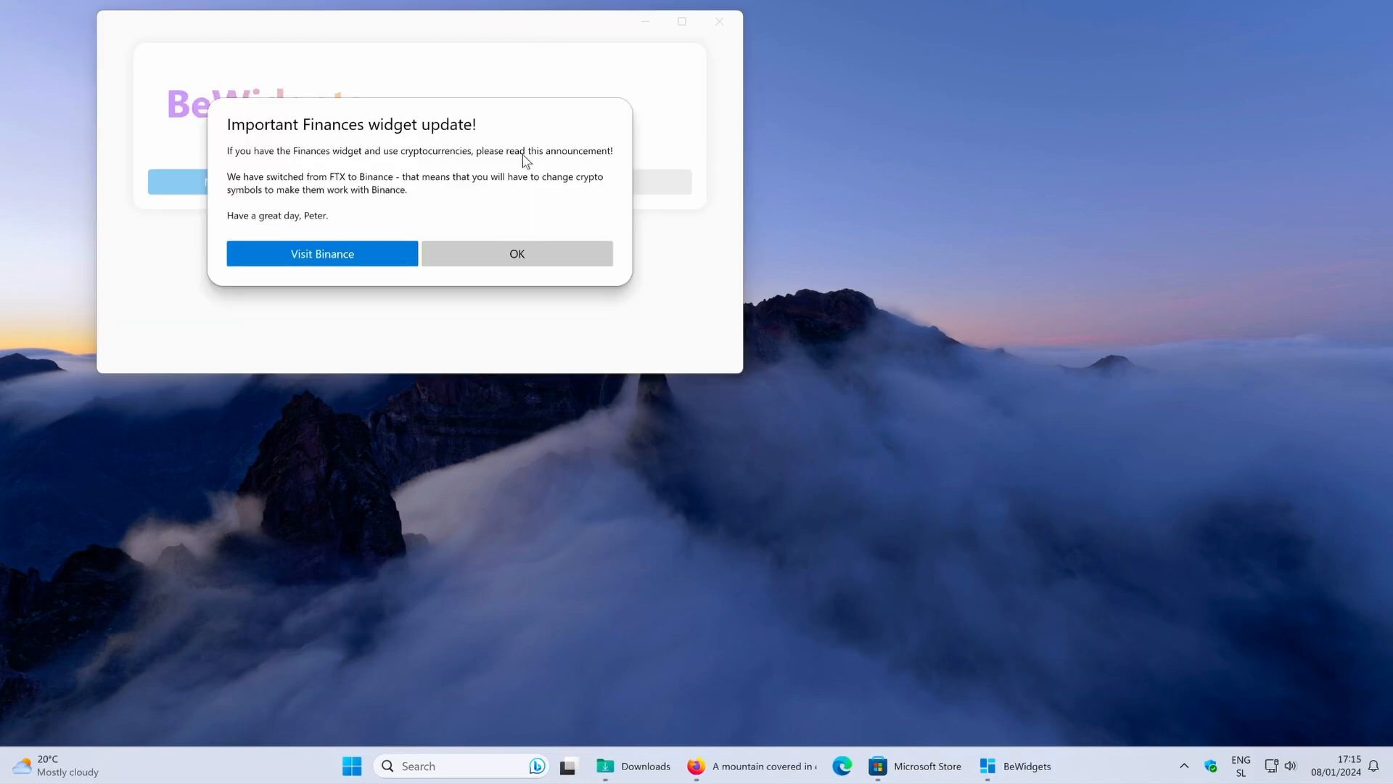
Step: Dismiss the Finances update announcement and create a new Time widget
{"action": "left_click", "coordinate": [516, 254]}
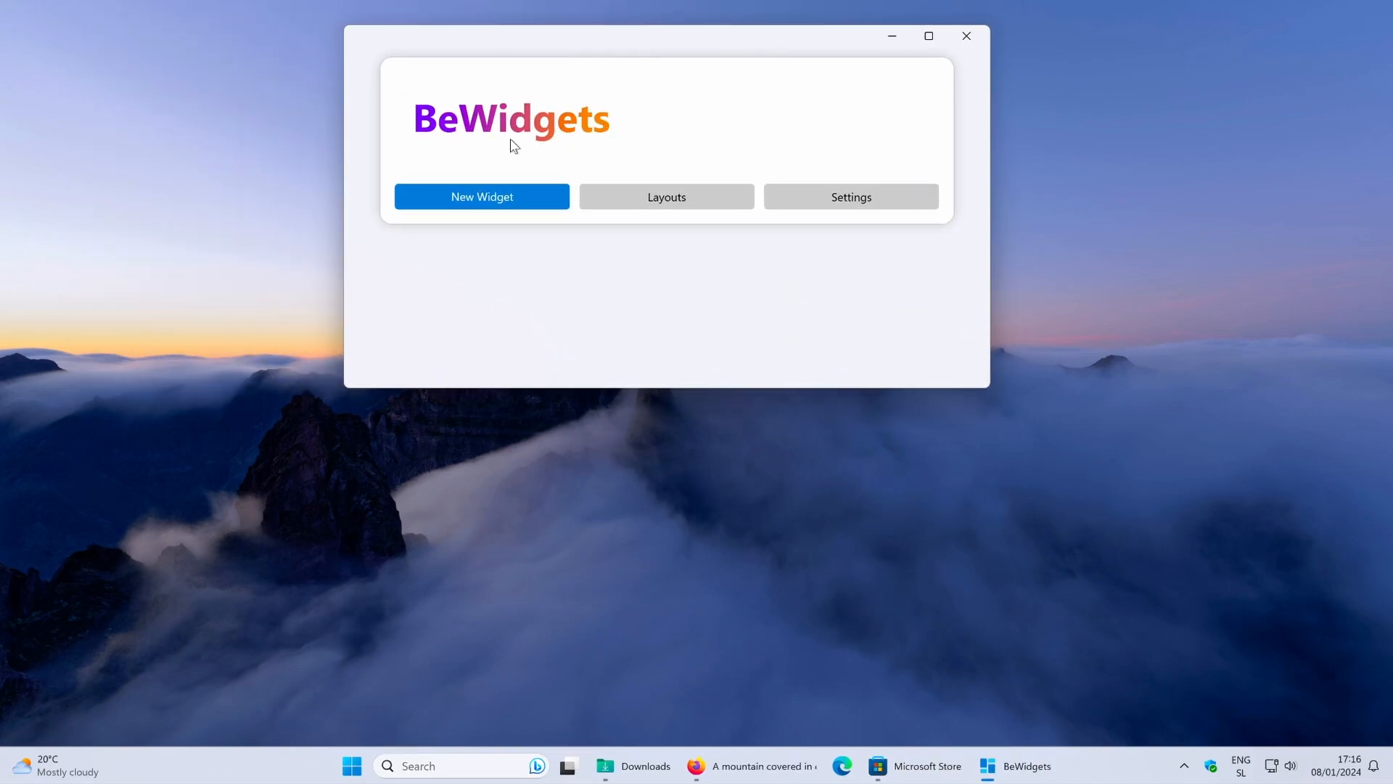
{"action": "mouse_move", "coordinate": [523, 158]}
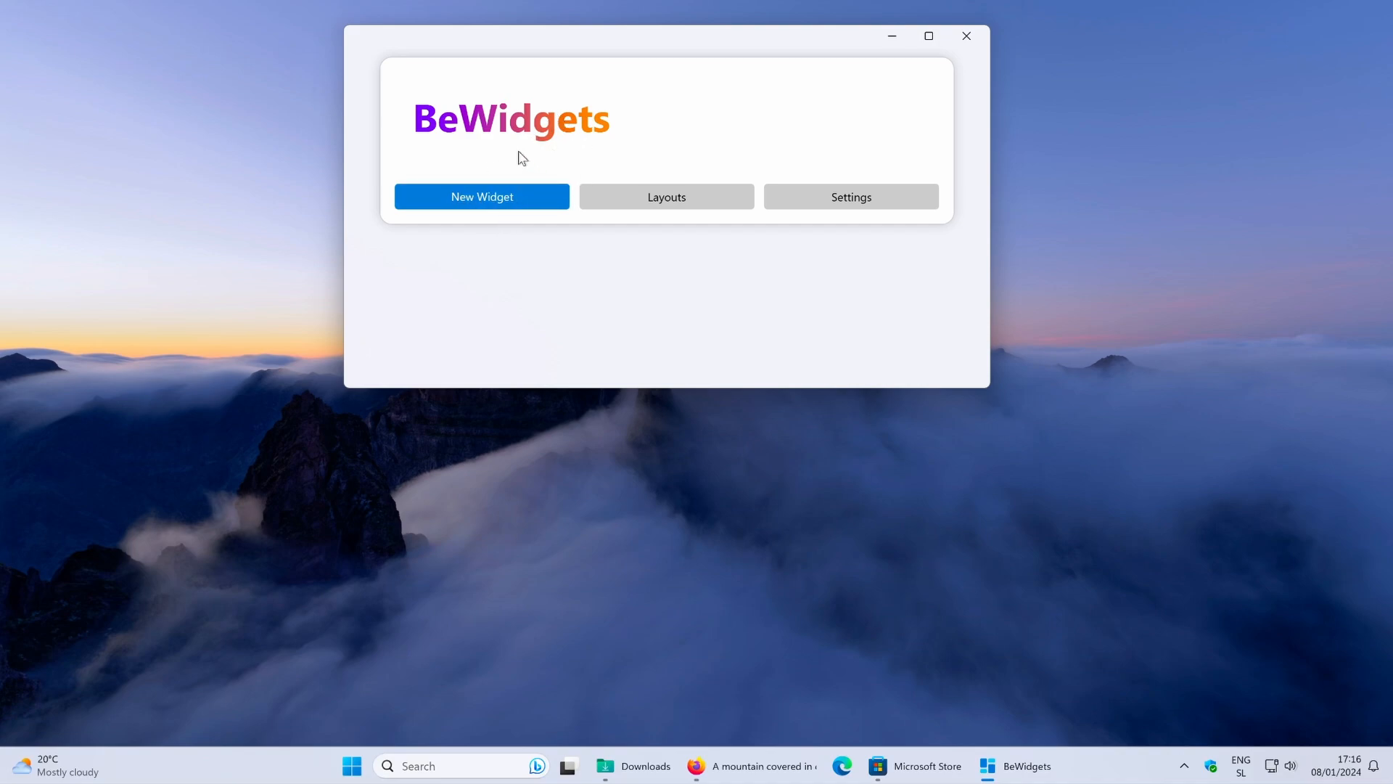
{"action": "mouse_move", "coordinate": [499, 169]}
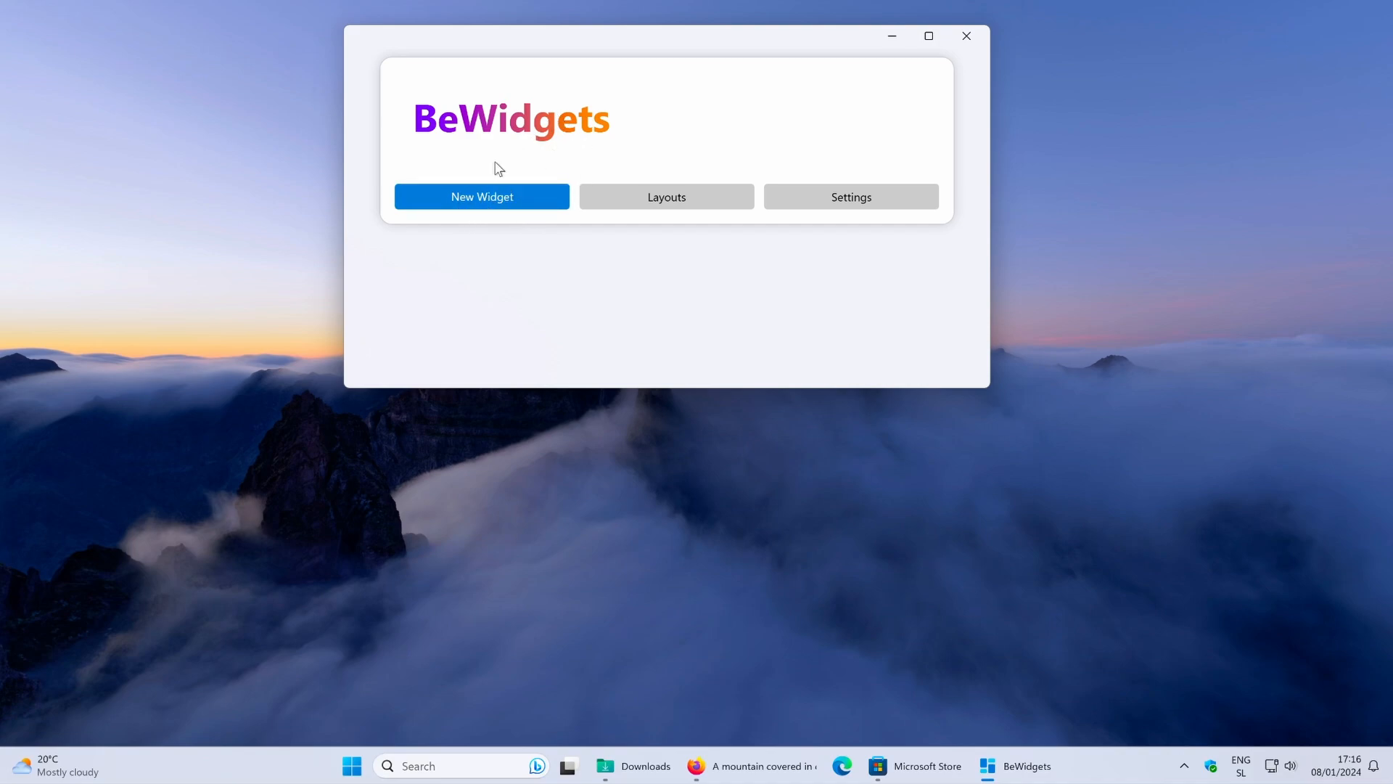
{"action": "left_click", "coordinate": [482, 197]}
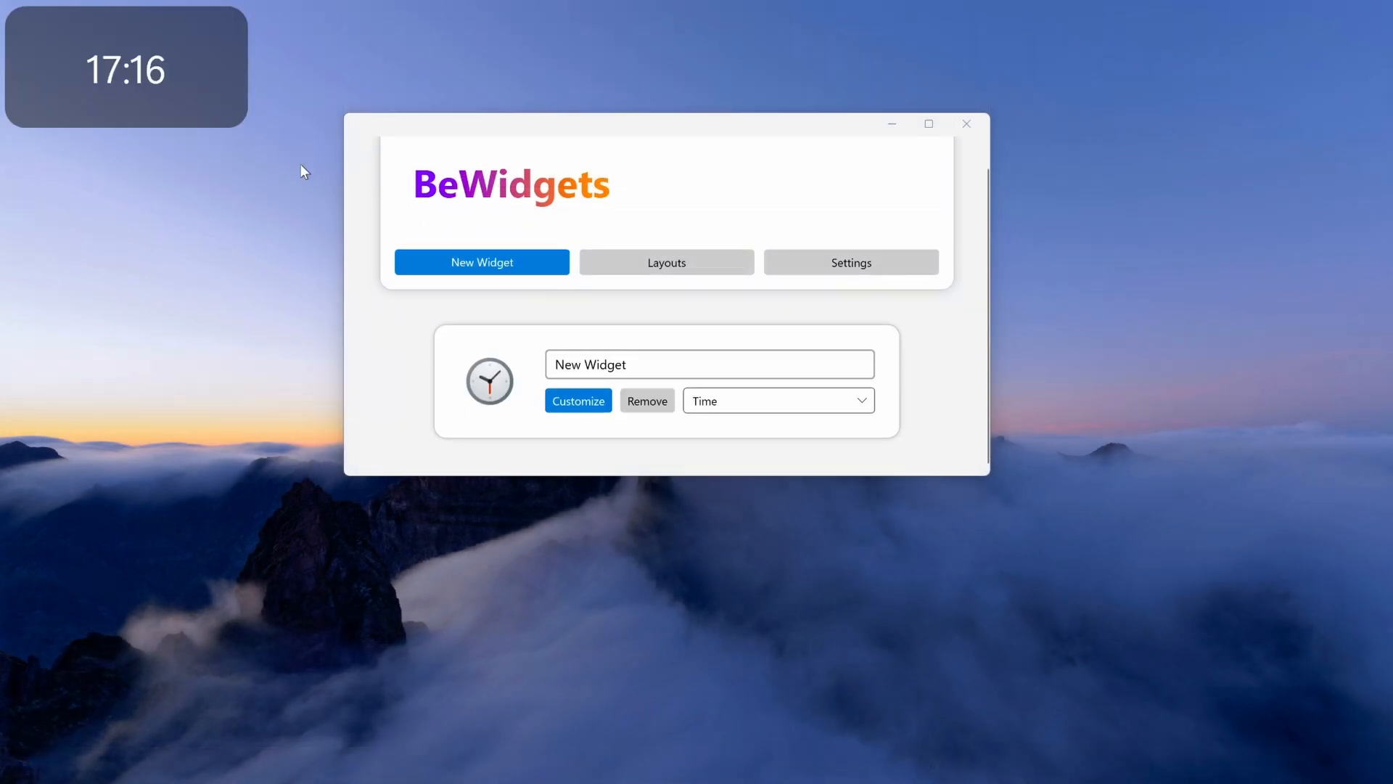
{"action": "mouse_move", "coordinate": [285, 101]}
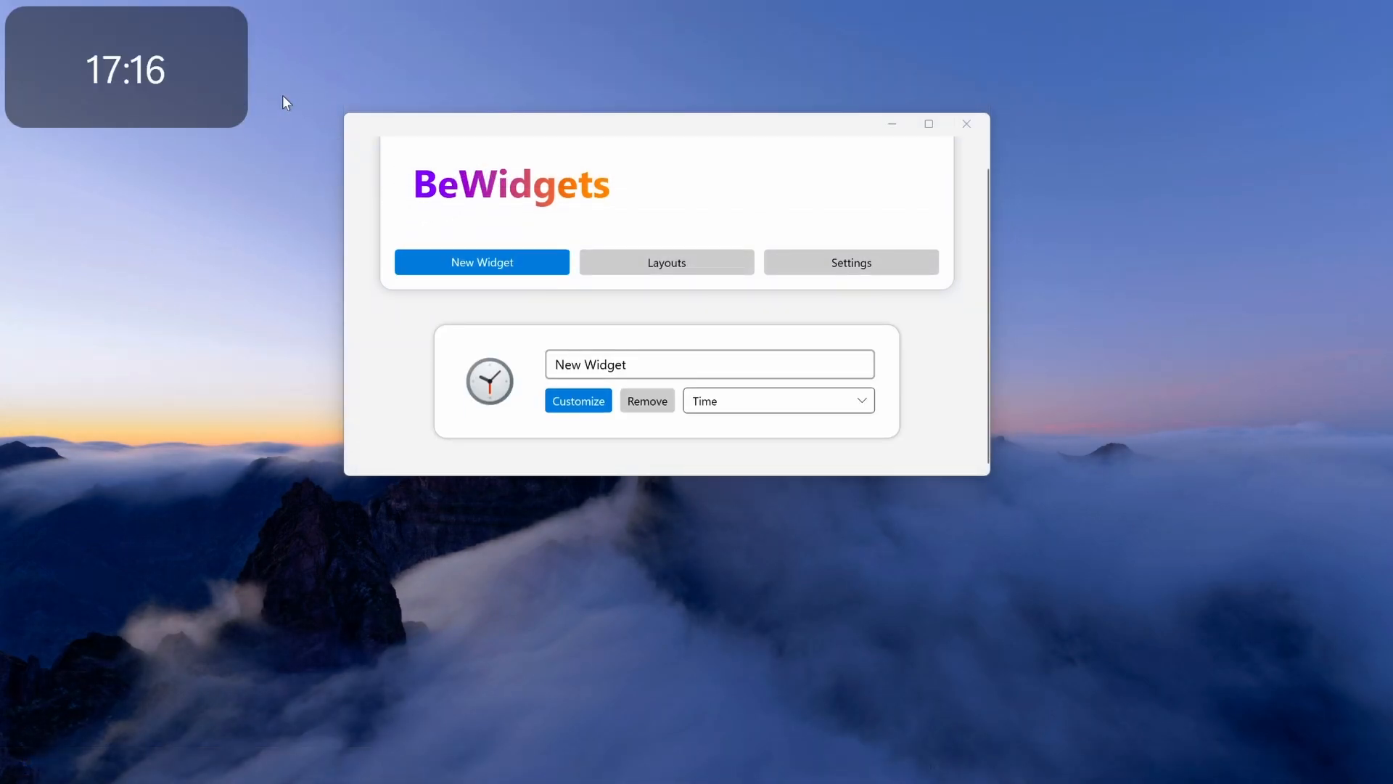
{"action": "mouse_move", "coordinate": [622, 353]}
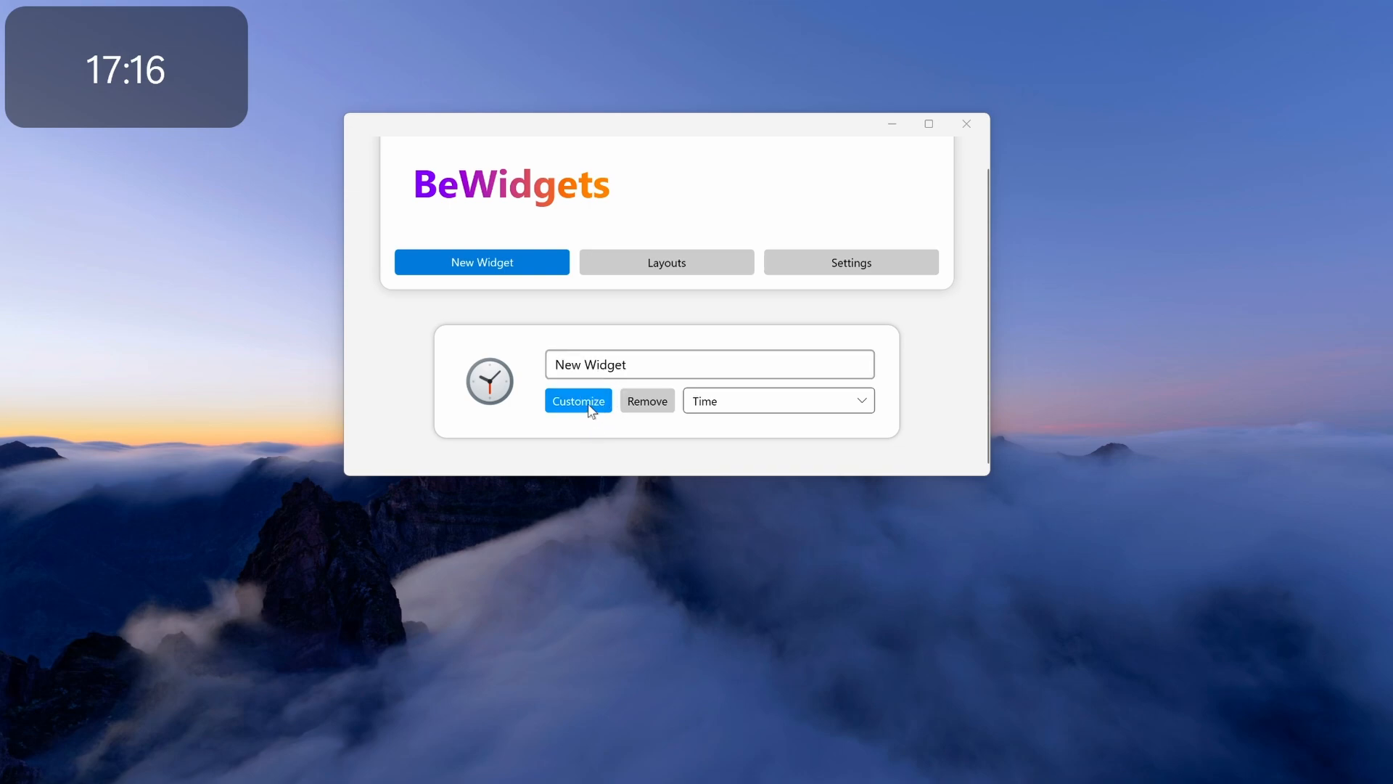
Step: Resize the clock widget to width 460 and height 180
{"action": "left_click", "coordinate": [578, 400]}
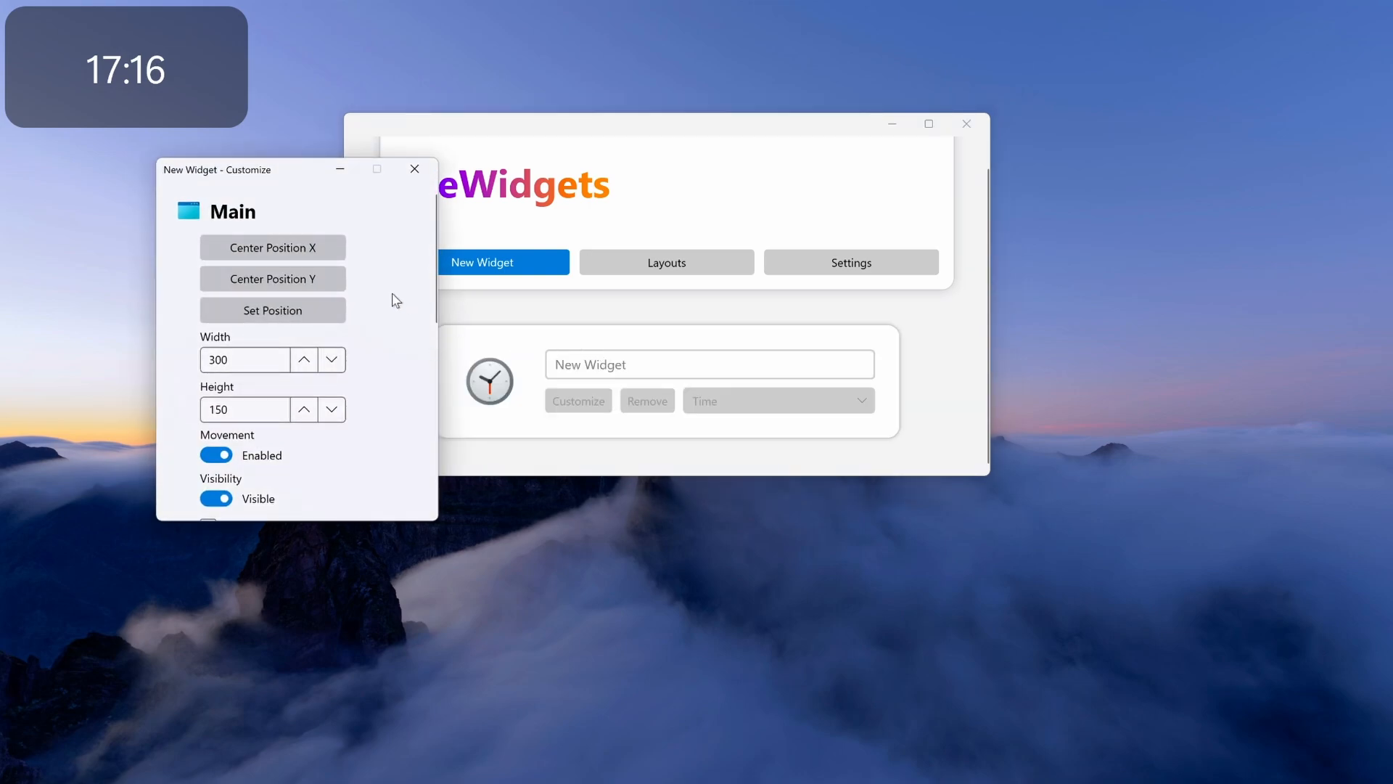
{"action": "left_click_drag", "start_coordinate": [218, 170], "coordinate": [546, 191]}
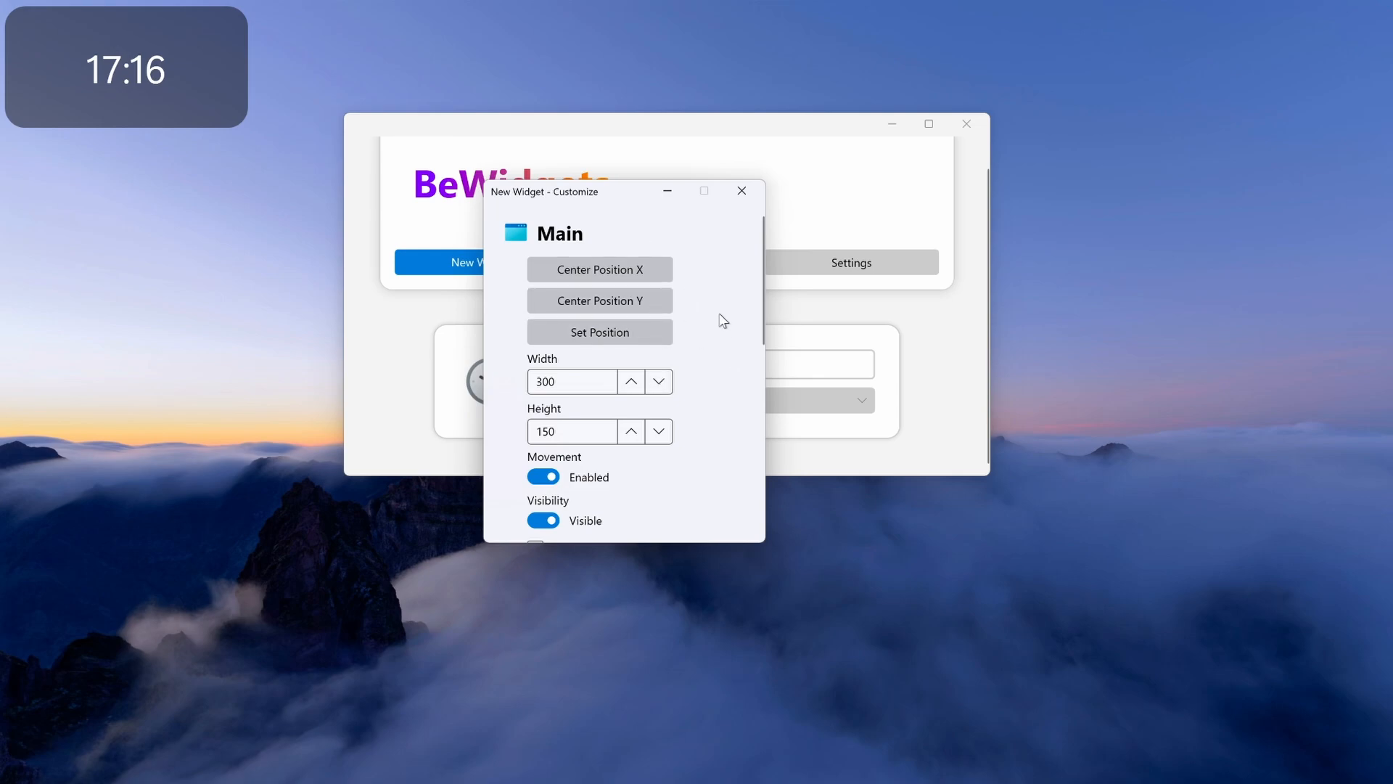
{"action": "scroll", "scroll_direction": "down", "scroll_amount": 3}
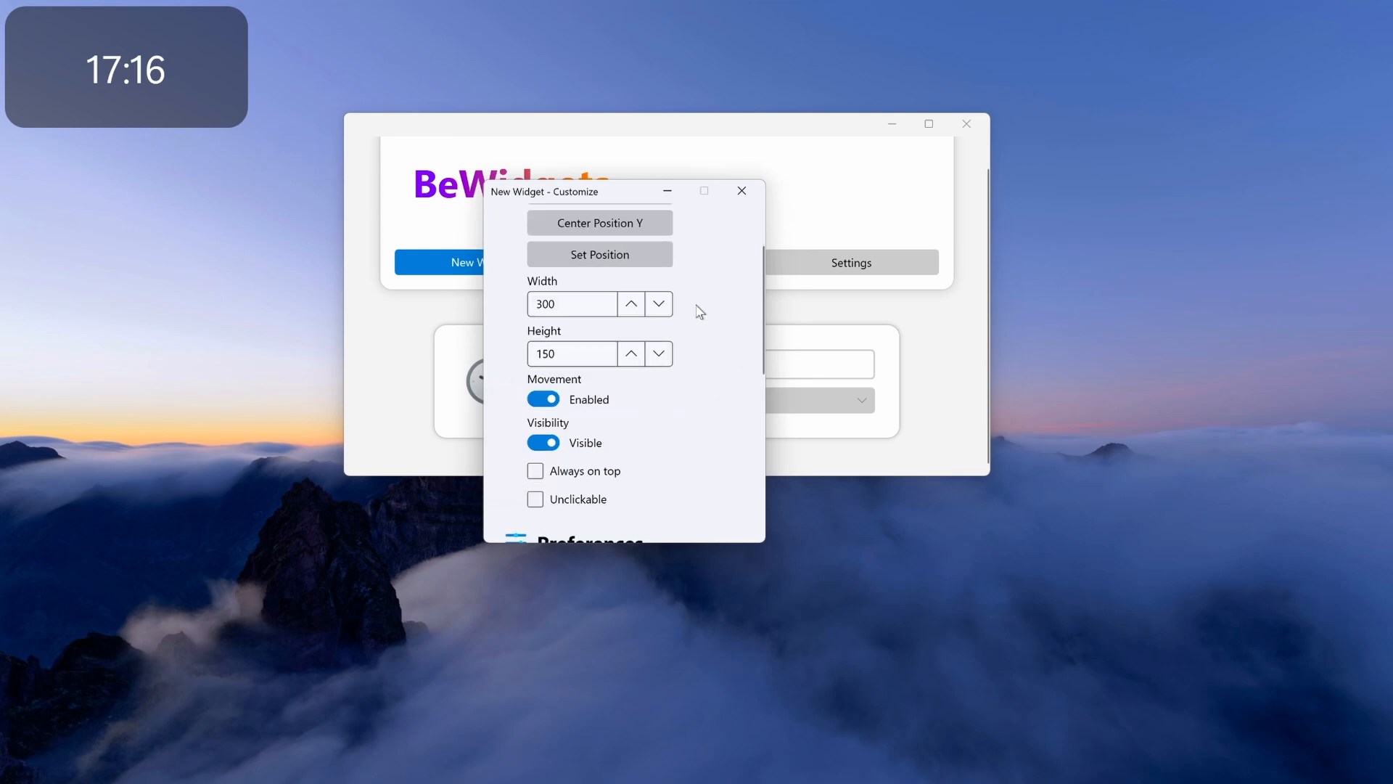
{"action": "mouse_move", "coordinate": [631, 304]}
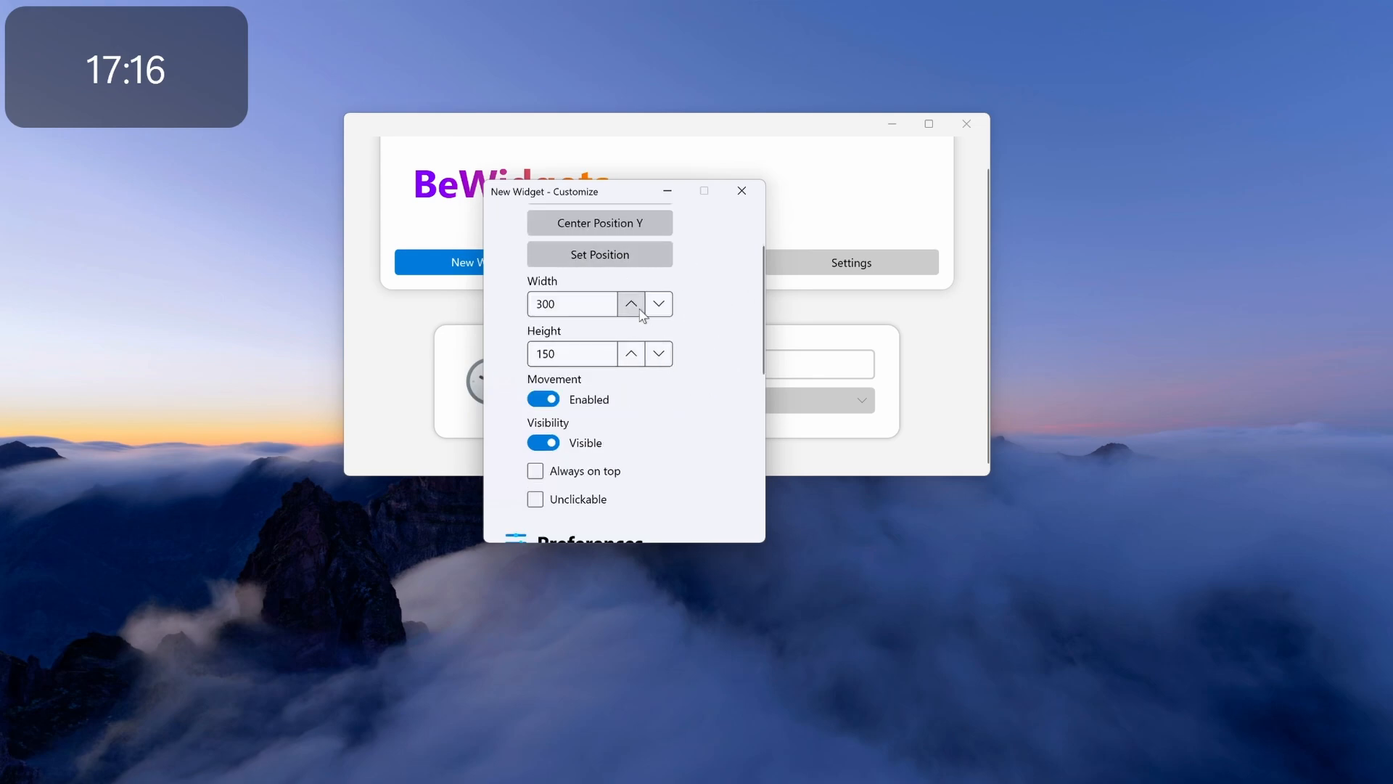
{"action": "left_click", "coordinate": [629, 303]}
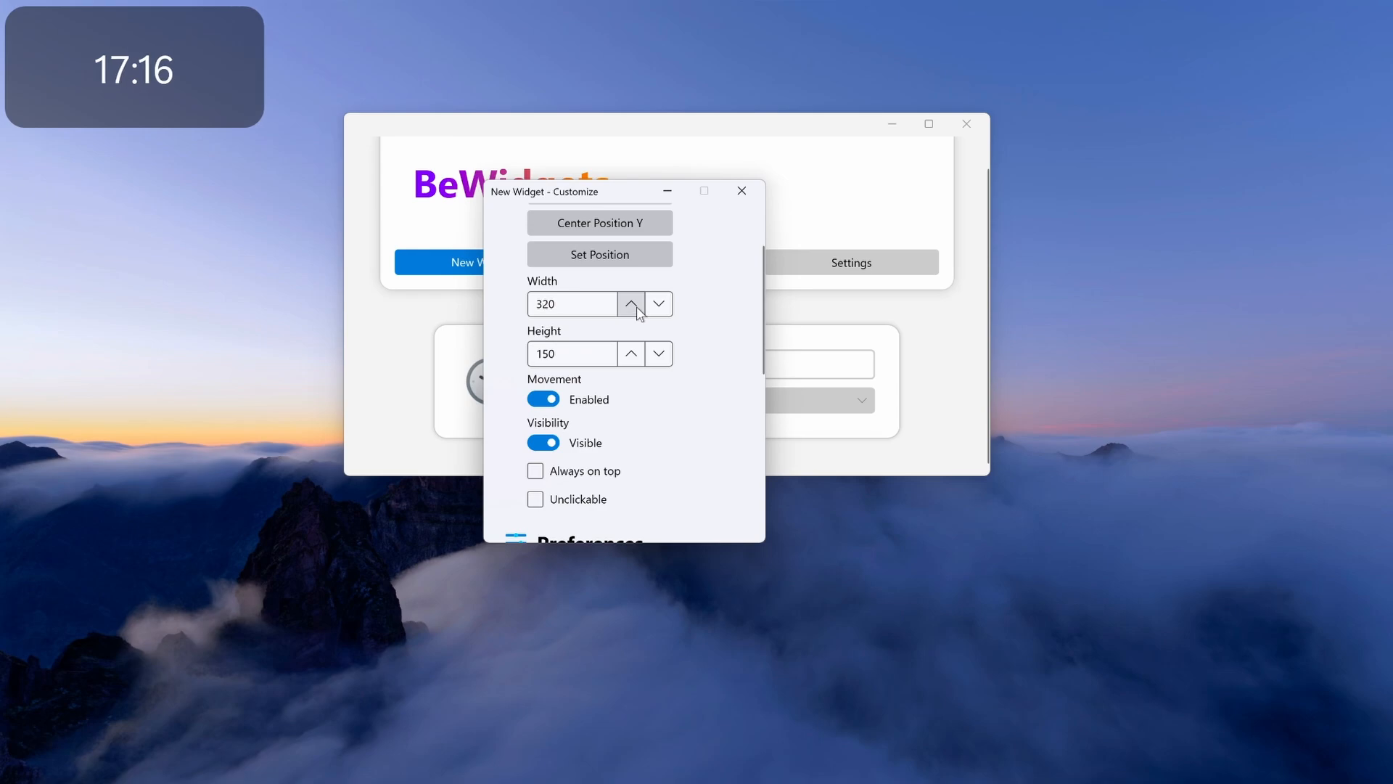
{"action": "left_click", "coordinate": [630, 303]}
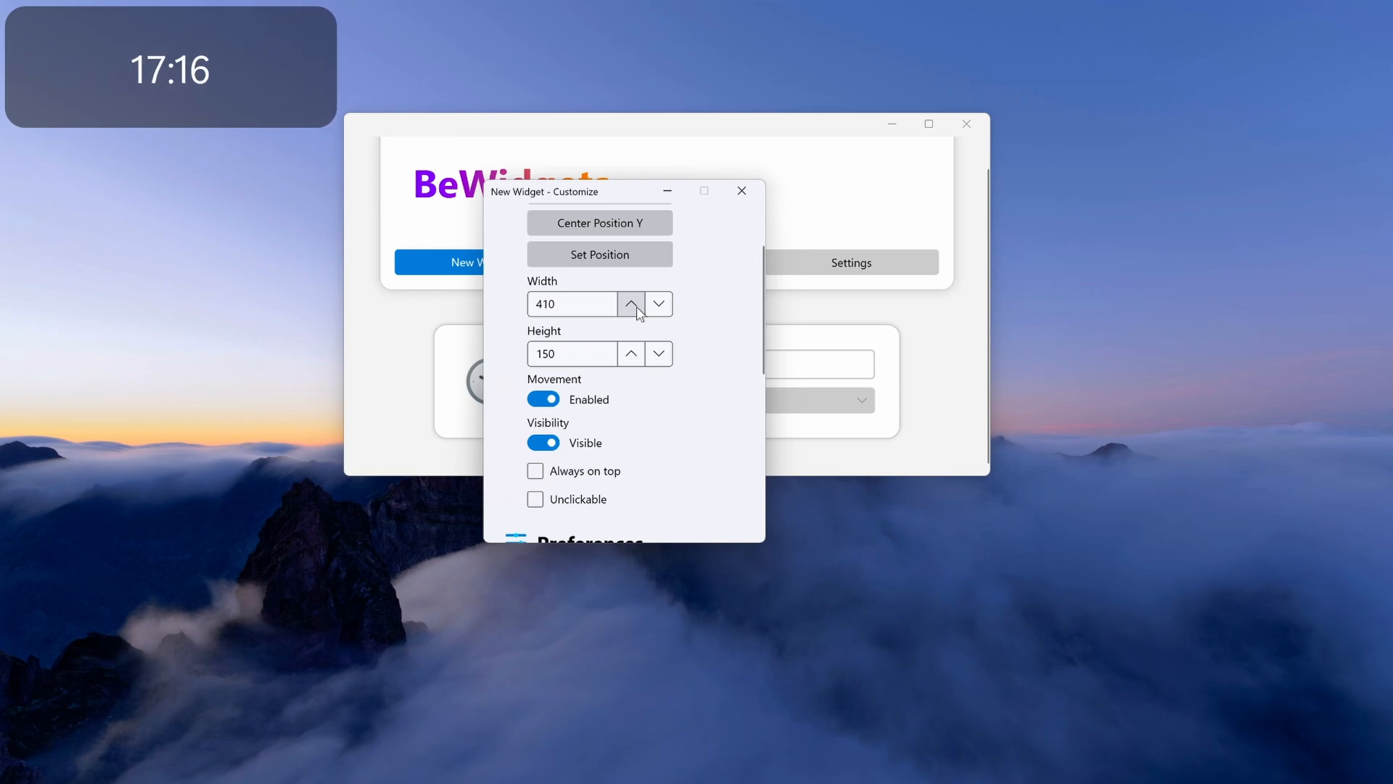
{"action": "left_click", "coordinate": [631, 303]}
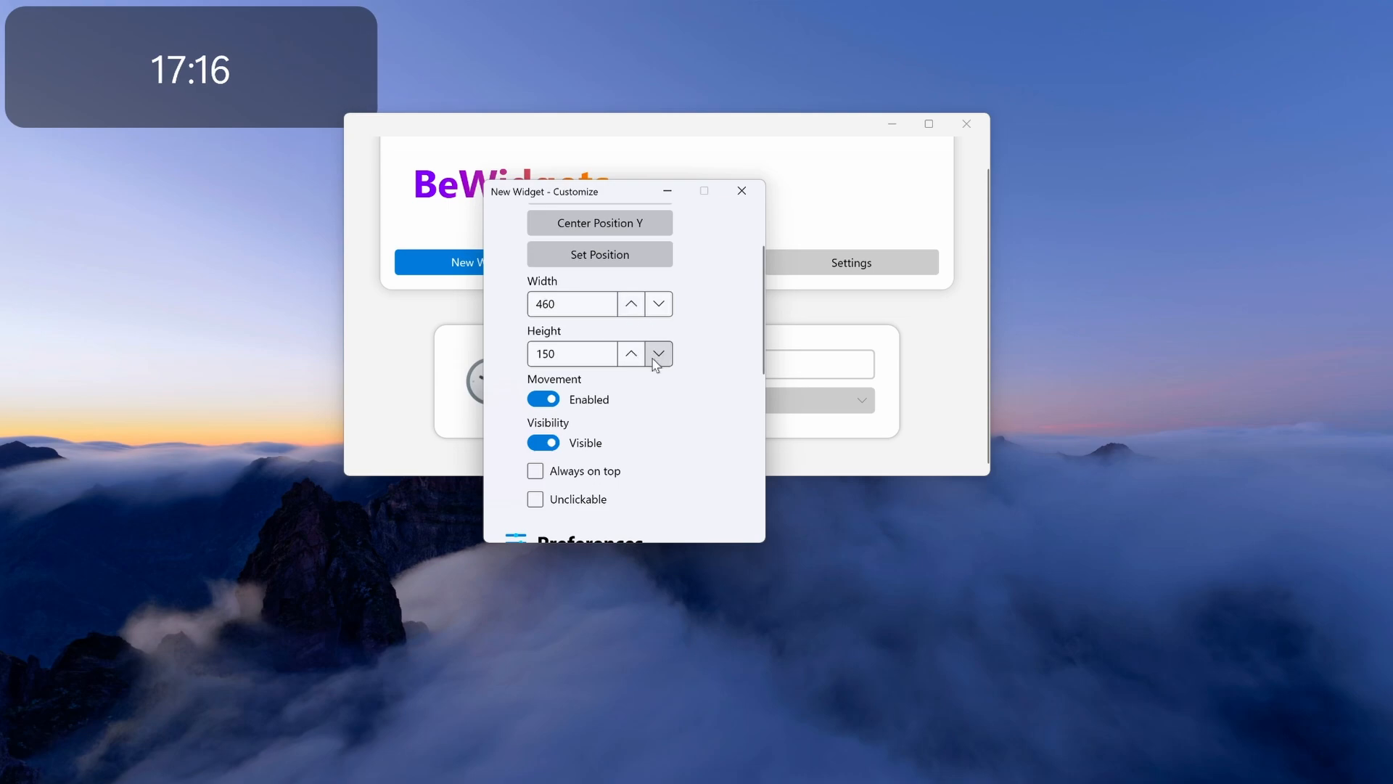
{"action": "left_click", "coordinate": [630, 353]}
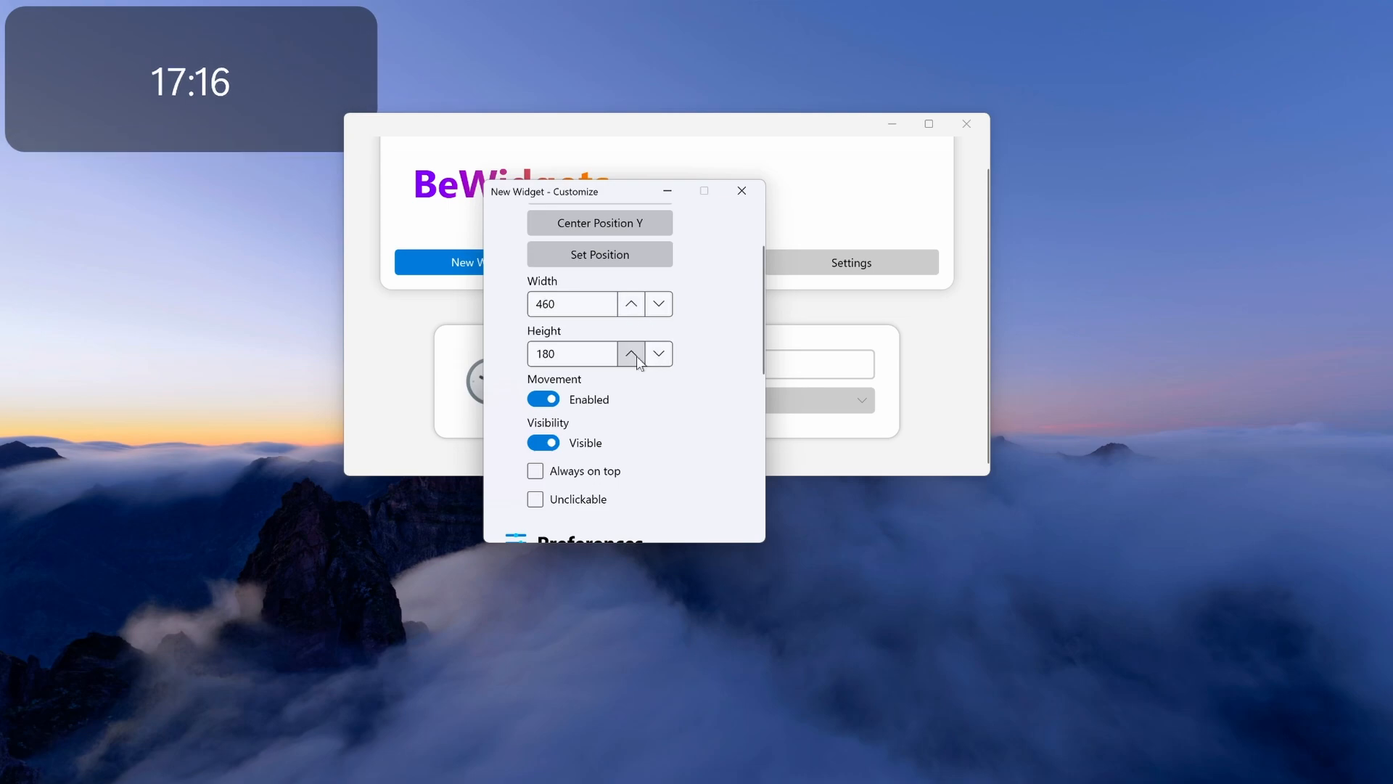
Step: Set the Time Text font size to 133 with bold font weight
{"action": "scroll", "scroll_direction": "down", "scroll_amount": 3}
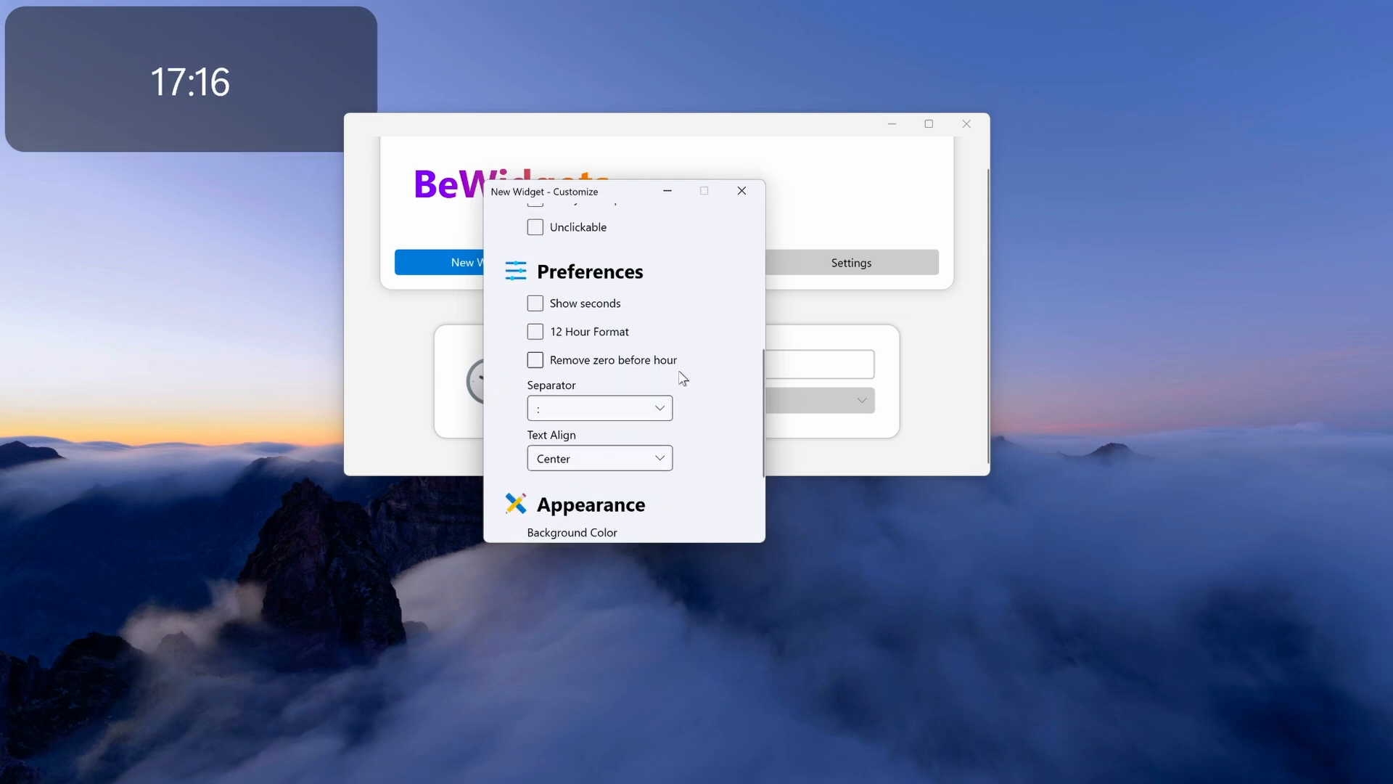
{"action": "scroll", "scroll_direction": "down", "scroll_amount": 3}
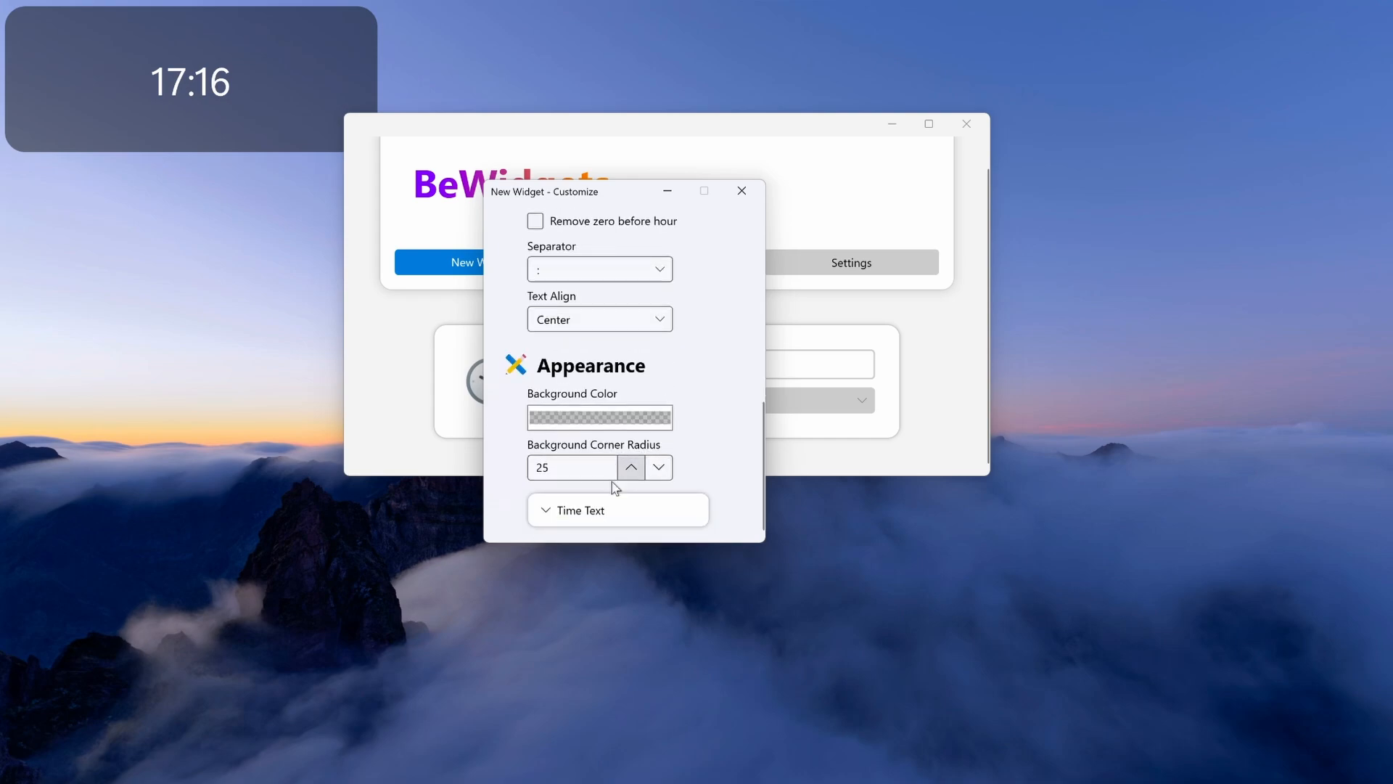
{"action": "left_click", "coordinate": [581, 510]}
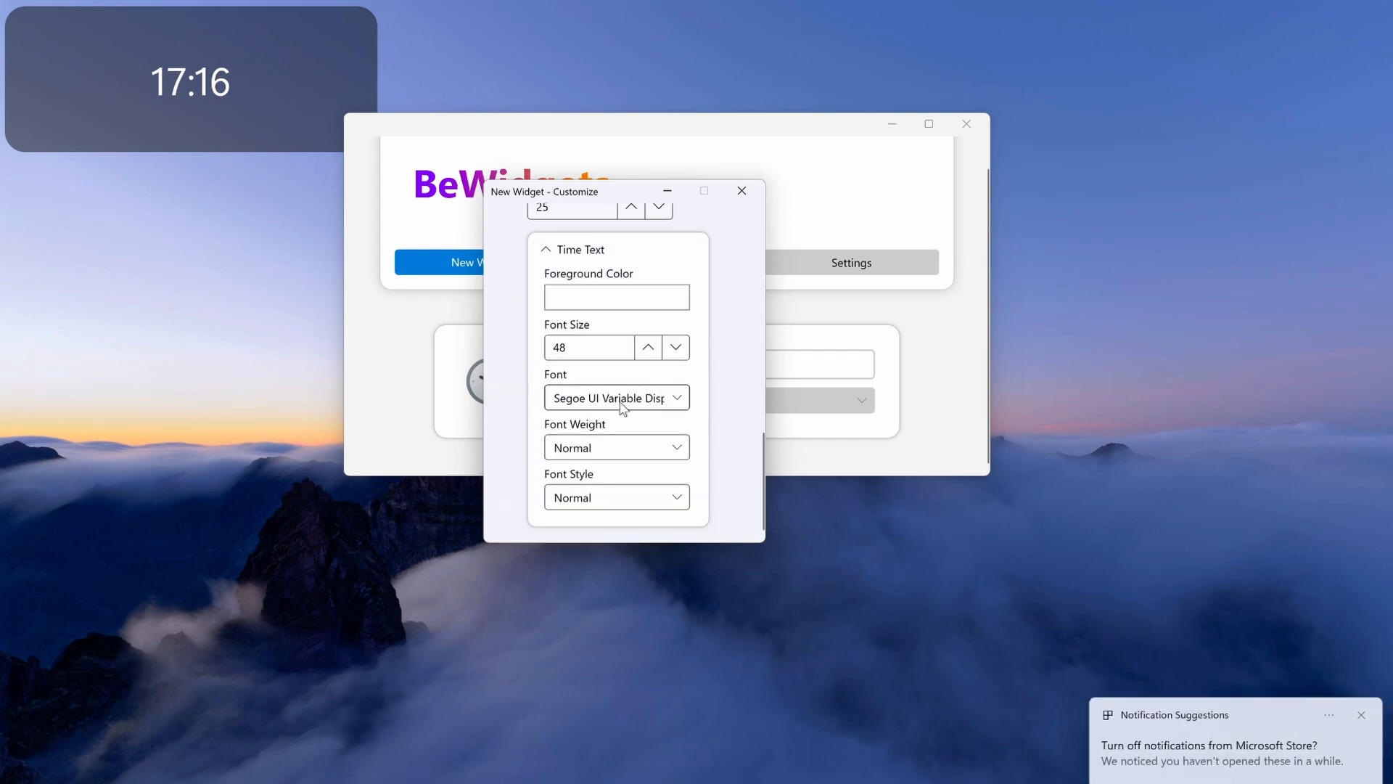
{"action": "mouse_move", "coordinate": [609, 425]}
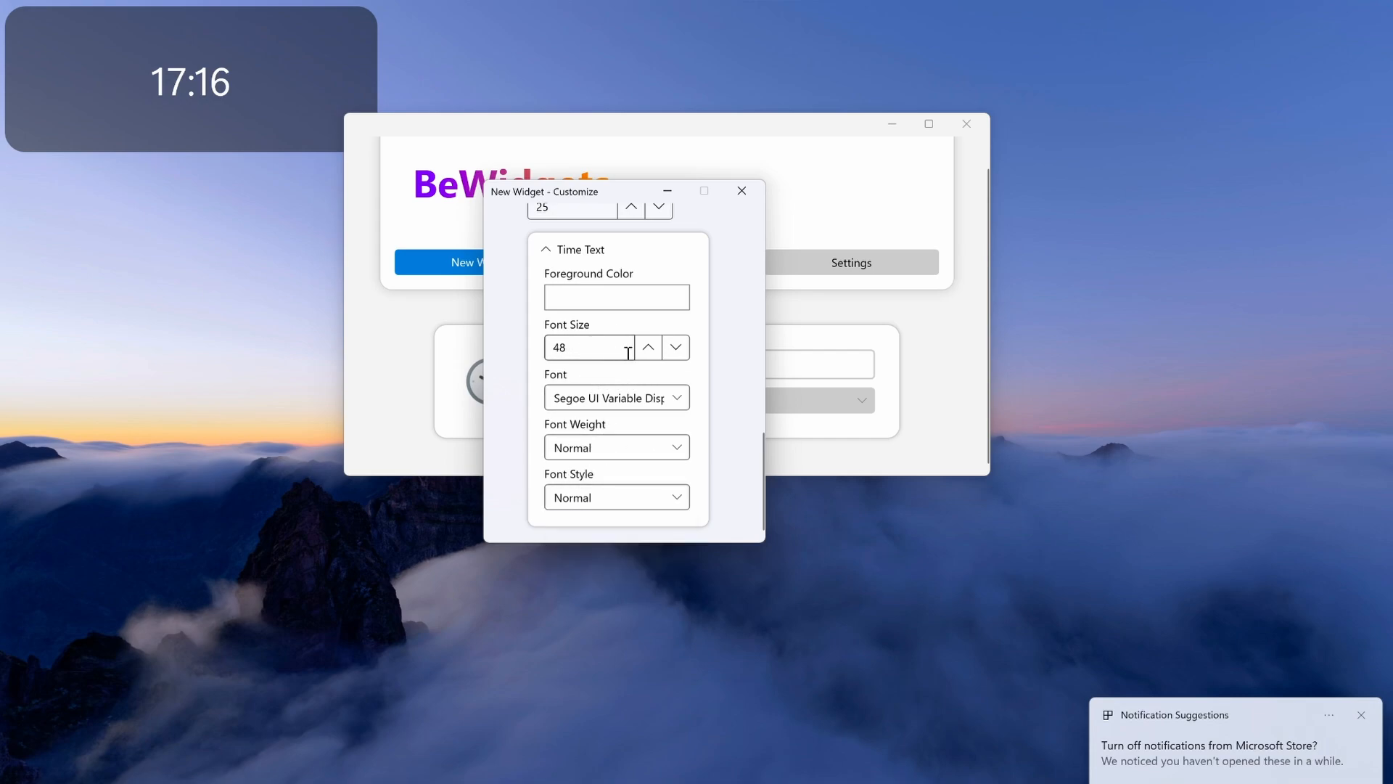
{"action": "left_click", "coordinate": [649, 346]}
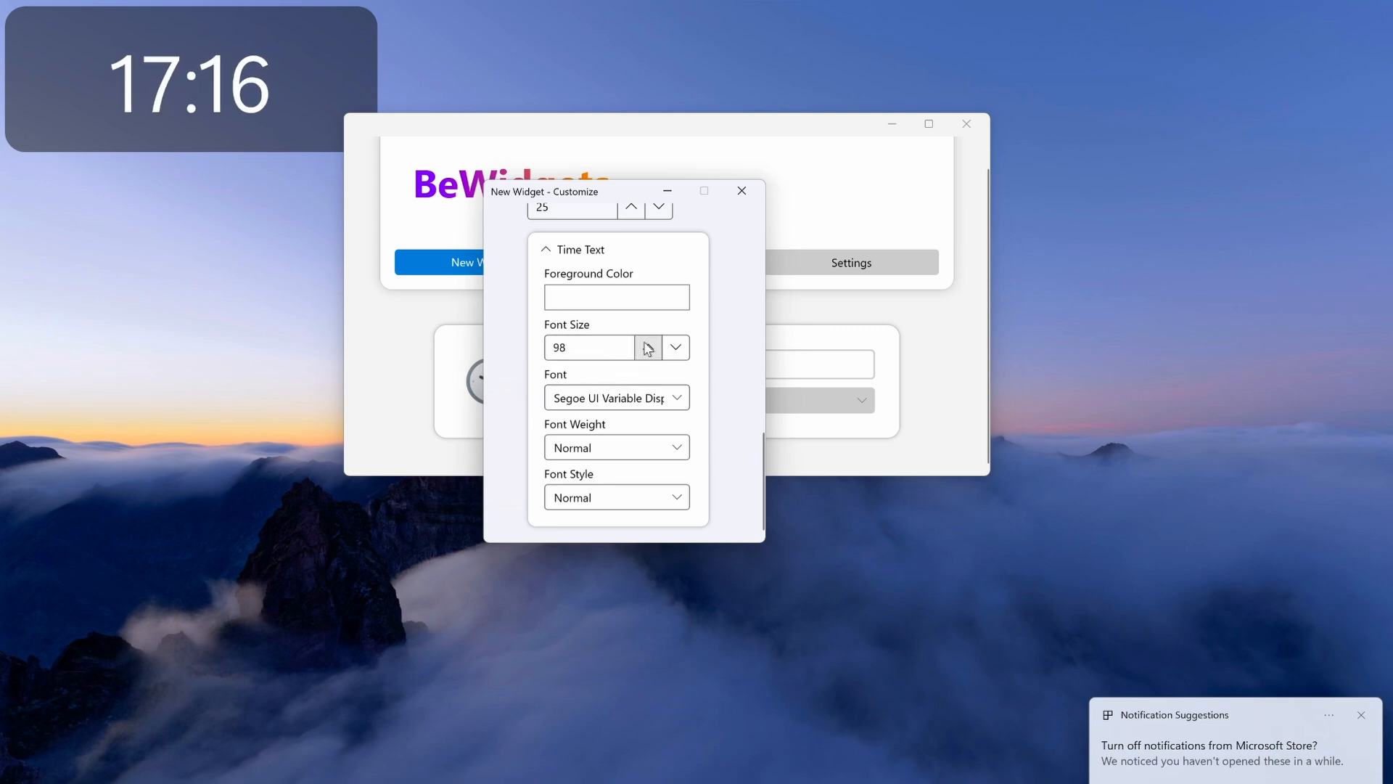
{"action": "left_click", "coordinate": [649, 348]}
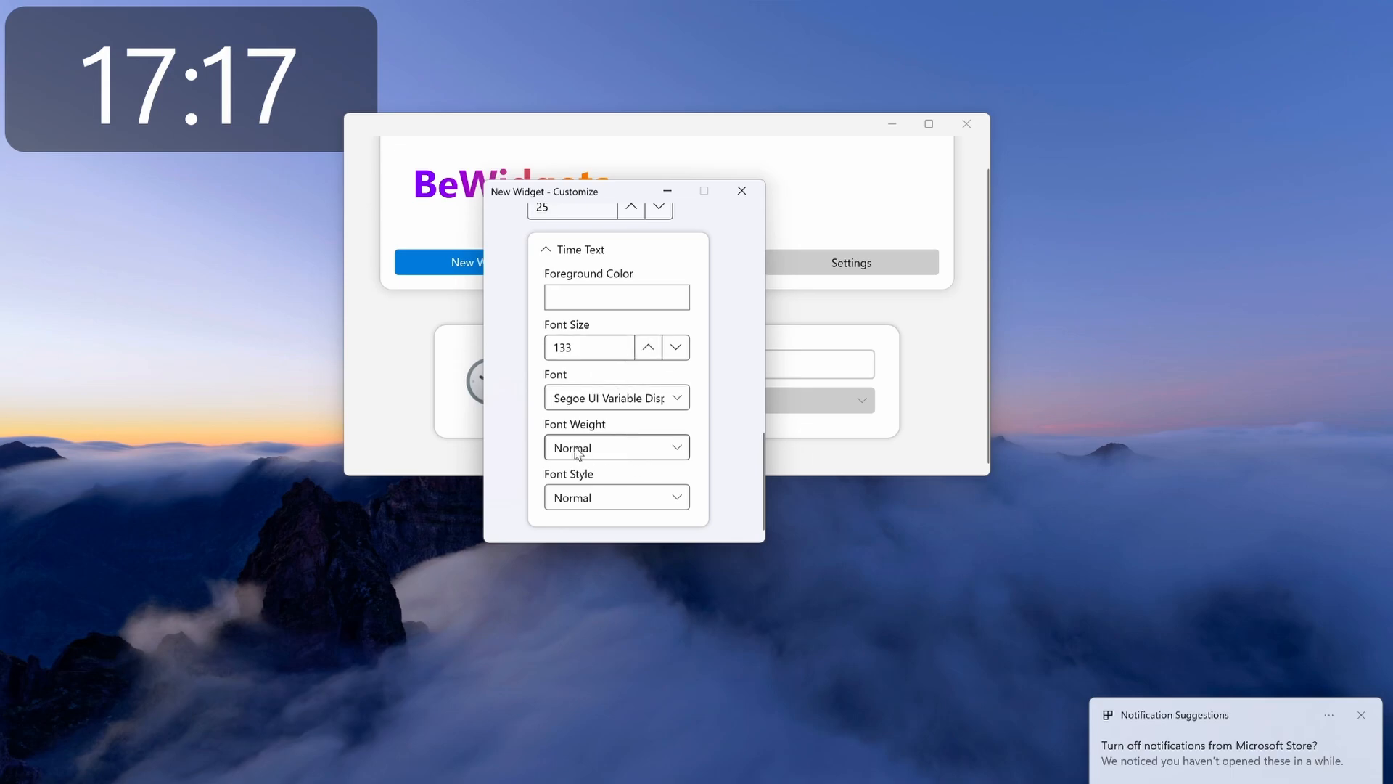
{"action": "left_click", "coordinate": [615, 447]}
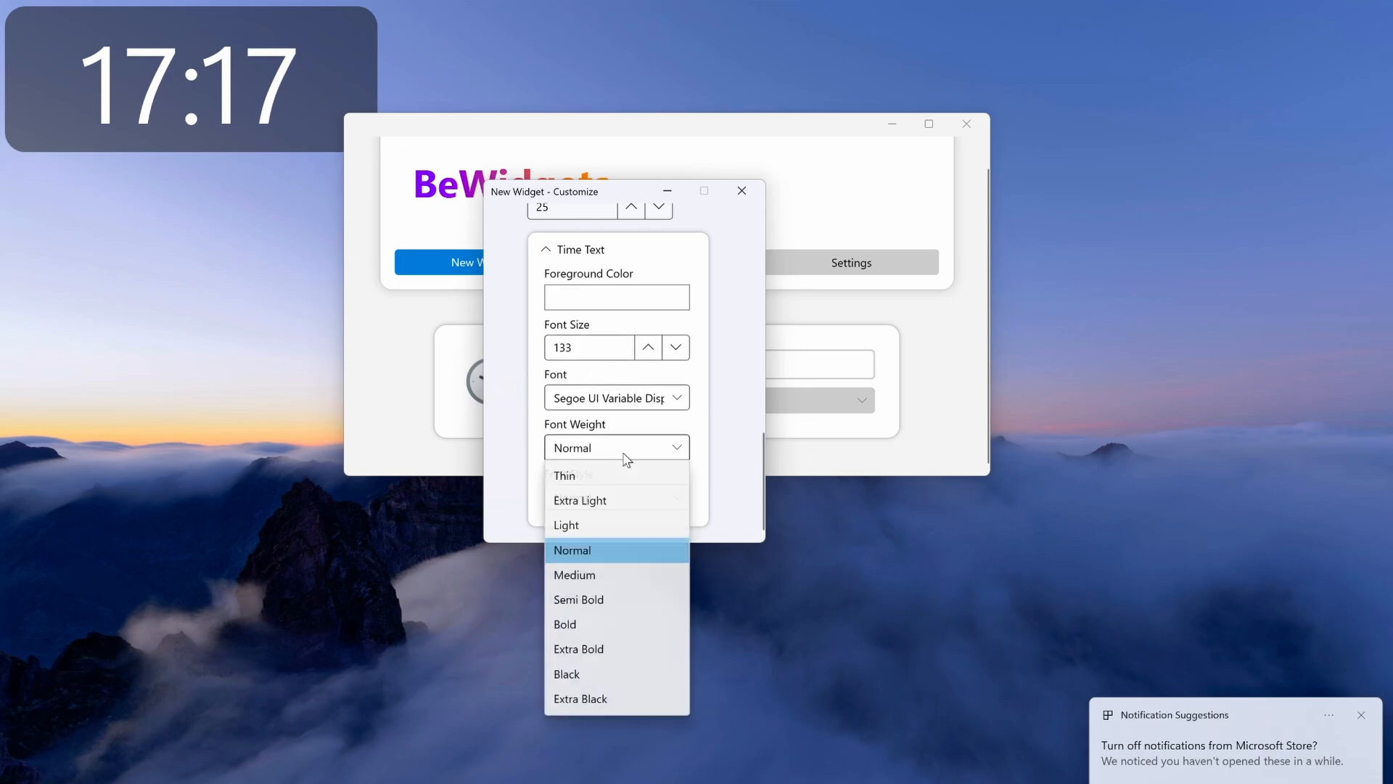
{"action": "left_click", "coordinate": [580, 698]}
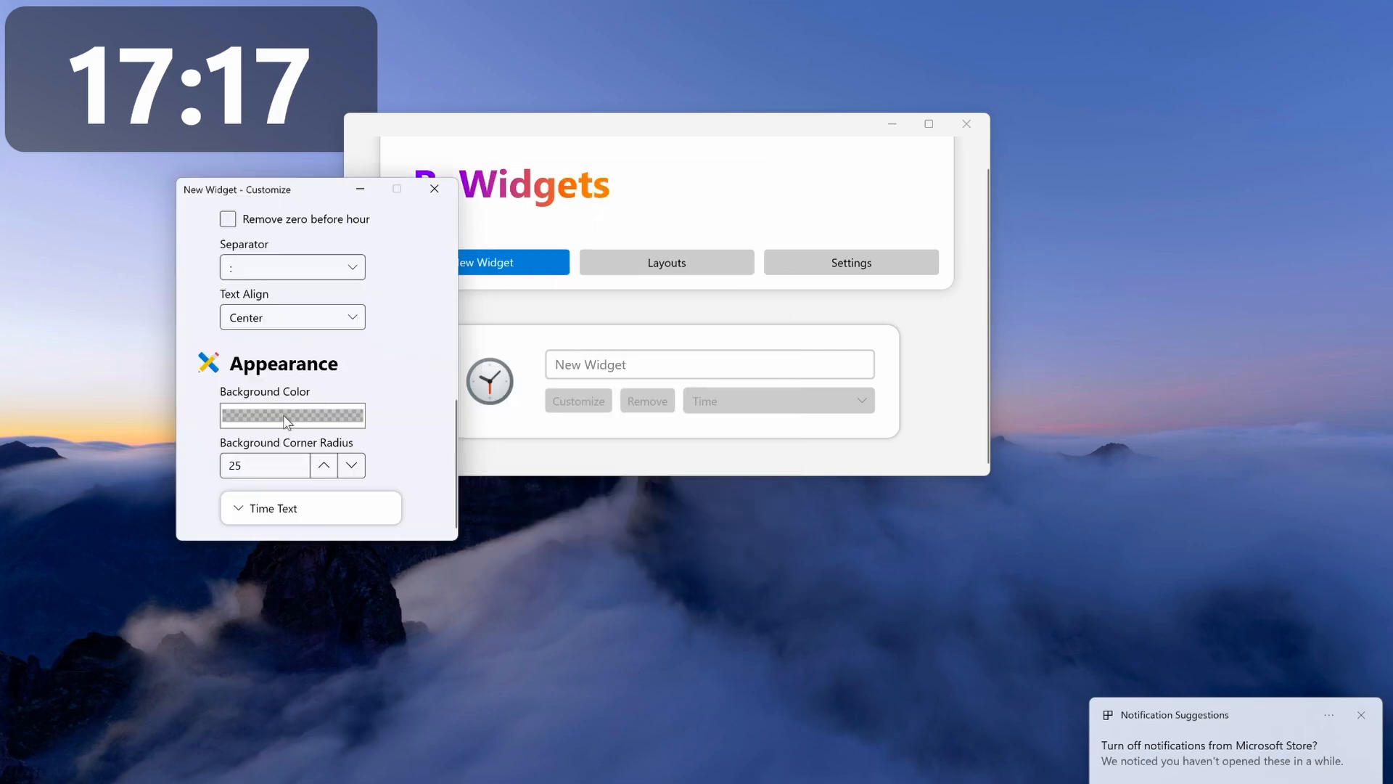
Step: Lower the widget background colour's alpha value from 60 to 42
{"action": "left_click", "coordinate": [292, 415]}
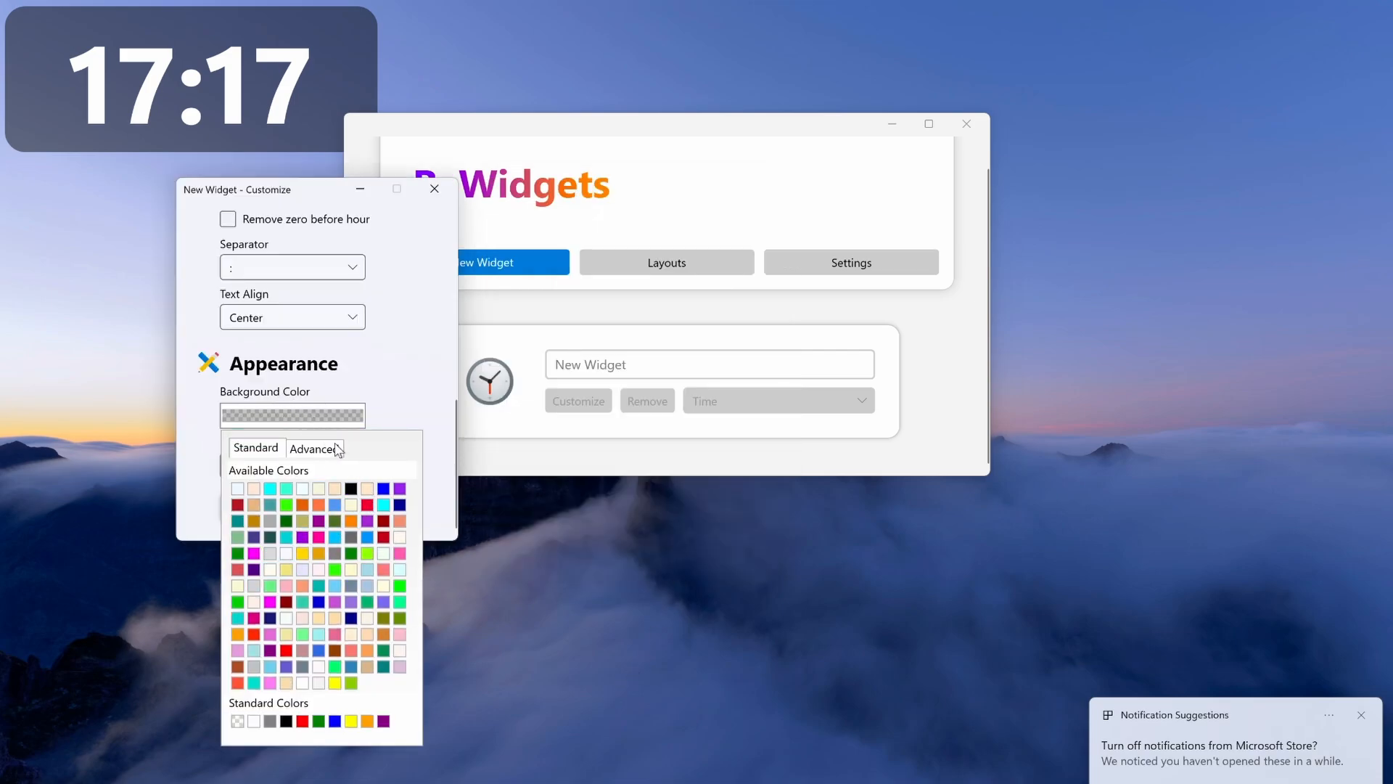
{"action": "left_click", "coordinate": [313, 447]}
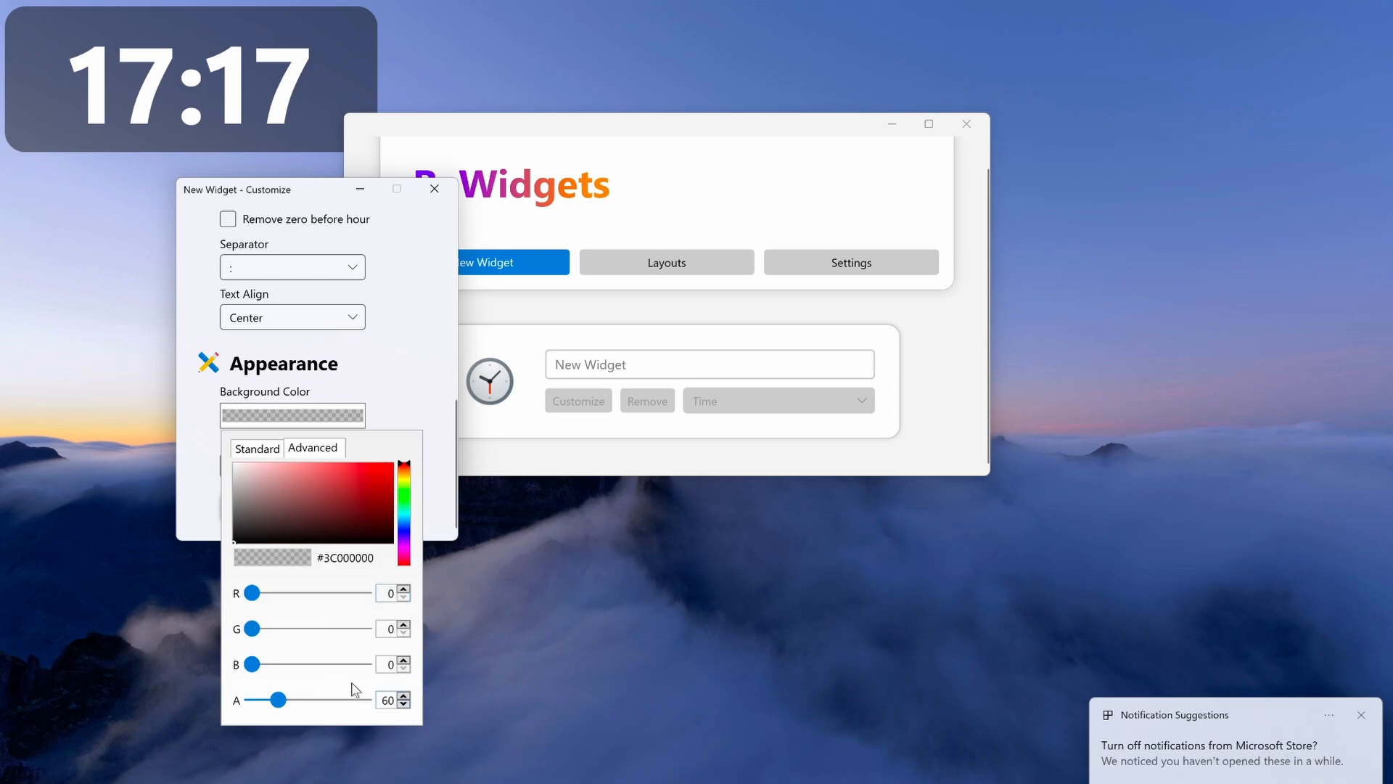
{"action": "mouse_move", "coordinate": [288, 713]}
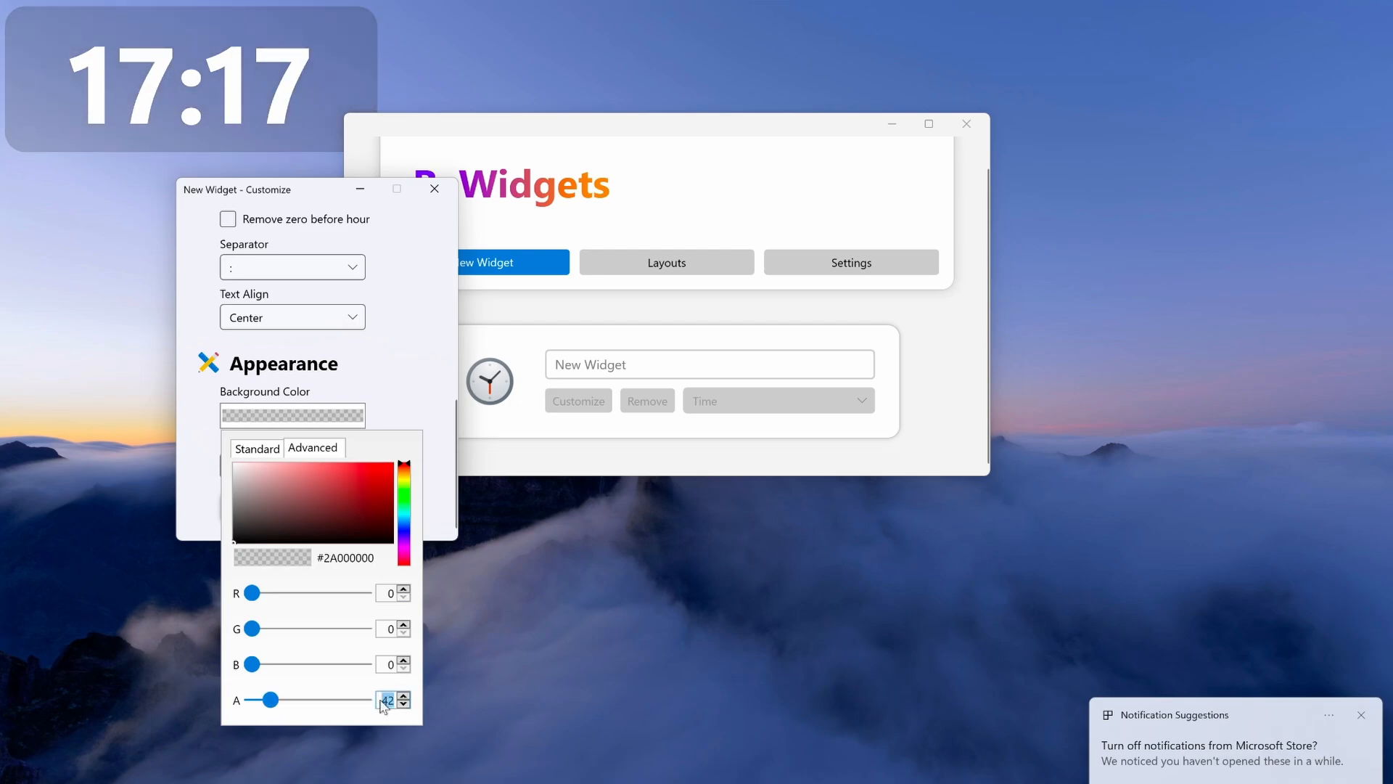
{"action": "left_click", "coordinate": [403, 704]}
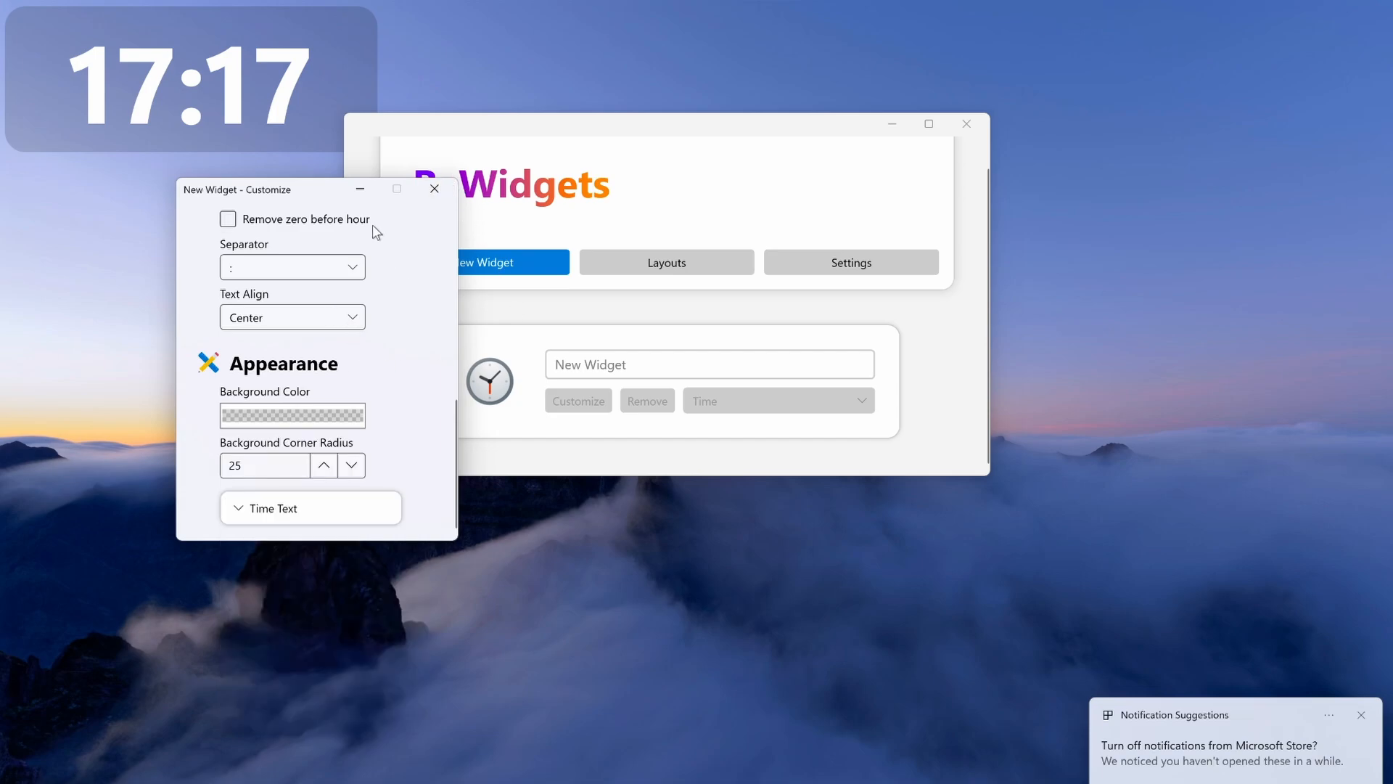
{"action": "left_click", "coordinate": [435, 189]}
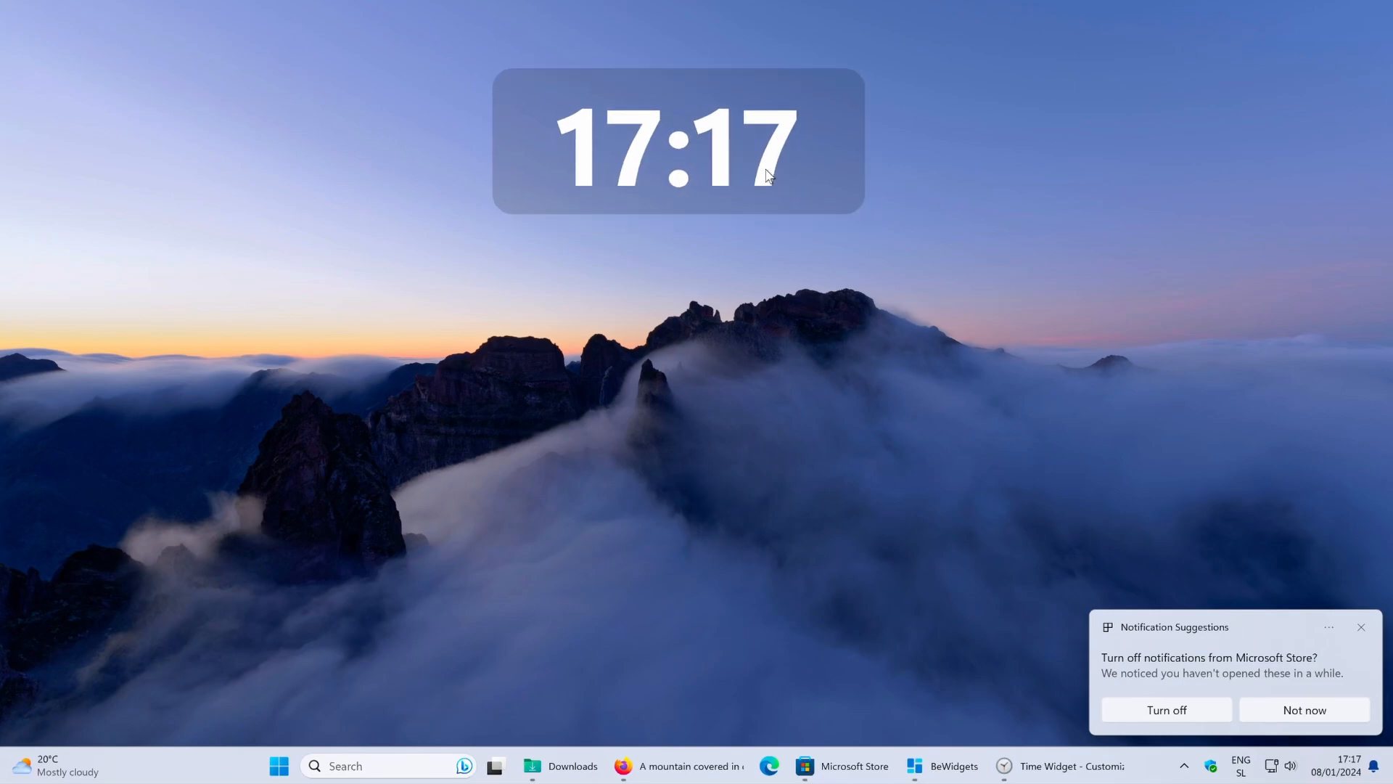
{"action": "mouse_move", "coordinate": [796, 329]}
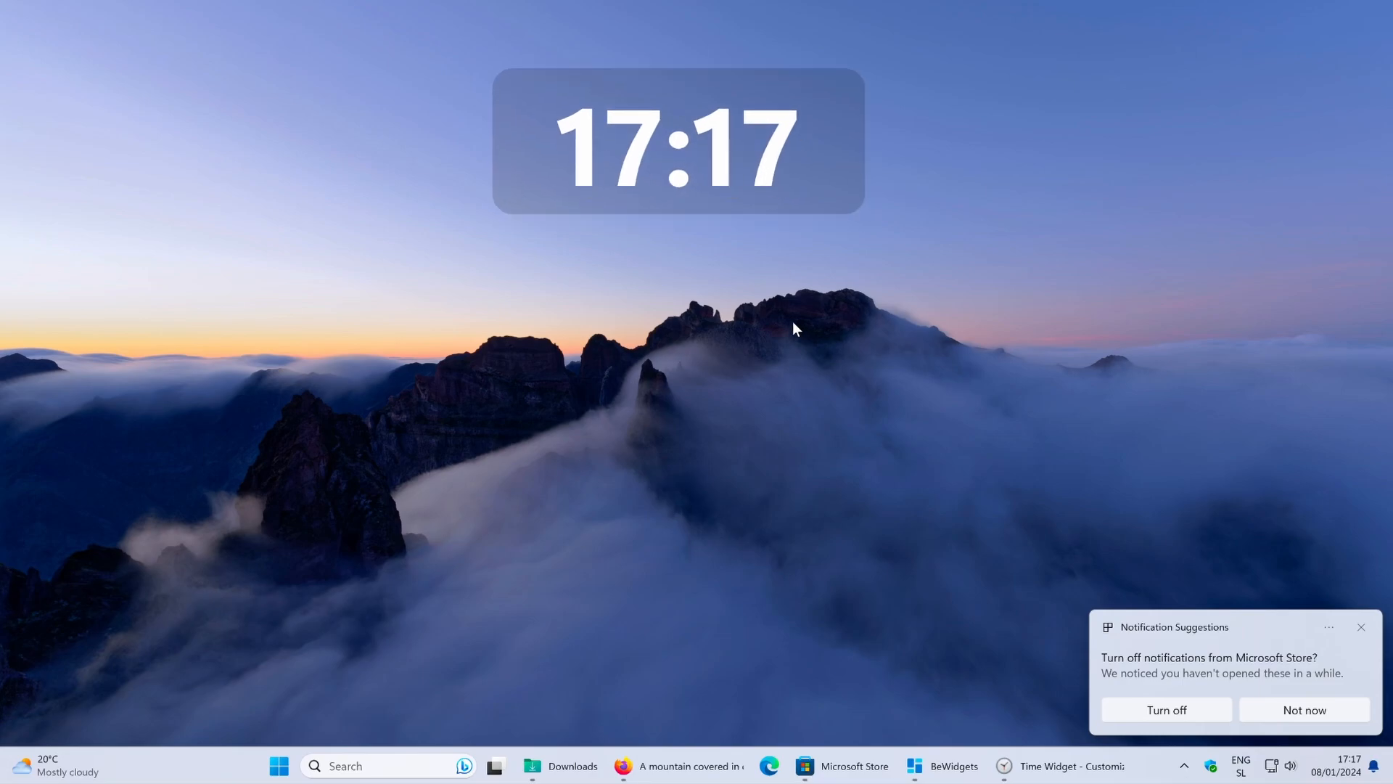
{"action": "mouse_move", "coordinate": [588, 187]}
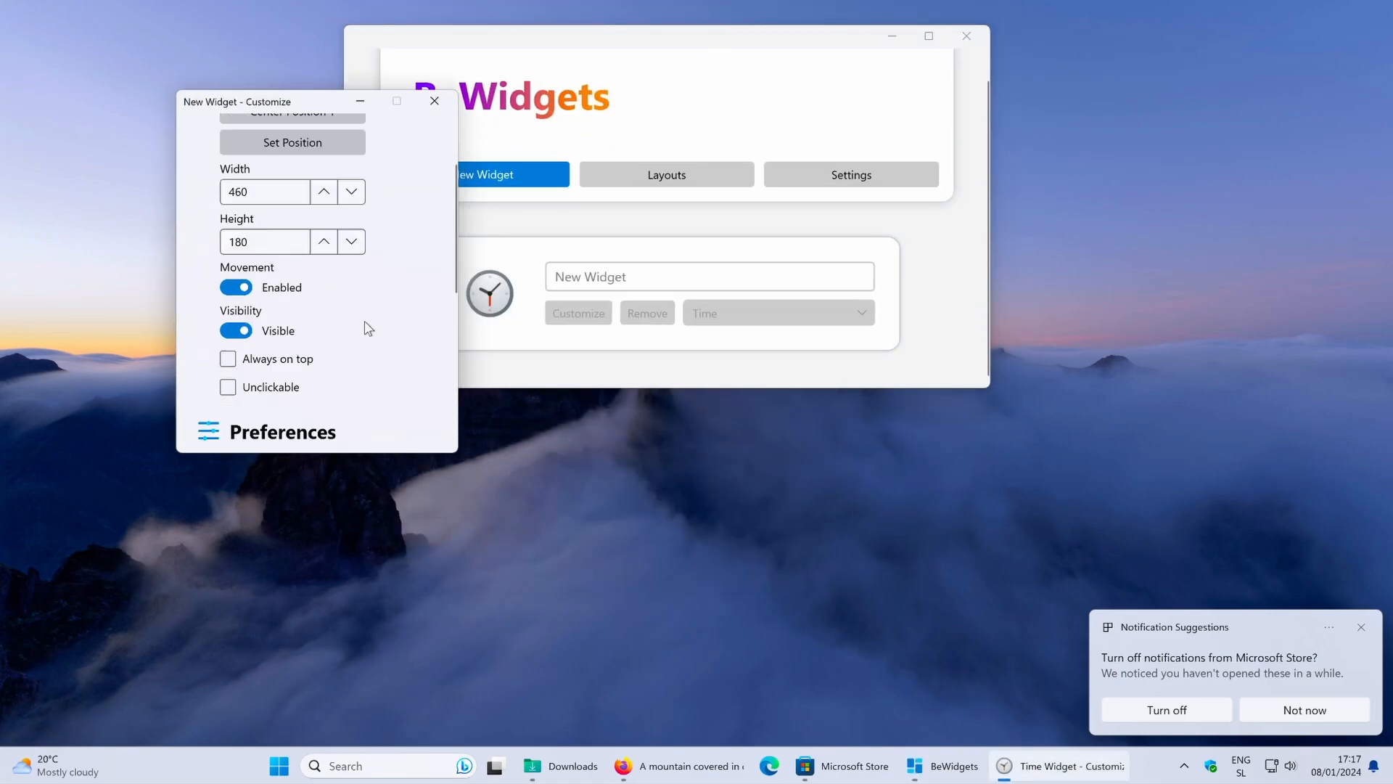
Step: Dismiss the BeWidgets tray and Microsoft Store notification toasts
{"action": "scroll", "scroll_direction": "up", "scroll_amount": 3}
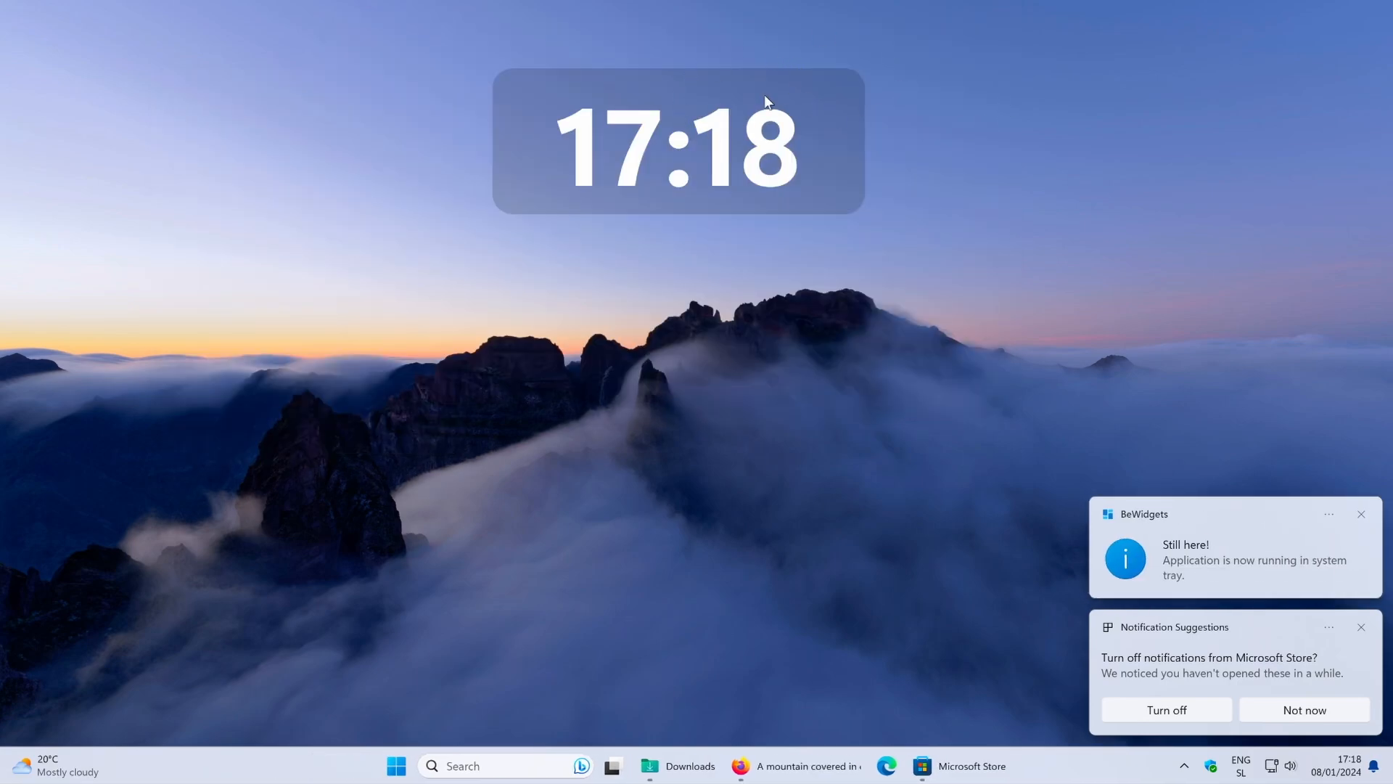
{"action": "mouse_move", "coordinate": [780, 221]}
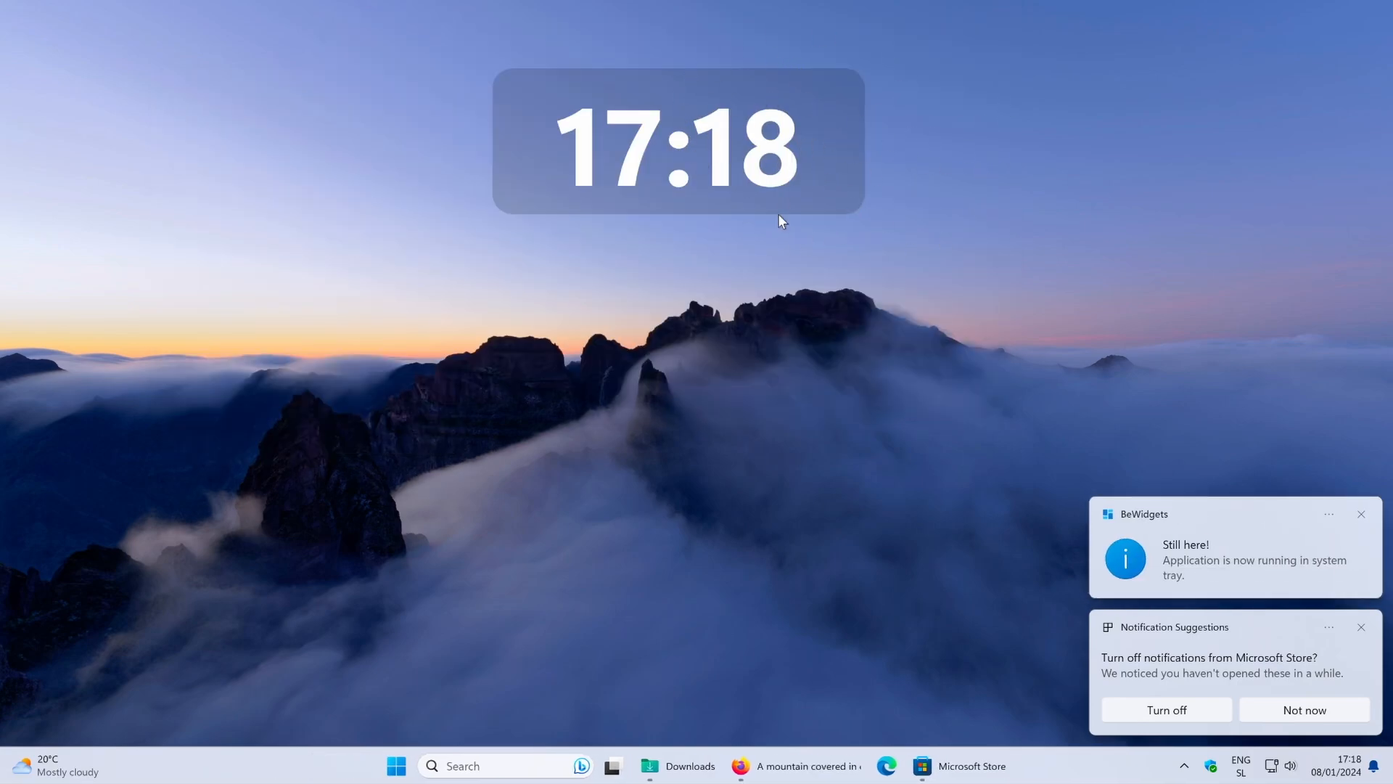
{"action": "mouse_move", "coordinate": [1045, 459]}
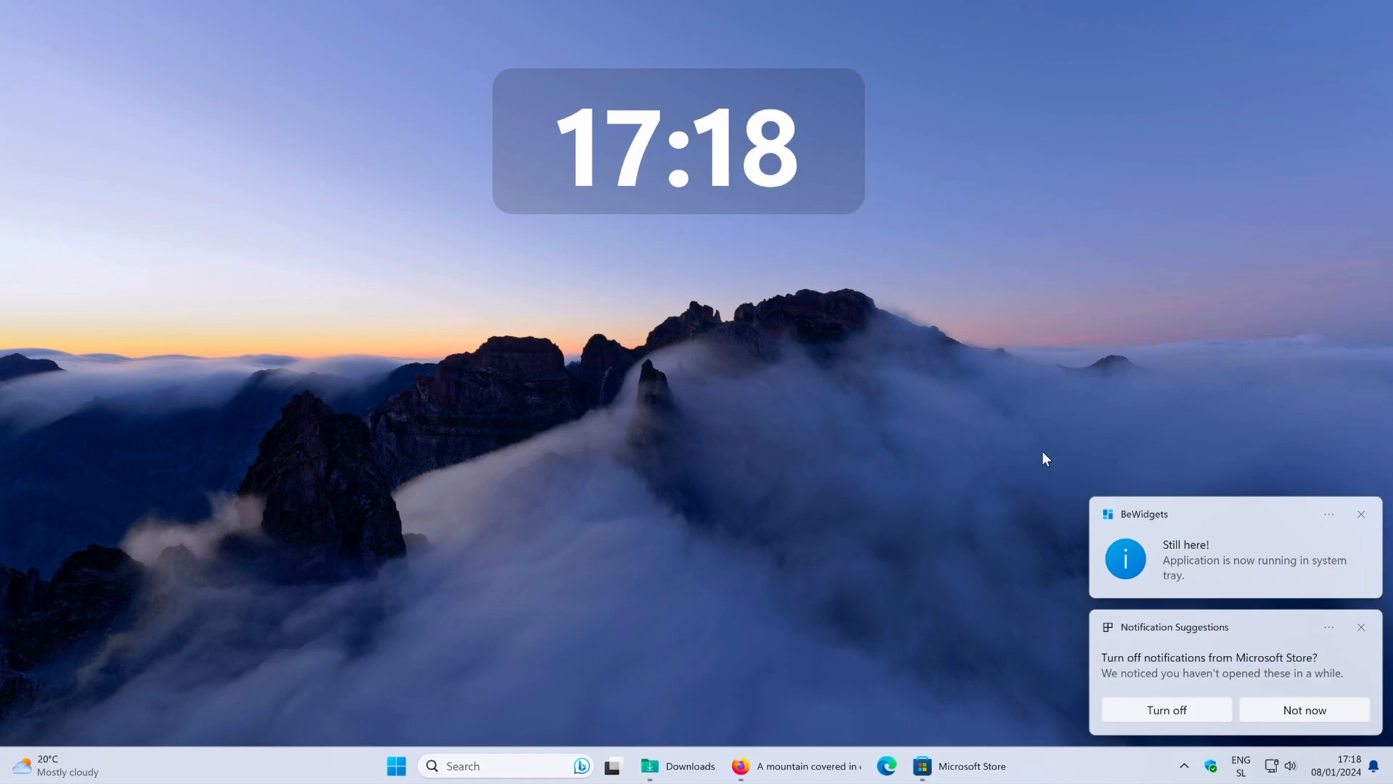
{"action": "left_click", "coordinate": [1361, 514]}
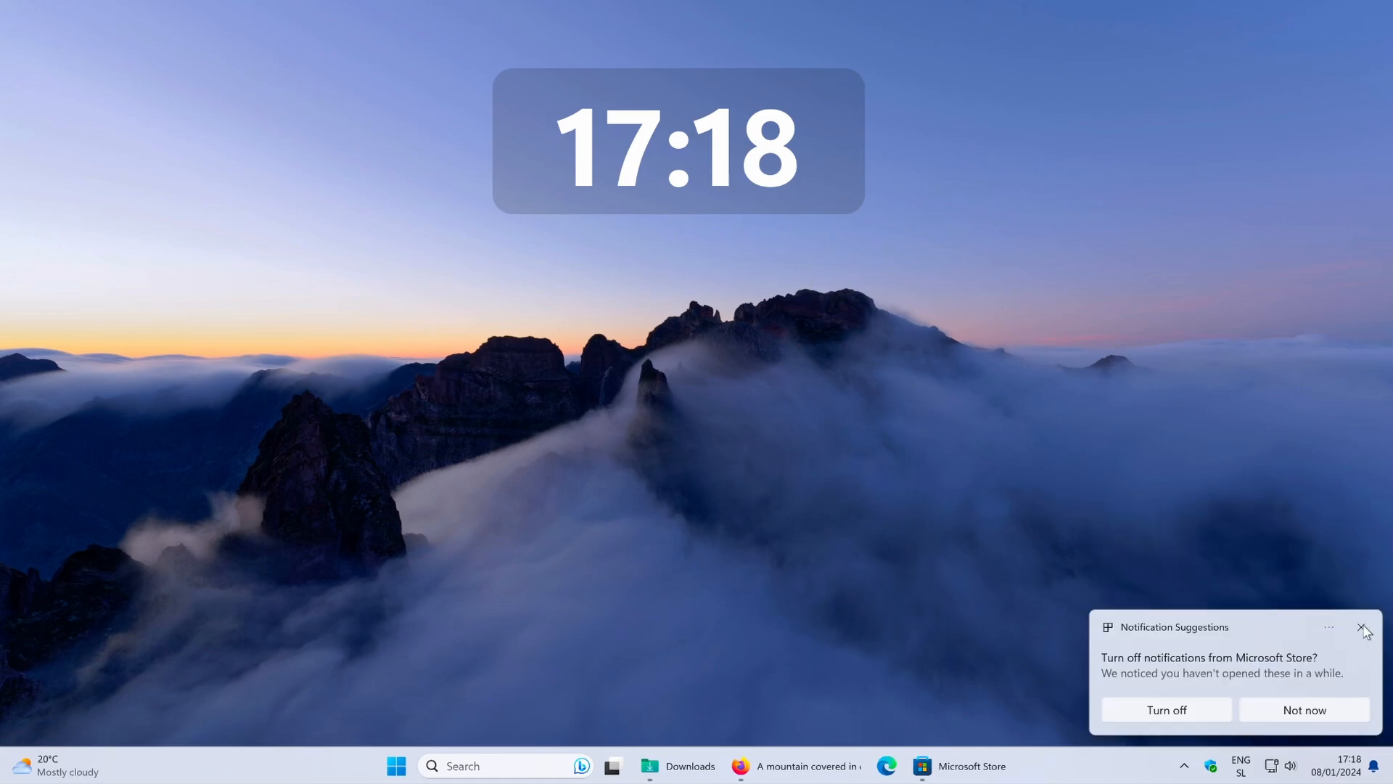
{"action": "left_click", "coordinate": [1366, 630]}
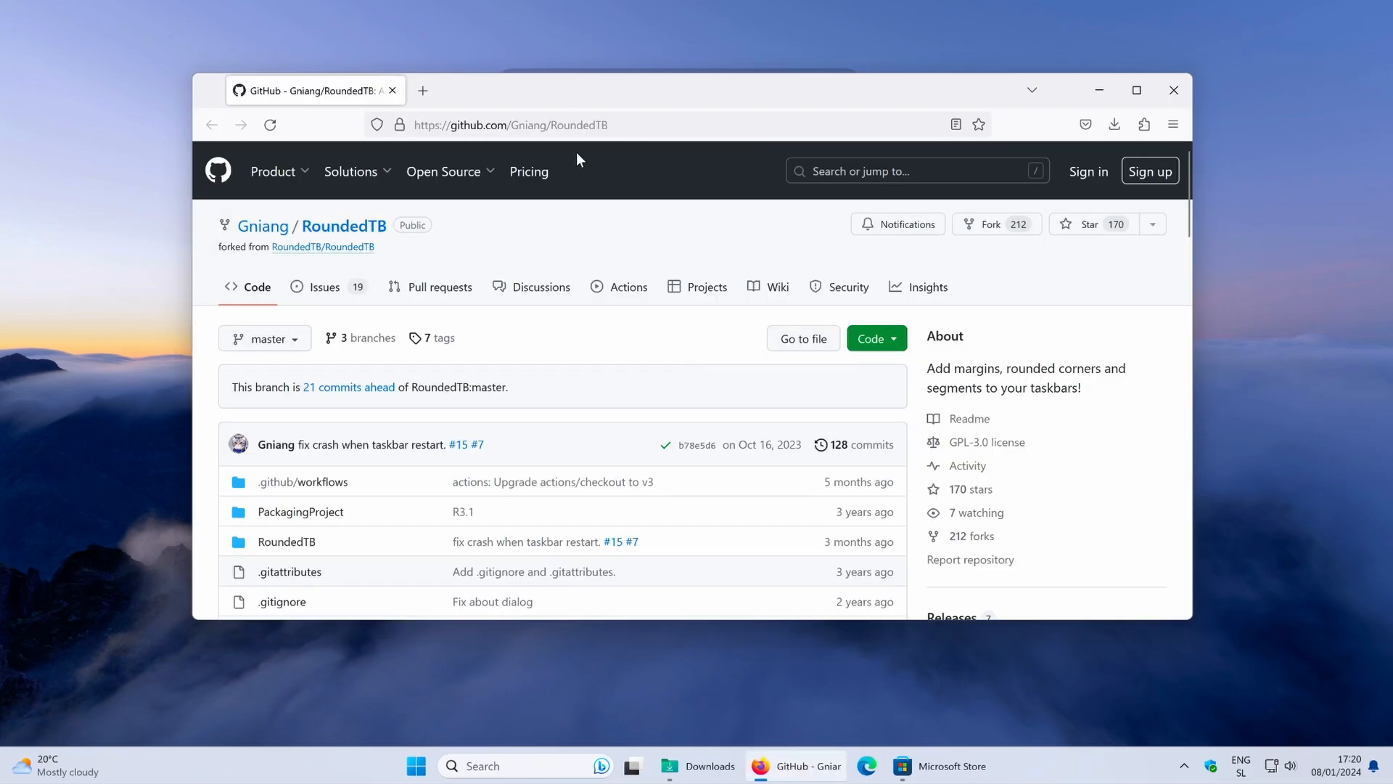
Step: Download RoundedTB_canary20231016_2.7z from the GitHub release and open the finished archive
{"action": "left_click", "coordinate": [511, 124]}
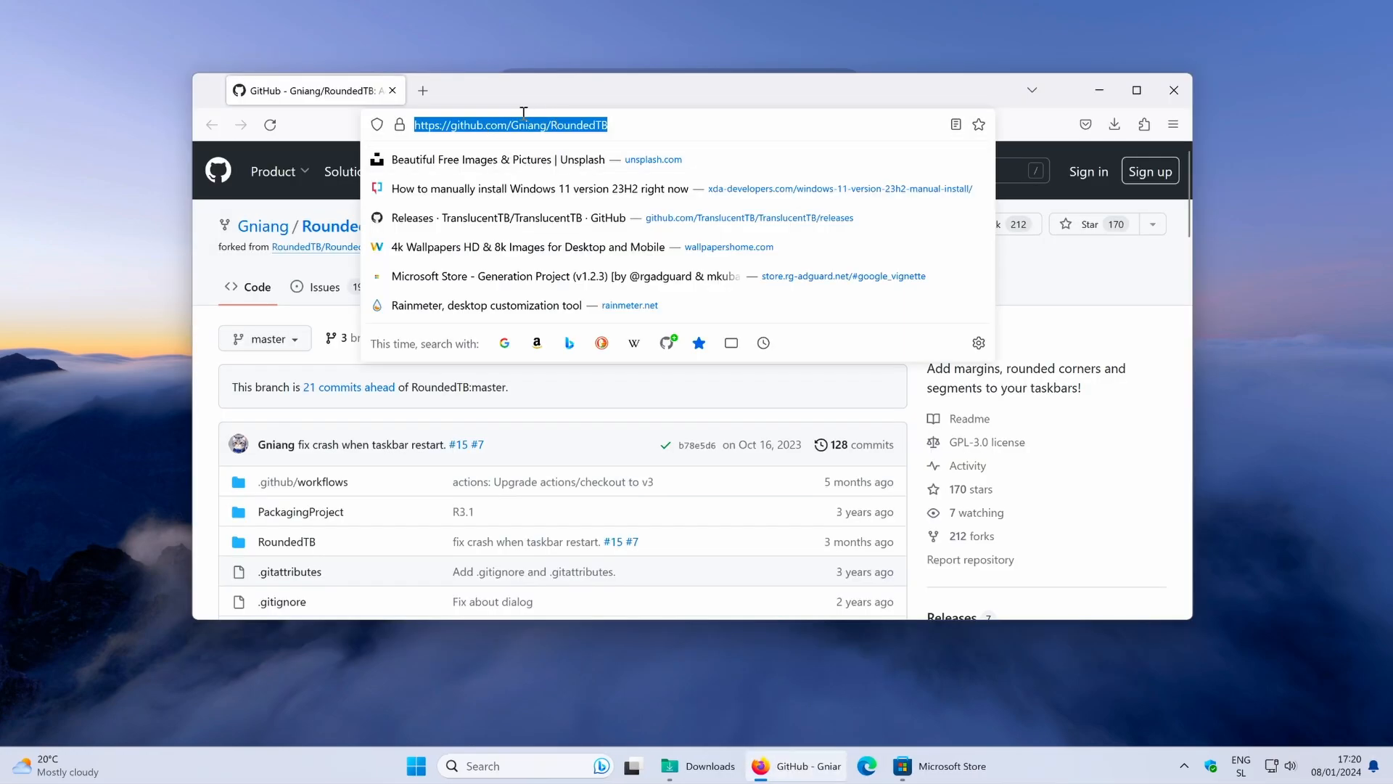
{"action": "mouse_move", "coordinate": [526, 151]}
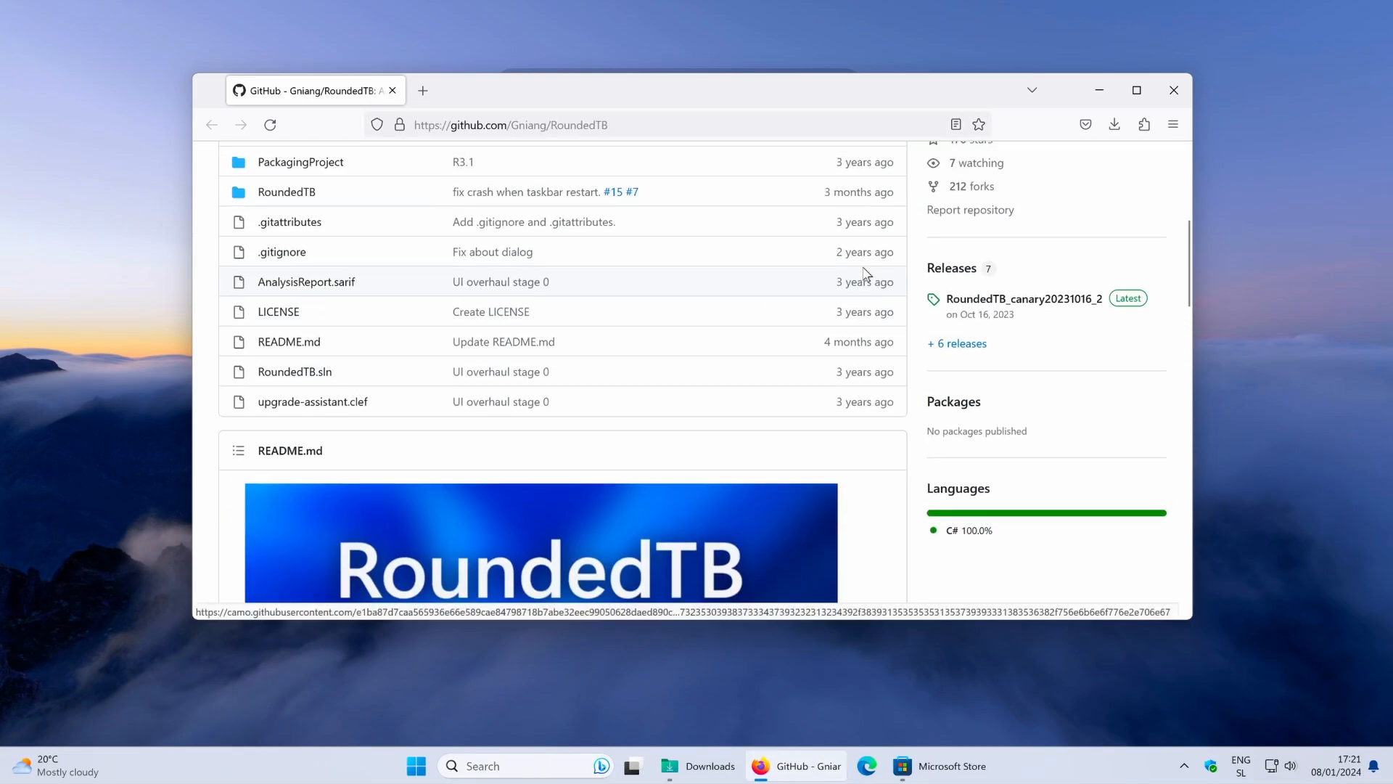
{"action": "scroll", "scroll_direction": "up", "scroll_amount": 3}
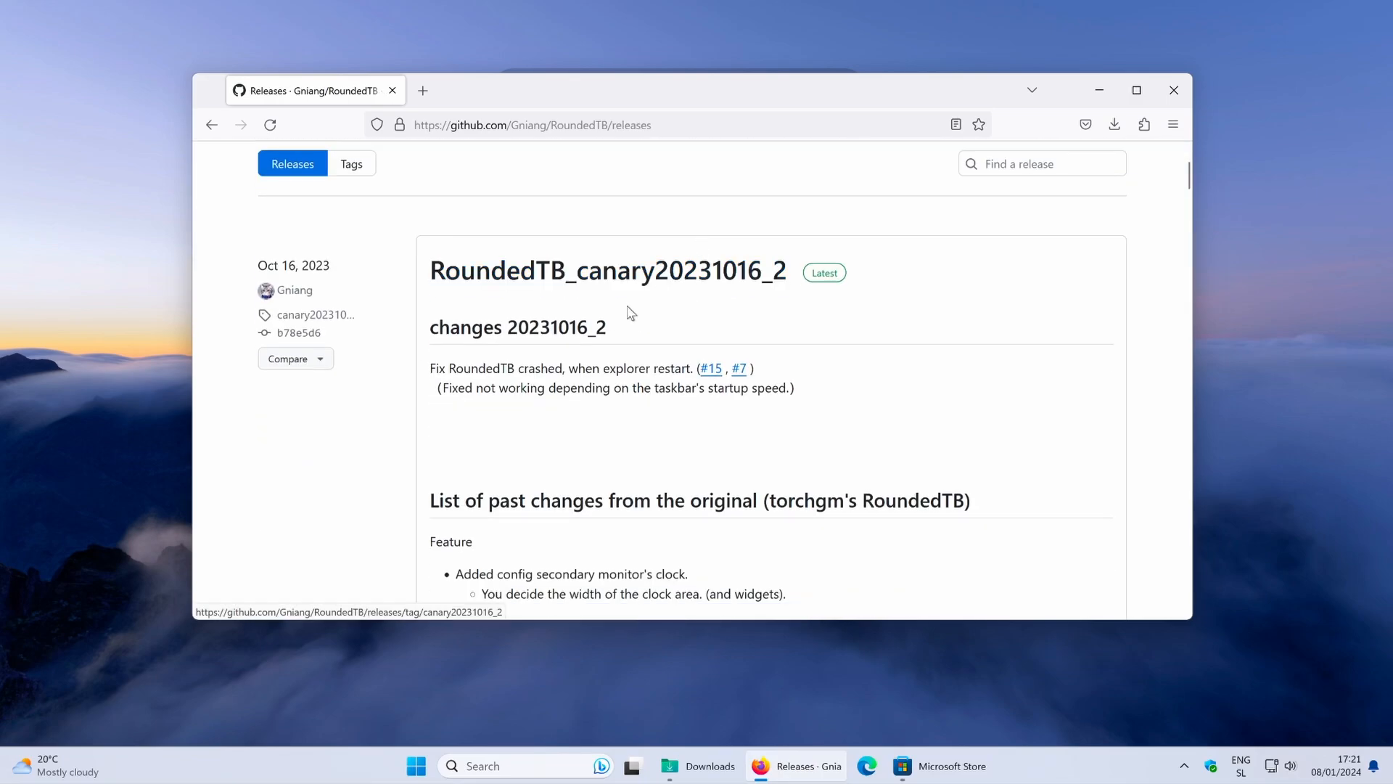
{"action": "mouse_move", "coordinate": [737, 344]}
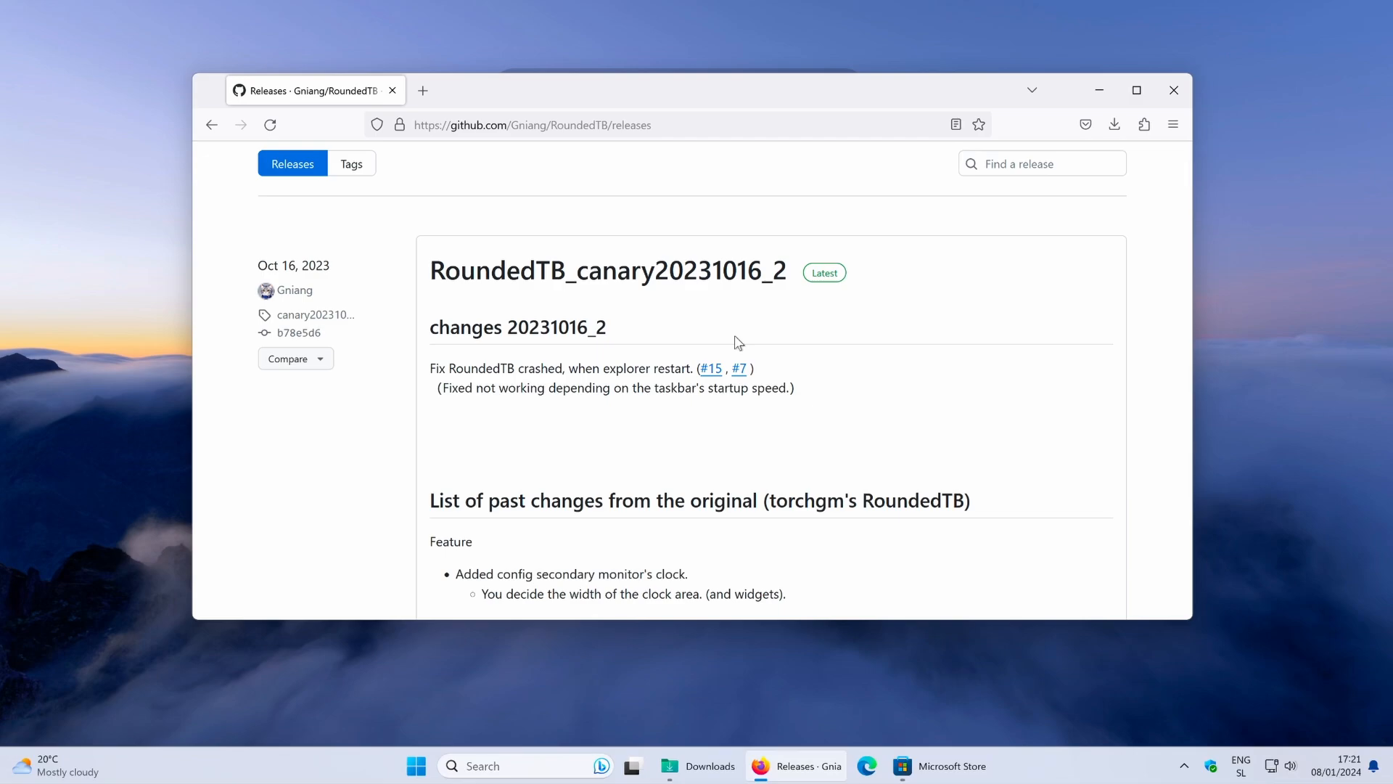
{"action": "mouse_move", "coordinate": [669, 226]}
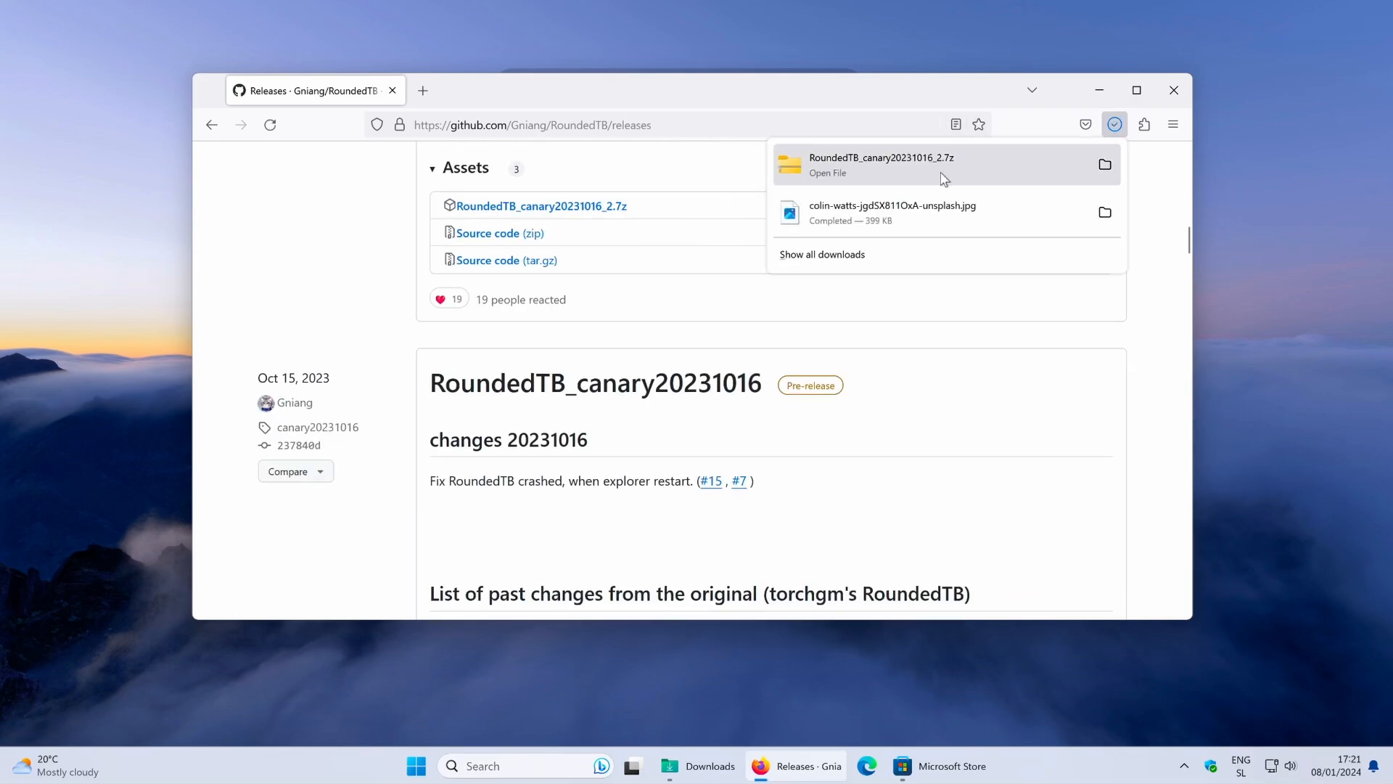
{"action": "left_click", "coordinate": [1105, 165]}
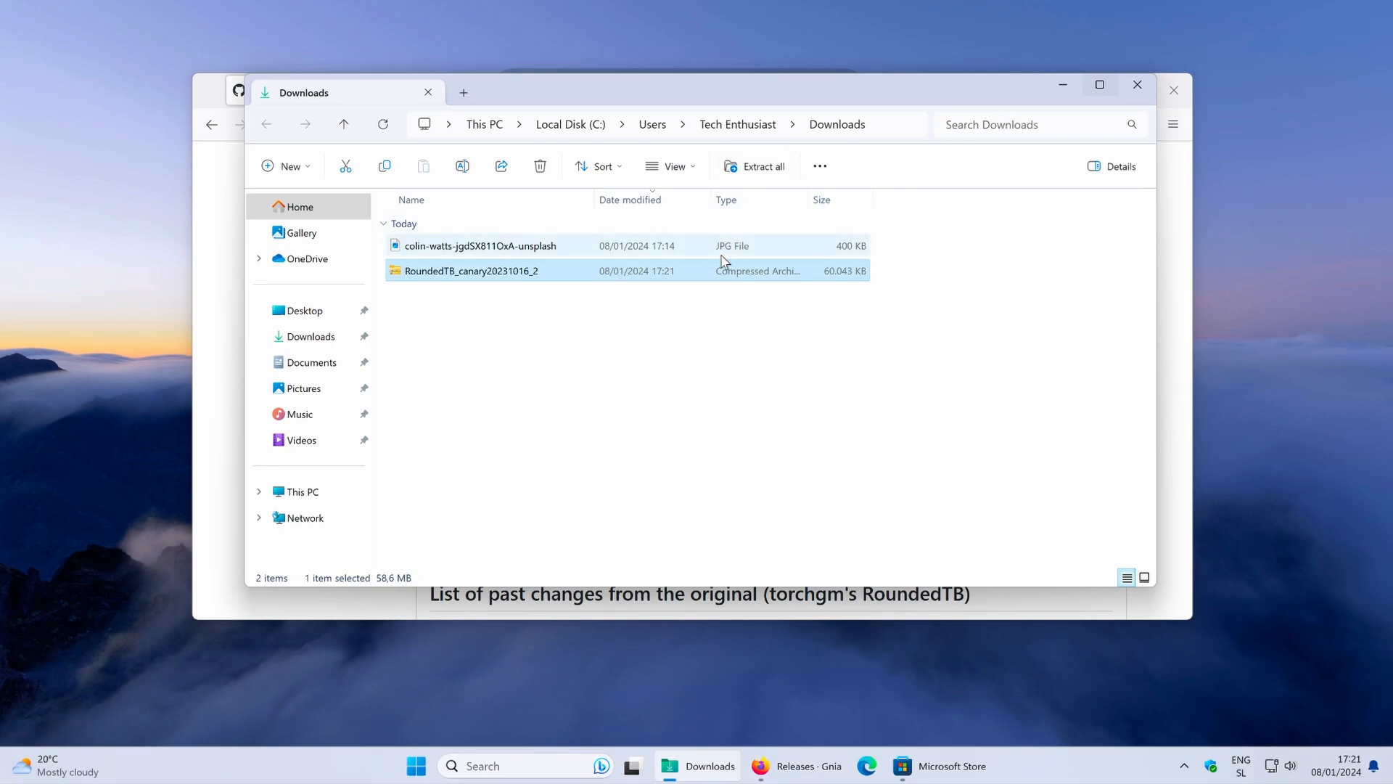
Step: Extract the RoundedTB canary 20231016_2 archive into its default Downloads subfolder
{"action": "left_click", "coordinate": [761, 166]}
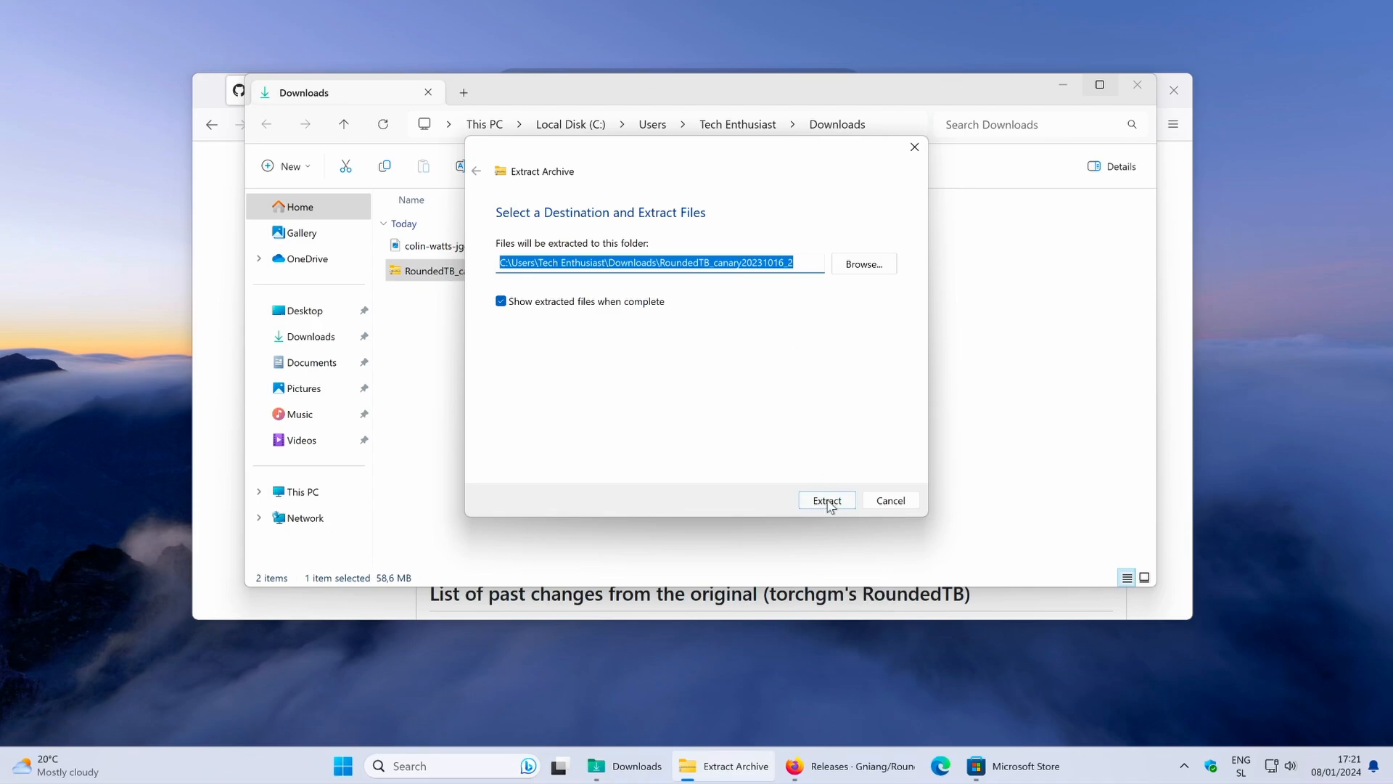
{"action": "left_click", "coordinate": [826, 500]}
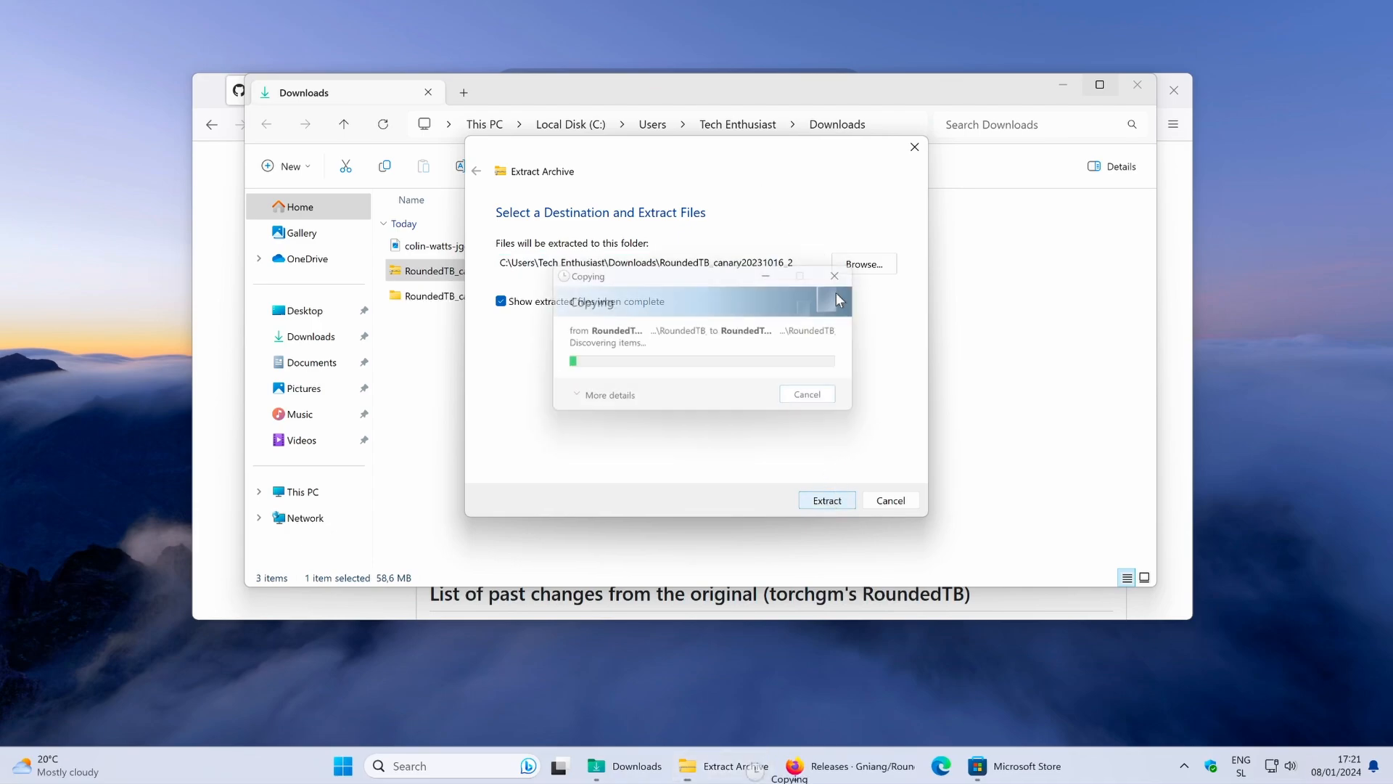
{"action": "left_click", "coordinate": [826, 499]}
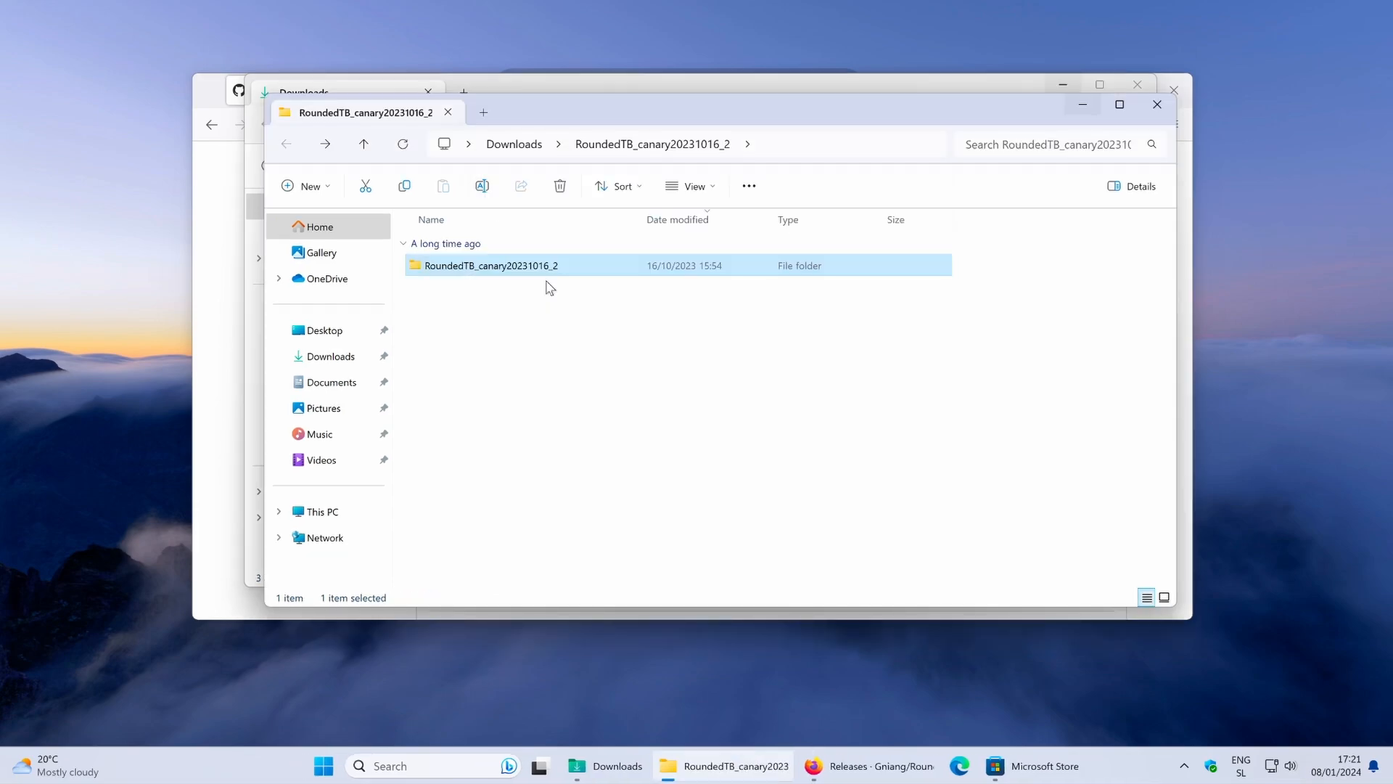
{"action": "mouse_move", "coordinate": [622, 186]}
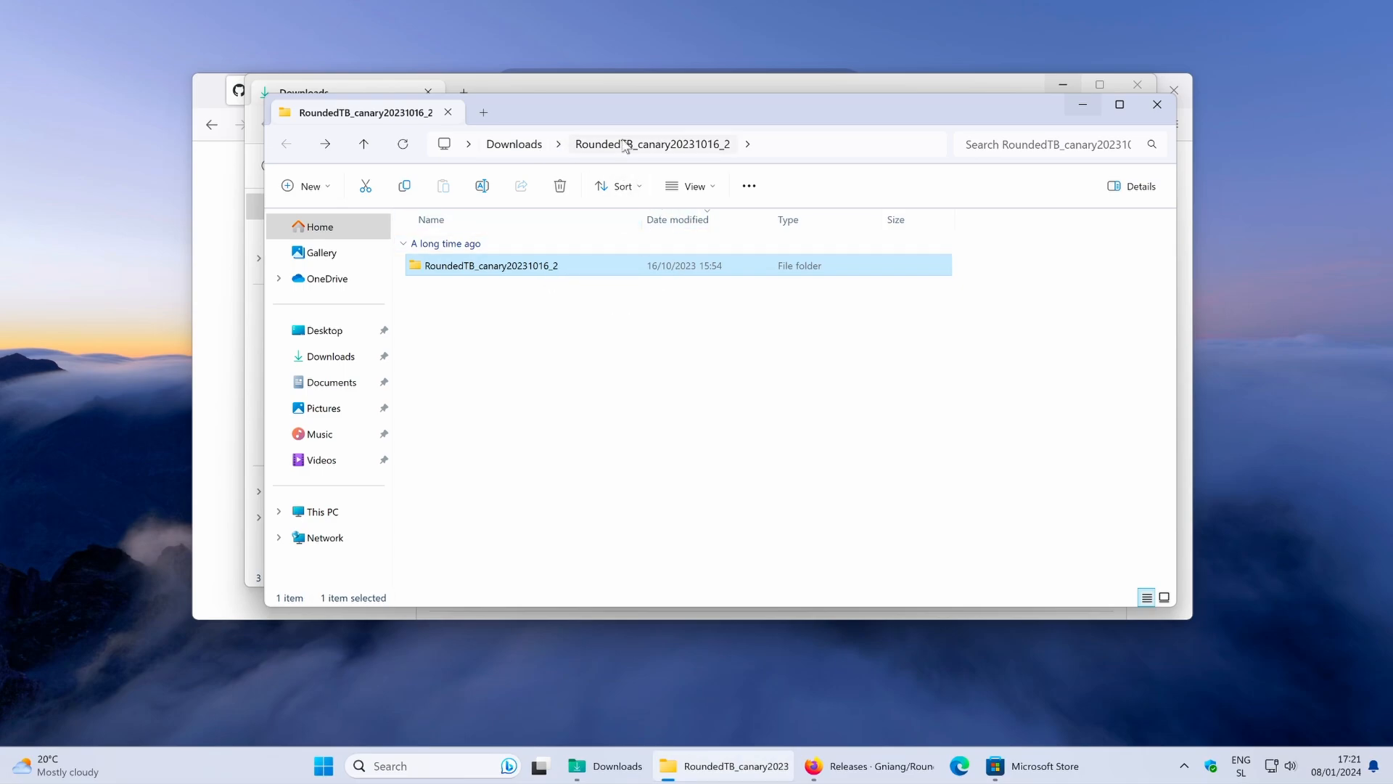
Step: Open the nested RoundedTB_canary20231016_2 folder and cut the inner RoundedTB folder
{"action": "double_click", "coordinate": [490, 265]}
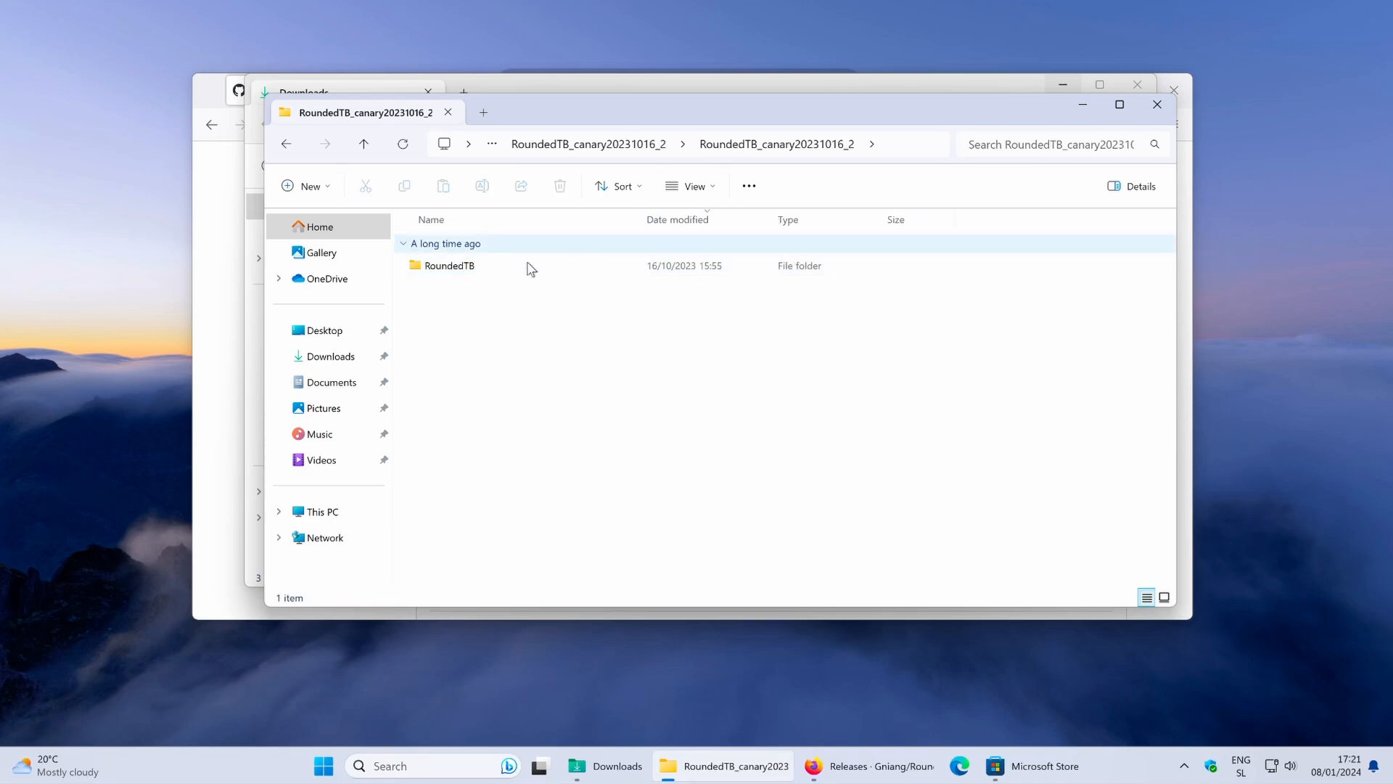
{"action": "left_click", "coordinate": [449, 265]}
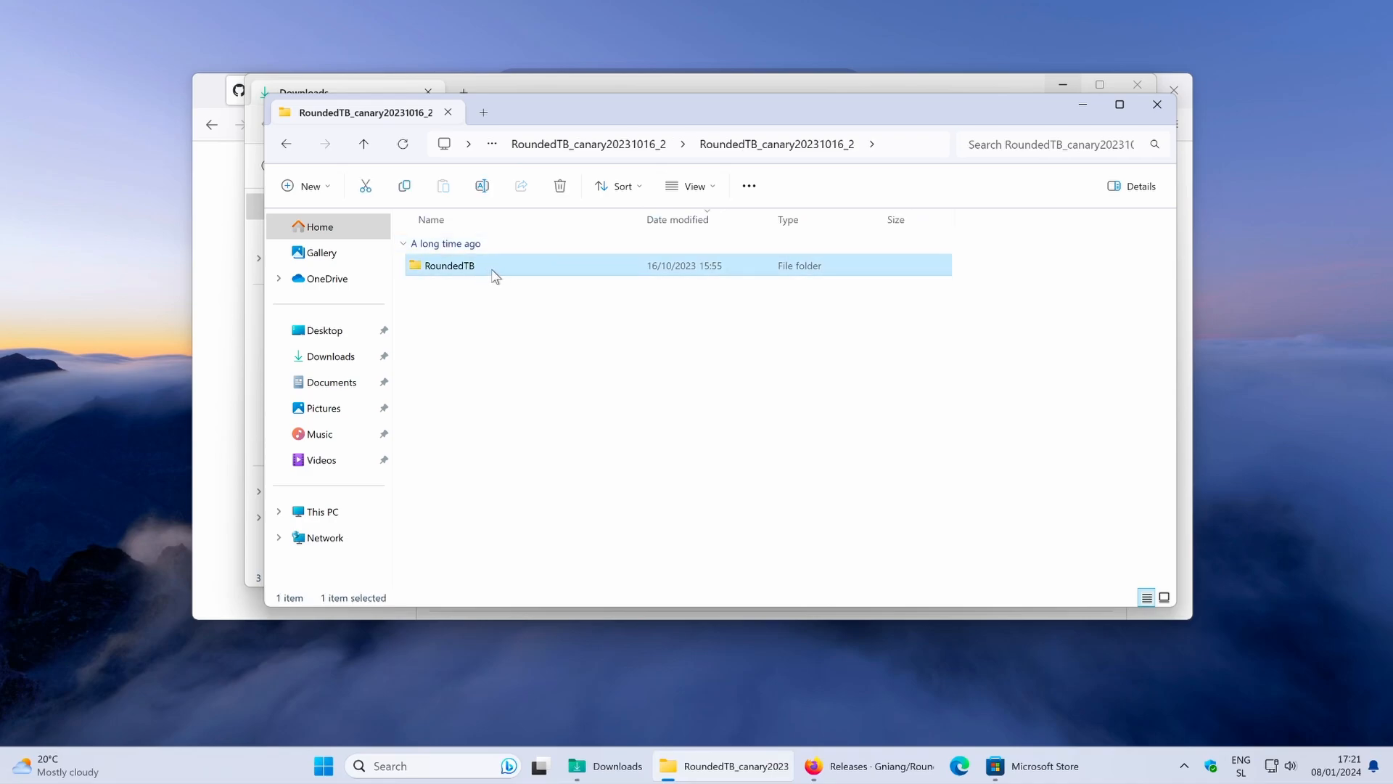
{"action": "right_click", "coordinate": [448, 265]}
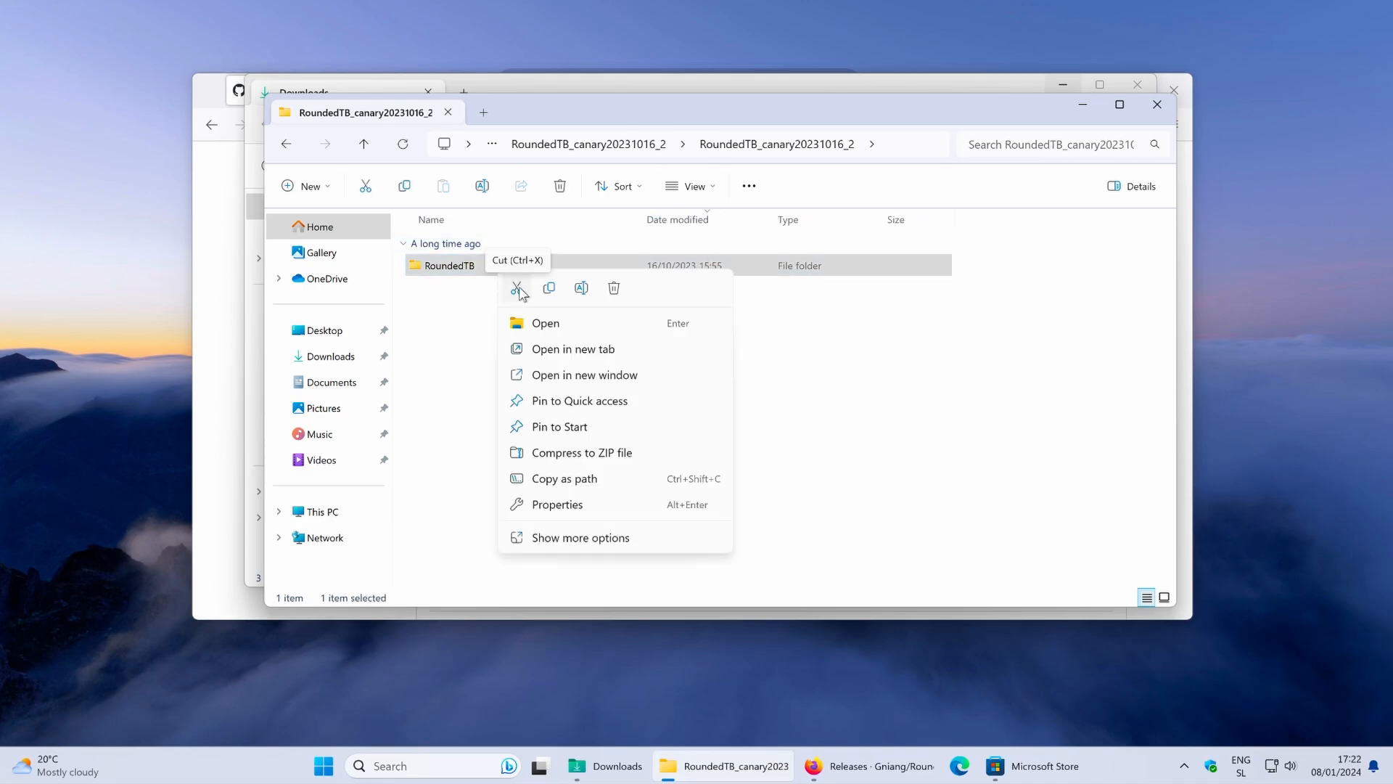
{"action": "mouse_move", "coordinate": [526, 277]}
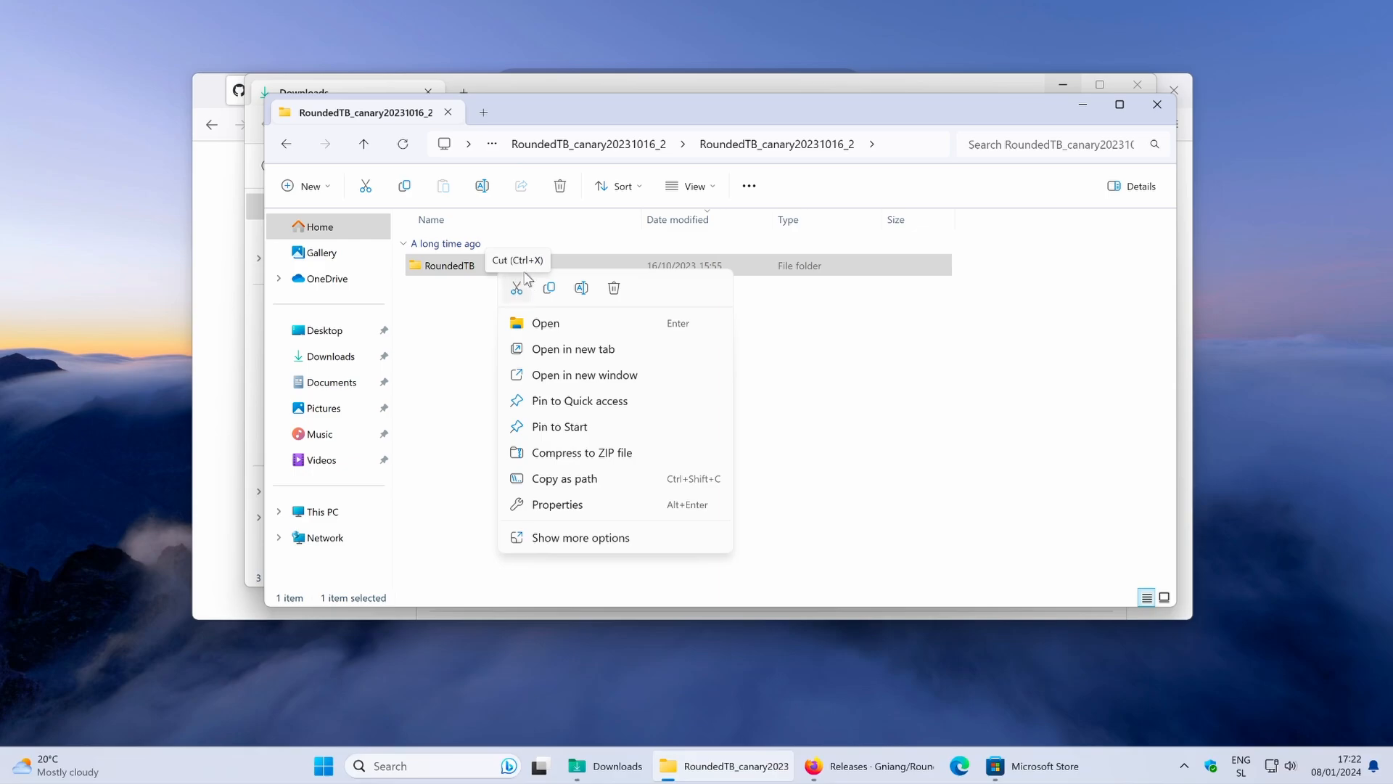
{"action": "left_click", "coordinate": [323, 511]}
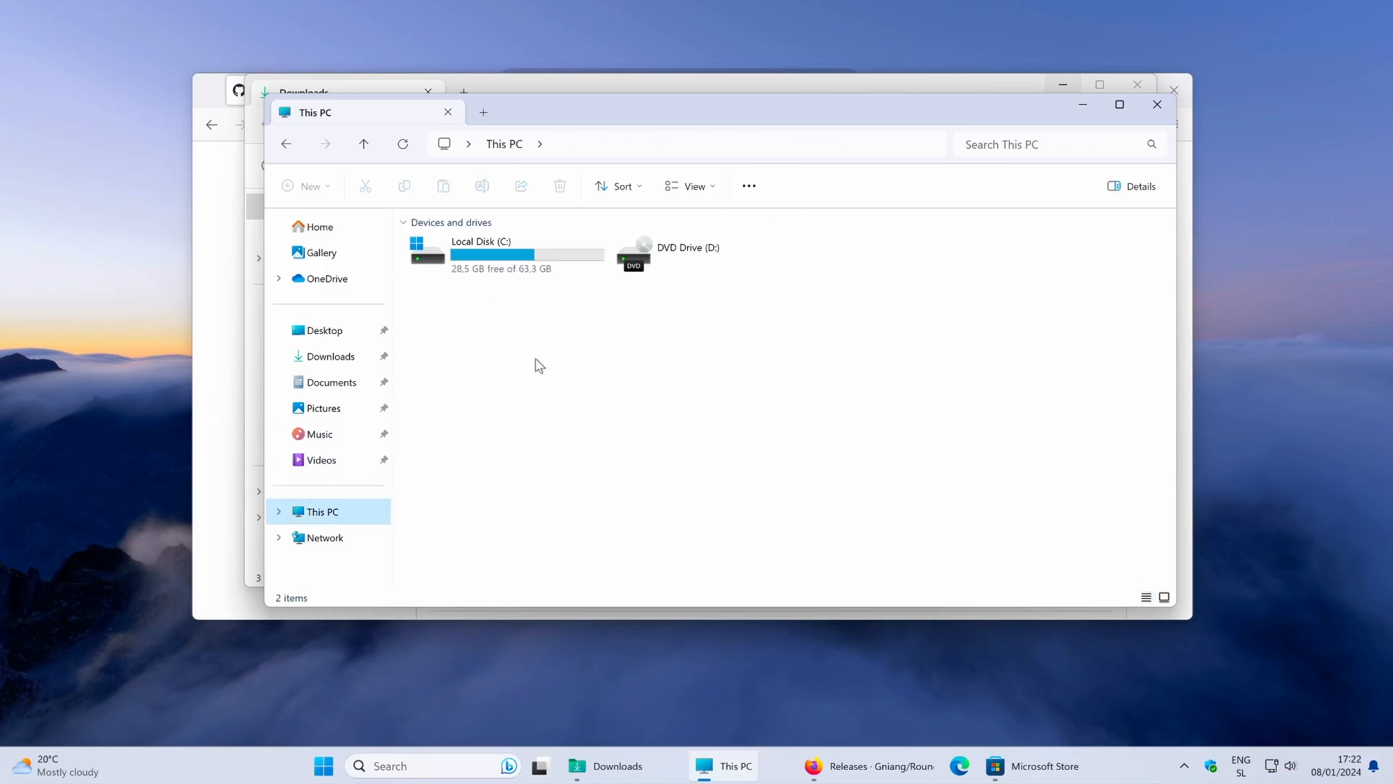
Step: Create a Tweaks folder on drive C, paste RoundedTB into it, and open RoundedTB
{"action": "double_click", "coordinate": [480, 253]}
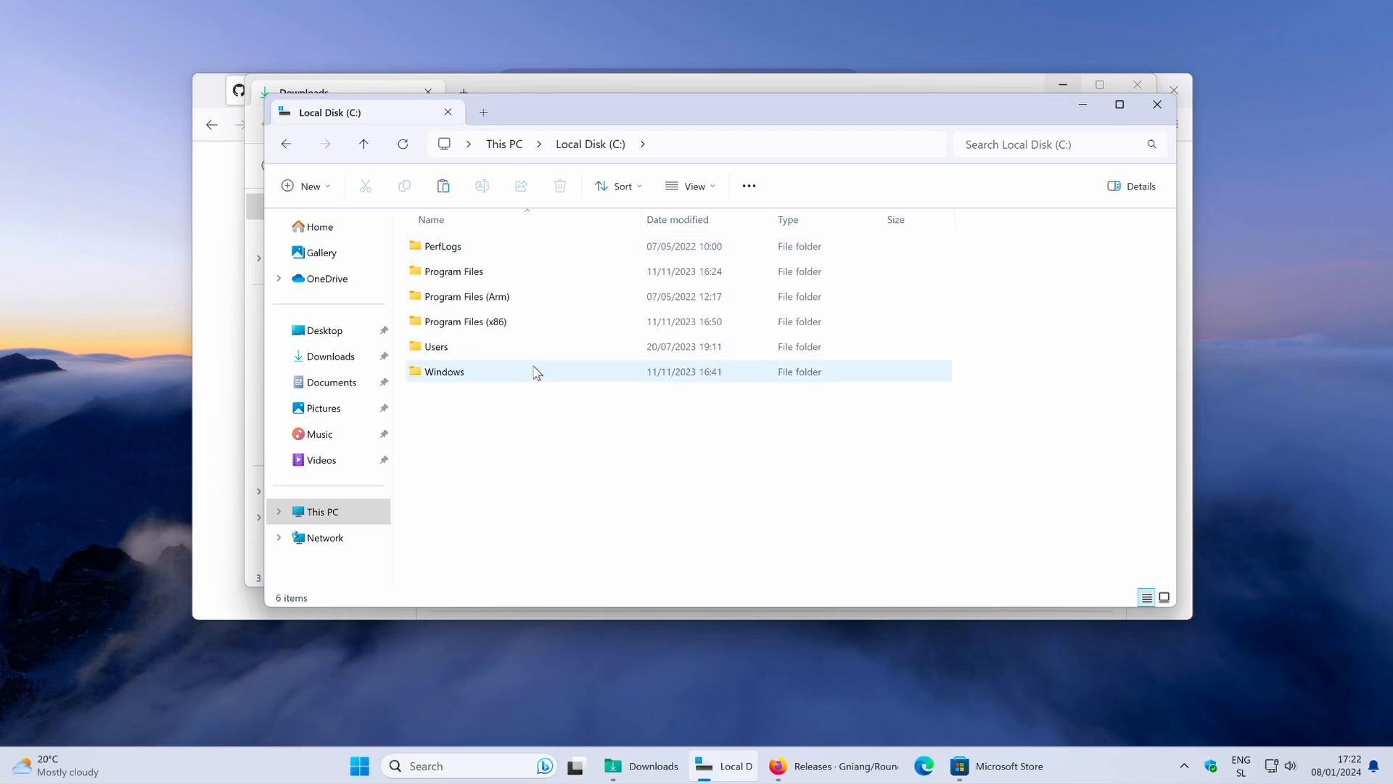
{"action": "mouse_move", "coordinate": [317, 204]}
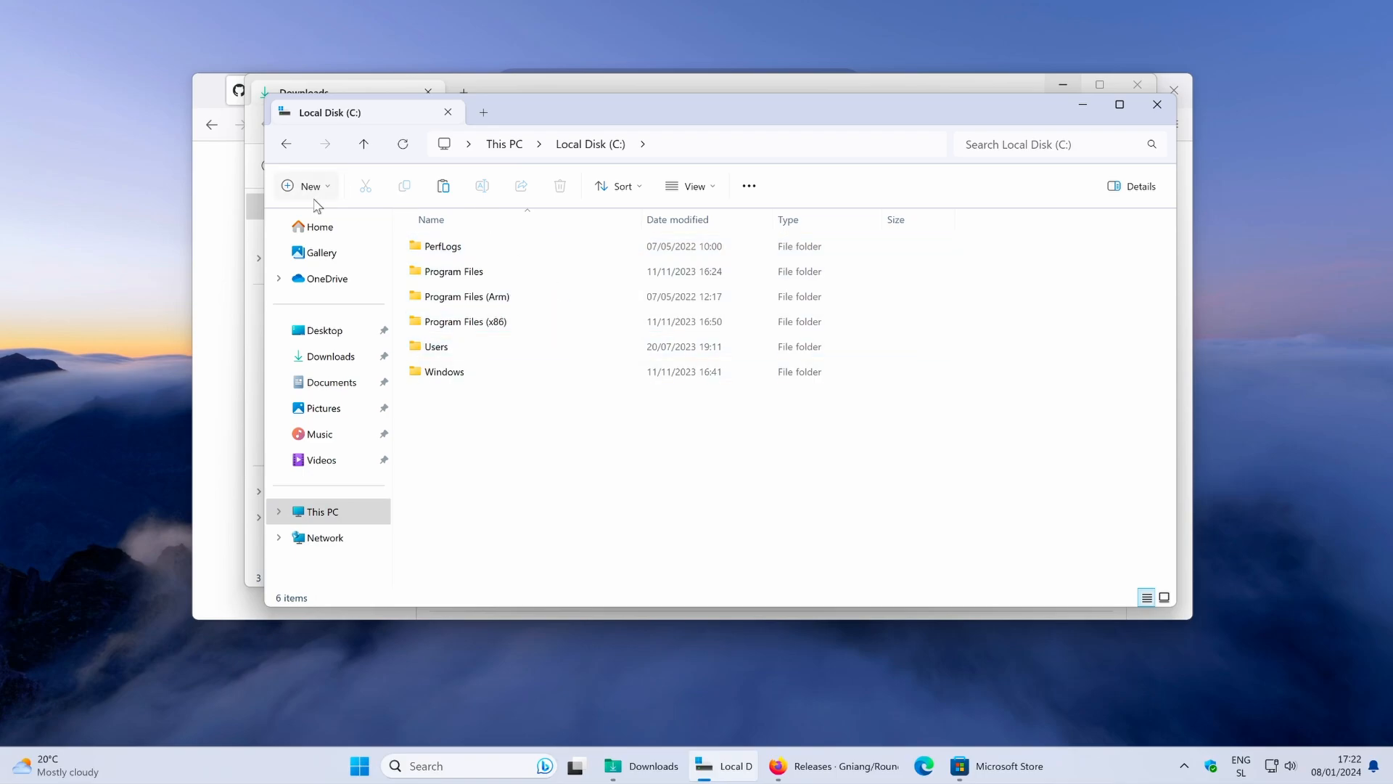
{"action": "left_click", "coordinate": [310, 186]}
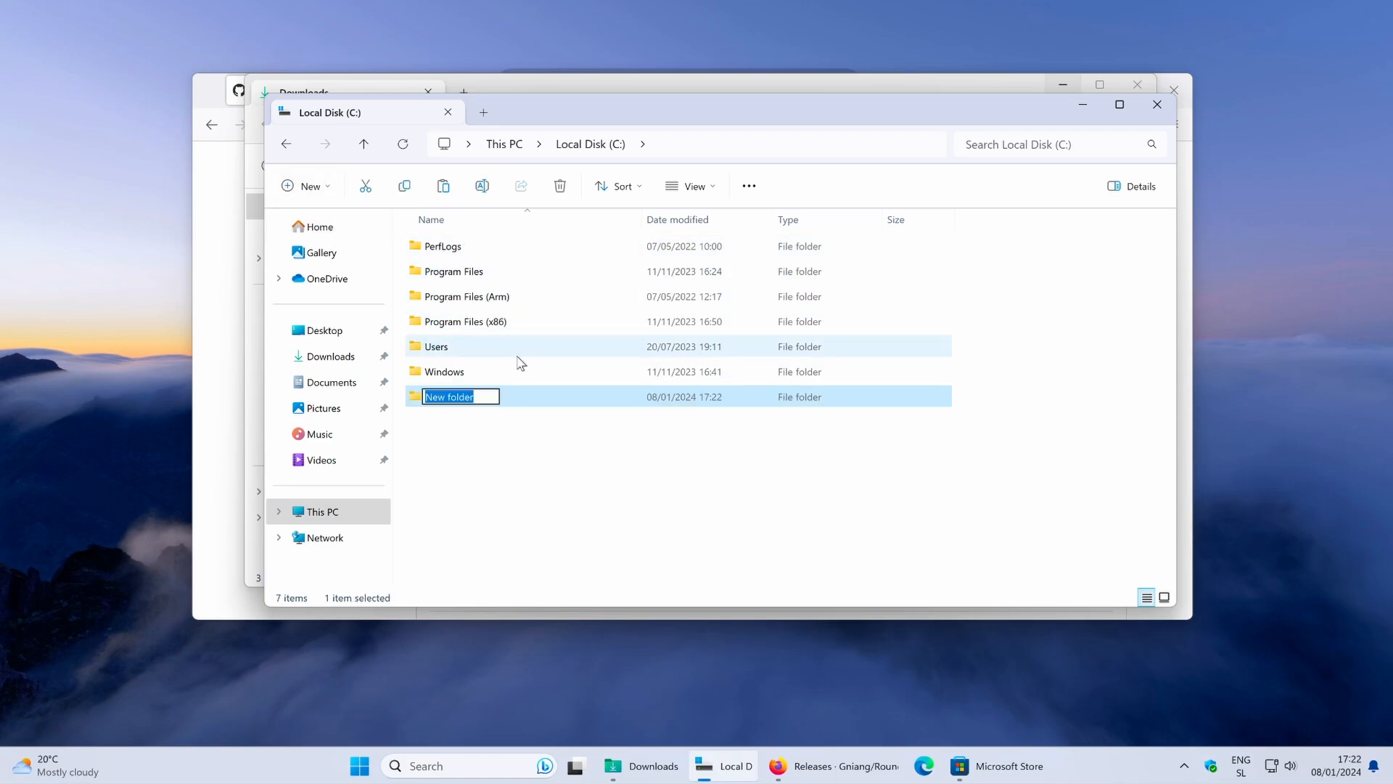
{"action": "type", "text": "T"}
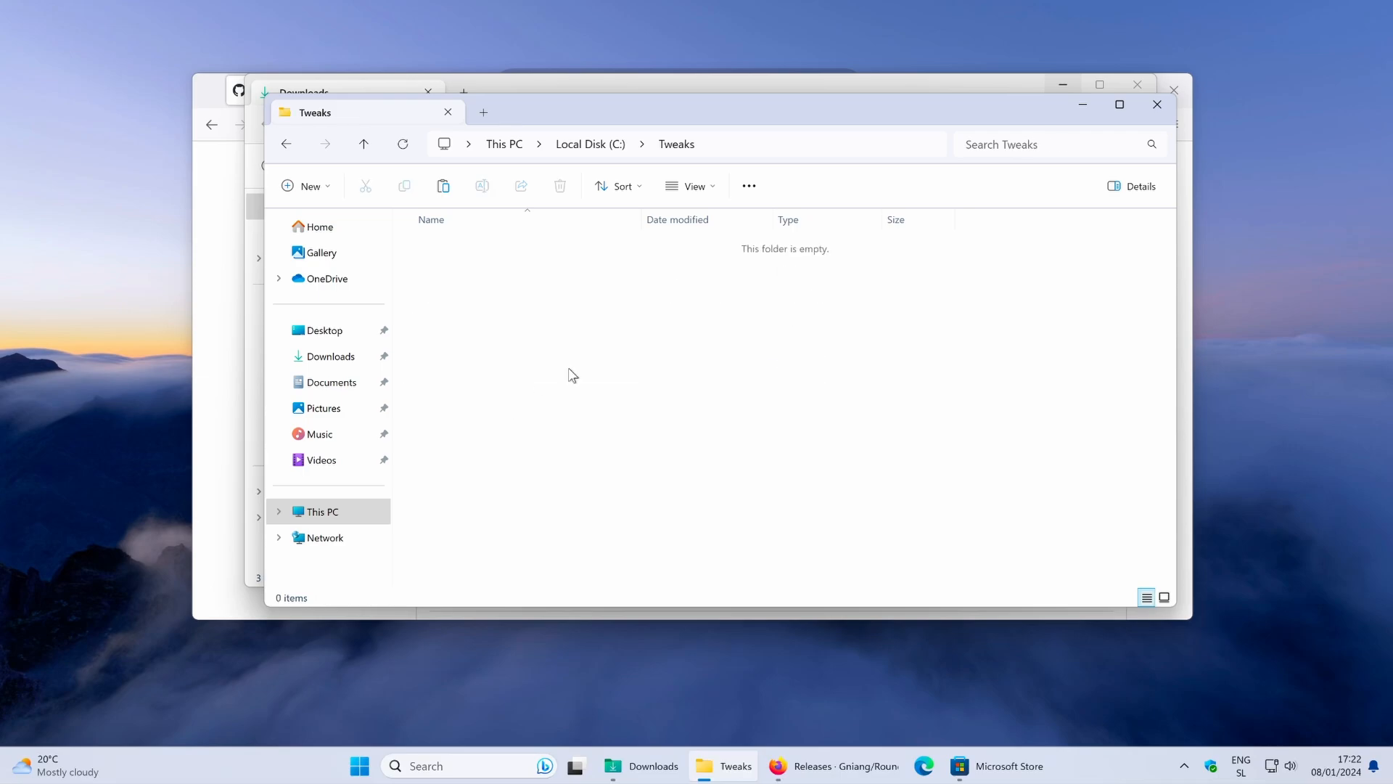
{"action": "mouse_move", "coordinate": [575, 341]}
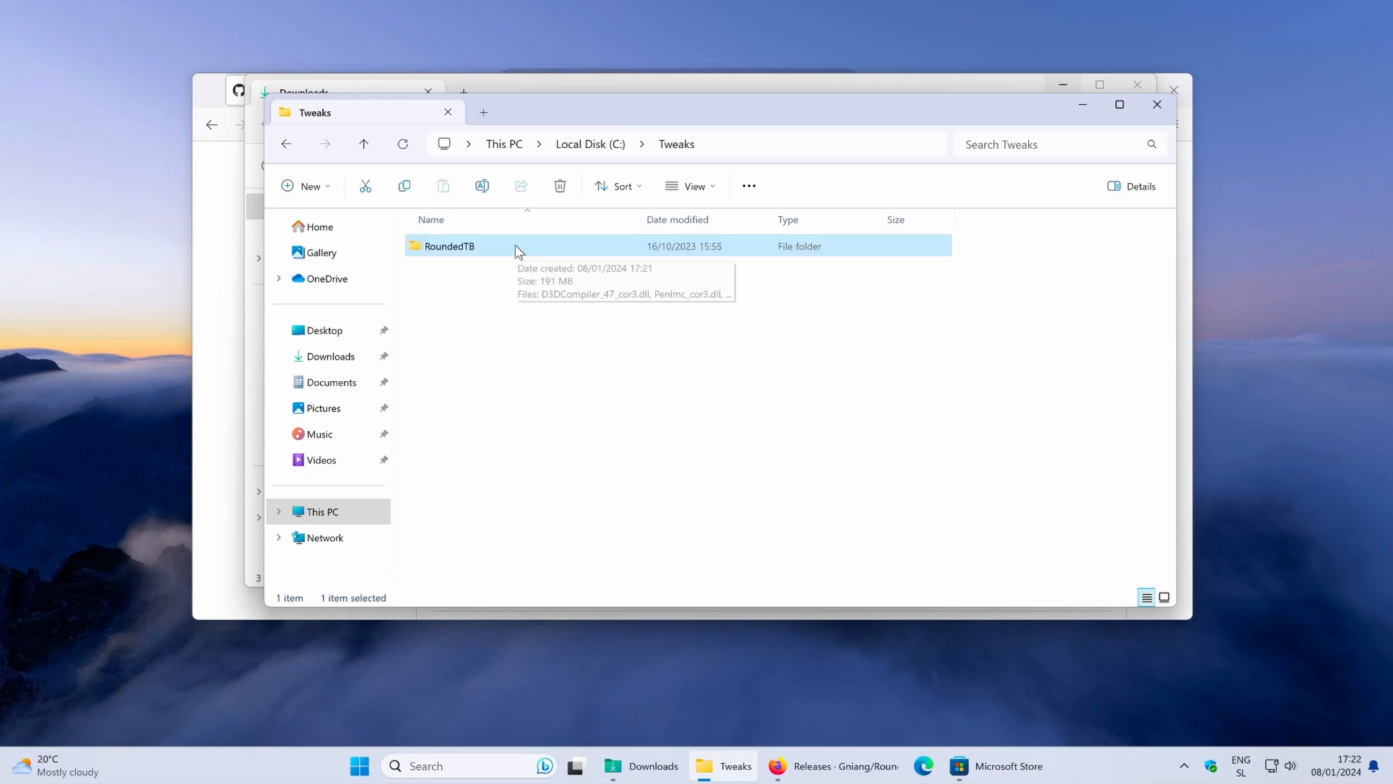
{"action": "double_click", "coordinate": [449, 246]}
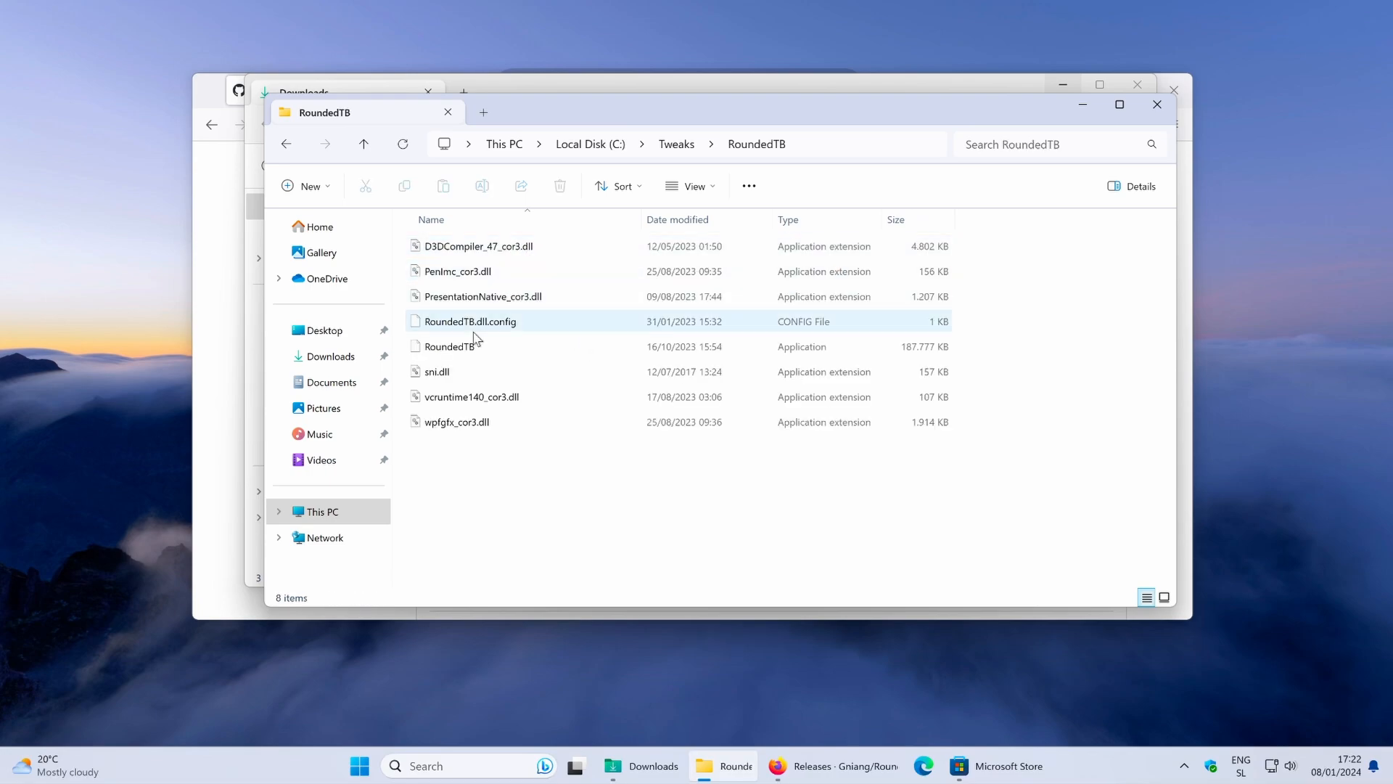
{"action": "left_click", "coordinate": [449, 346]}
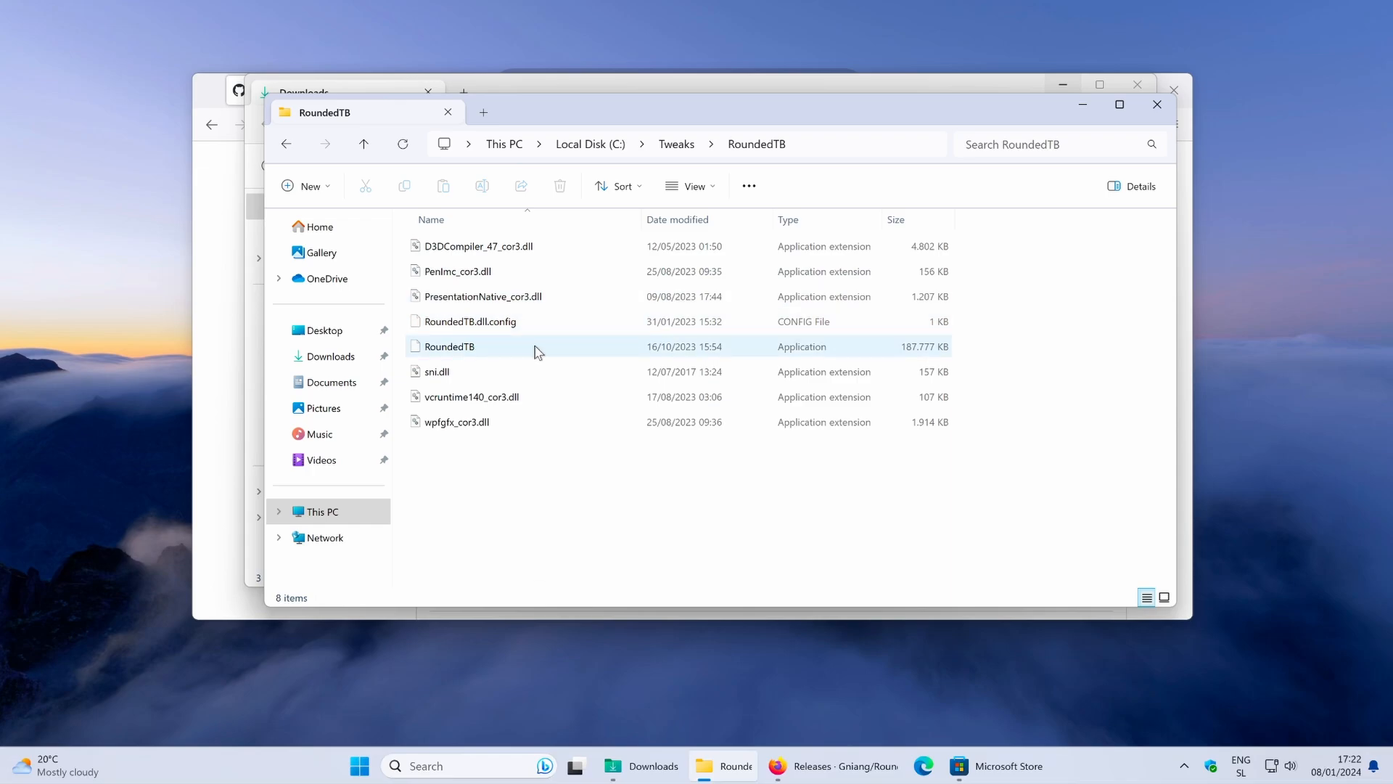
Step: Enable File name extensions under View > Show so RoundedTB appears as RoundedTB.exe
{"action": "left_click", "coordinate": [449, 345]}
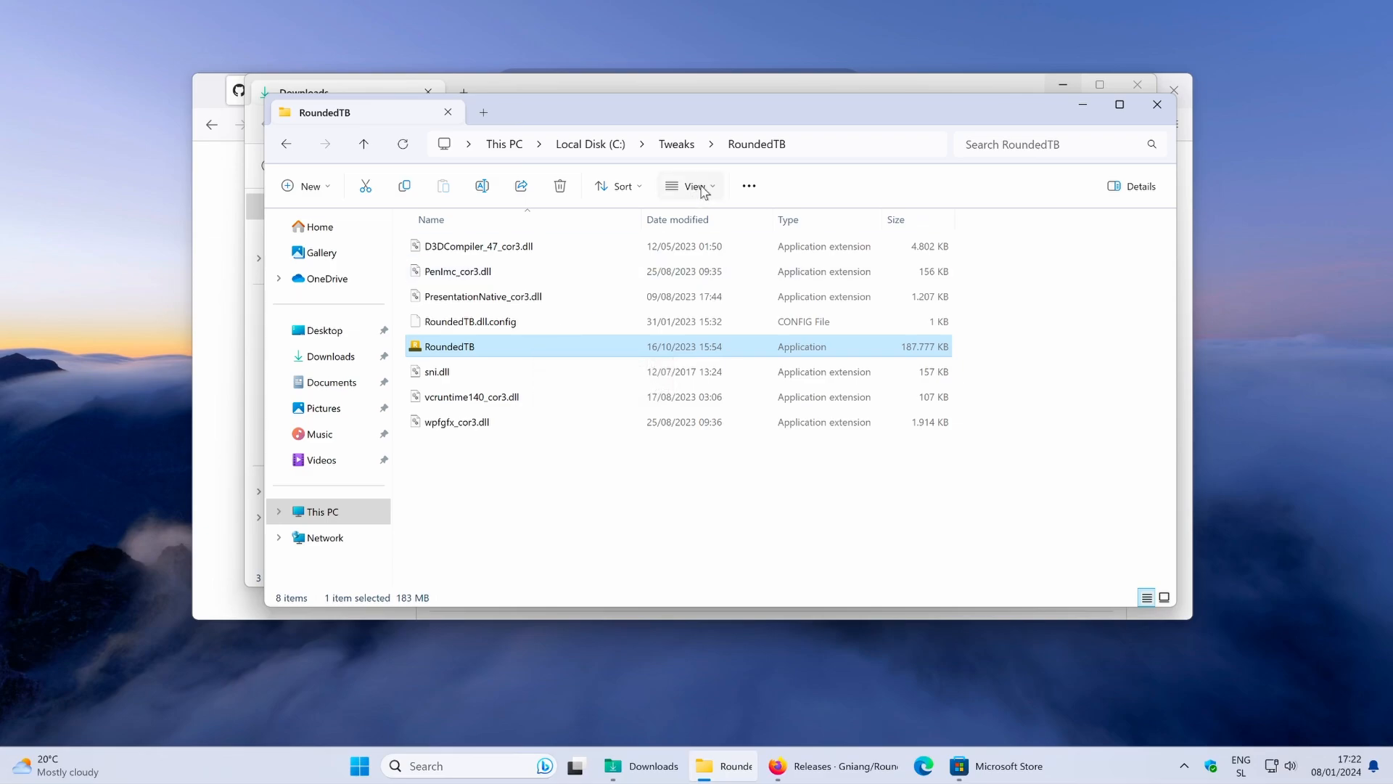
{"action": "left_click", "coordinate": [693, 186]}
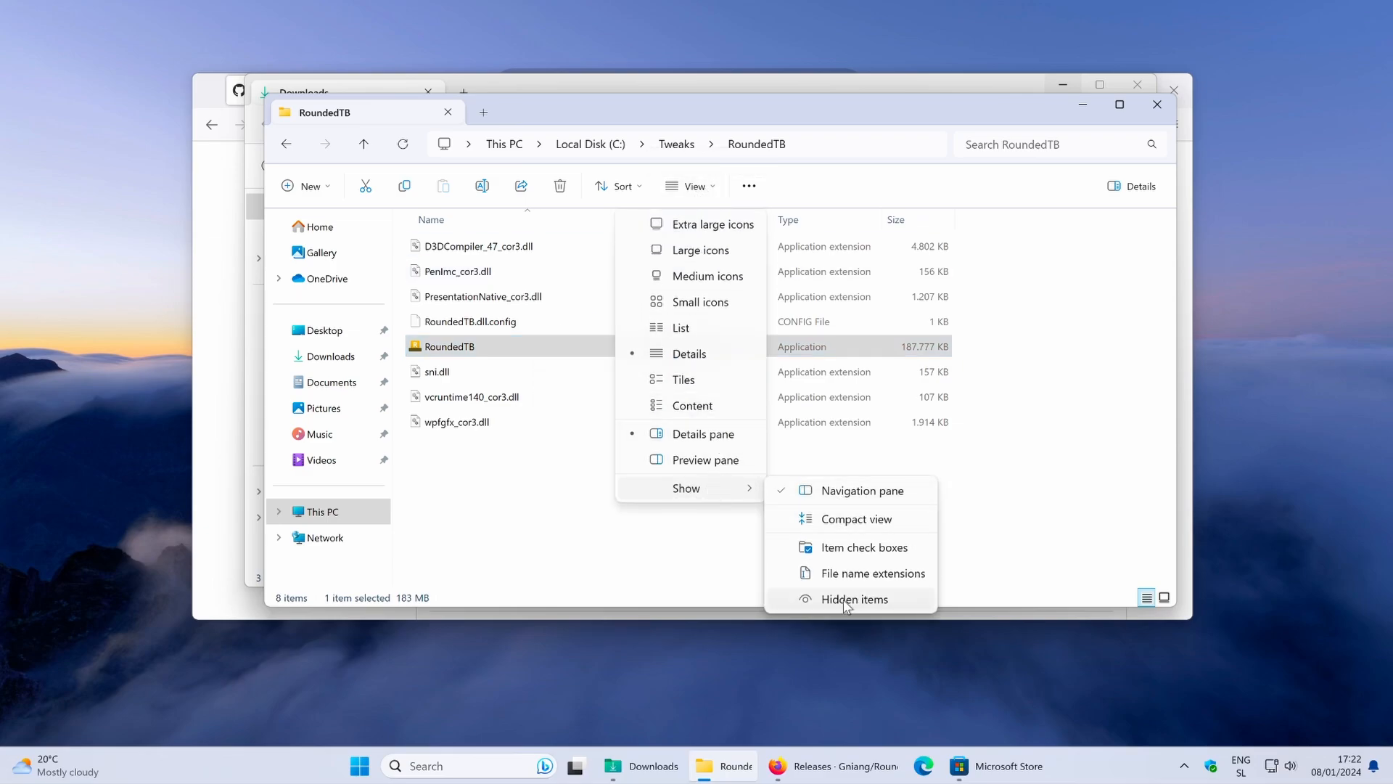
{"action": "mouse_move", "coordinate": [872, 573]}
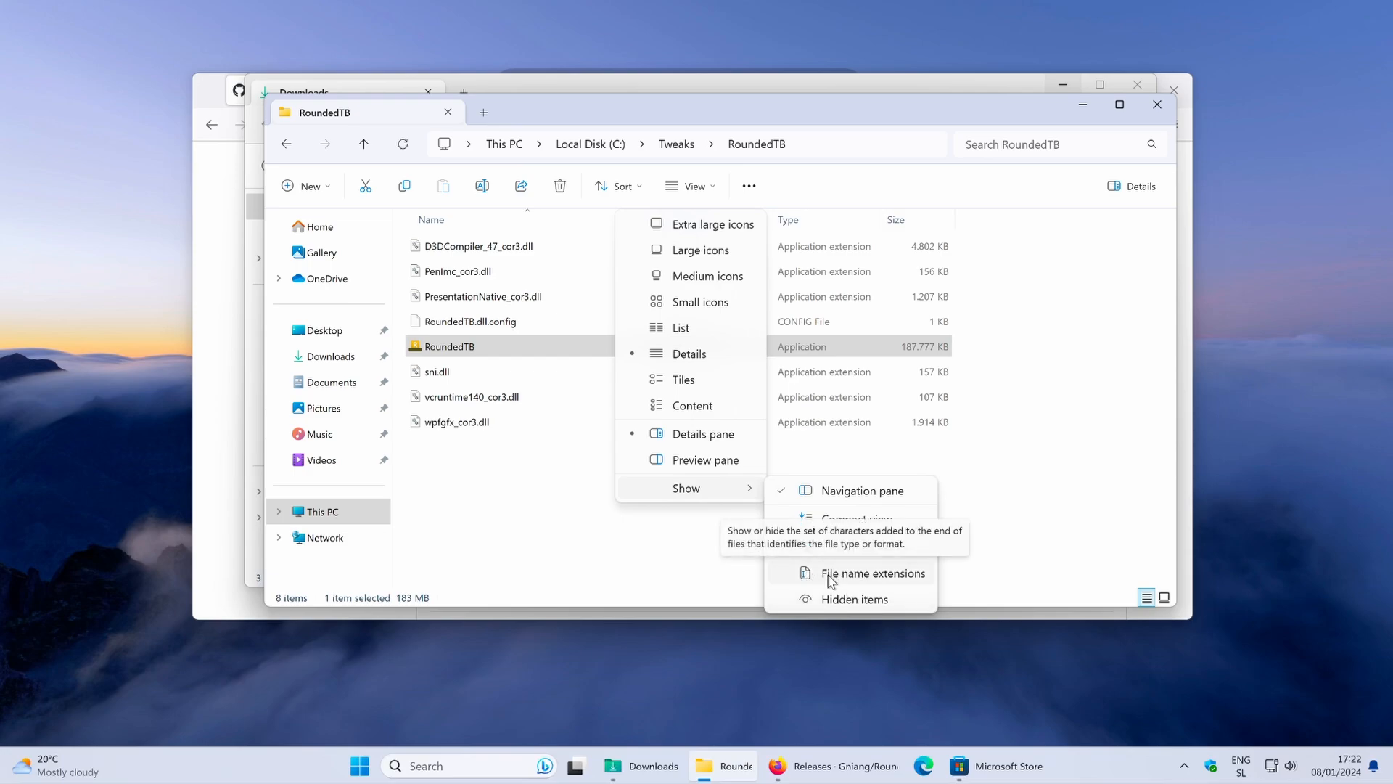
{"action": "left_click", "coordinate": [872, 573]}
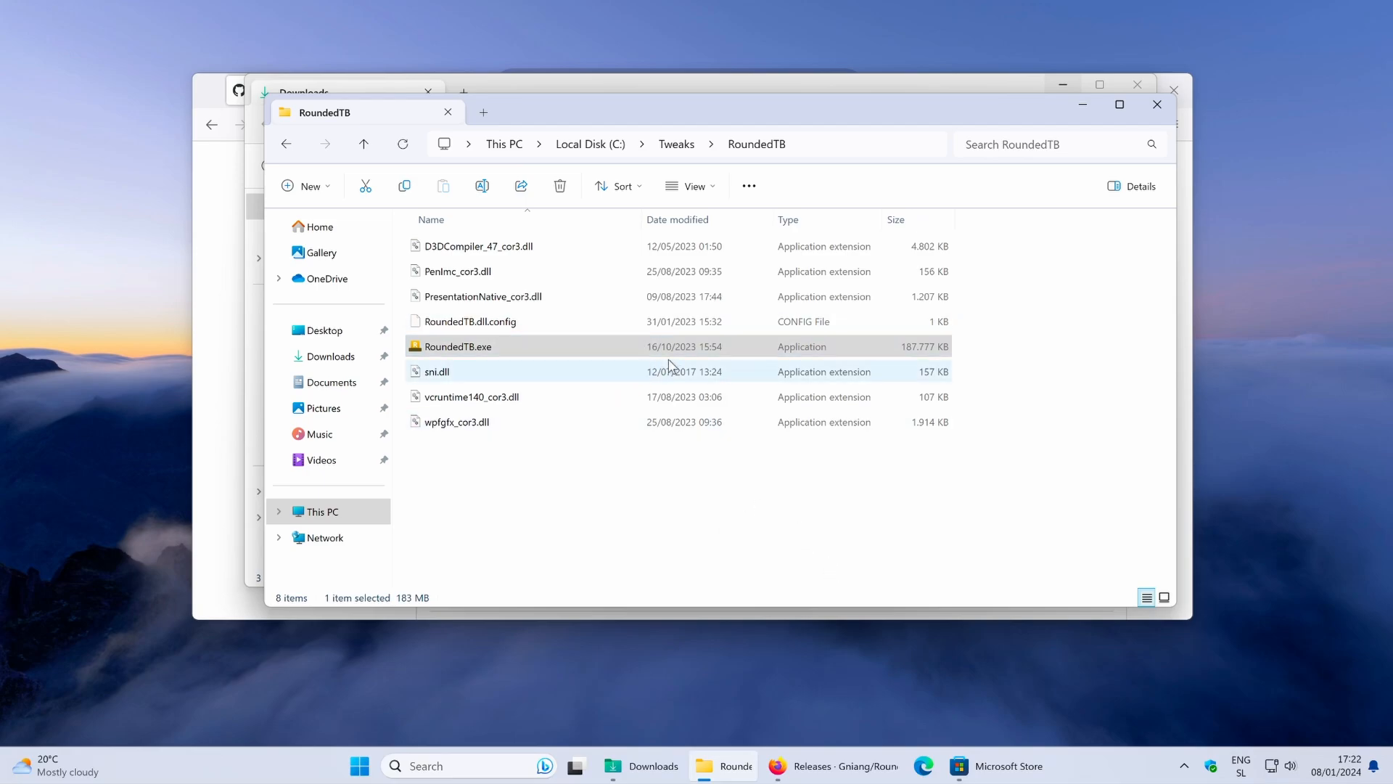
{"action": "mouse_move", "coordinate": [524, 351]}
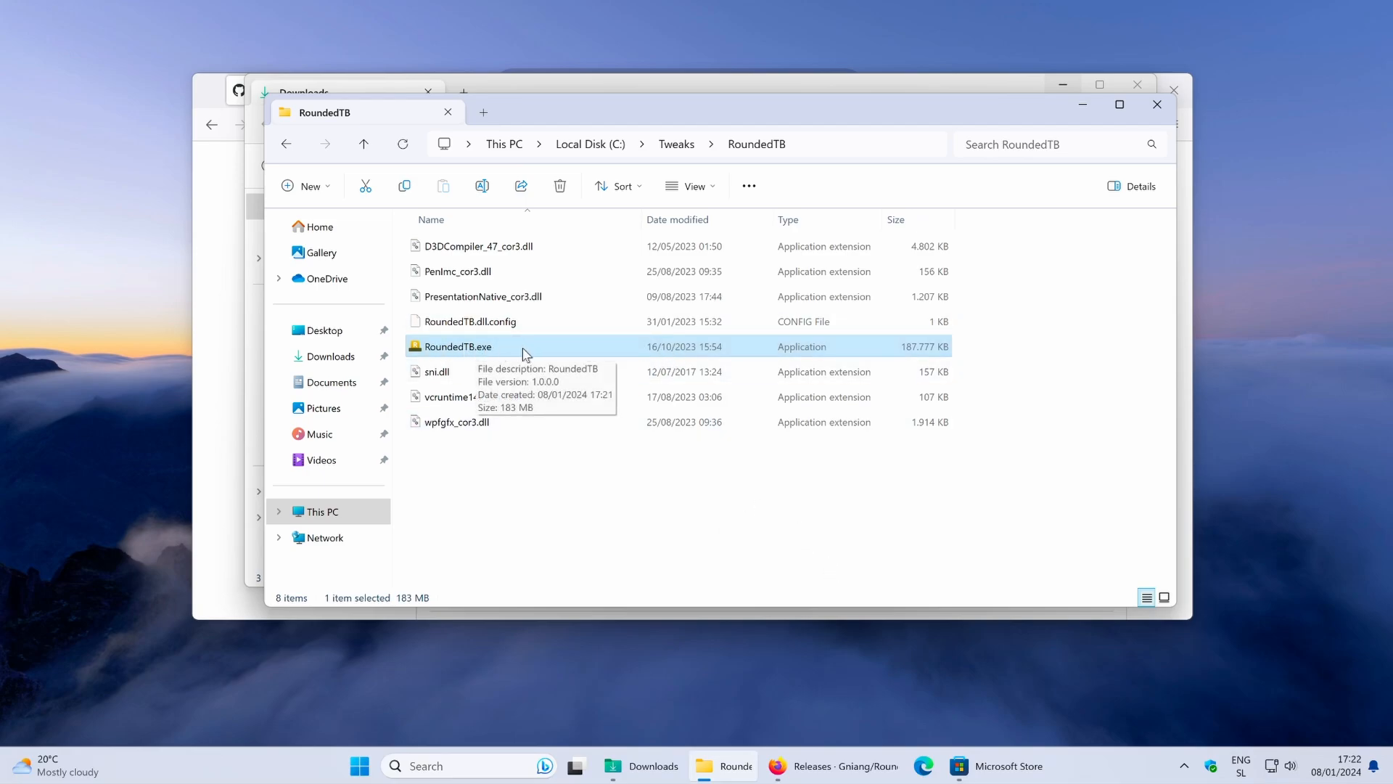
{"action": "mouse_move", "coordinate": [545, 349]}
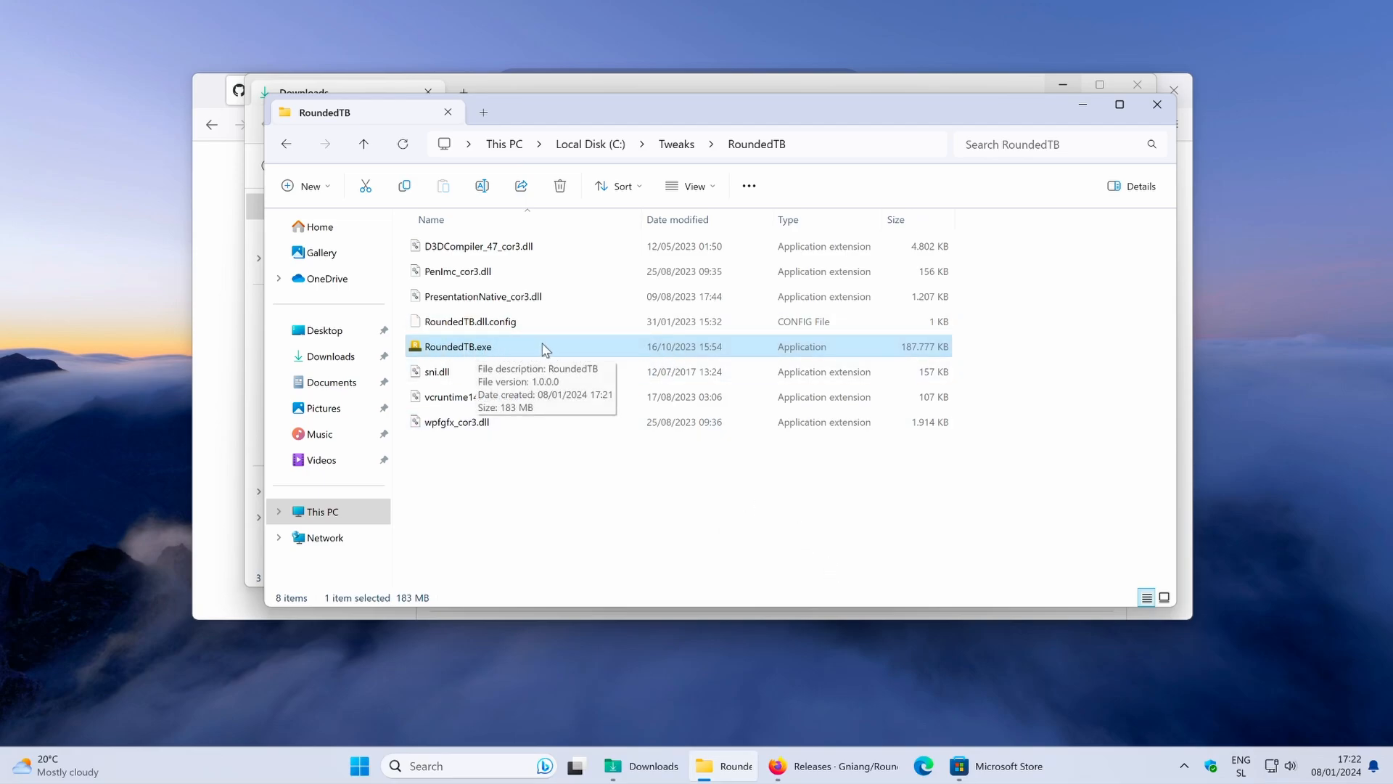
{"action": "mouse_move", "coordinate": [510, 352]}
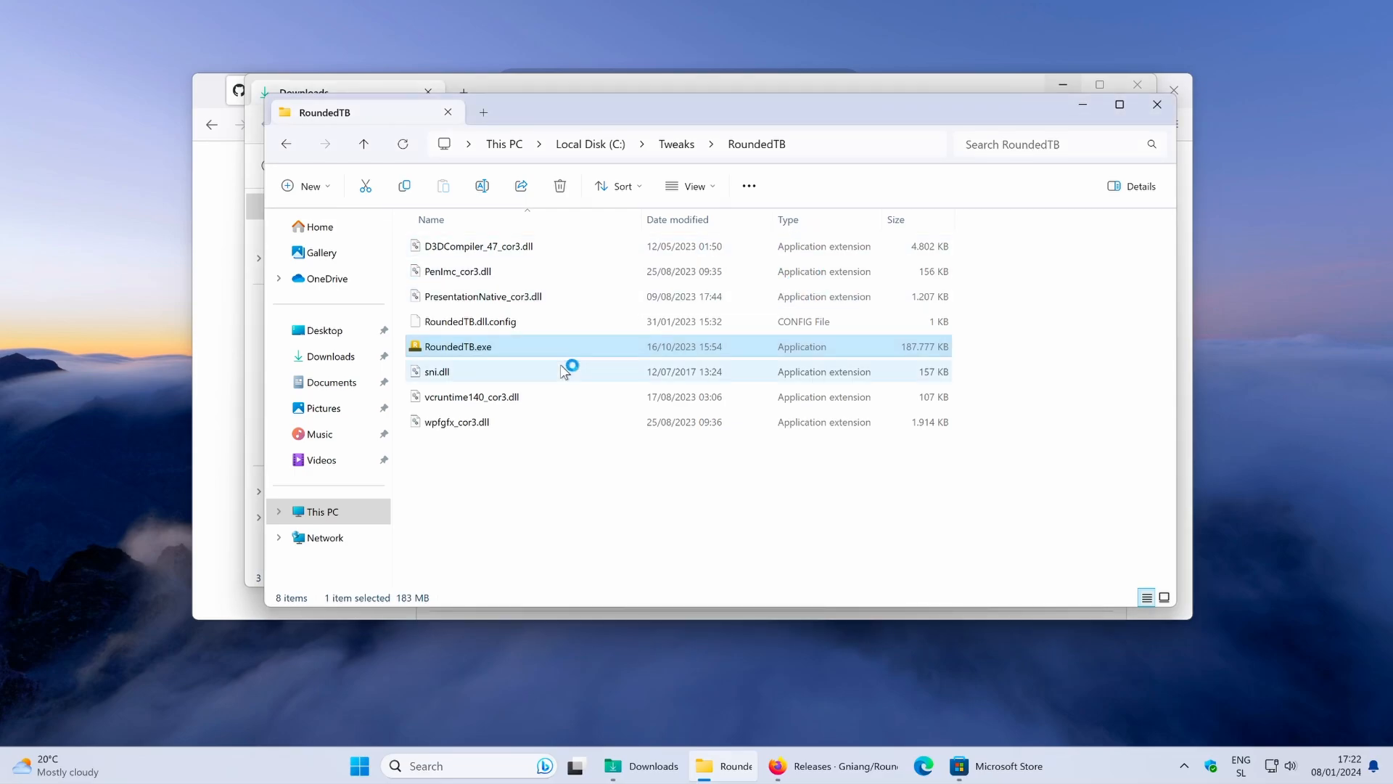
Step: Run RoundedTB.exe as administrator from its folder's right-click menu
{"action": "right_click", "coordinate": [458, 346]}
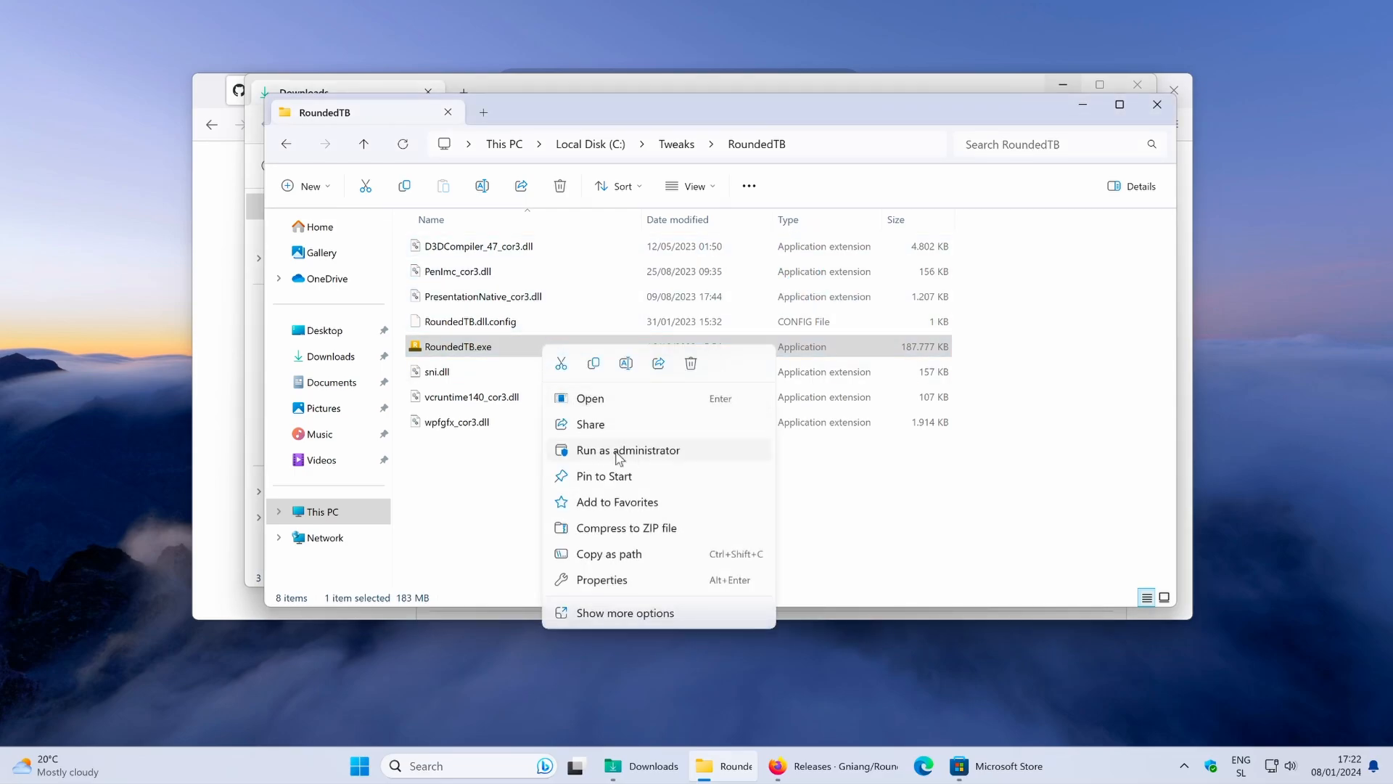
{"action": "mouse_move", "coordinate": [680, 455]}
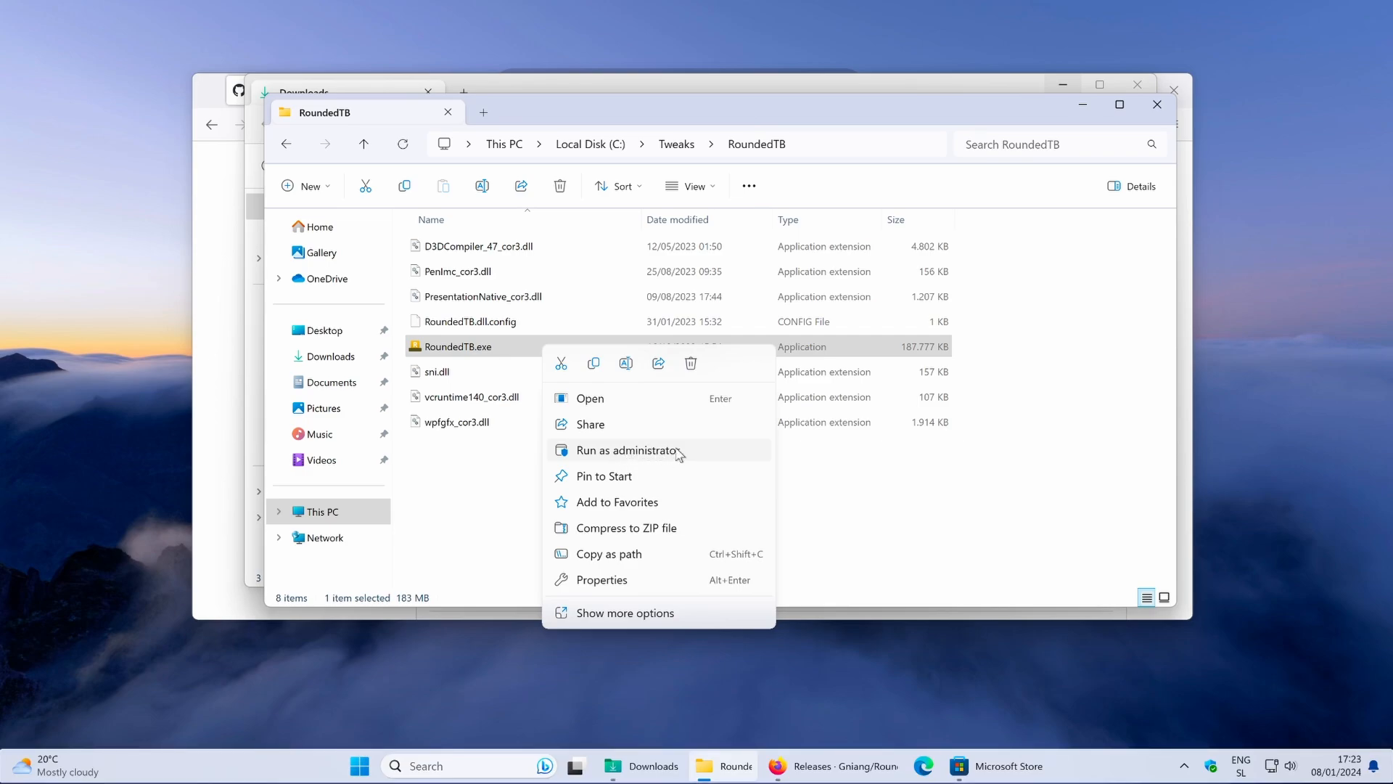
{"action": "left_click", "coordinate": [626, 450]}
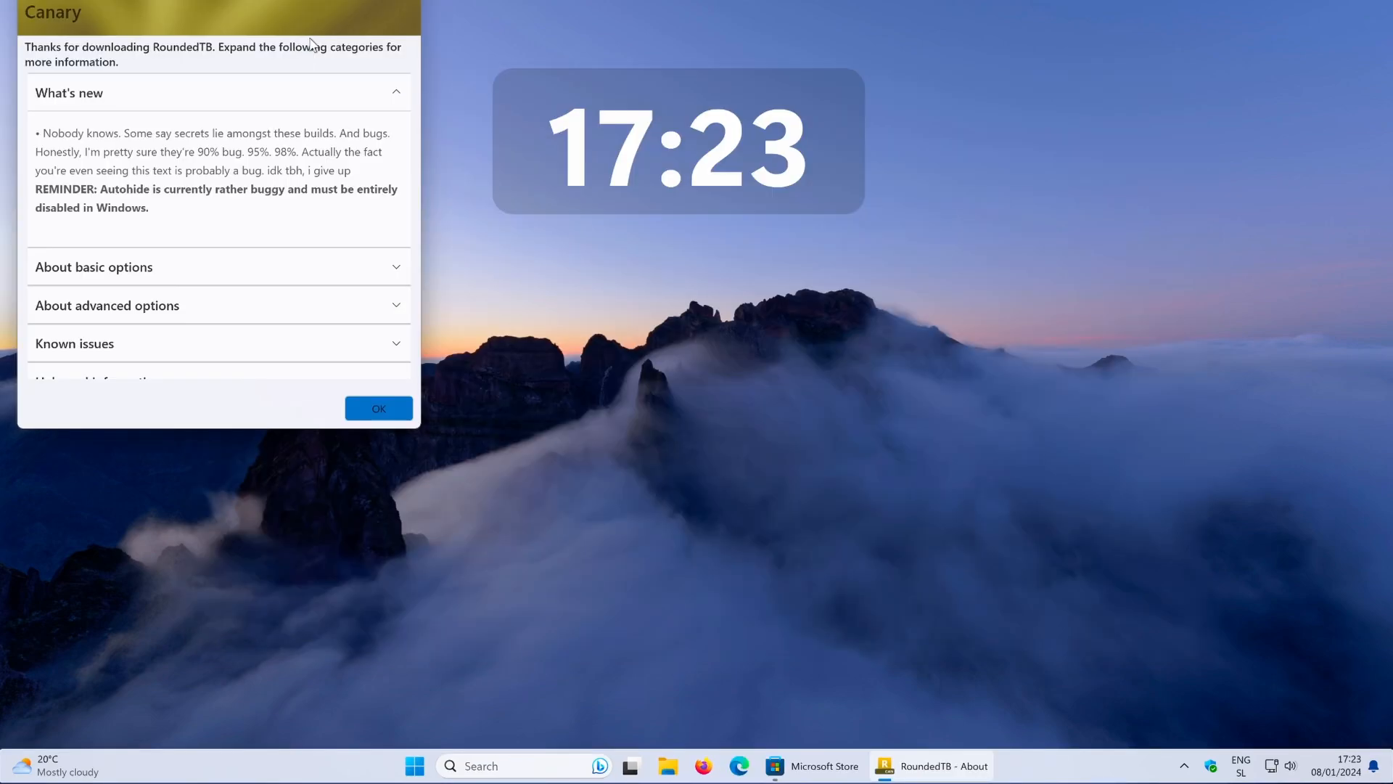
{"action": "mouse_move", "coordinate": [569, 40]}
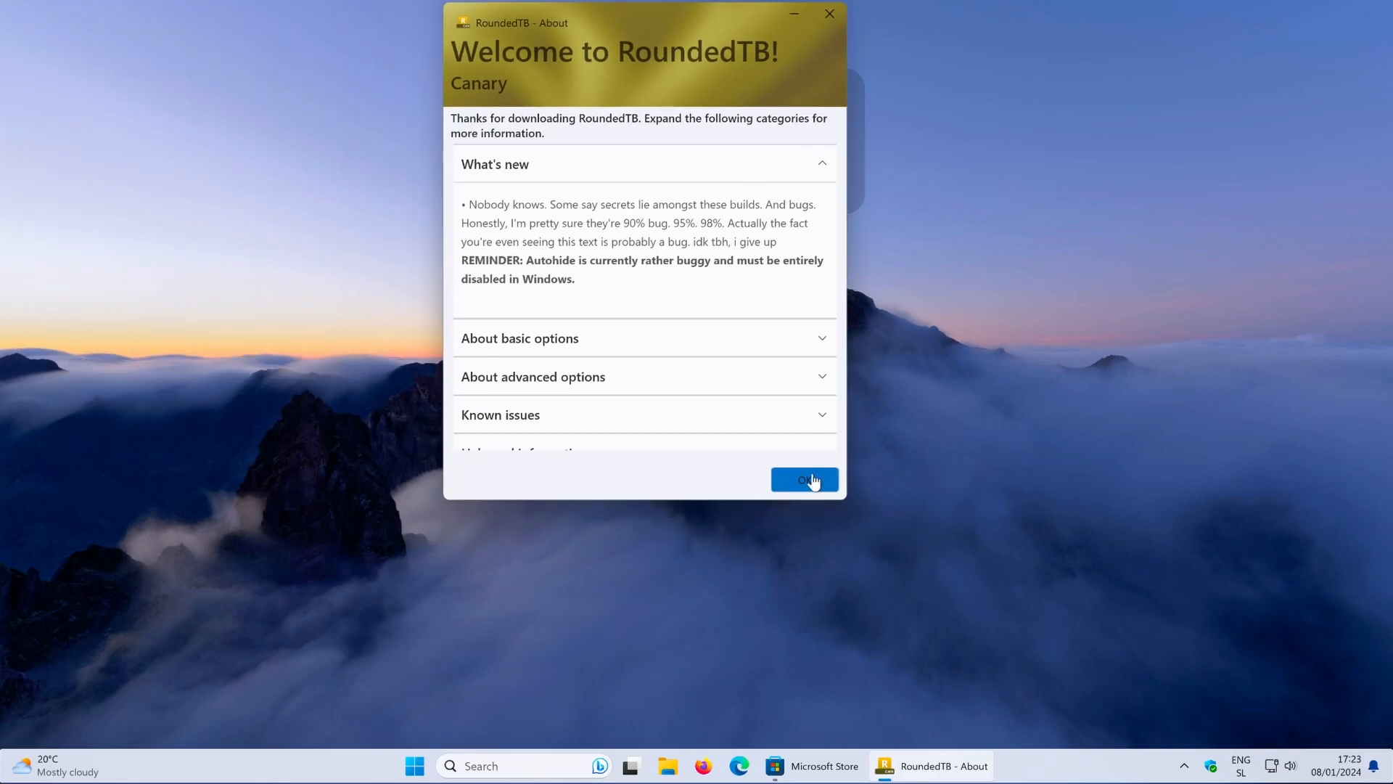
Step: Dismiss the RoundedTB welcome window, tick Dynamic mode, and select the Top Margin value
{"action": "left_click", "coordinate": [803, 480]}
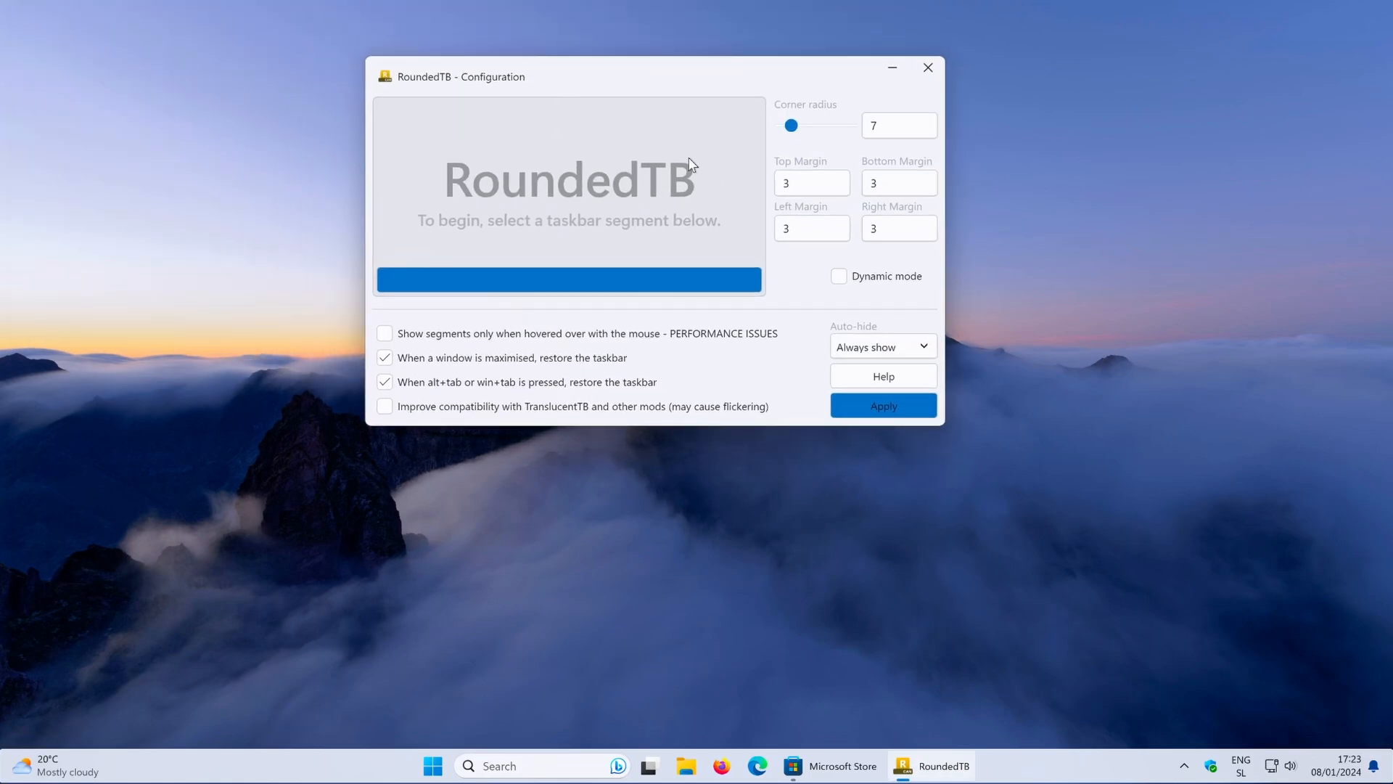
{"action": "mouse_move", "coordinate": [724, 209]}
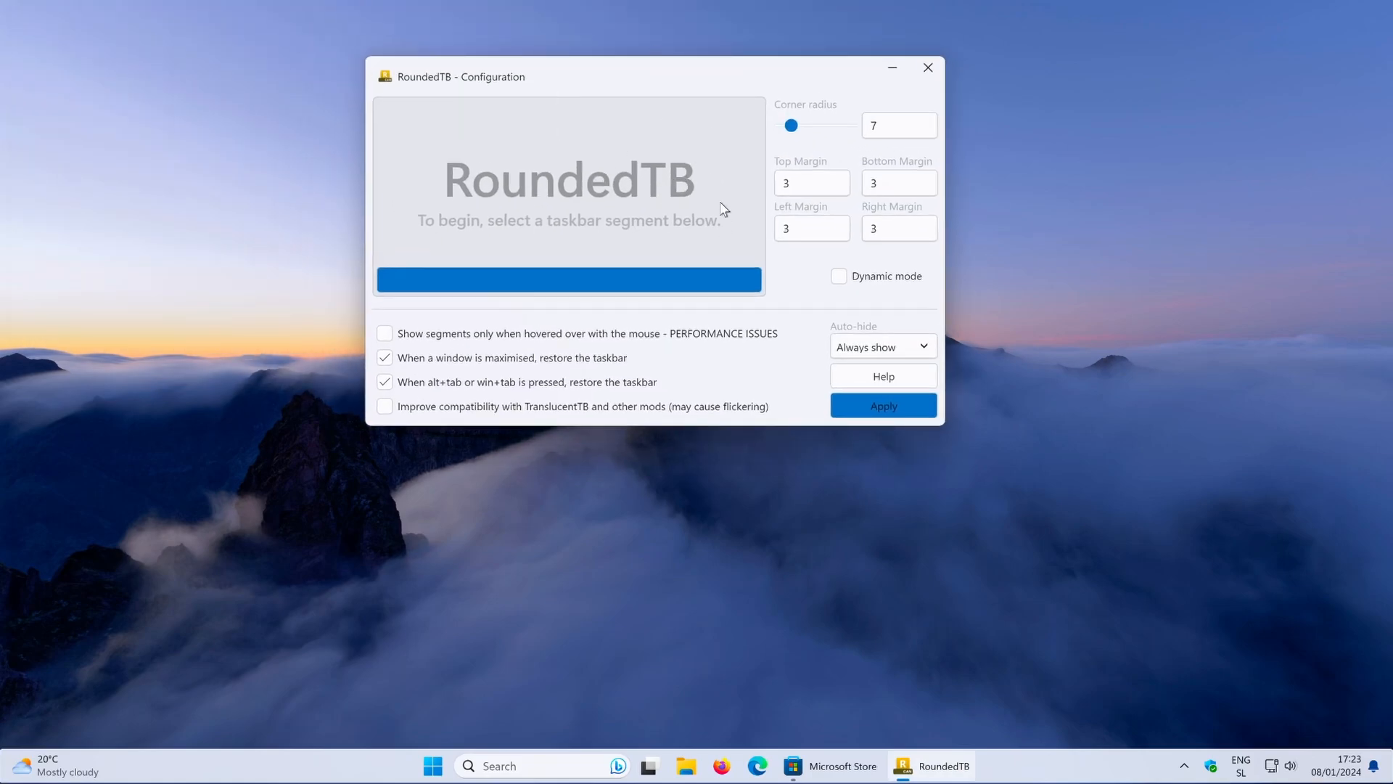
{"action": "mouse_move", "coordinate": [856, 309]}
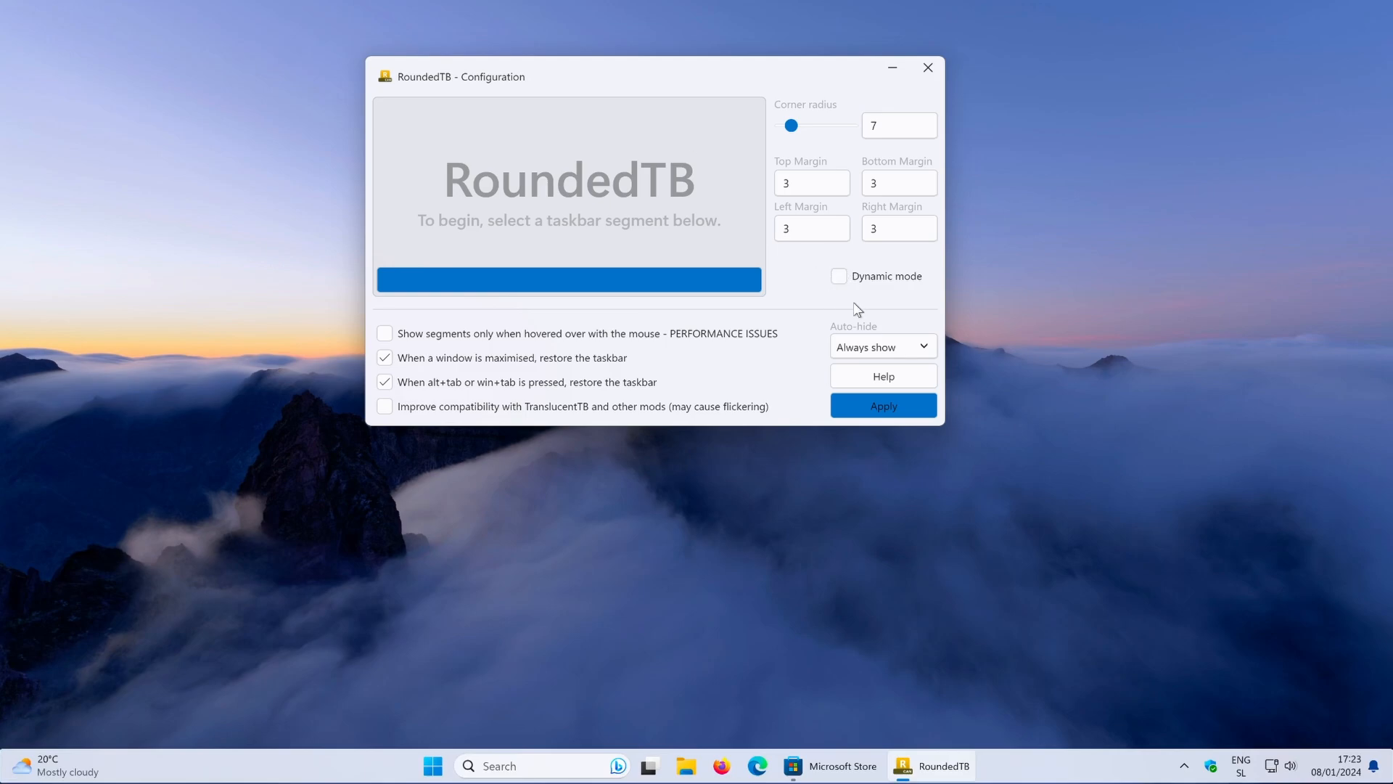
{"action": "left_click", "coordinate": [838, 276]}
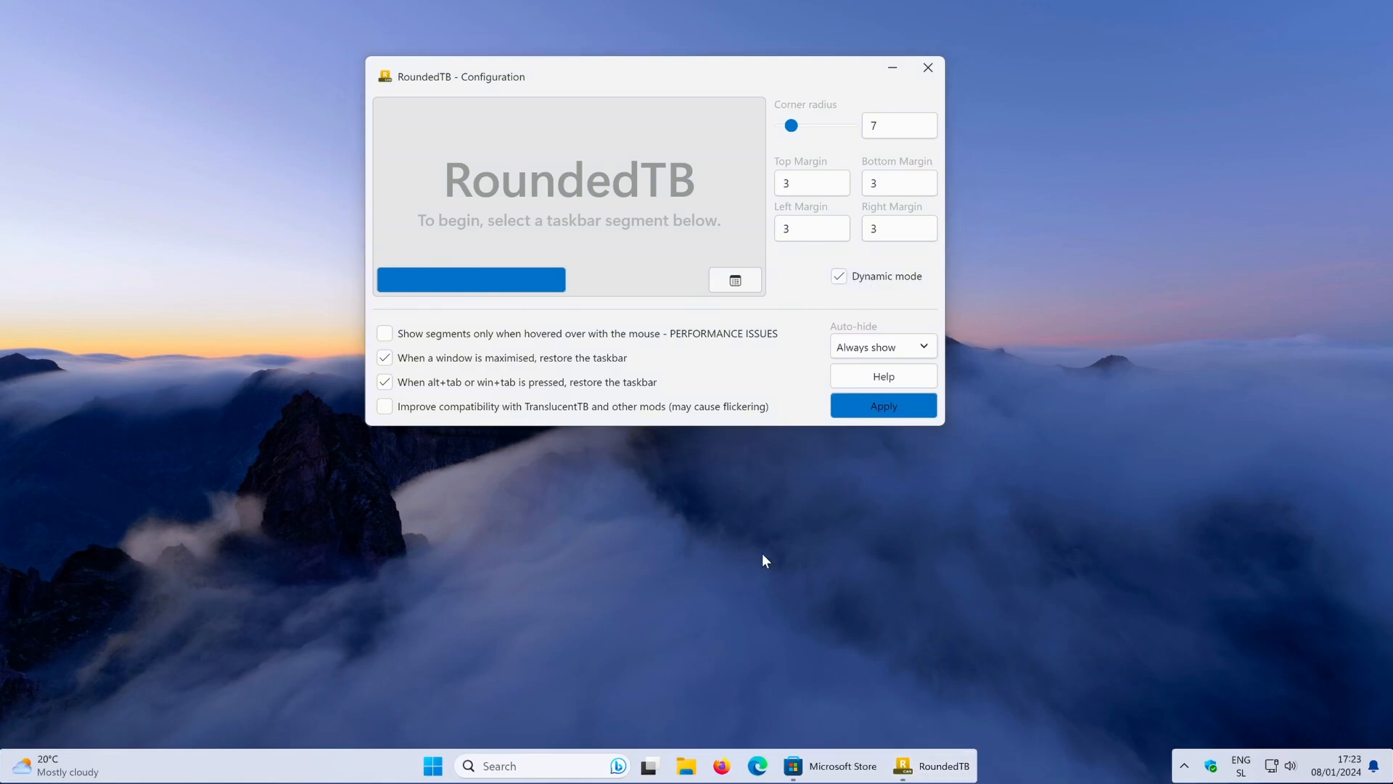
{"action": "mouse_move", "coordinate": [694, 493]}
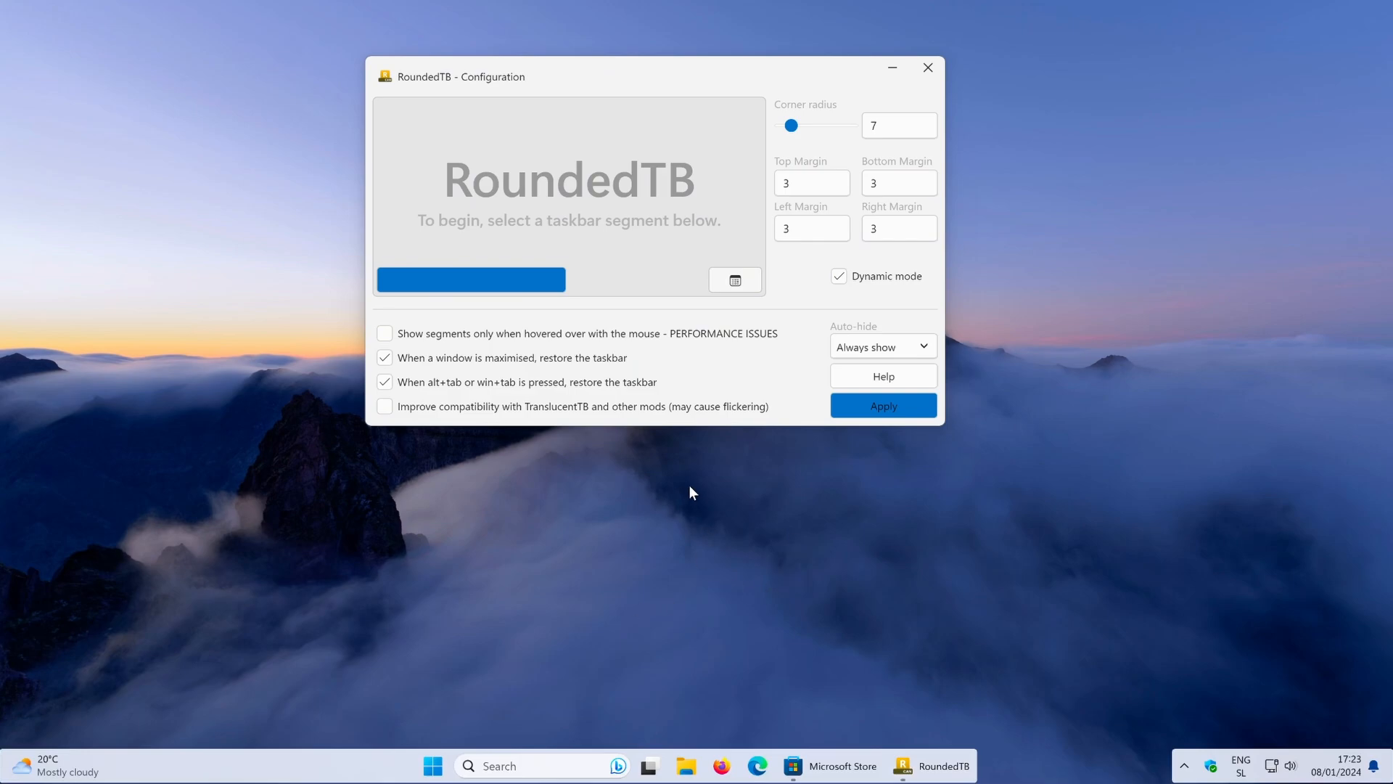
{"action": "mouse_move", "coordinate": [735, 280]}
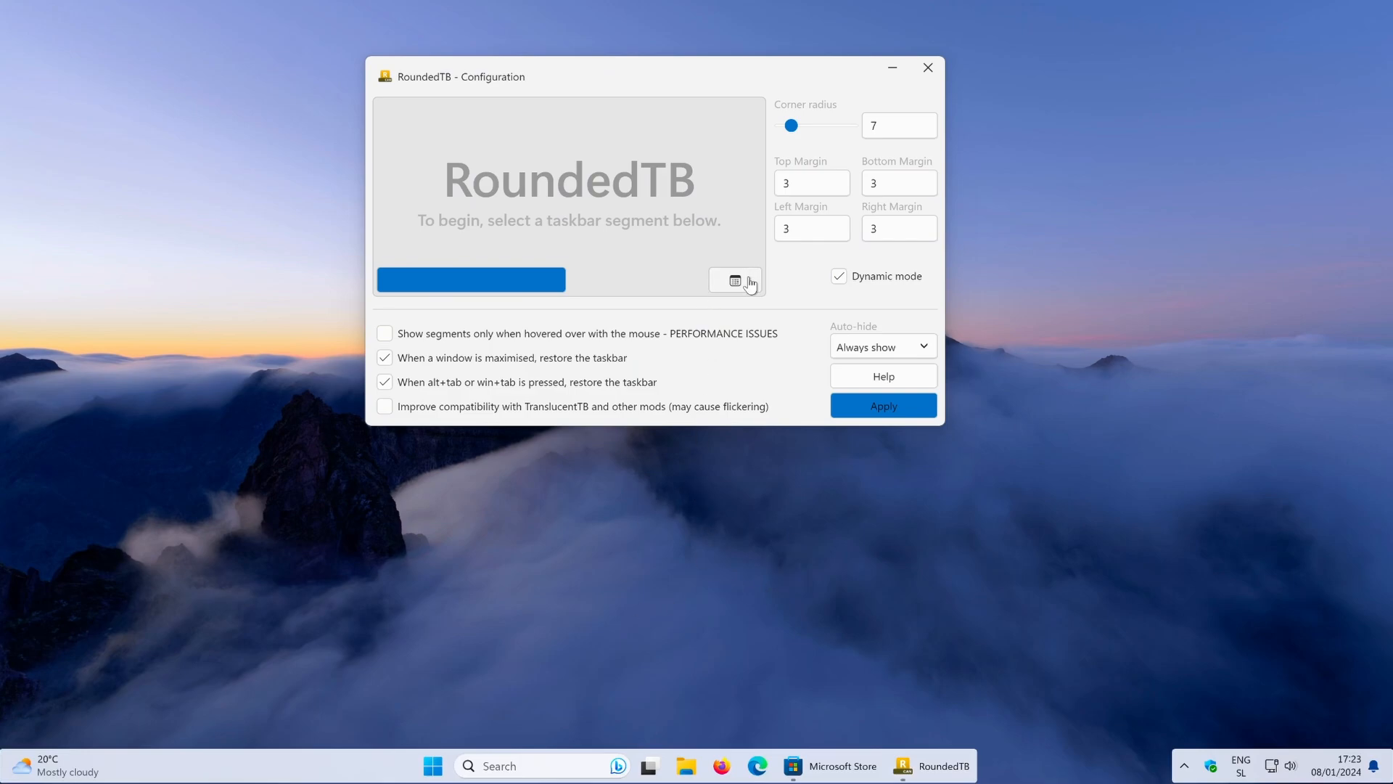
{"action": "mouse_move", "coordinate": [875, 162]}
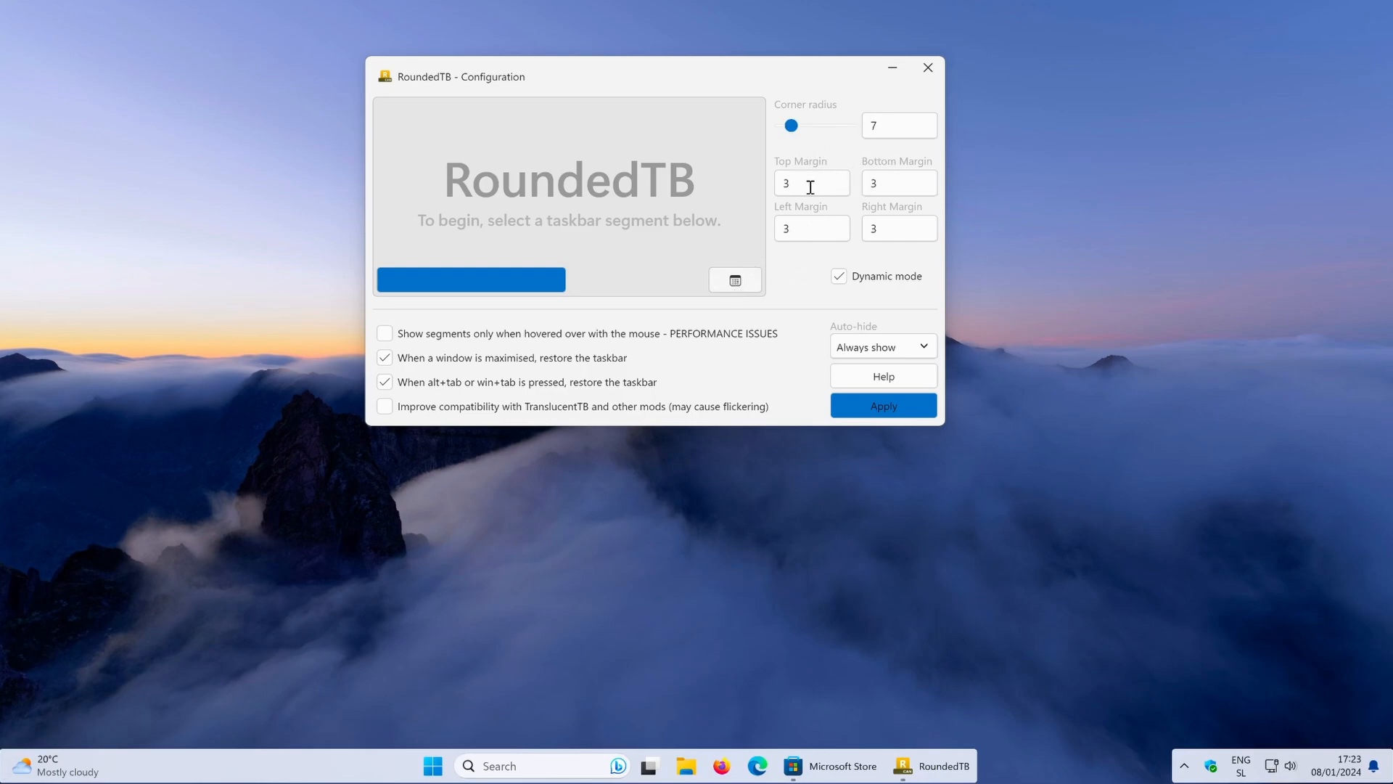
{"action": "triple_click", "coordinate": [810, 182]}
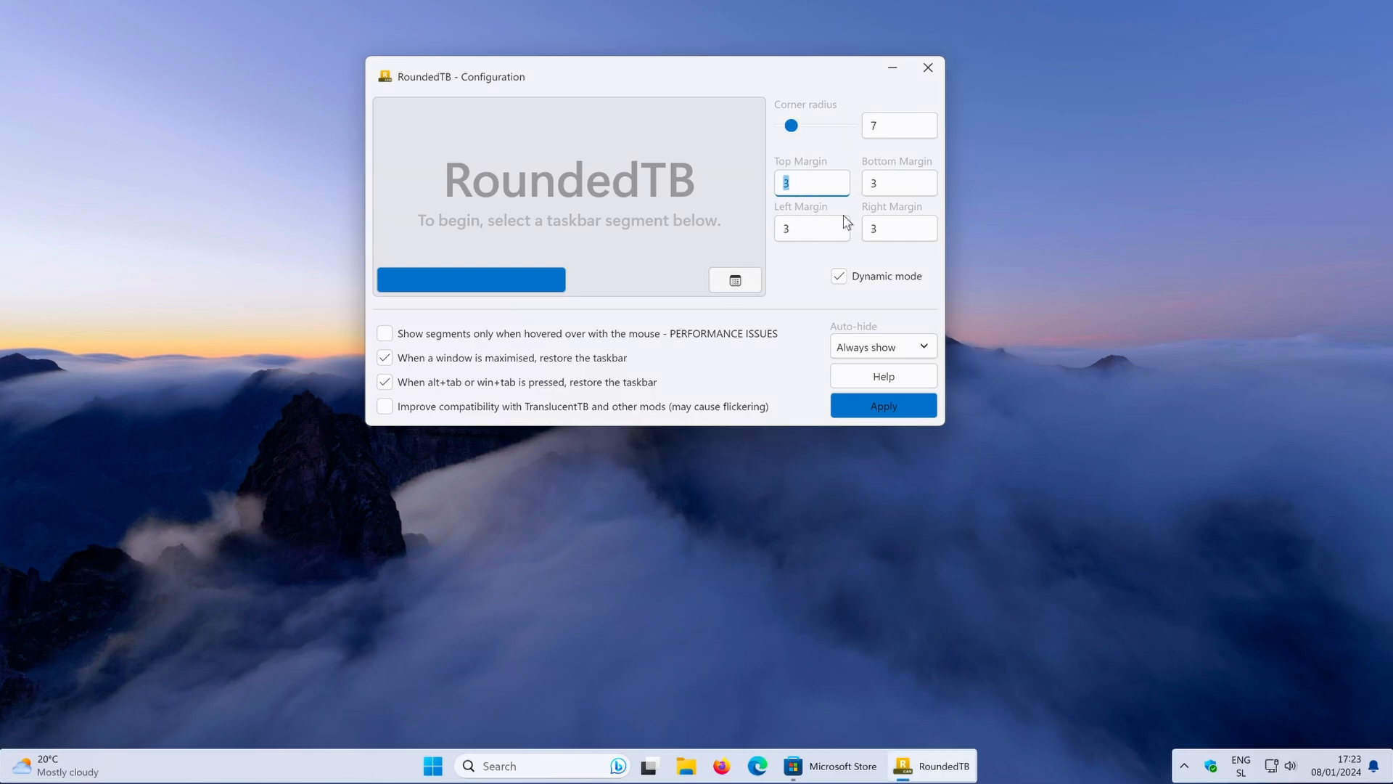
{"action": "mouse_move", "coordinate": [860, 176]}
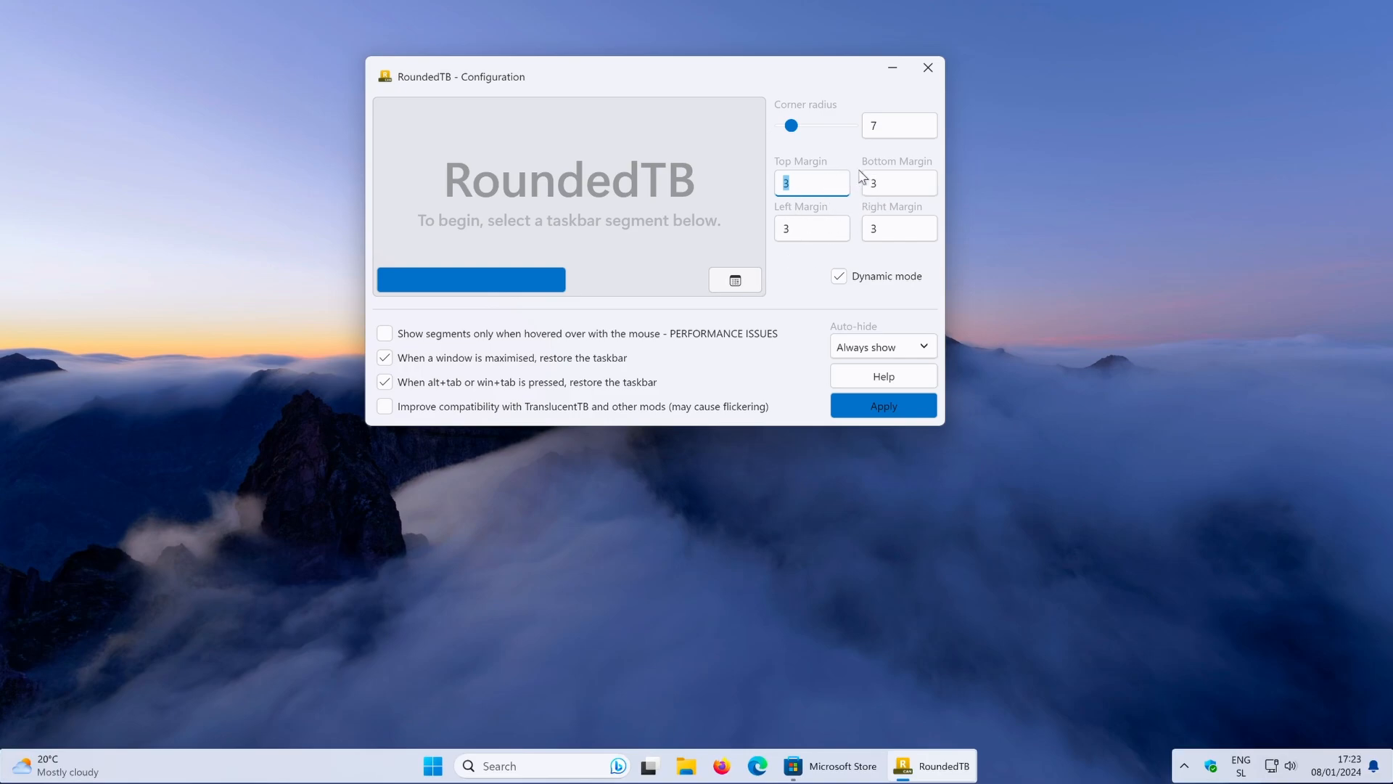
{"action": "mouse_move", "coordinate": [747, 281]}
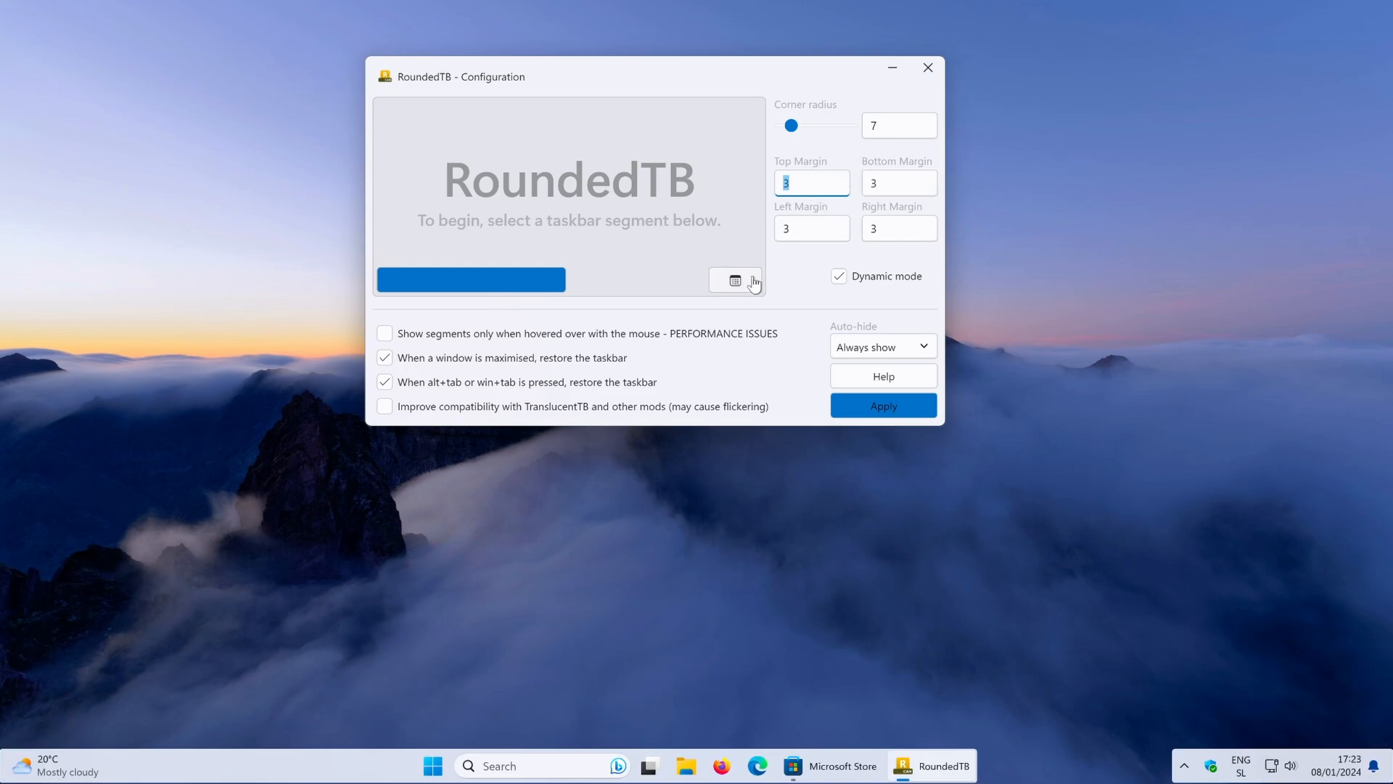
Step: Select the tray segment, untick Show tray, and close the RoundedTB Configuration window
{"action": "left_click", "coordinate": [735, 280]}
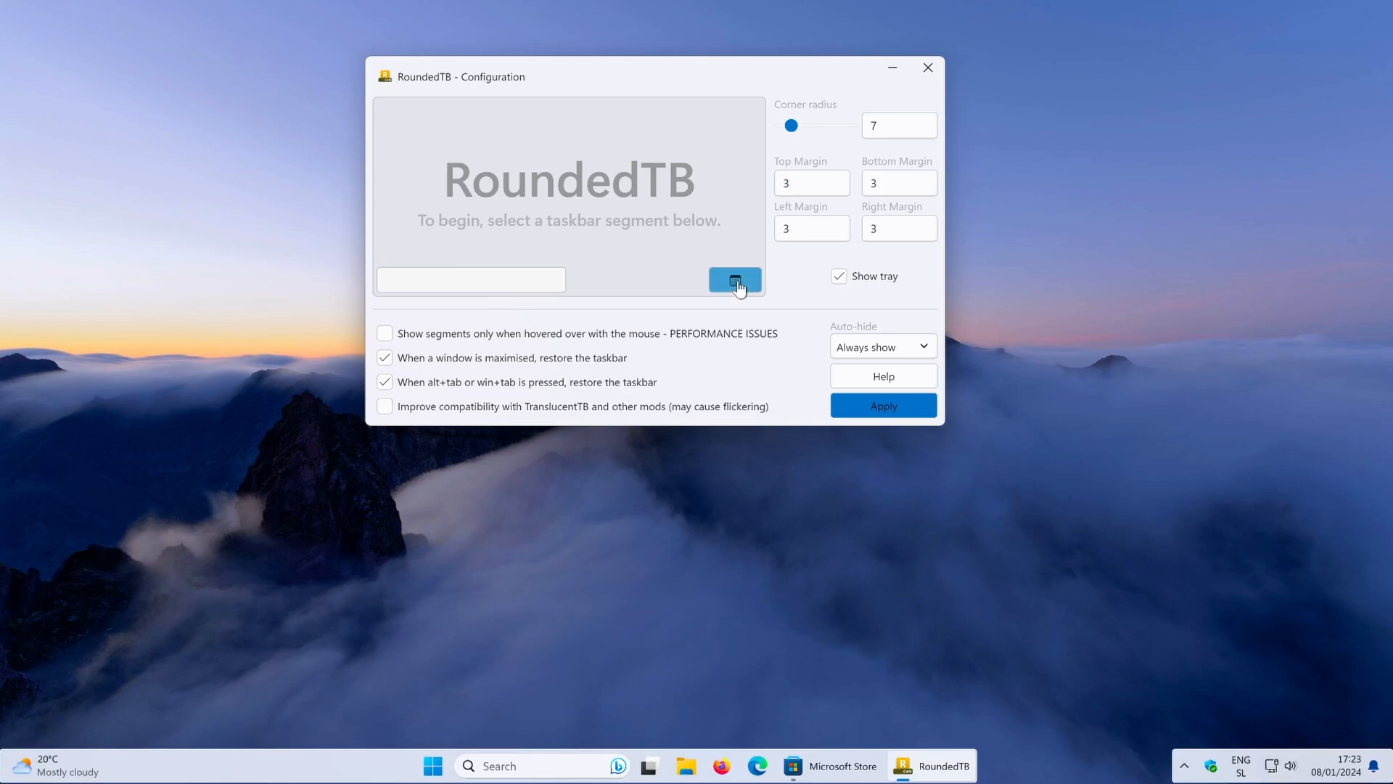
{"action": "mouse_move", "coordinate": [830, 274]}
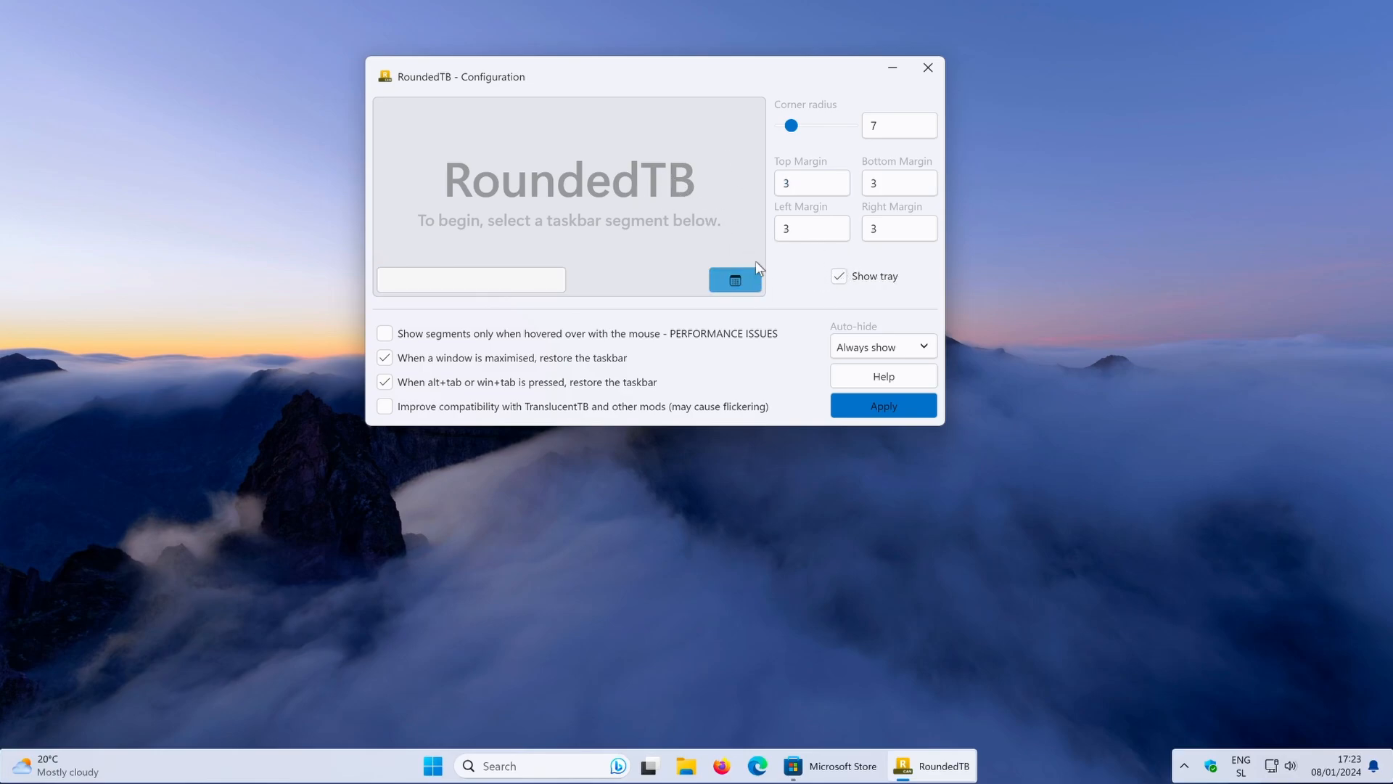
{"action": "left_click", "coordinate": [838, 277]}
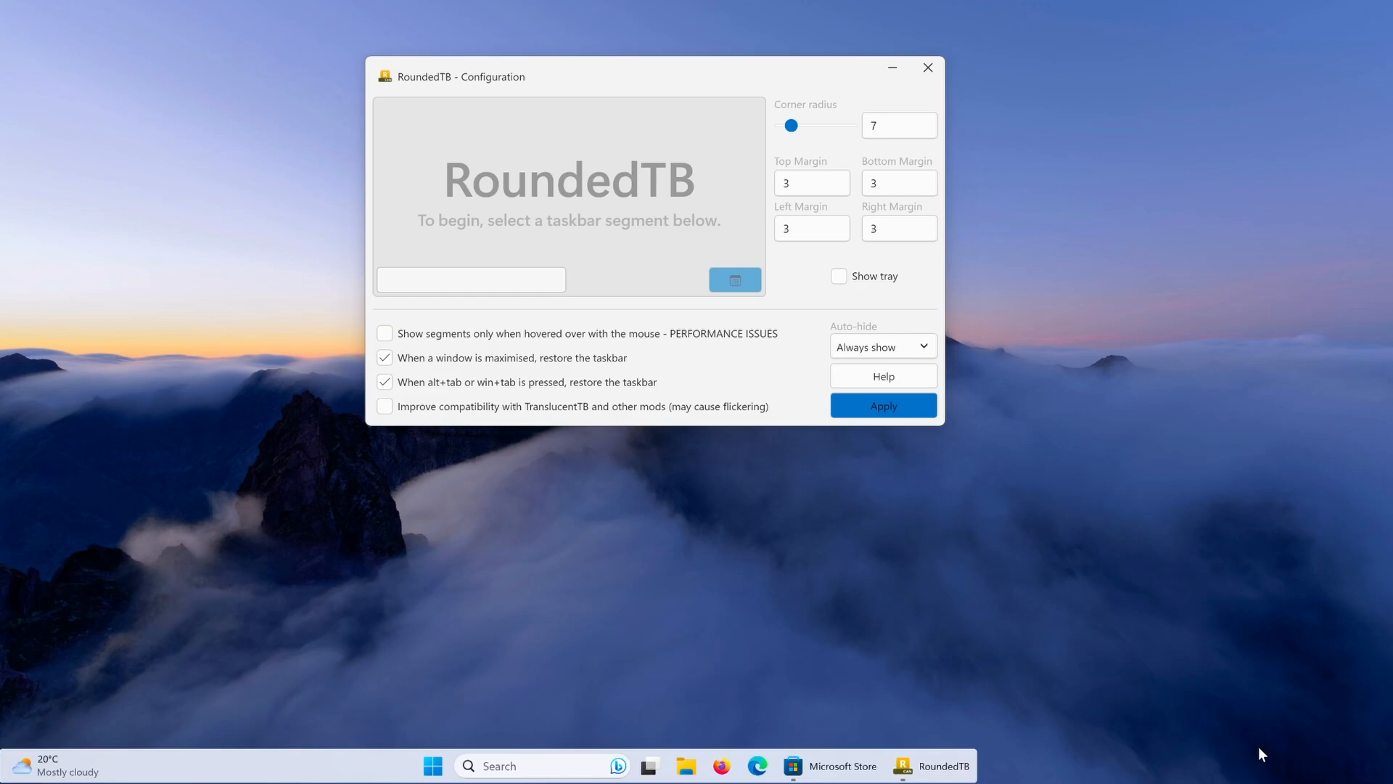
{"action": "mouse_move", "coordinate": [597, 311]}
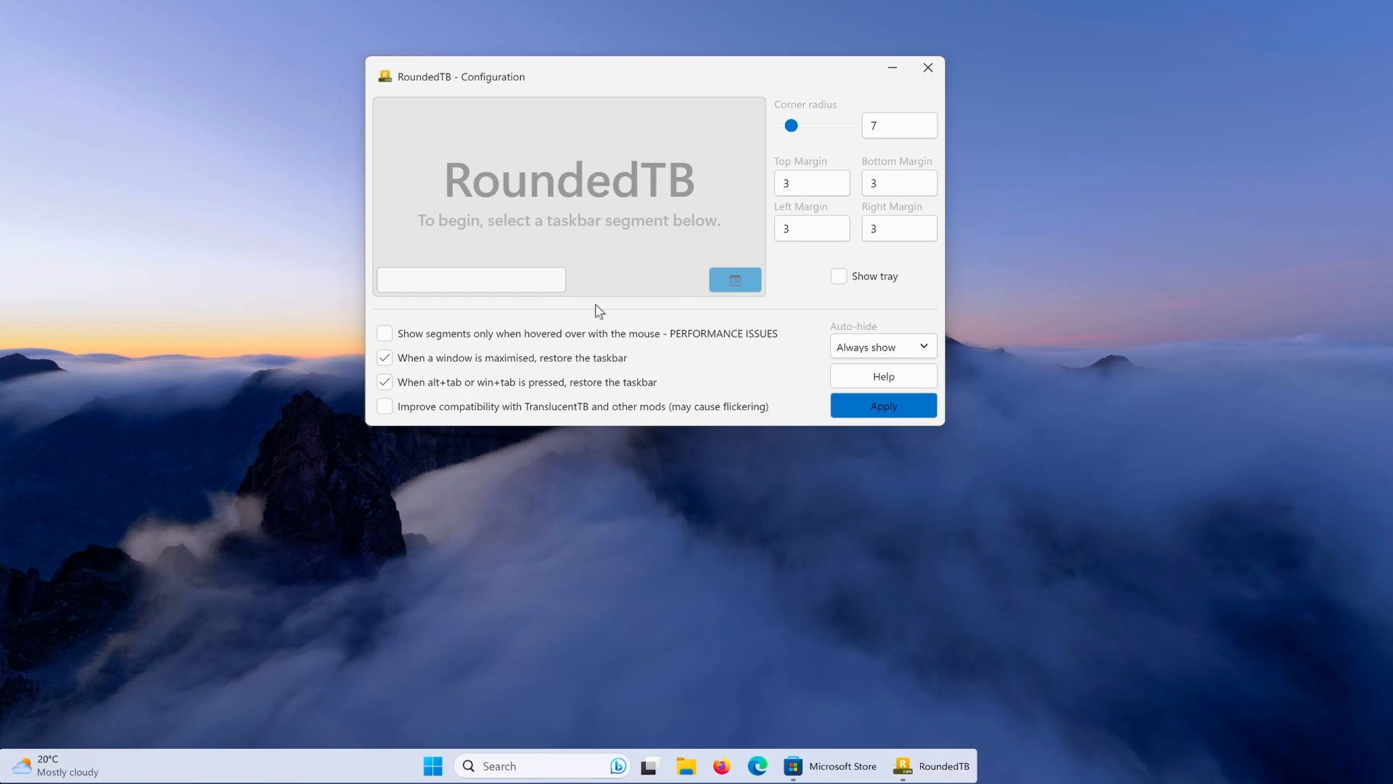
{"action": "left_click", "coordinate": [927, 67]}
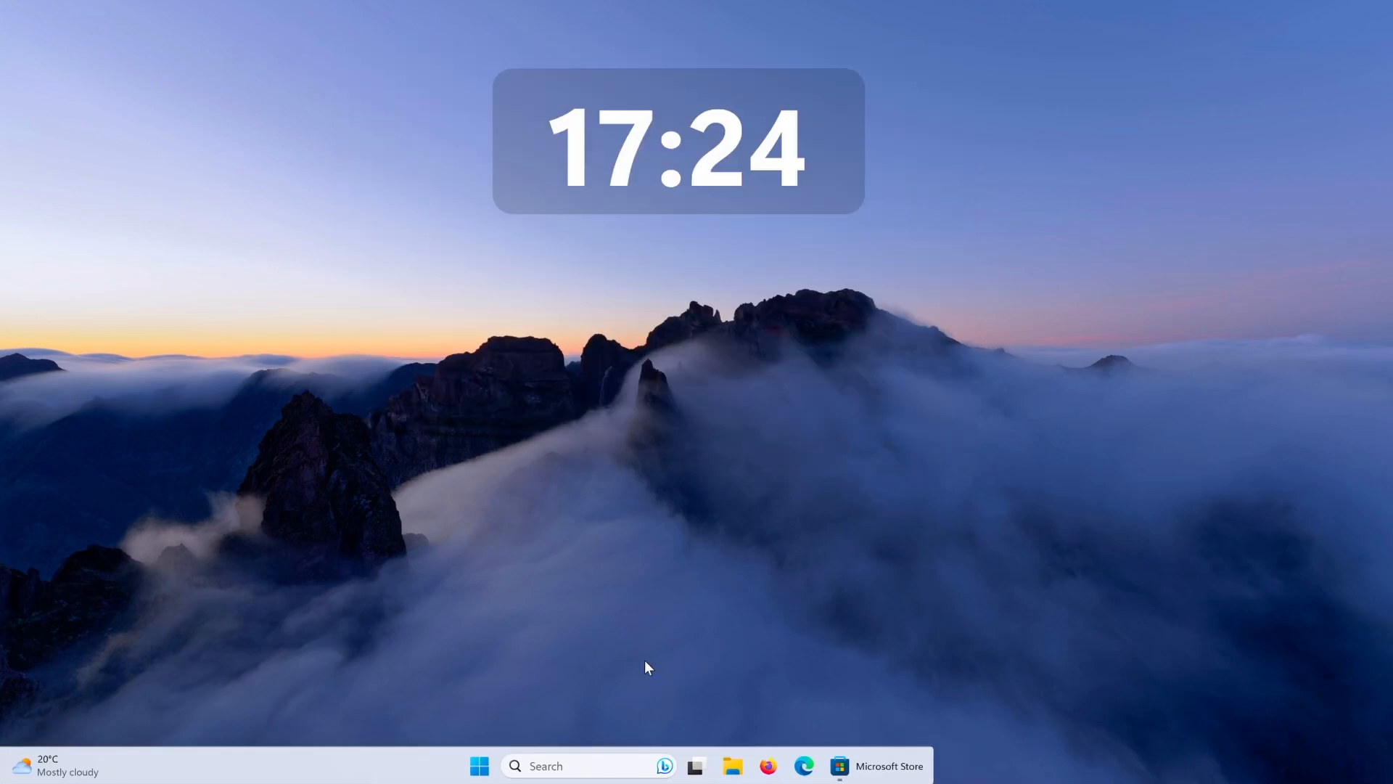
{"action": "mouse_move", "coordinate": [495, 713]}
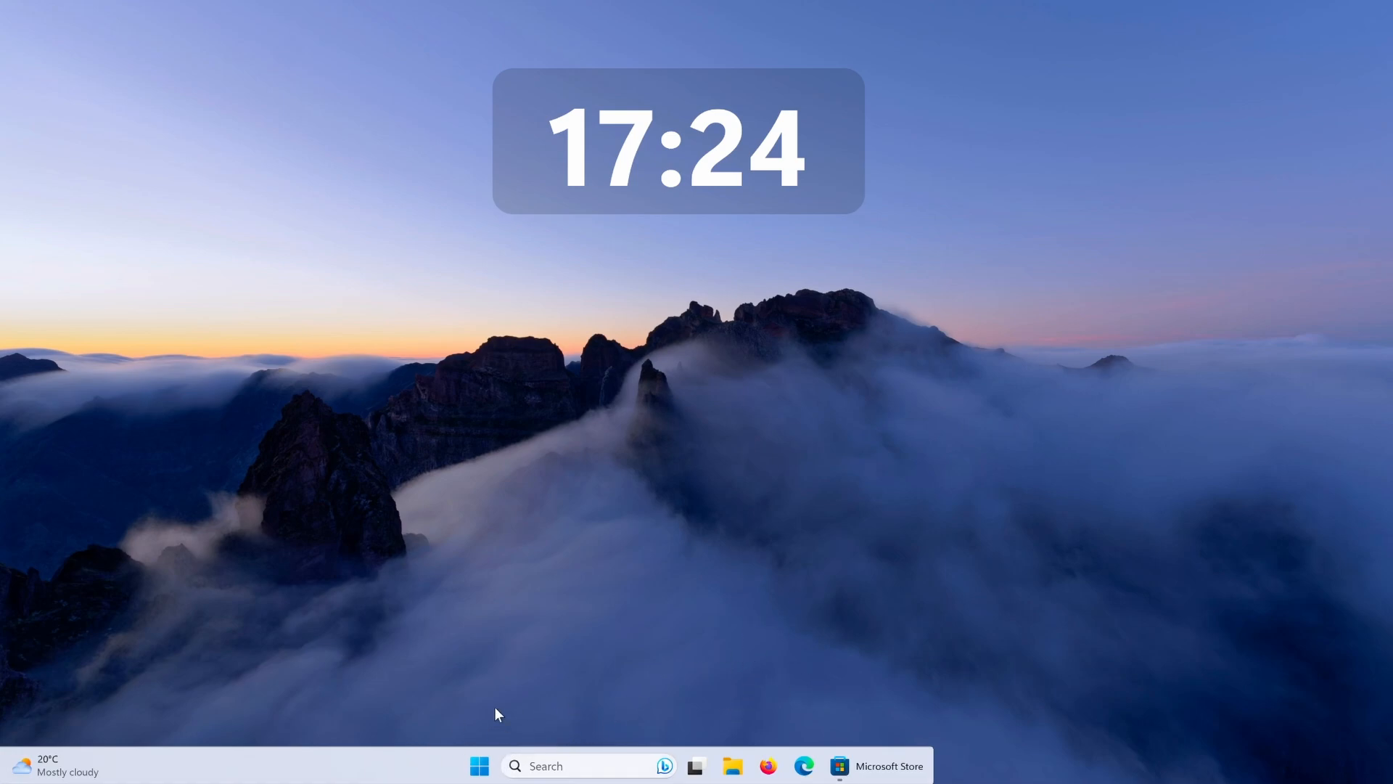
{"action": "mouse_move", "coordinate": [478, 765]}
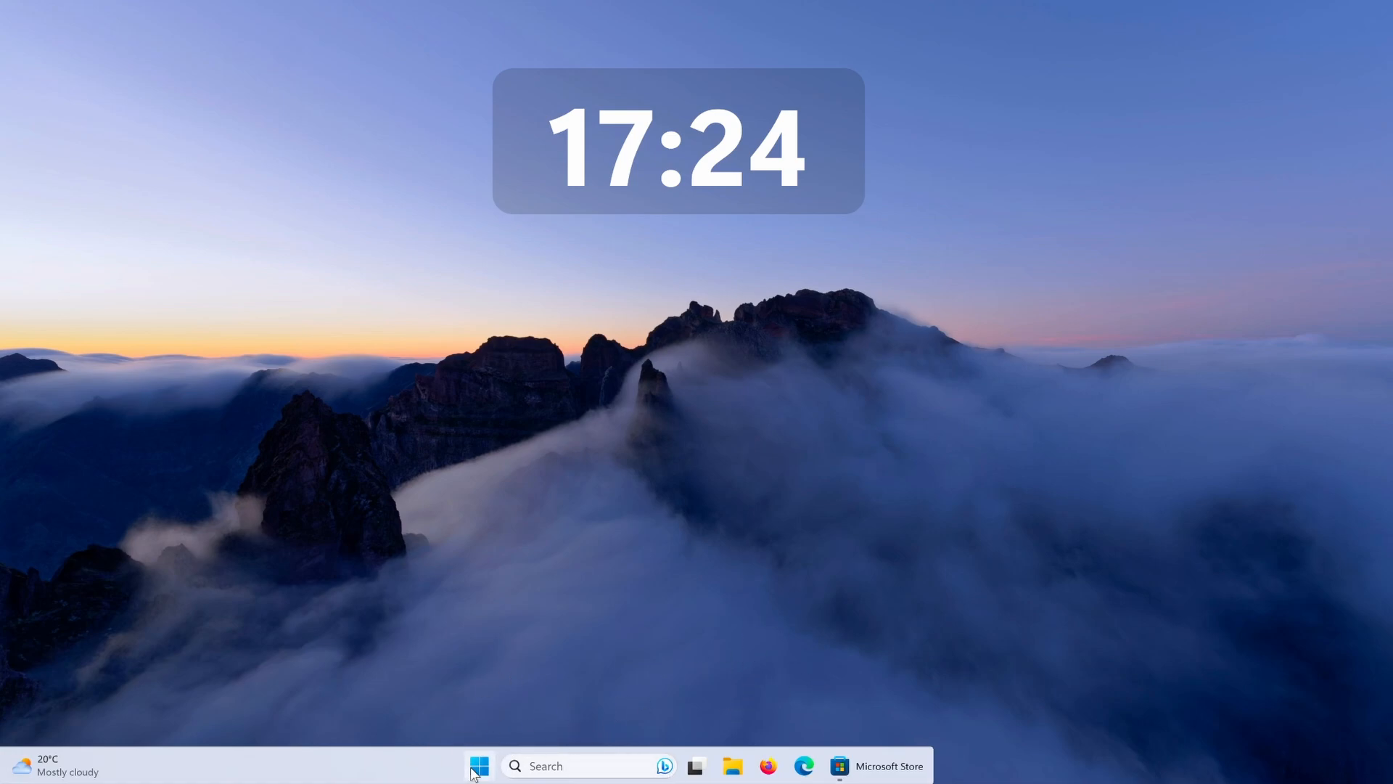
Step: In Taskbar settings, keep alignment Center and set buttons to combine with labels hidden
{"action": "right_click", "coordinate": [479, 765]}
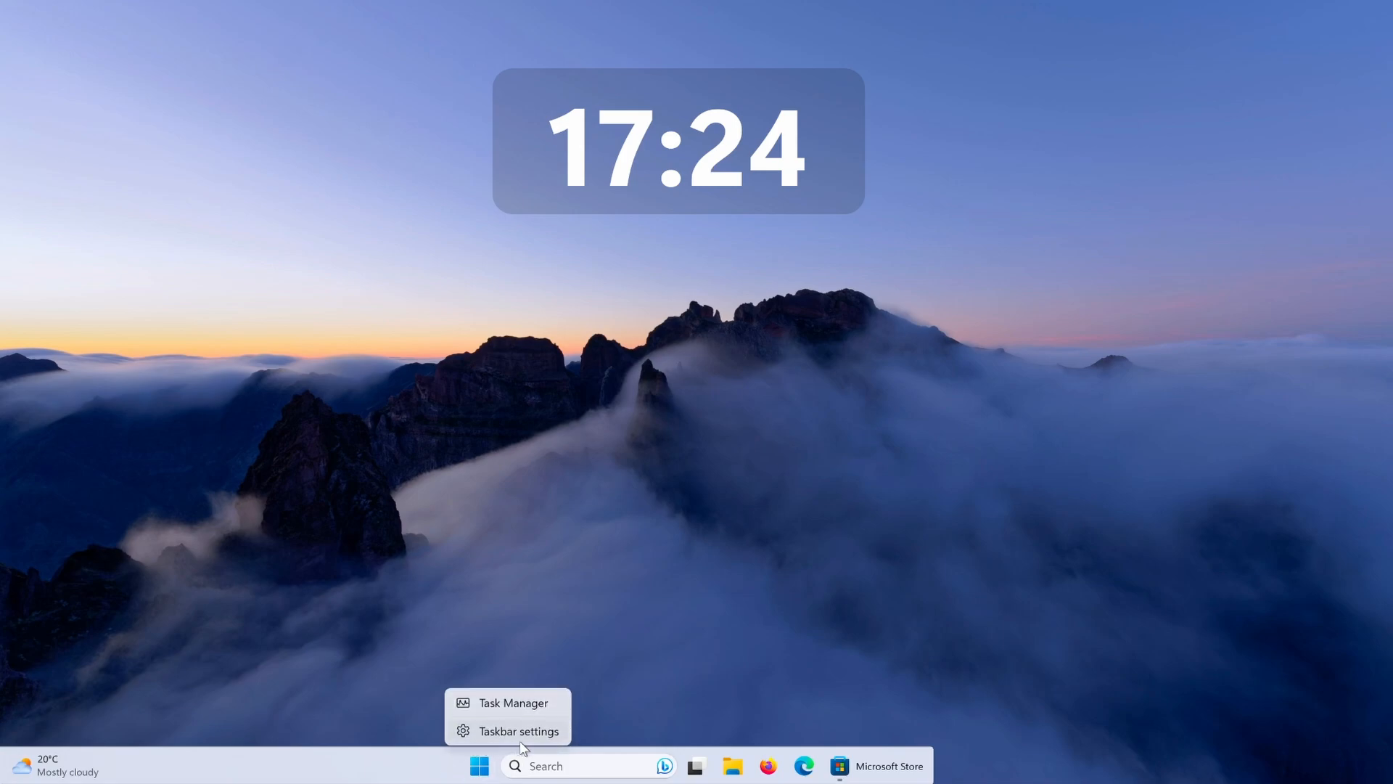
{"action": "left_click", "coordinate": [519, 731]}
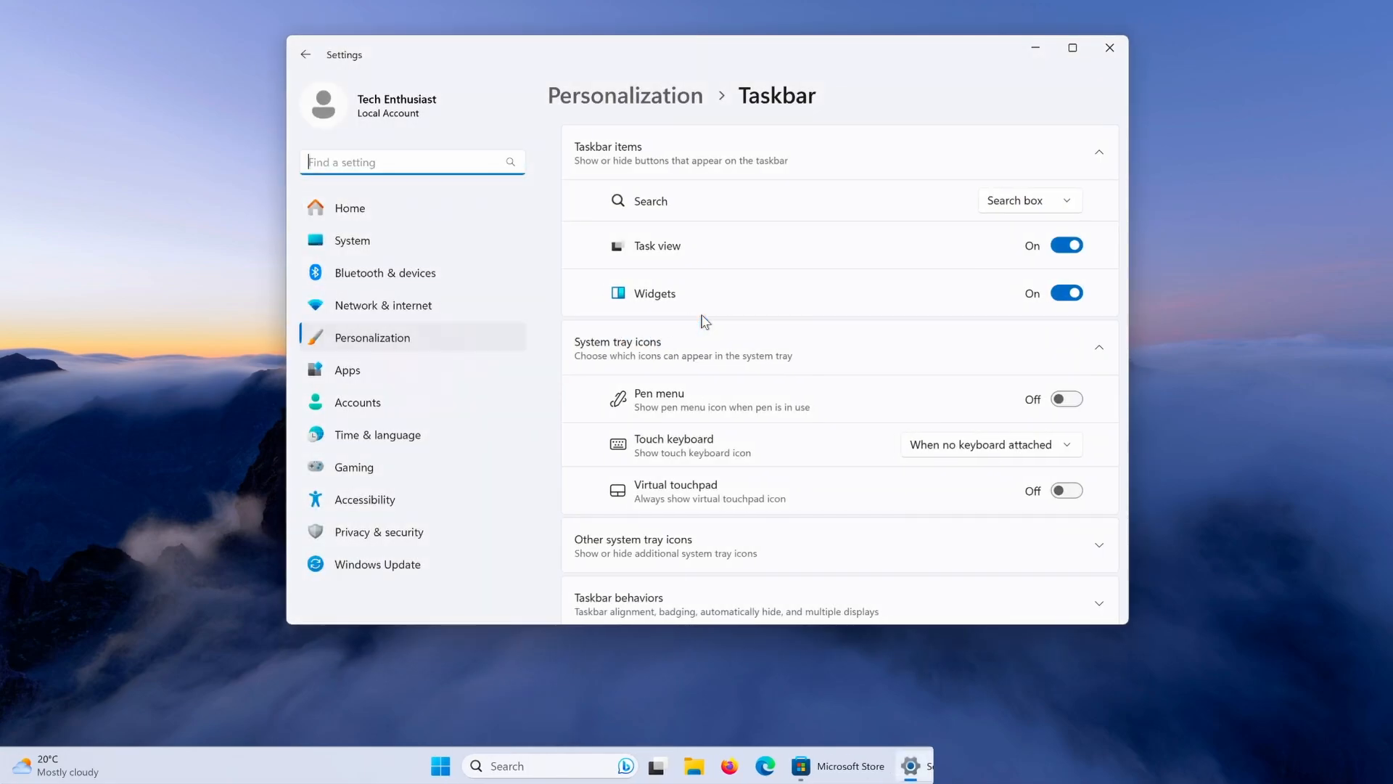
{"action": "scroll", "scroll_direction": "down", "scroll_amount": 3}
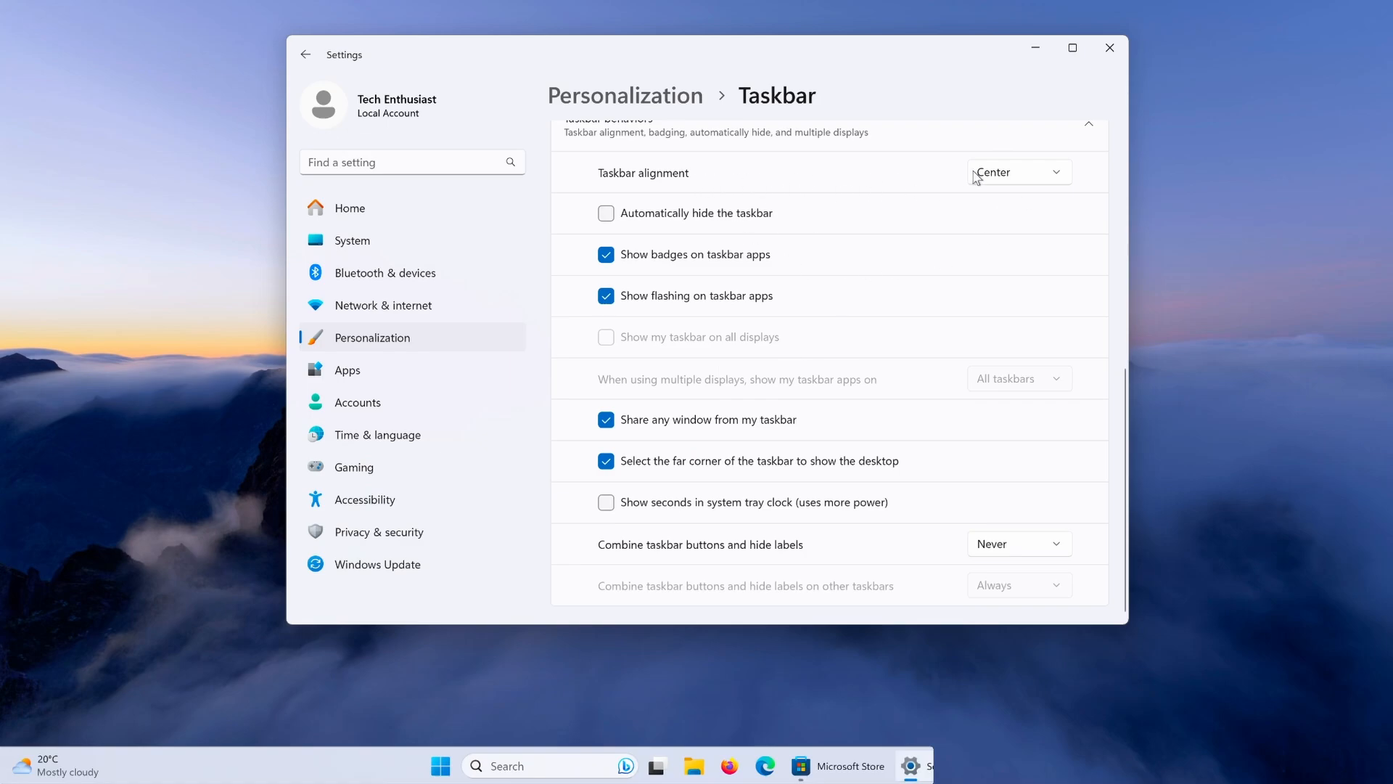
{"action": "left_click", "coordinate": [1017, 171]}
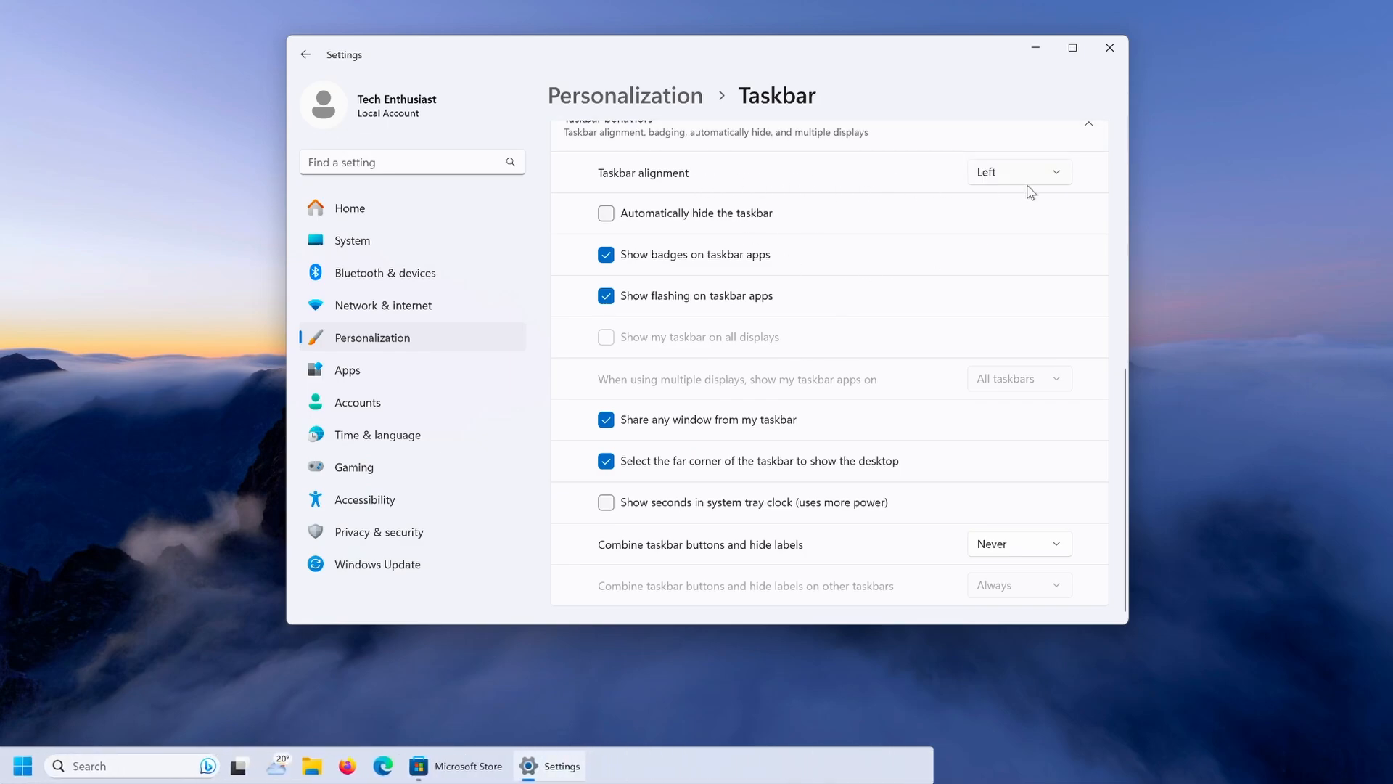
{"action": "left_click", "coordinate": [1017, 171]}
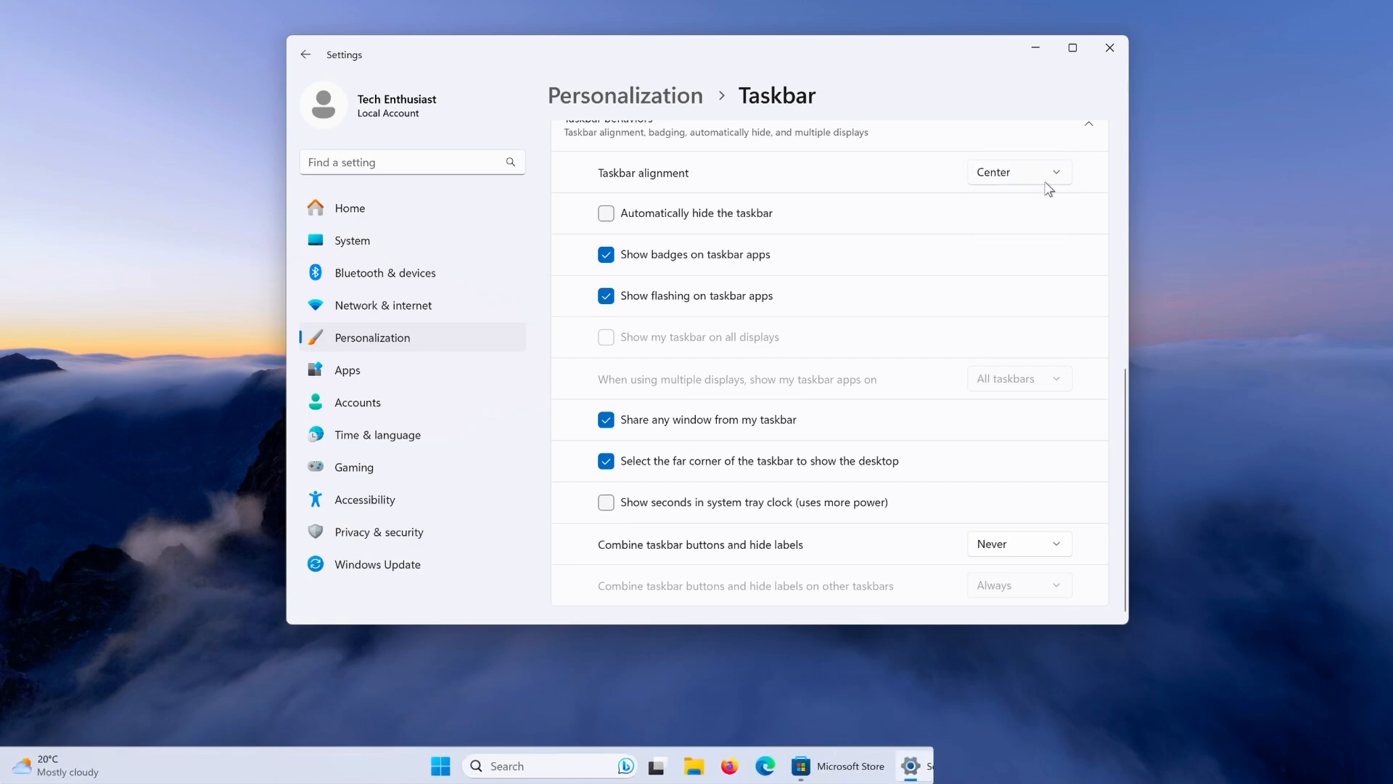
{"action": "mouse_move", "coordinate": [791, 559]}
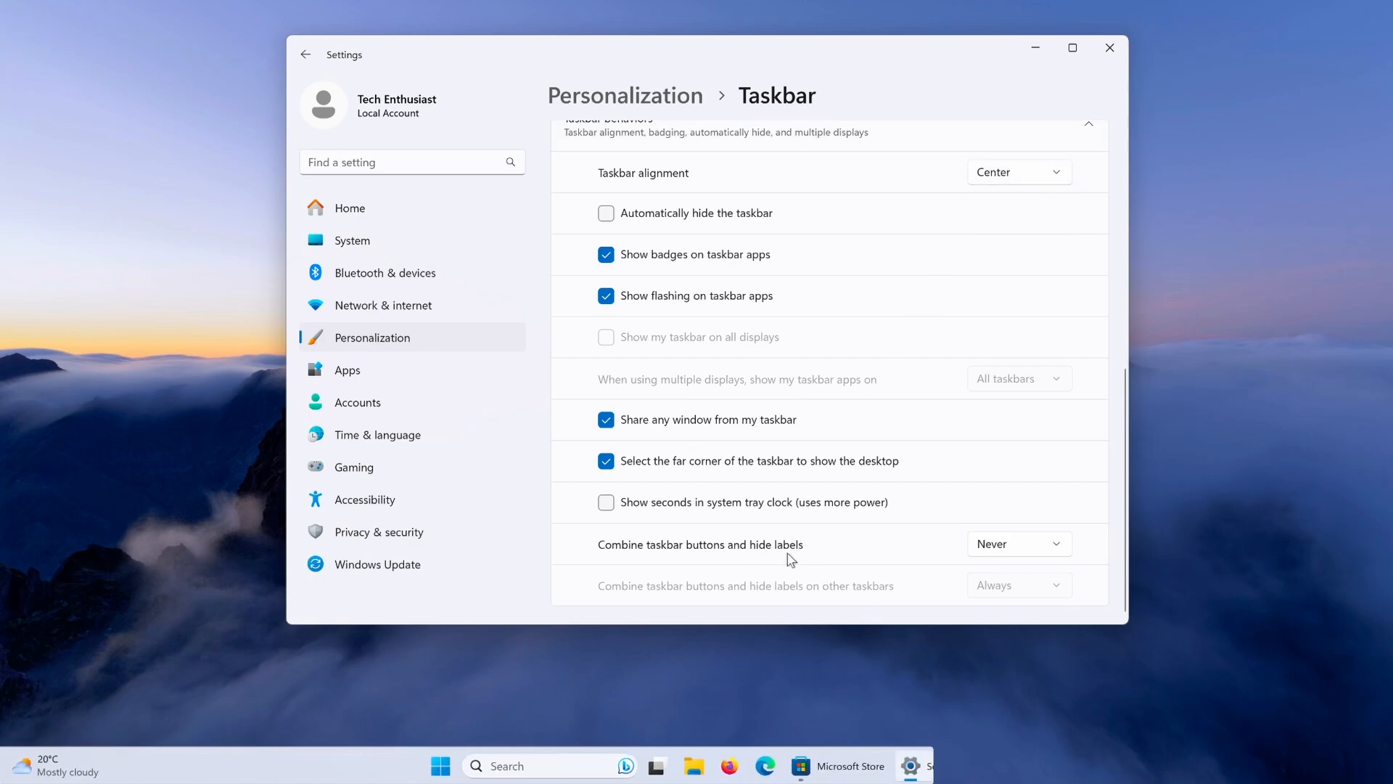
{"action": "mouse_move", "coordinate": [767, 569]}
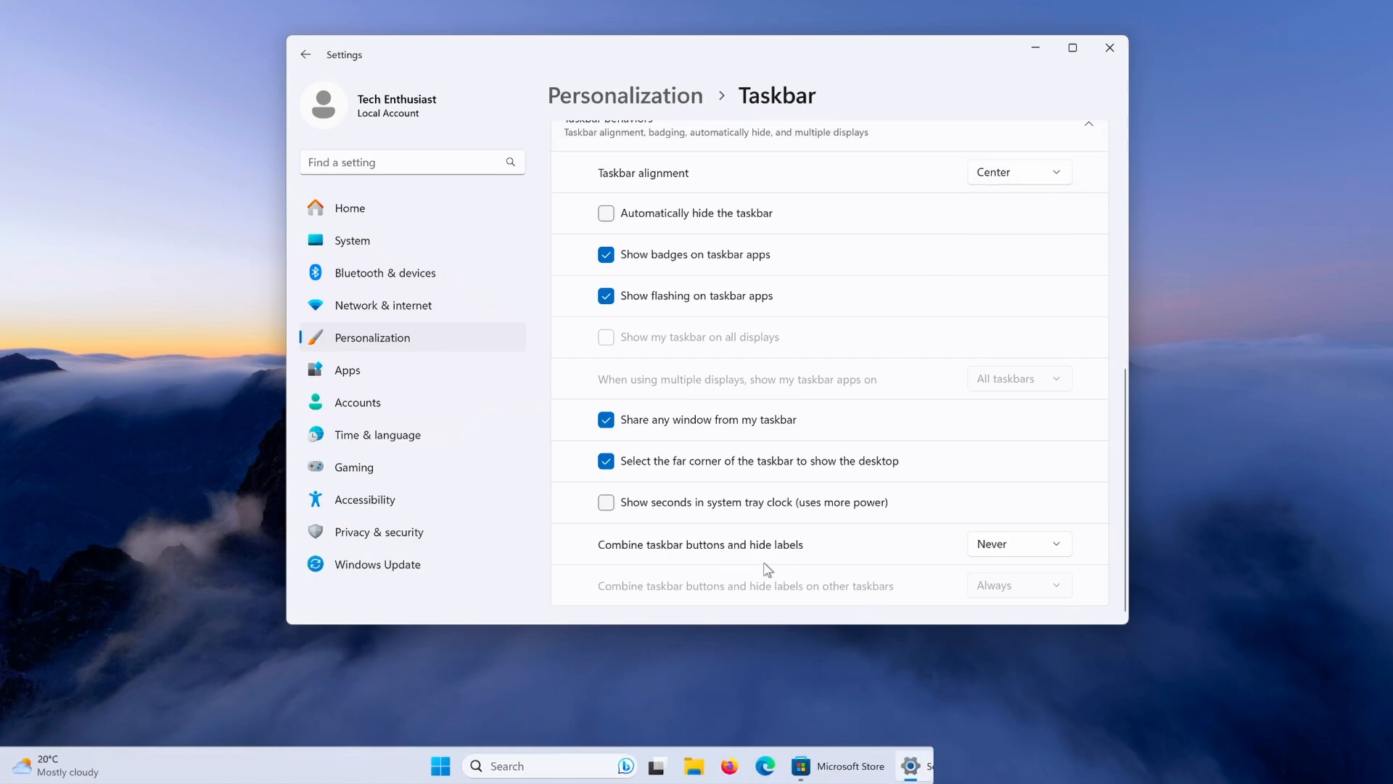
{"action": "left_click", "coordinate": [1018, 543]}
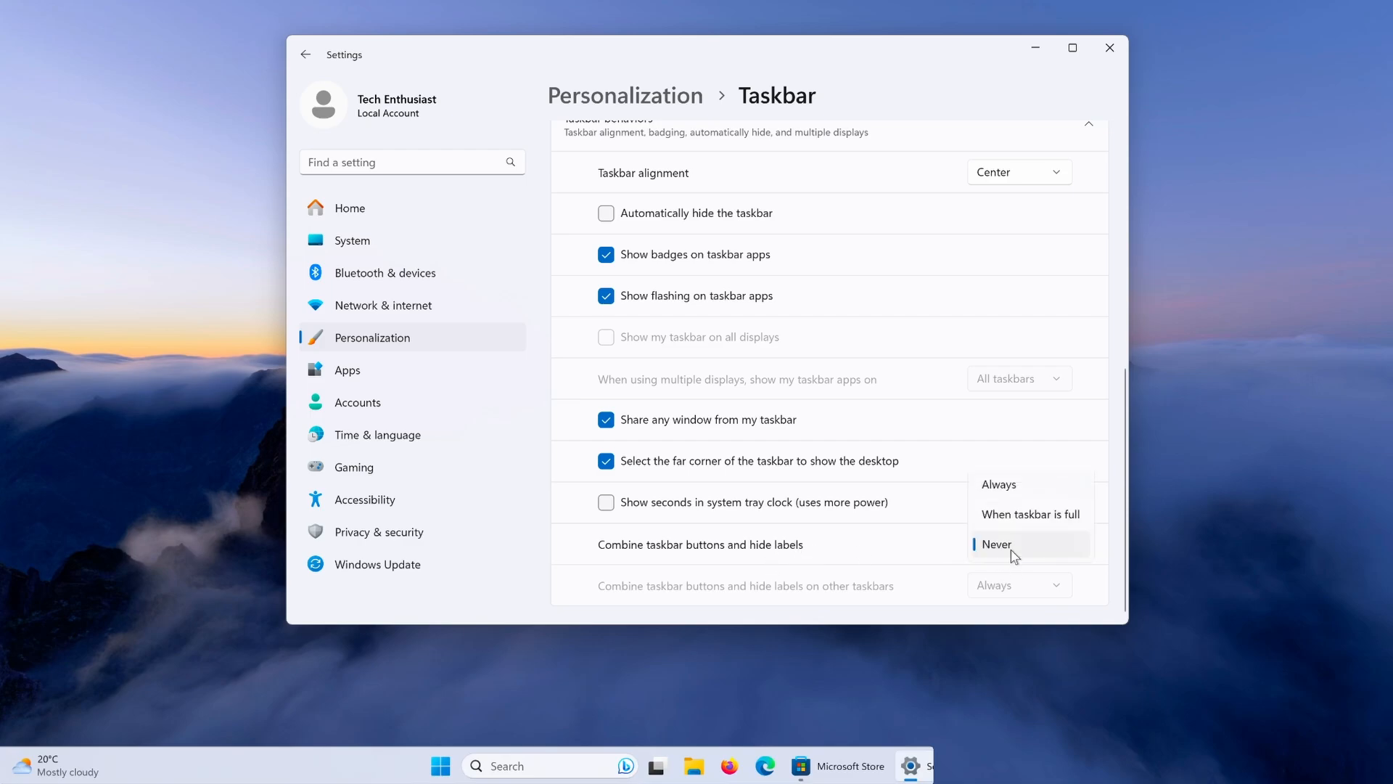
{"action": "left_click", "coordinate": [998, 484]}
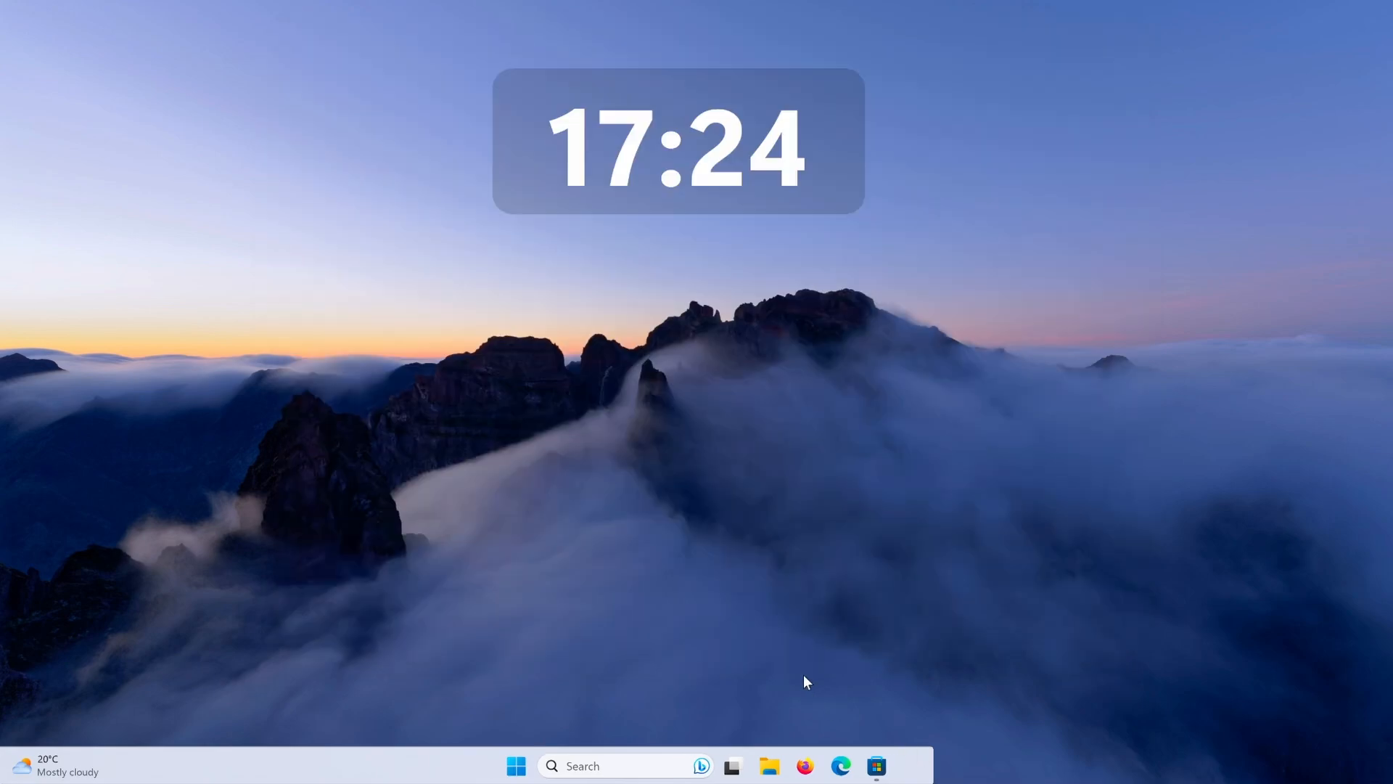
Step: Reopen File Explorer, go through C: and Tweaks, and launch RoundedTB.exe
{"action": "left_click", "coordinate": [768, 765]}
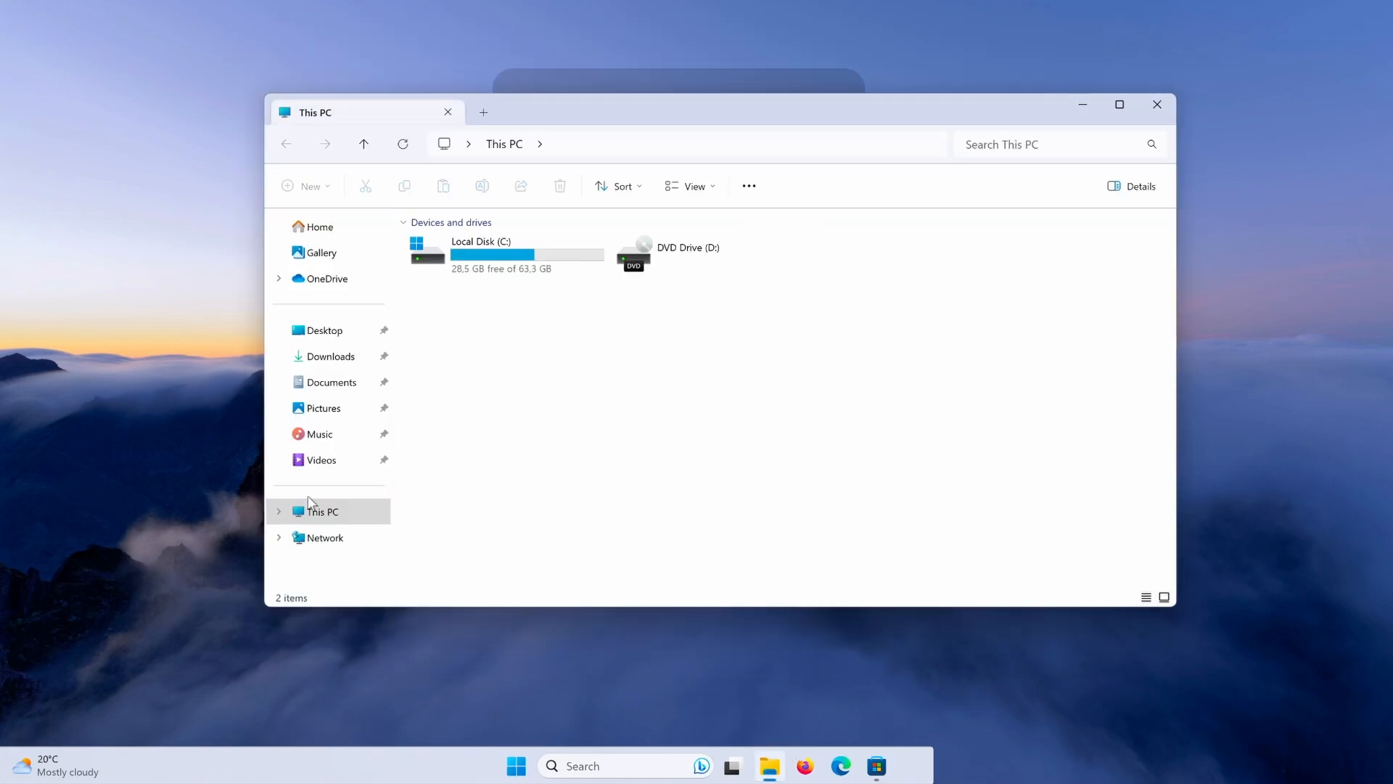
{"action": "double_click", "coordinate": [502, 253]}
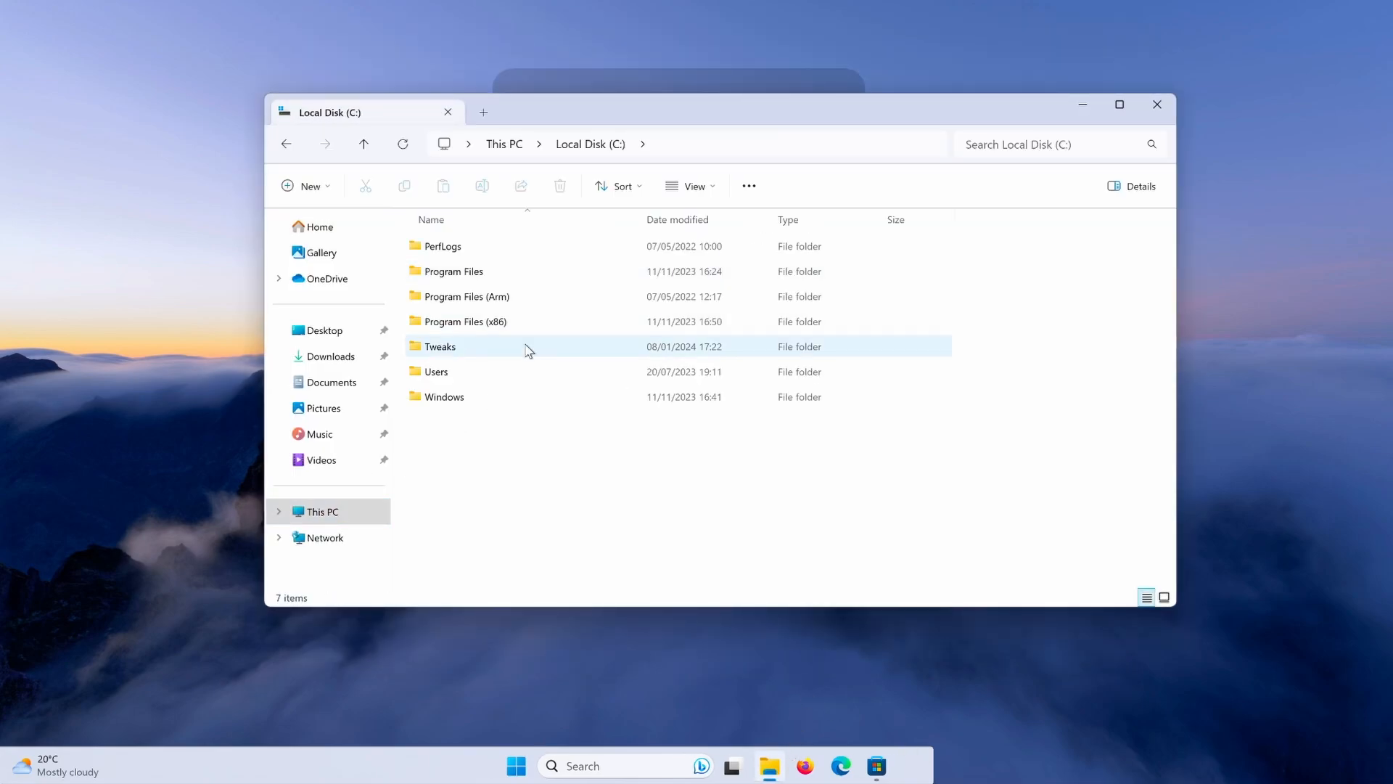
{"action": "double_click", "coordinate": [440, 347]}
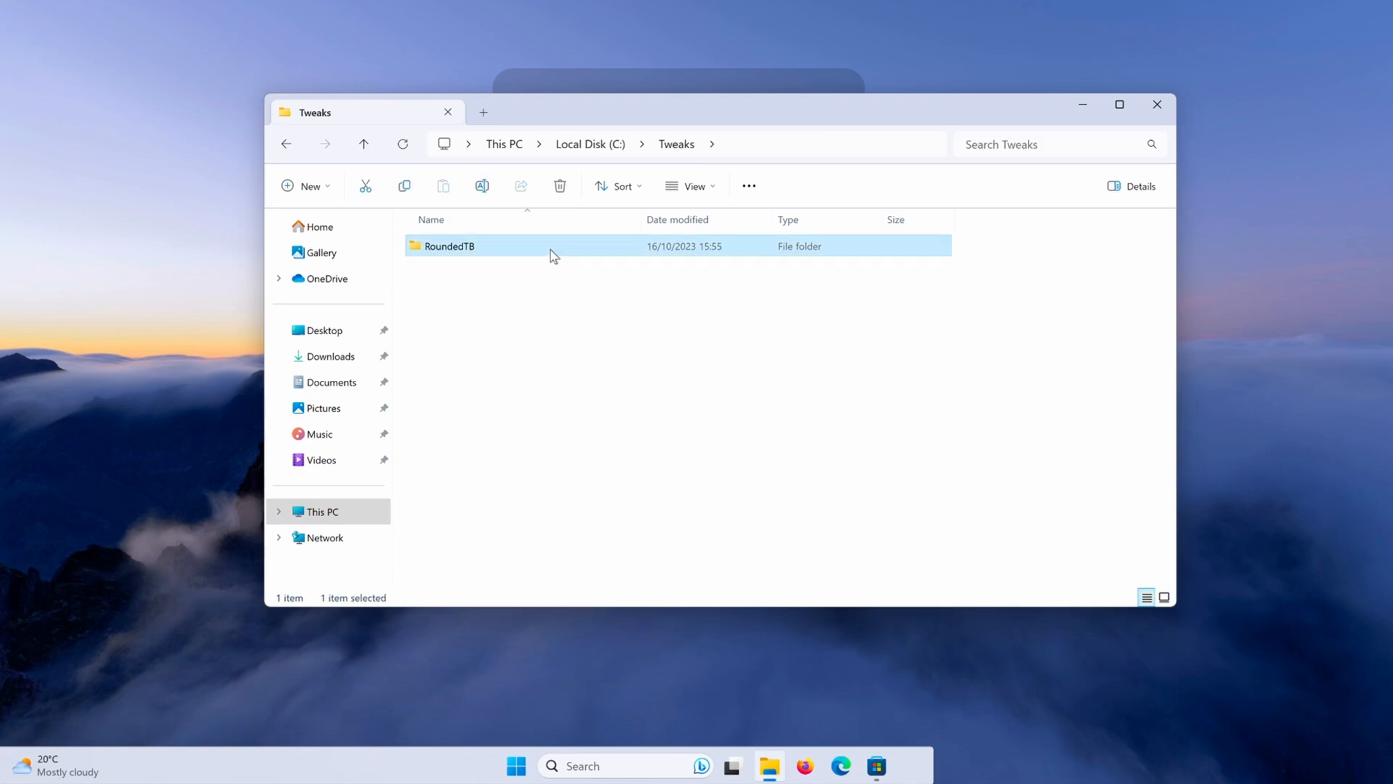
{"action": "double_click", "coordinate": [449, 246]}
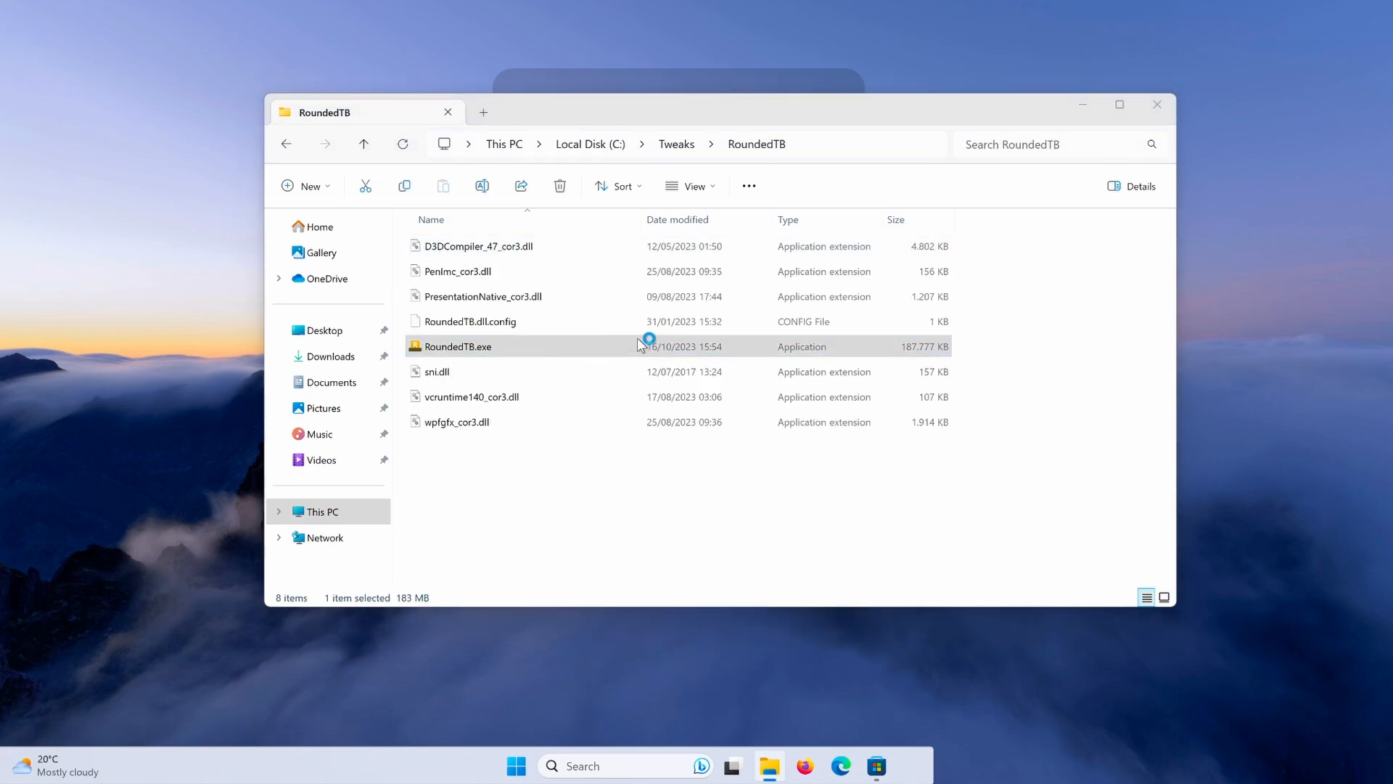
{"action": "mouse_move", "coordinate": [856, 367]}
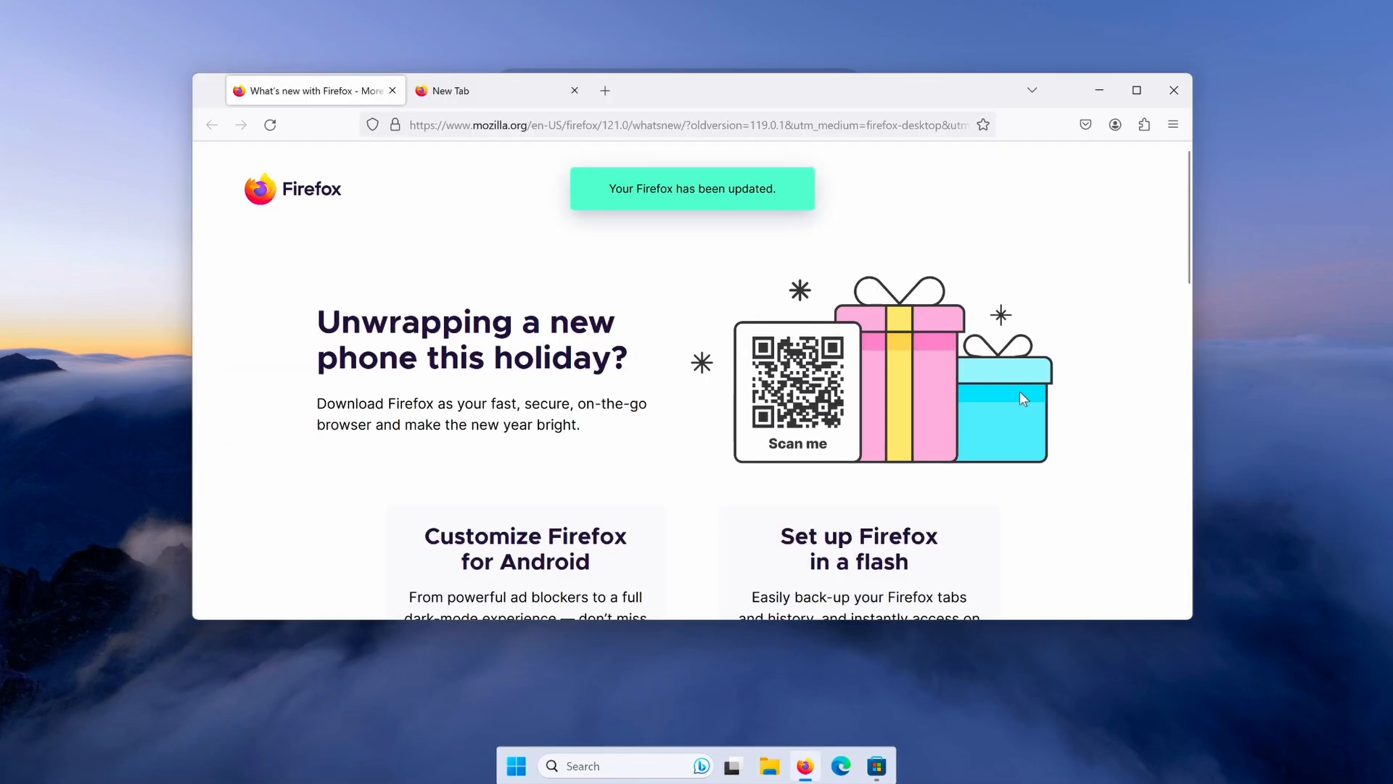
{"action": "mouse_move", "coordinate": [1136, 90]}
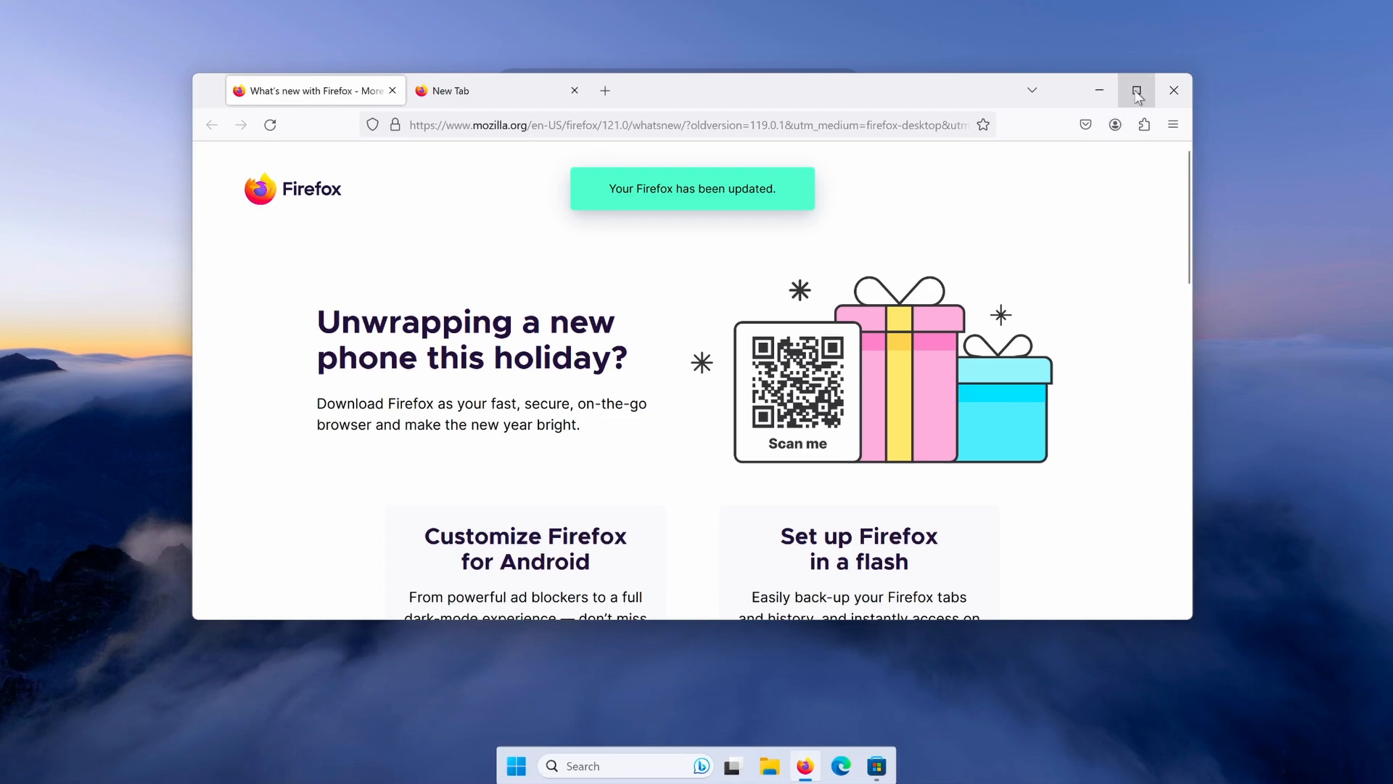
Step: Maximize Firefox, then tick Run at startup on RoundedTB's hidden tray icon
{"action": "left_click", "coordinate": [1136, 90]}
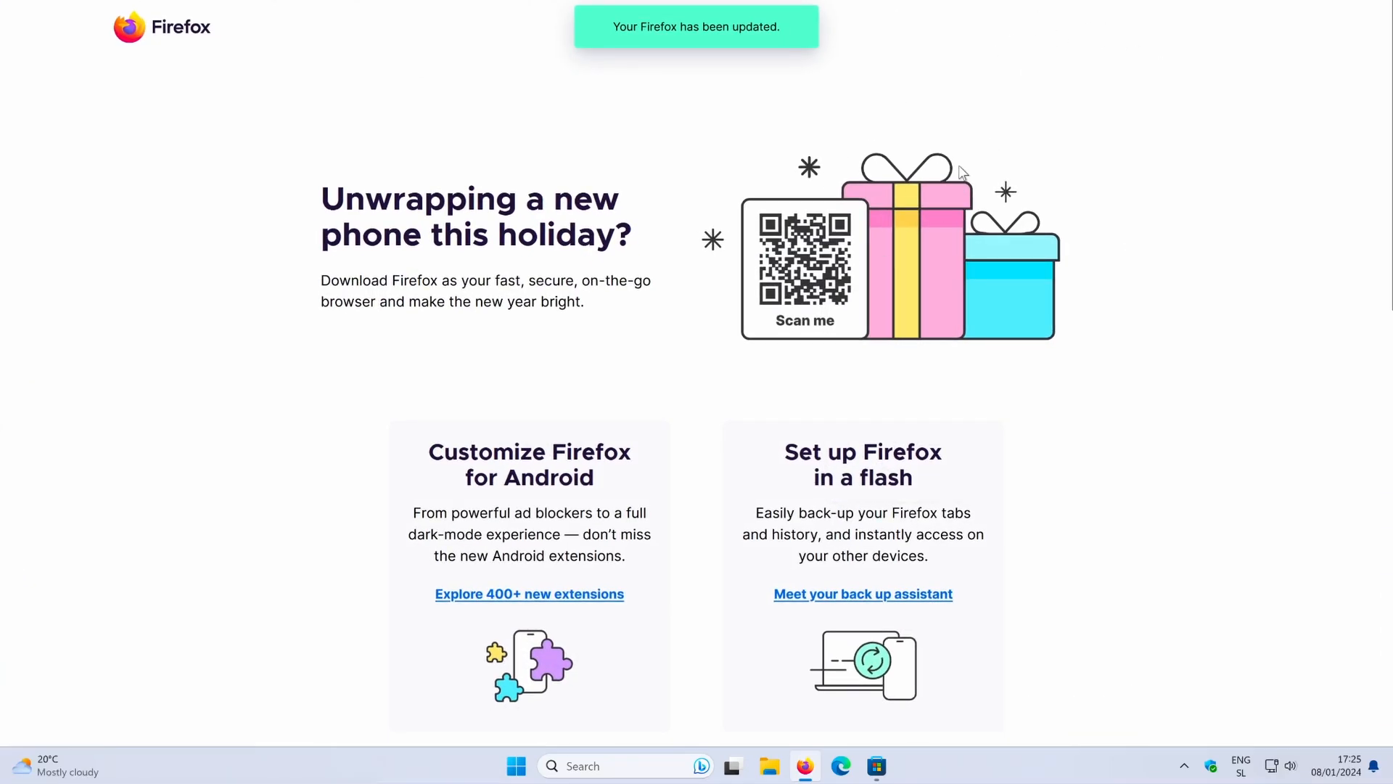
{"action": "mouse_move", "coordinate": [1167, 779]}
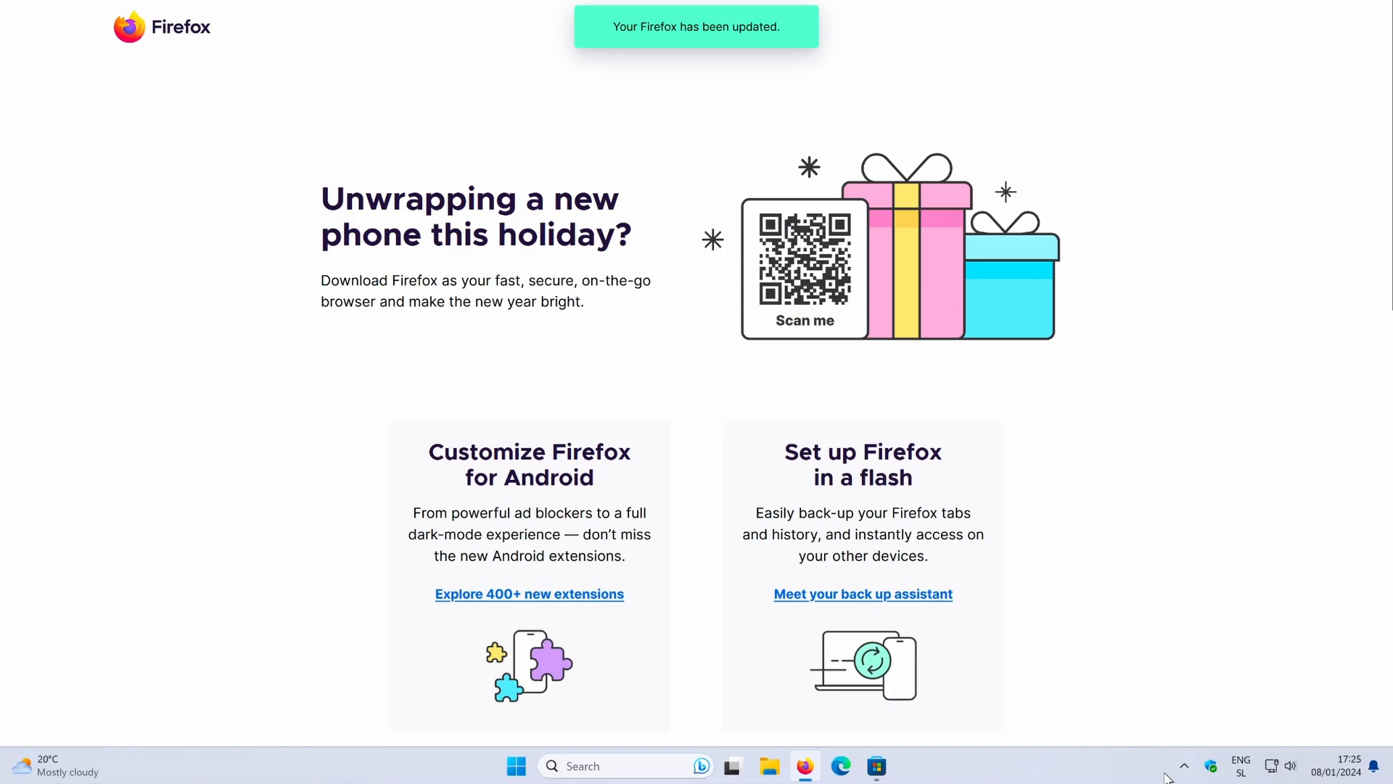
{"action": "left_click", "coordinate": [1184, 765]}
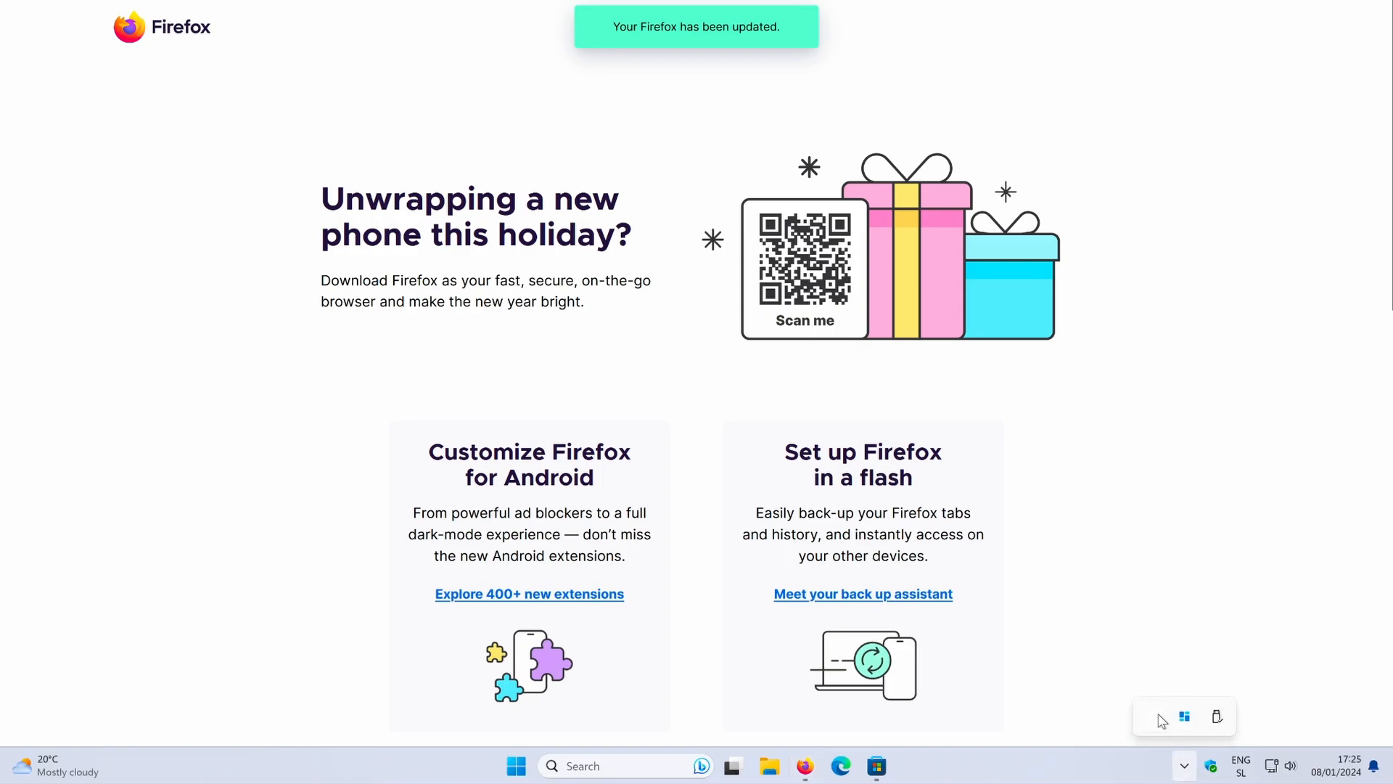
{"action": "right_click", "coordinate": [1184, 717]}
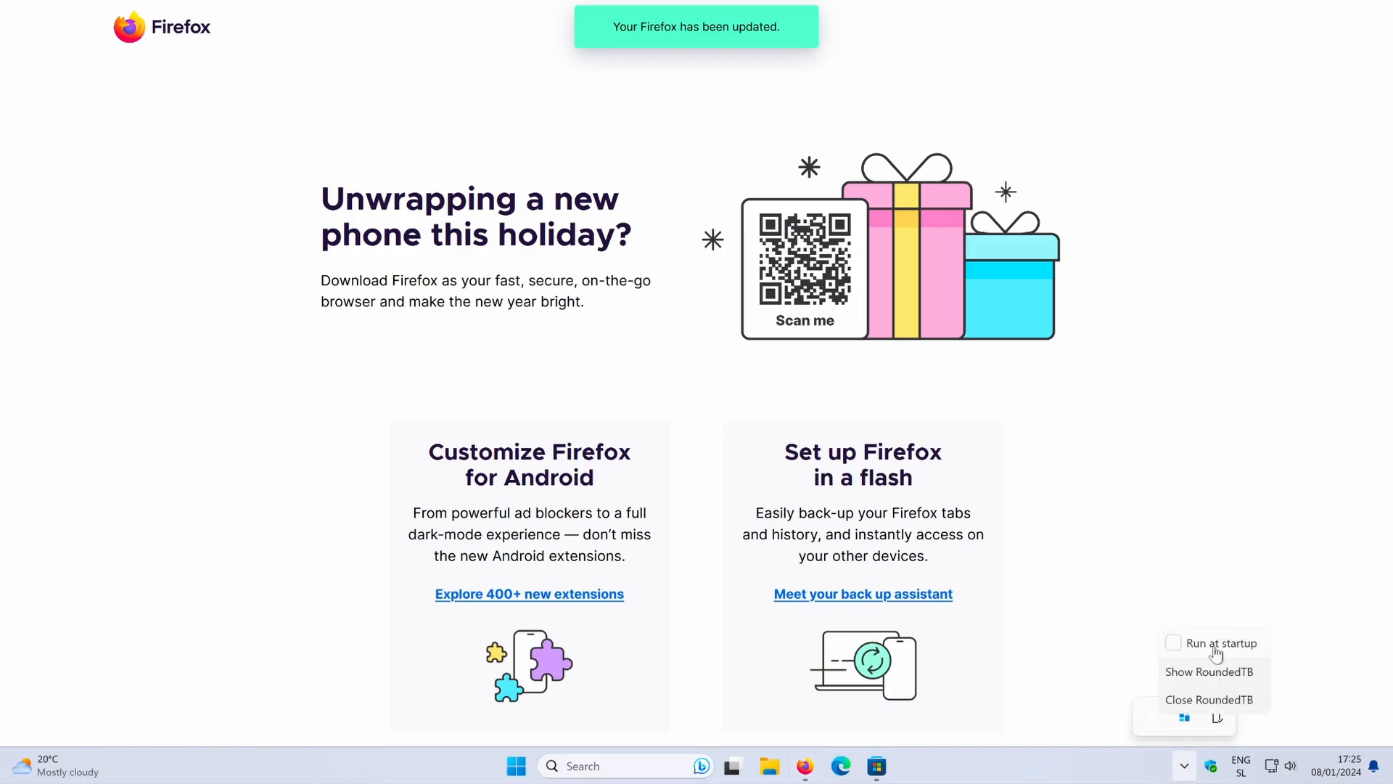
{"action": "mouse_move", "coordinate": [1189, 647]}
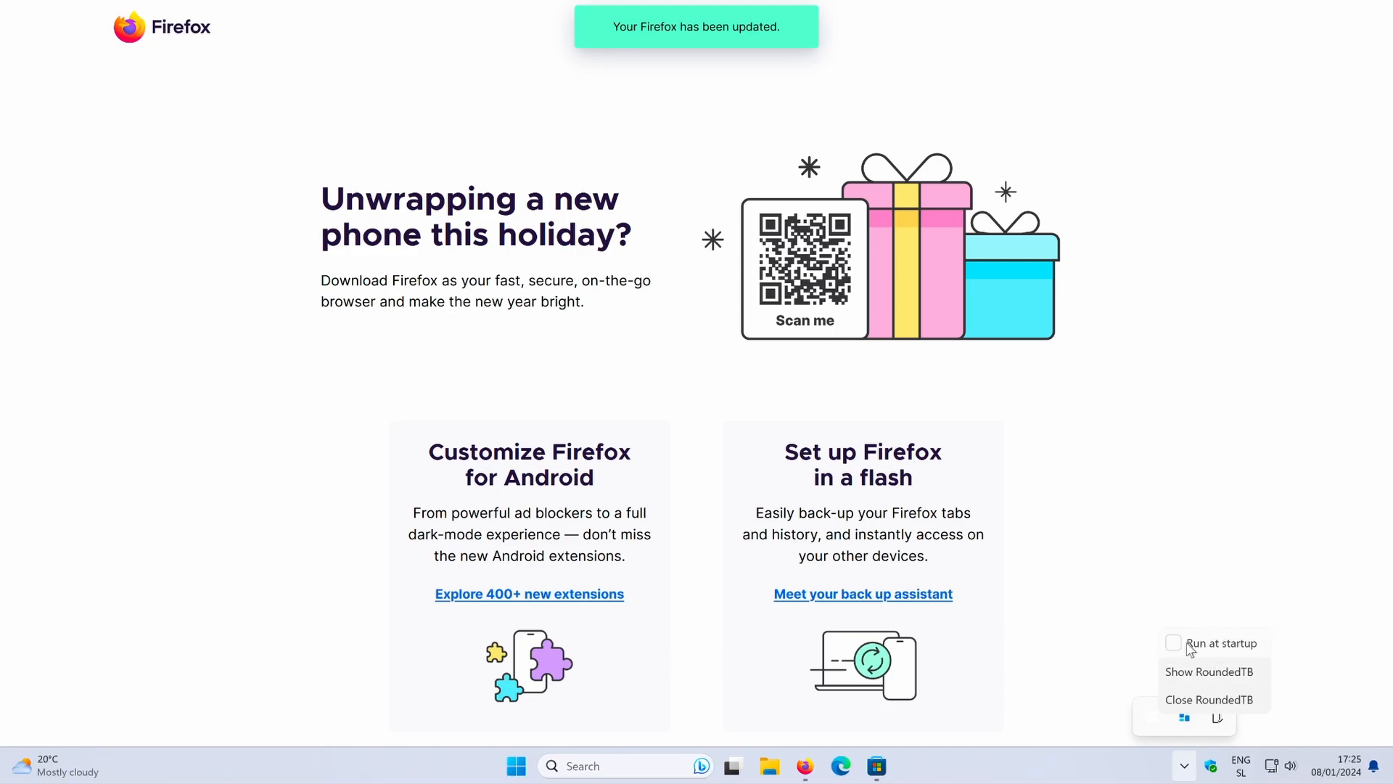
{"action": "left_click", "coordinate": [1174, 642]}
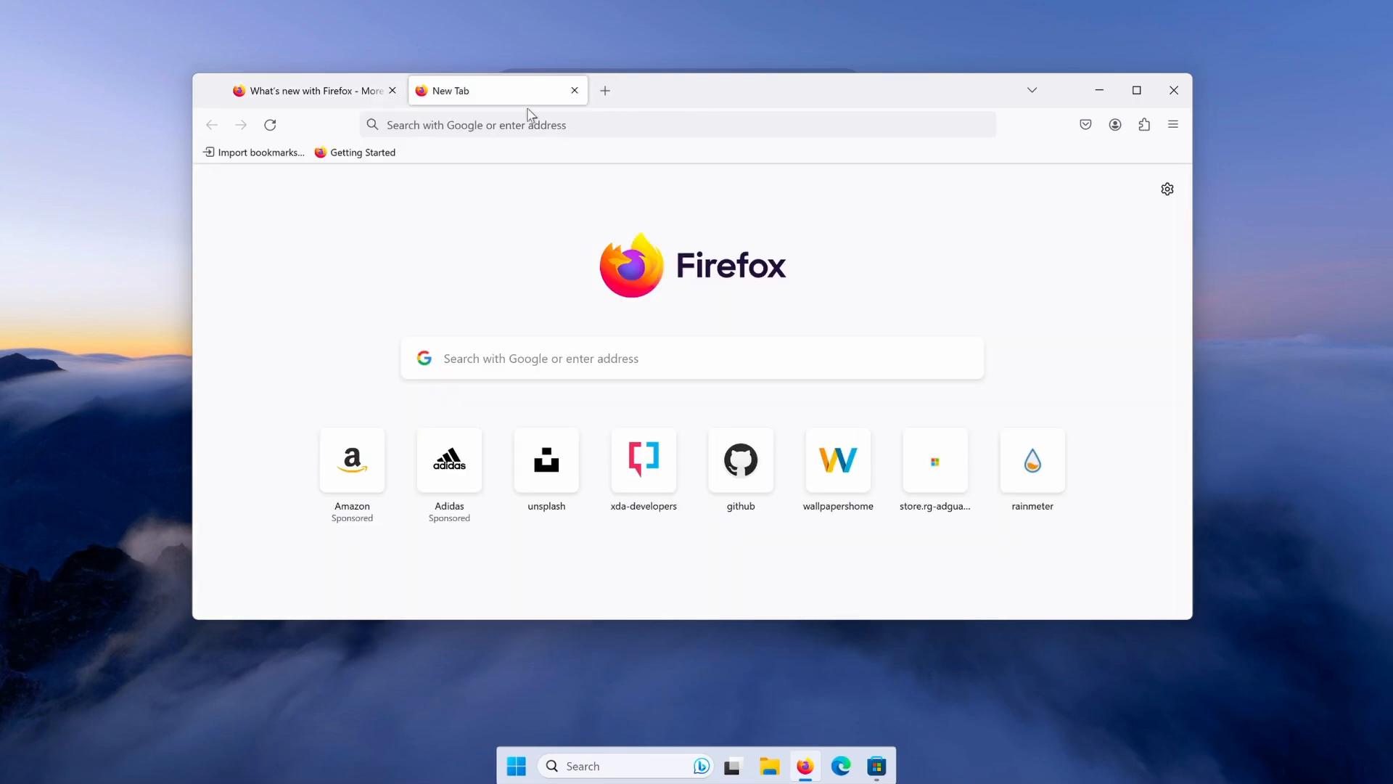
Step: Get Lively Wallpaper from the Microsoft Store, then launch the installed app
{"action": "left_click", "coordinate": [875, 764]}
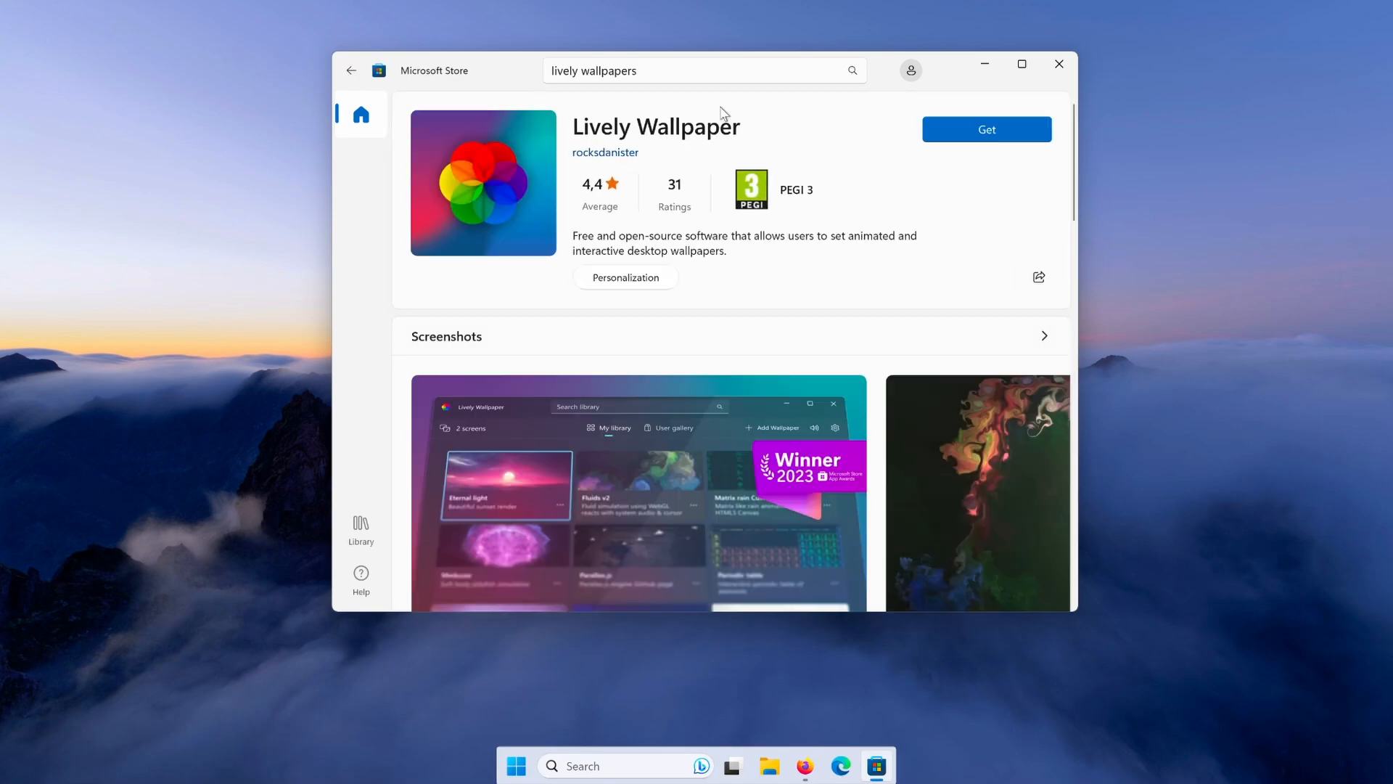
{"action": "left_click", "coordinate": [985, 129]}
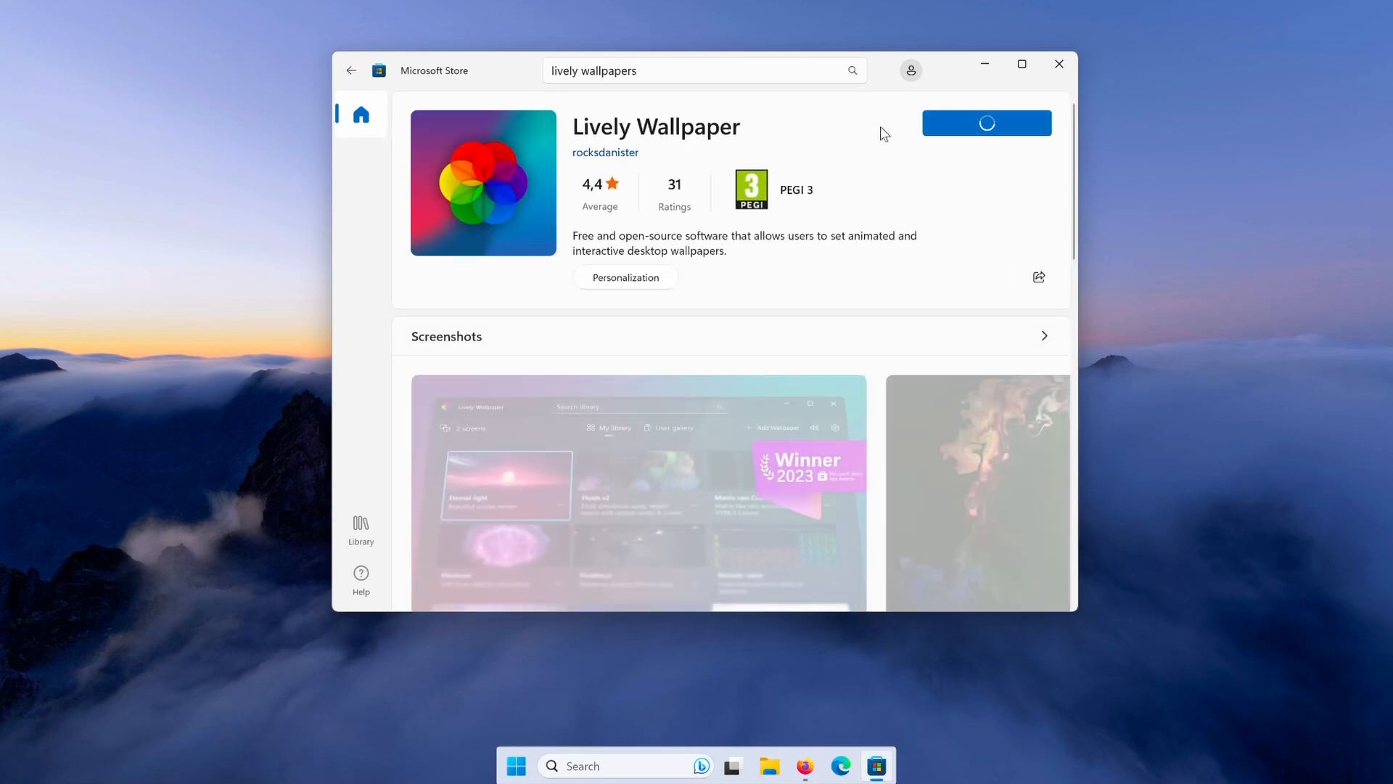
{"action": "left_click", "coordinate": [986, 122]}
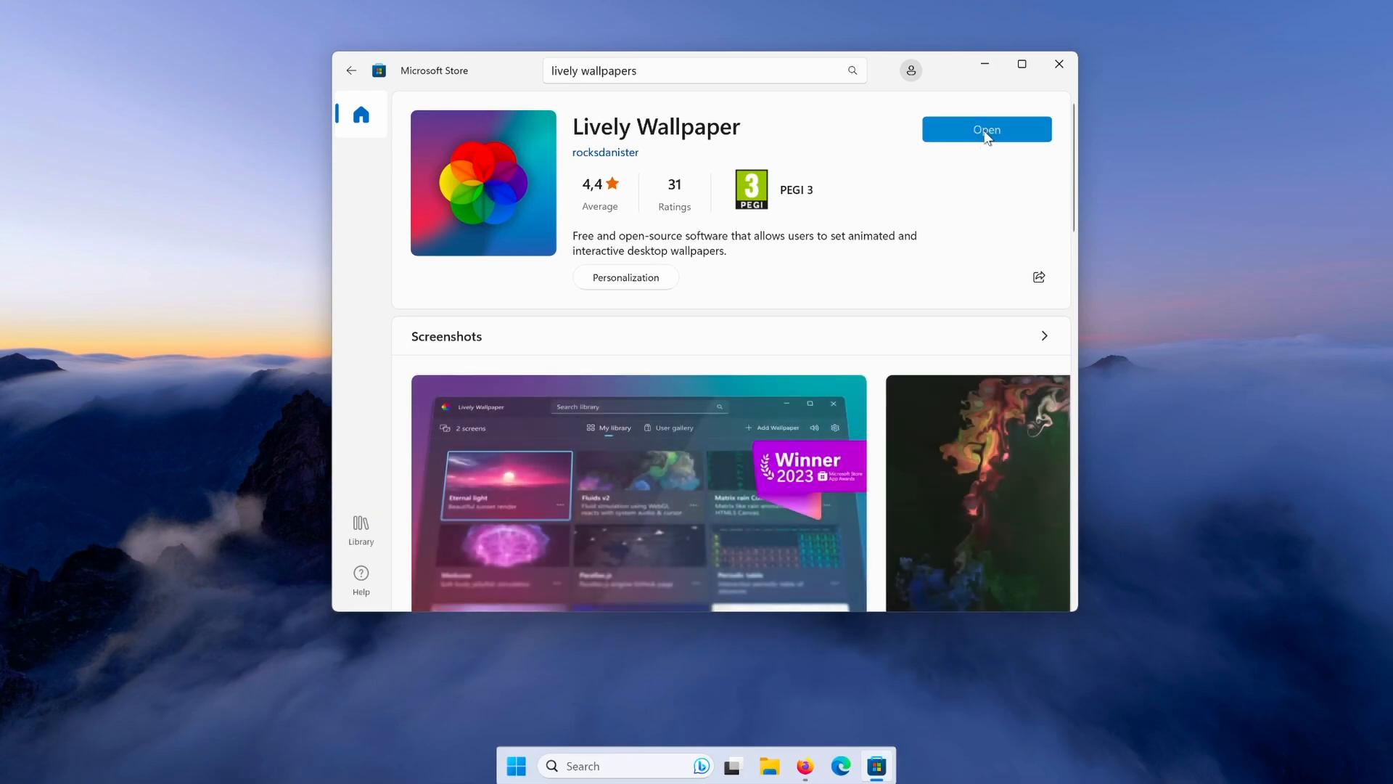
{"action": "left_click", "coordinate": [985, 129]}
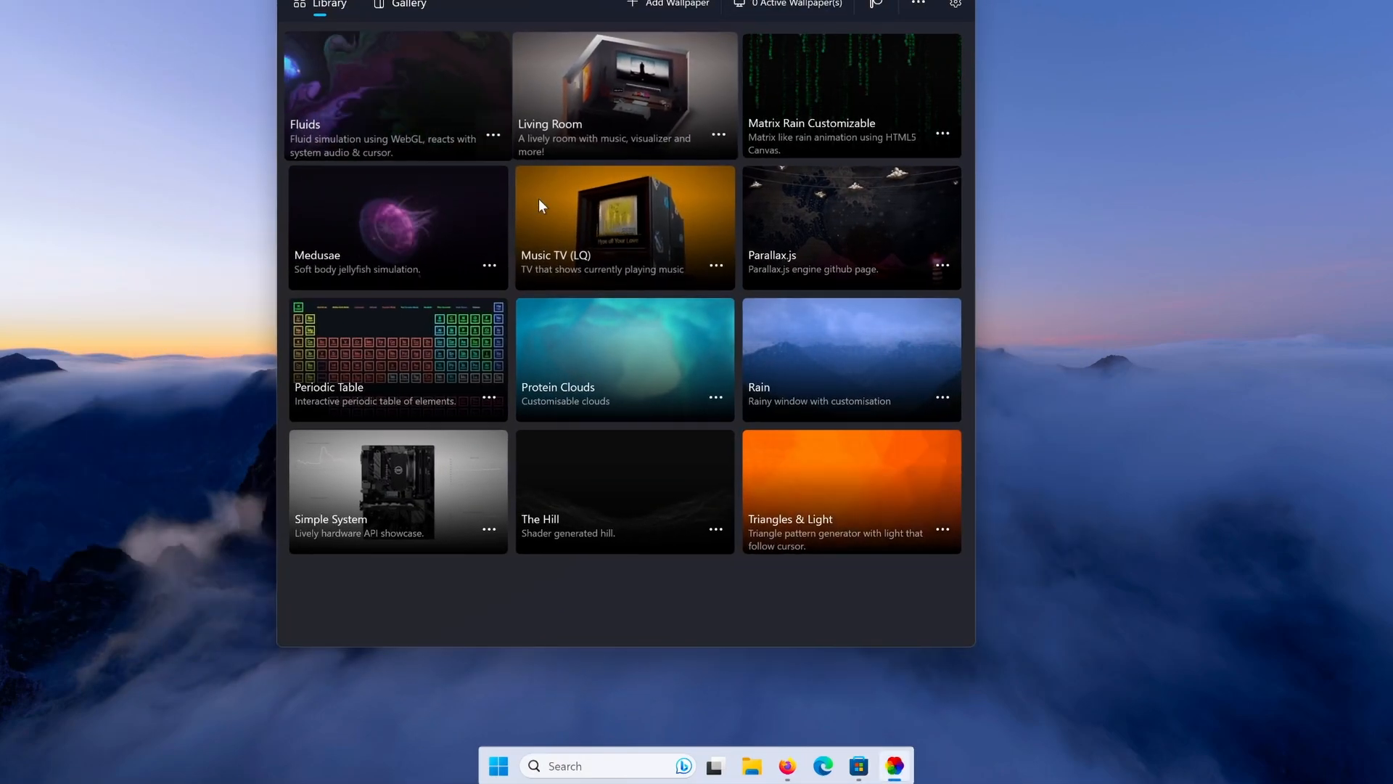
{"action": "mouse_move", "coordinate": [832, 341]}
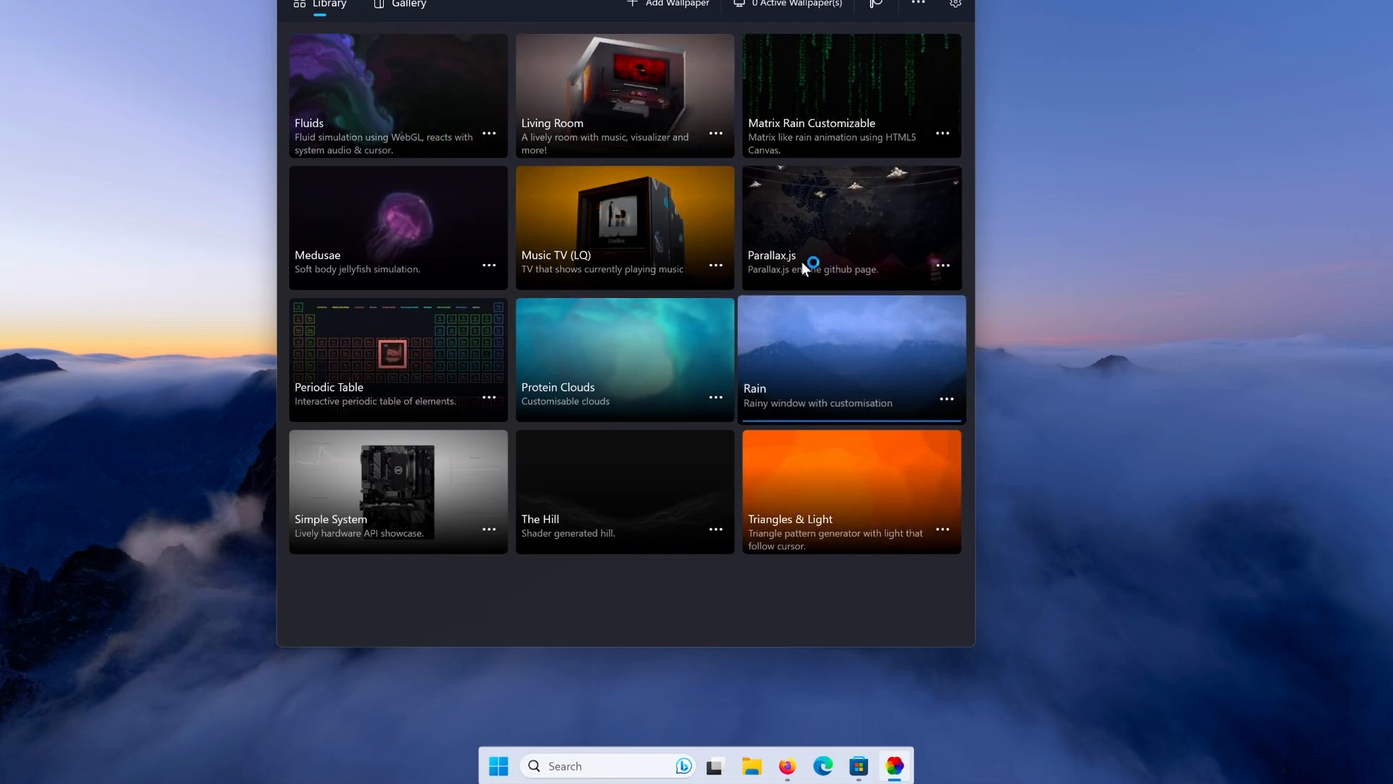
{"action": "mouse_move", "coordinate": [241, 206]}
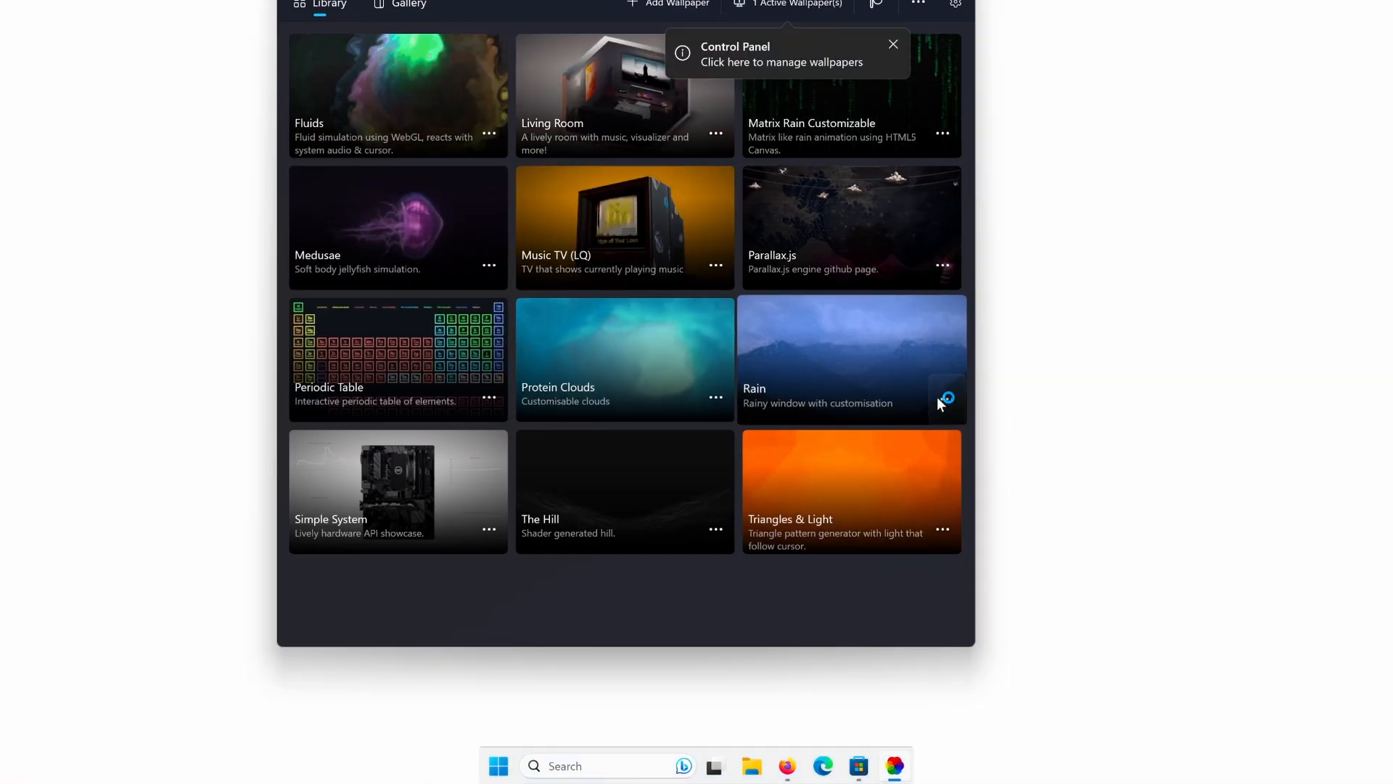
Step: Apply the Rain animated wallpaper and bring up its Customize settings
{"action": "left_click", "coordinate": [945, 397]}
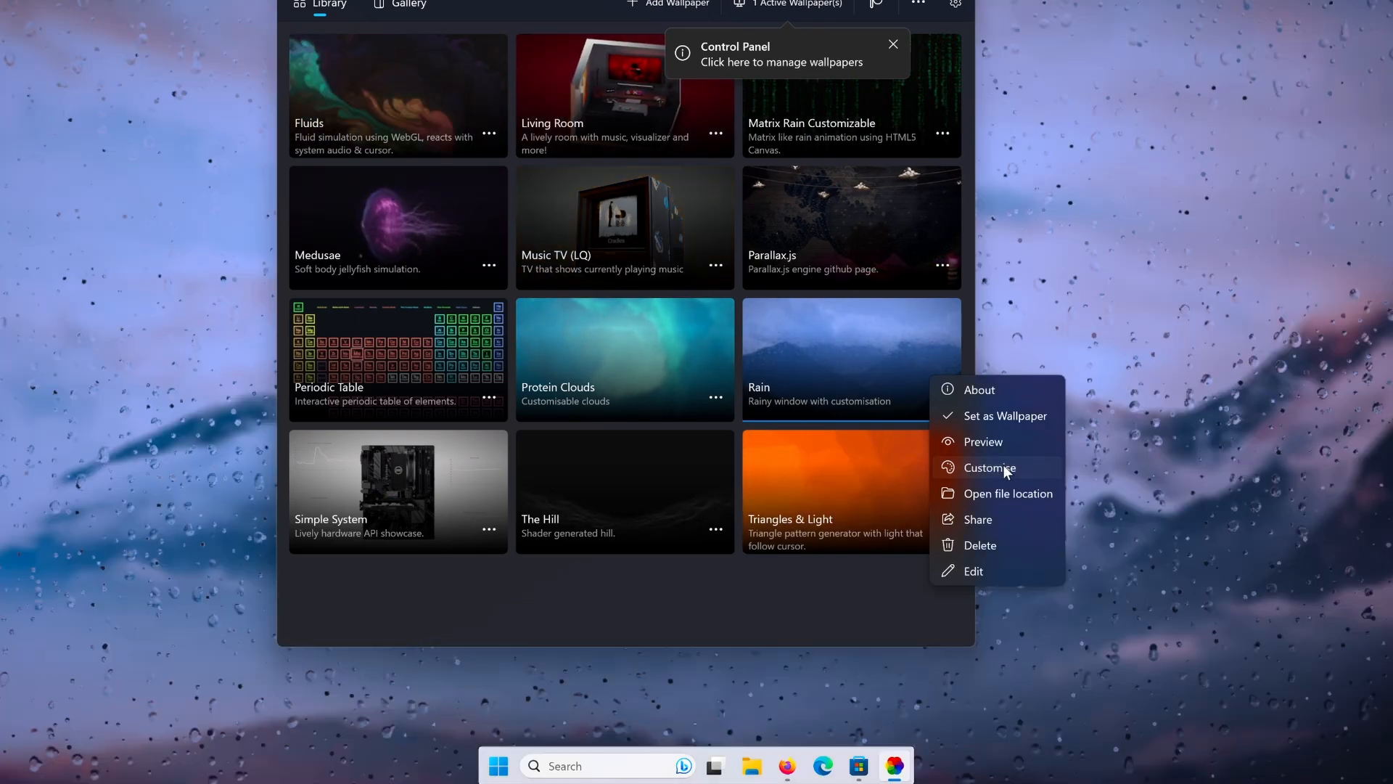
{"action": "left_click", "coordinate": [989, 468]}
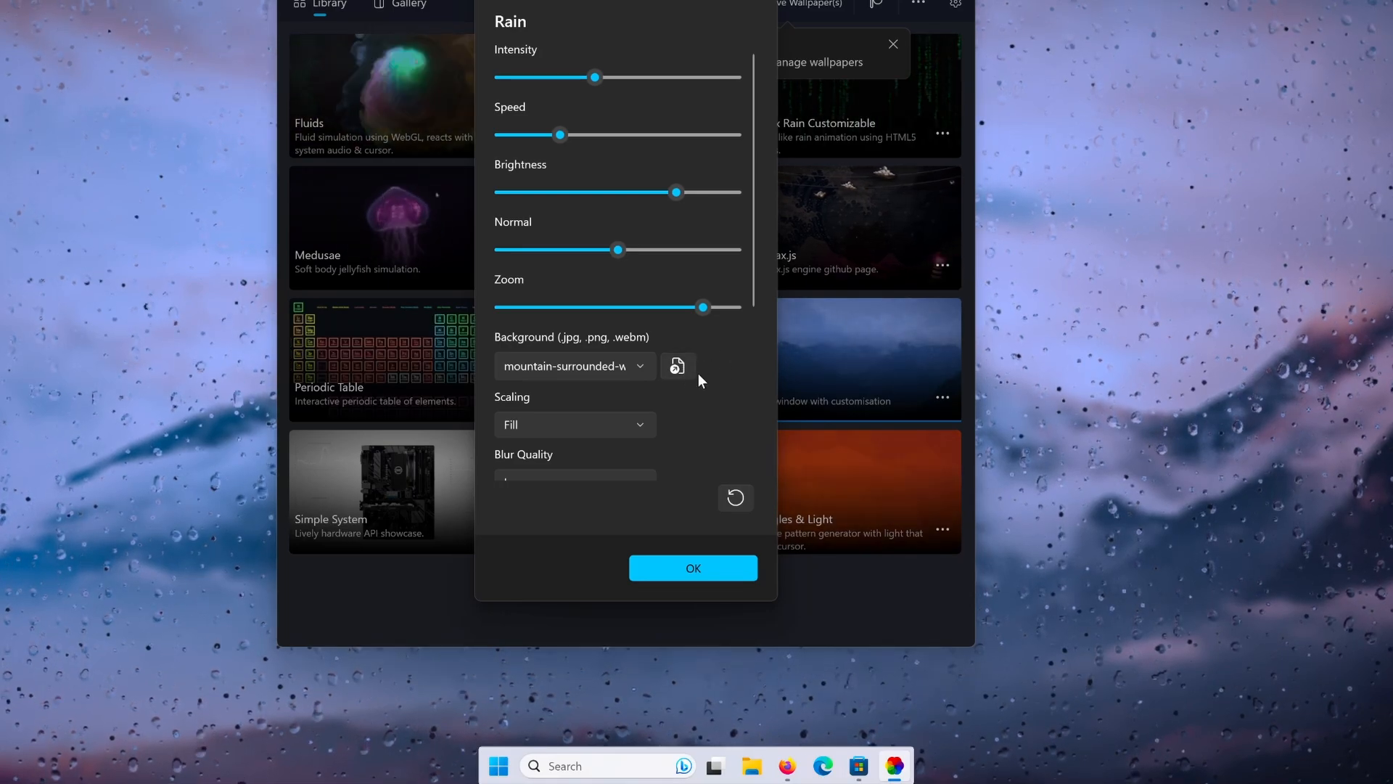
Step: Set the Rain background to the downloaded colin-watts Unsplash JPG from Downloads
{"action": "left_click", "coordinate": [677, 365]}
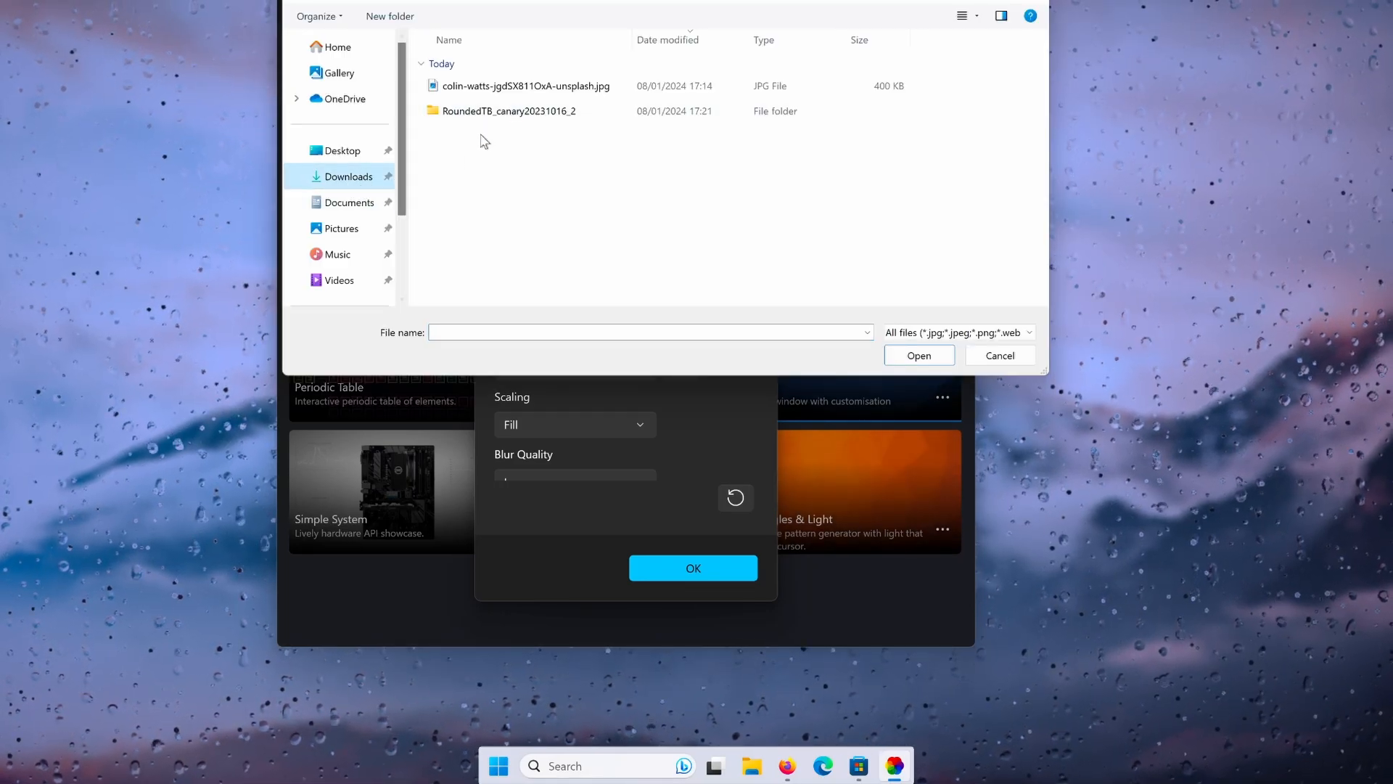
{"action": "left_click", "coordinate": [525, 86]}
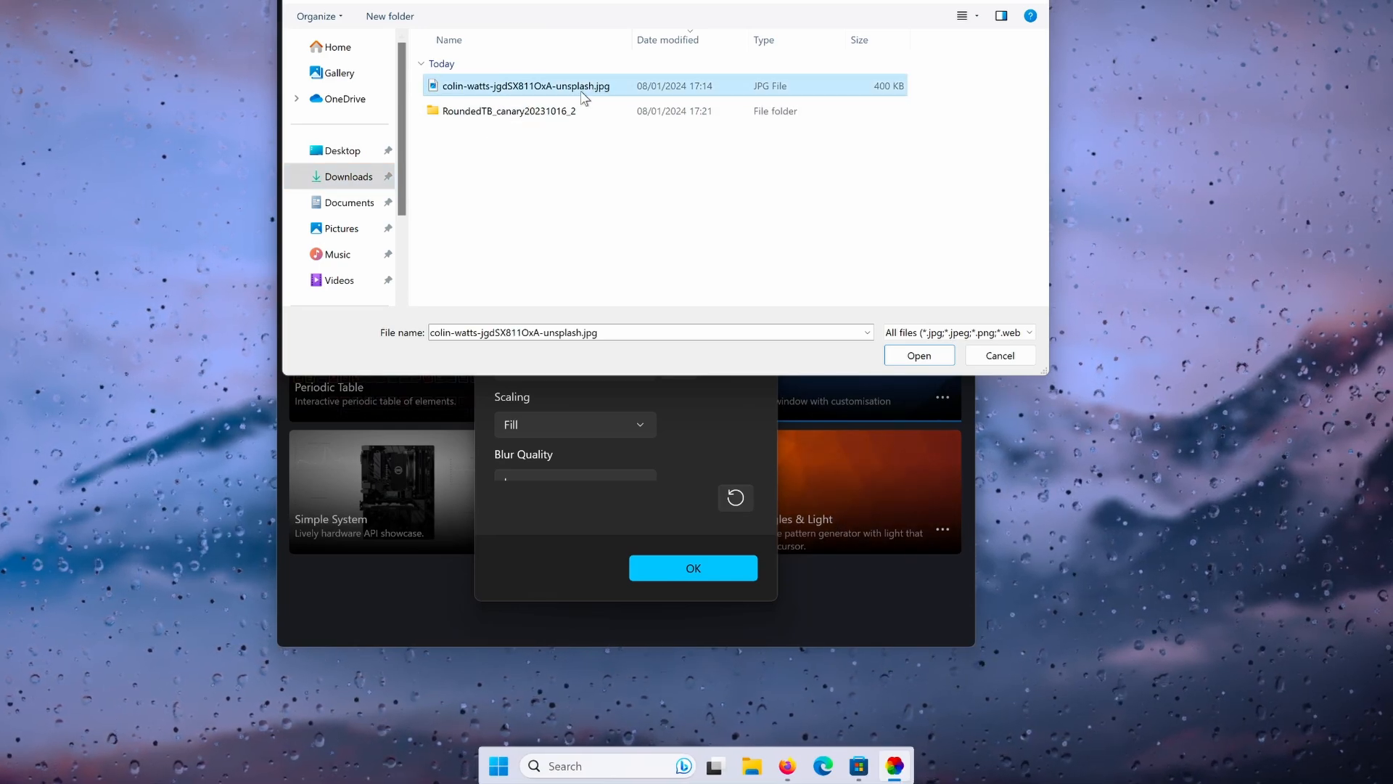
{"action": "mouse_move", "coordinate": [625, 105]}
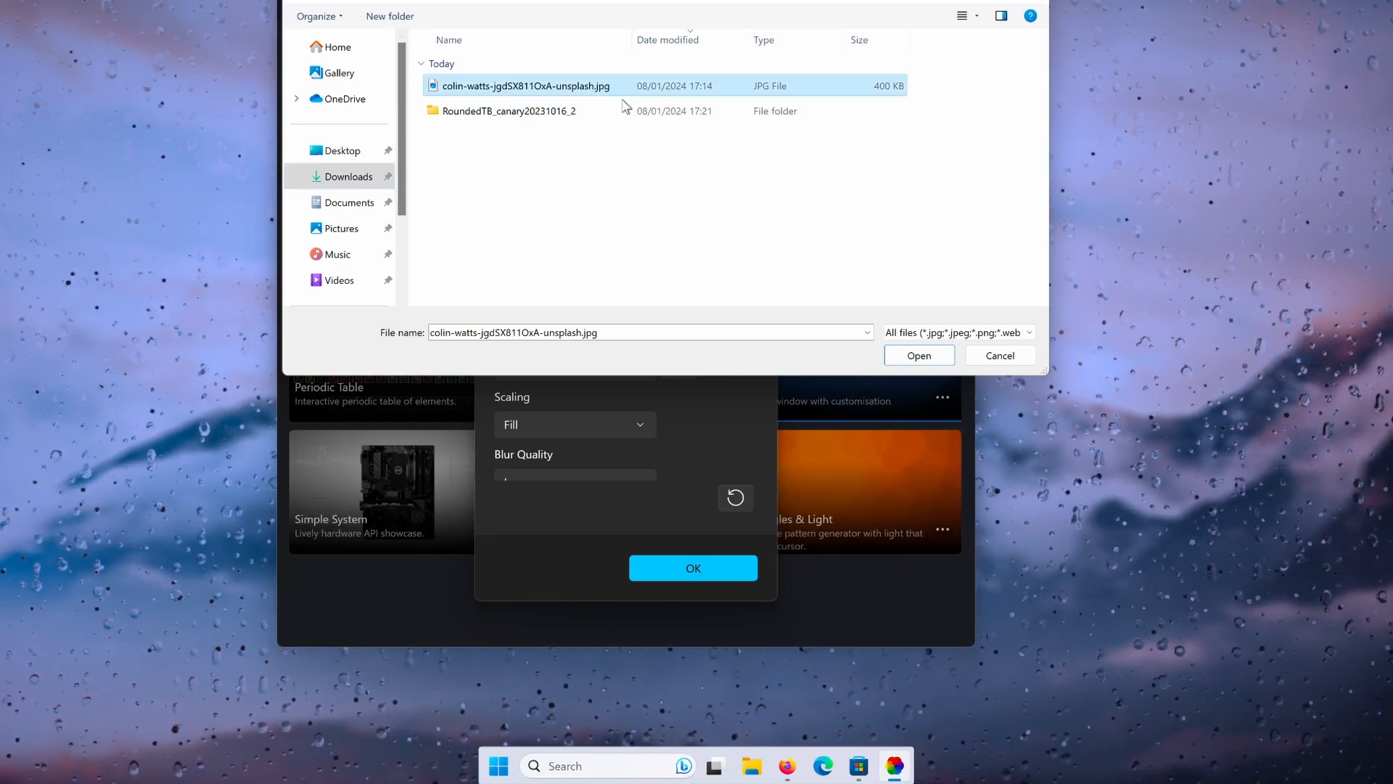
{"action": "mouse_move", "coordinate": [616, 188]}
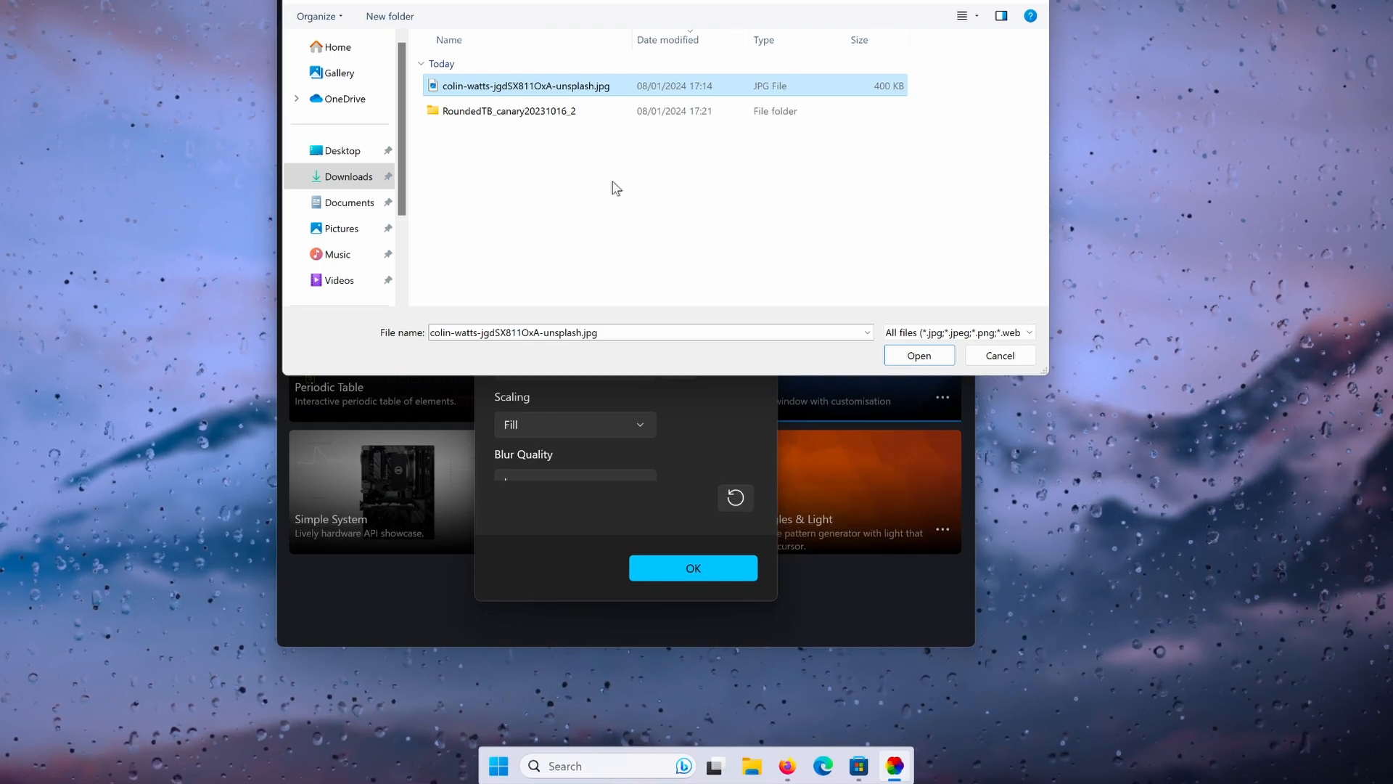
{"action": "mouse_move", "coordinate": [919, 356]}
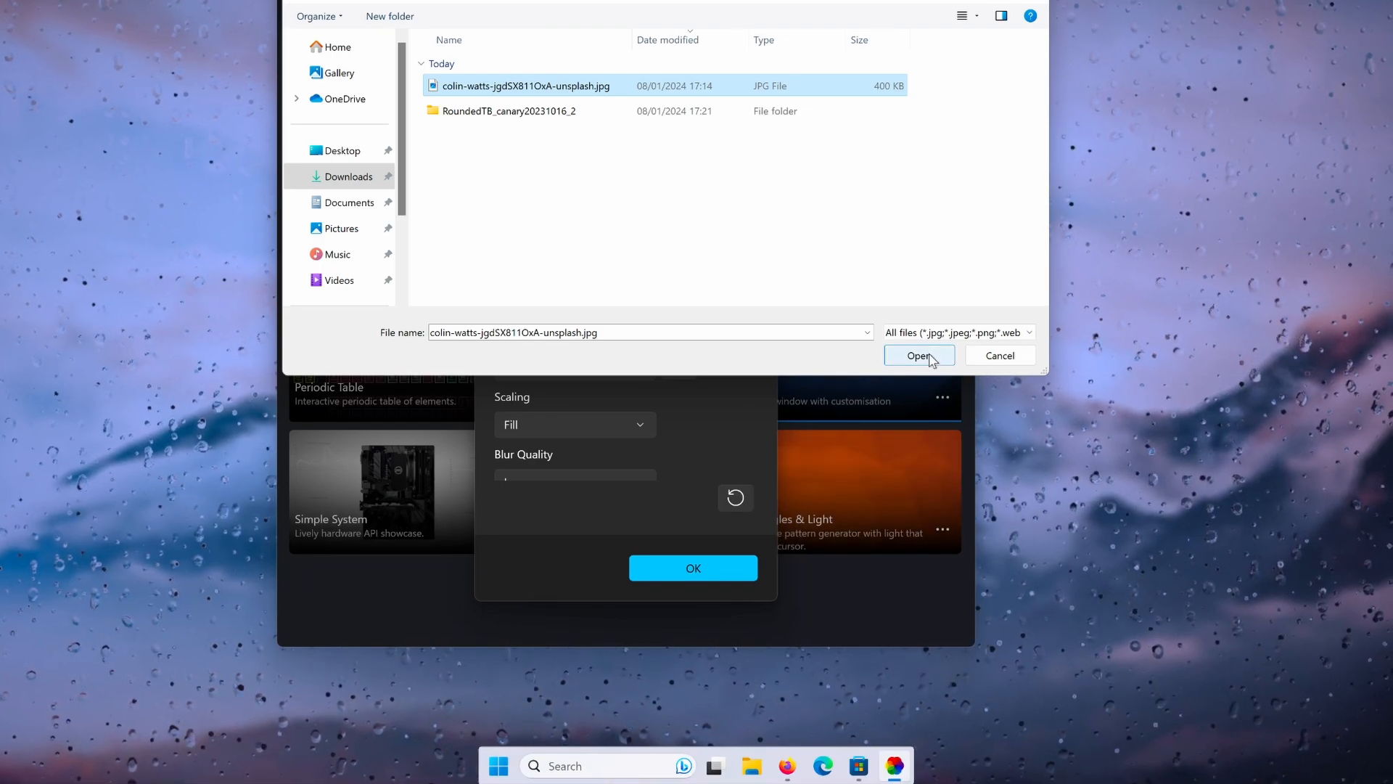
{"action": "left_click", "coordinate": [919, 356]}
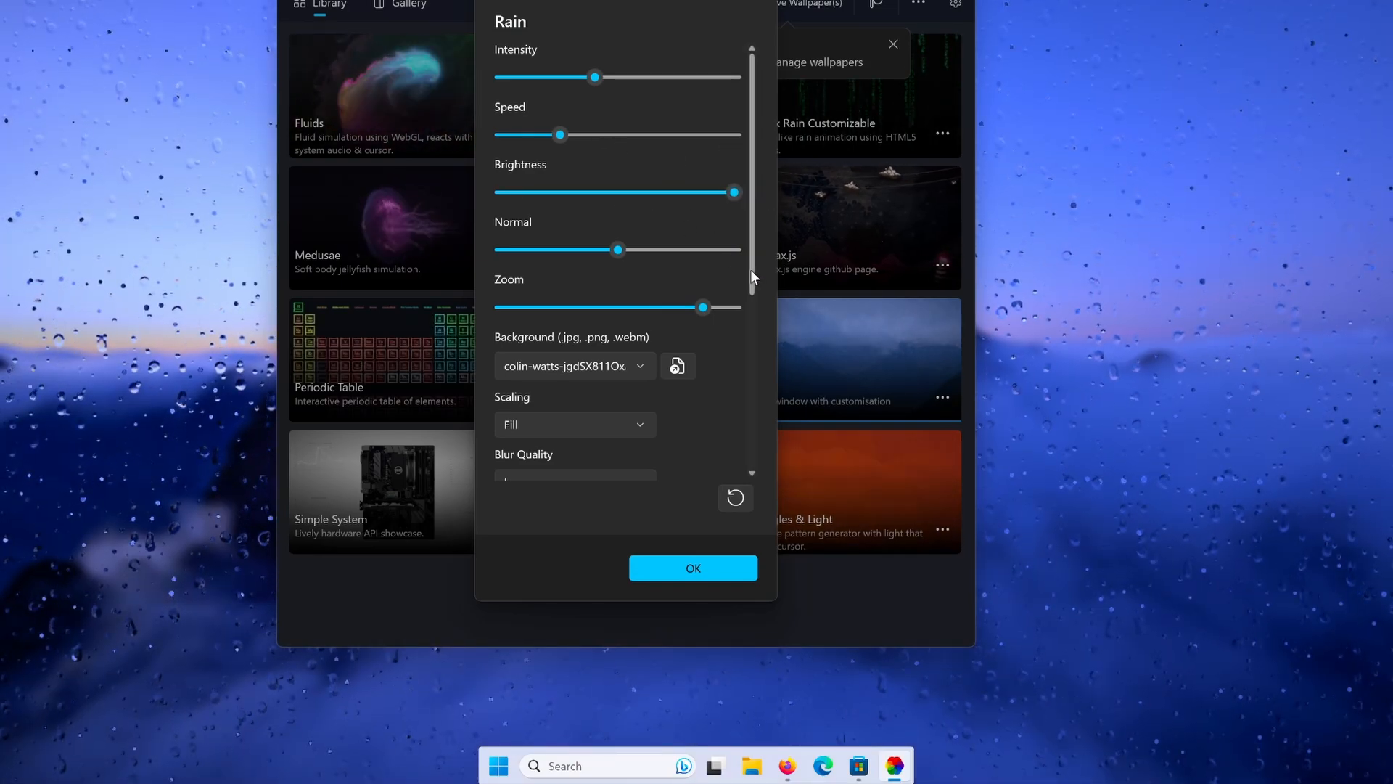
Step: Turn off Post Processing and lower the rain Intensity to 30
{"action": "scroll", "scroll_direction": "down", "scroll_amount": 3}
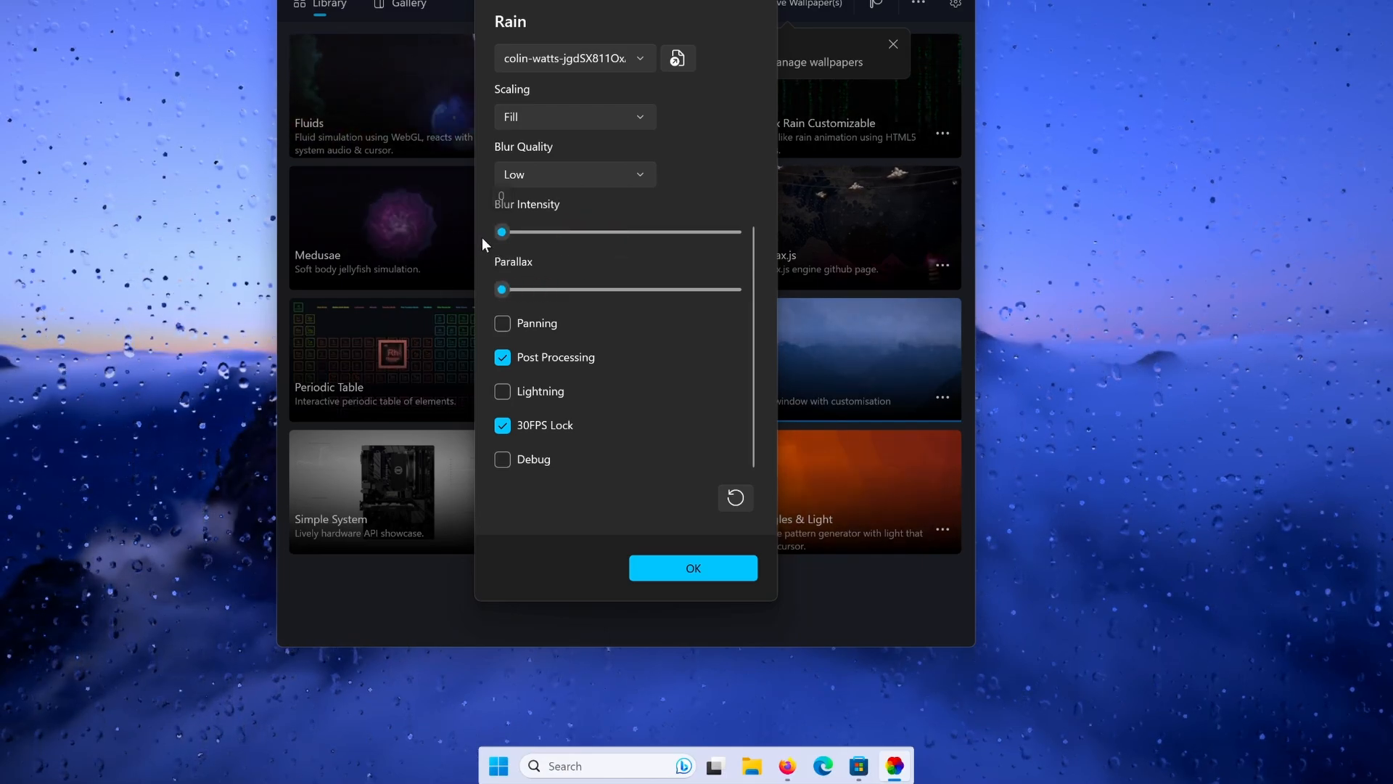
{"action": "left_click", "coordinate": [502, 357]}
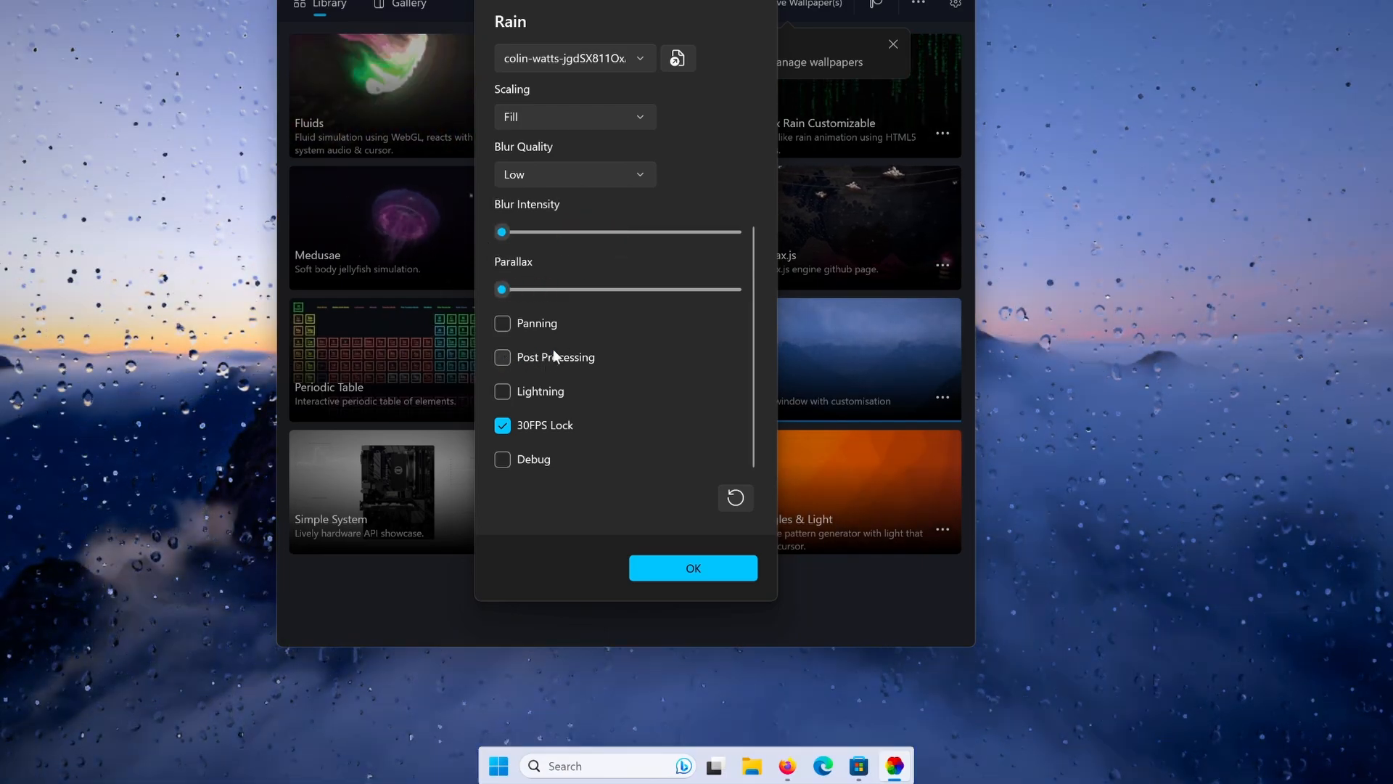
{"action": "scroll", "scroll_direction": "up", "scroll_amount": 3}
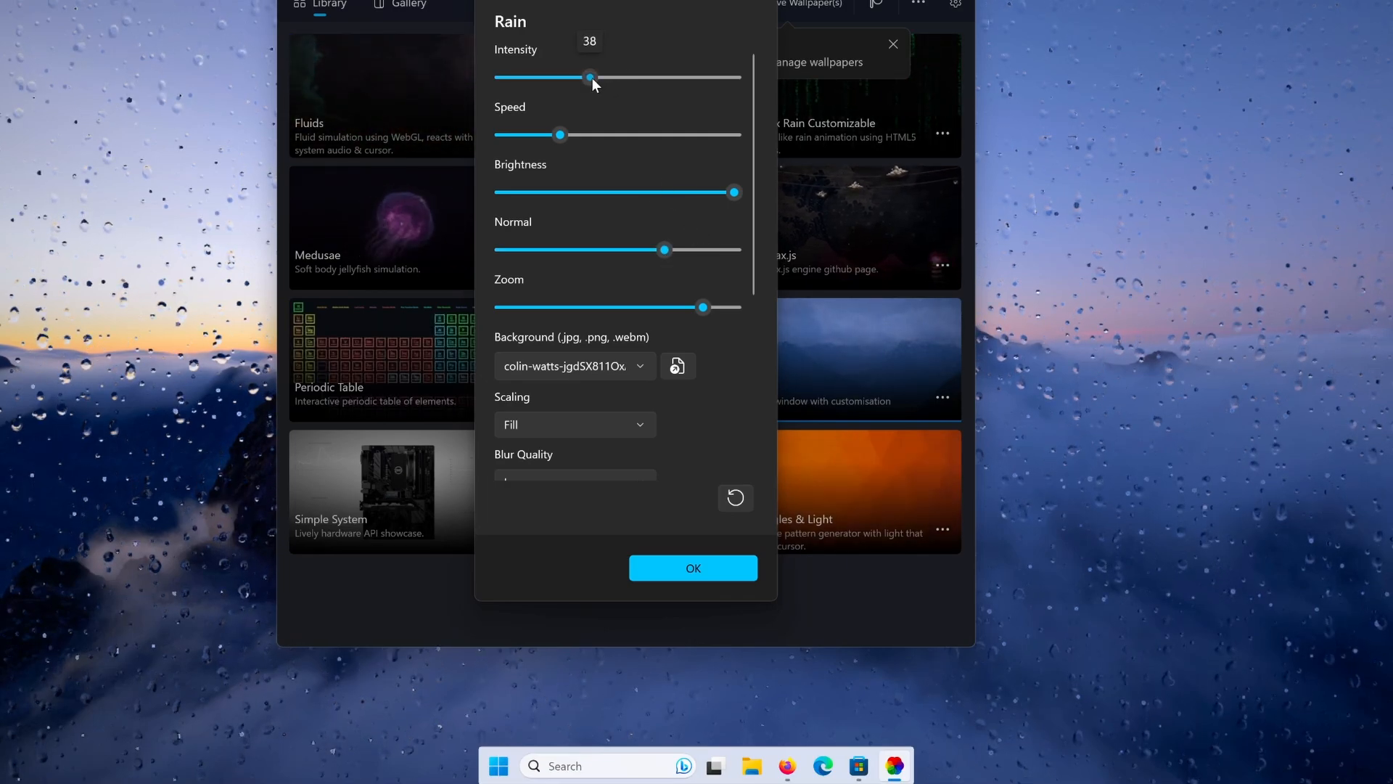
{"action": "left_click_drag", "start_coordinate": [590, 78], "coordinate": [570, 78]}
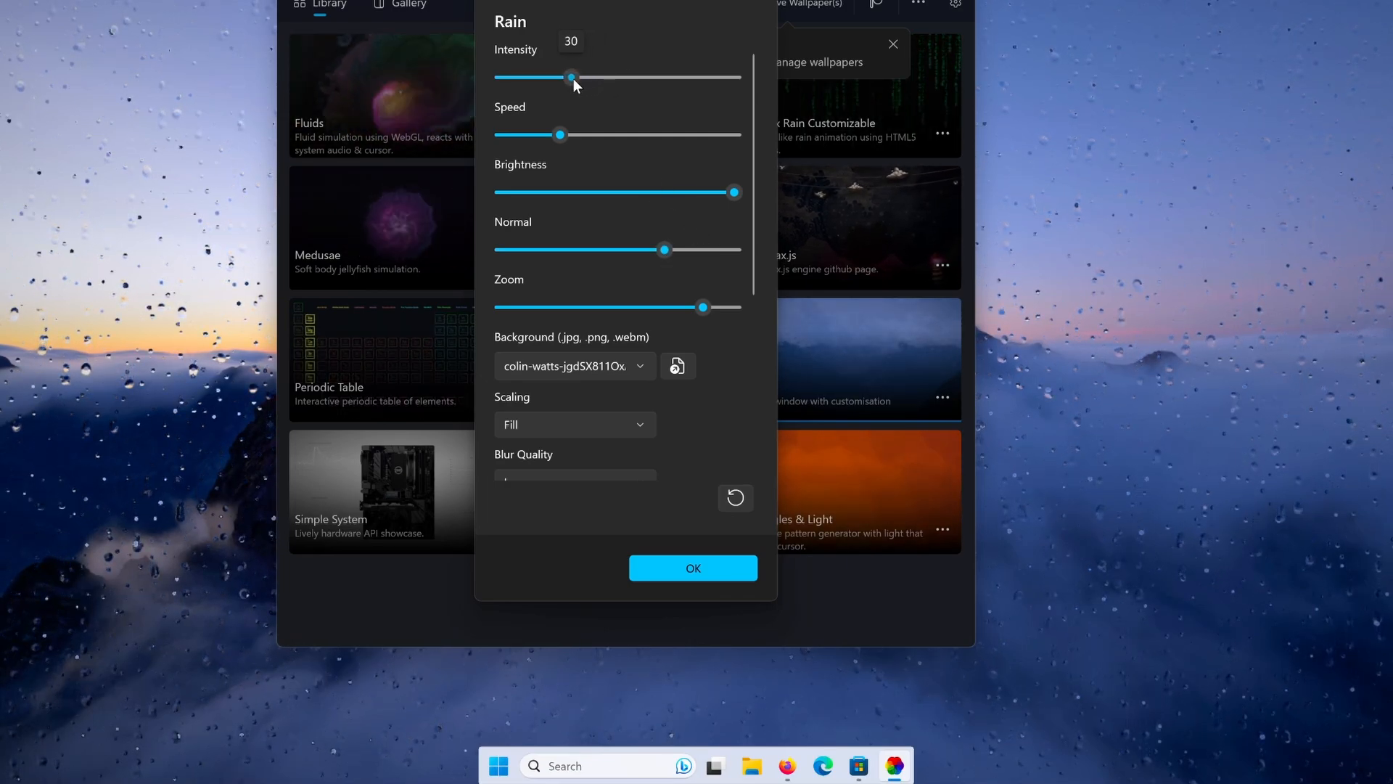
{"action": "left_click", "coordinate": [692, 567]}
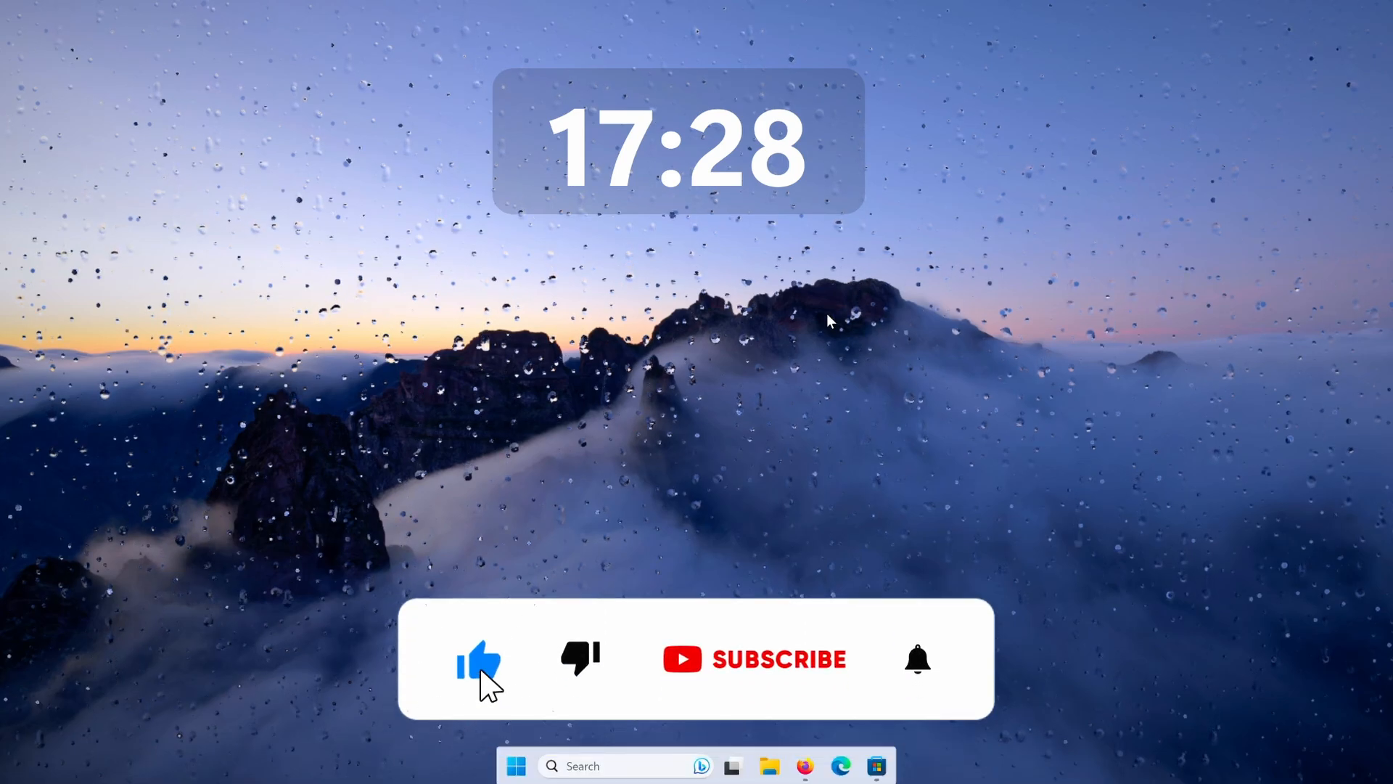
Step: Confirm the Rain customisation and return to the rain-animated mountain desktop
{"action": "left_click", "coordinate": [755, 659]}
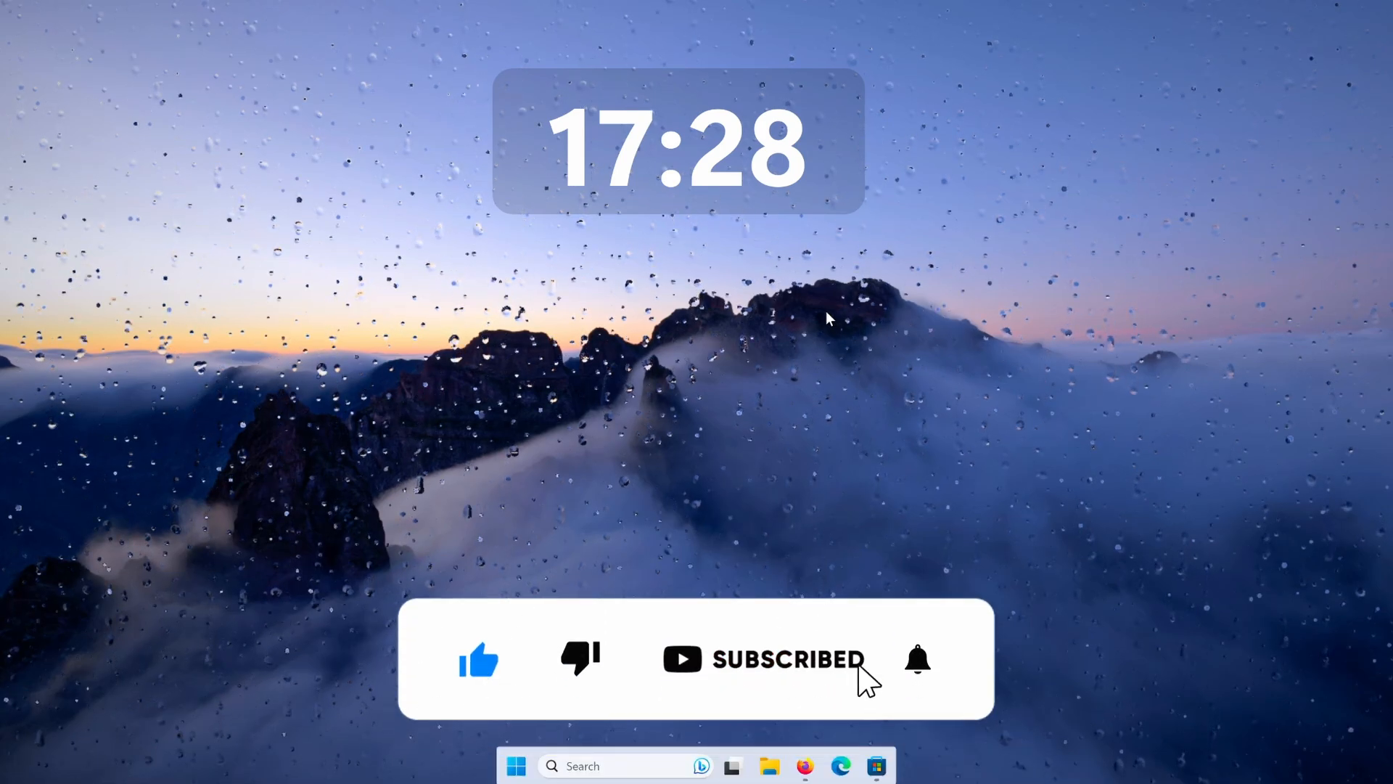
{"action": "left_click", "coordinate": [918, 658]}
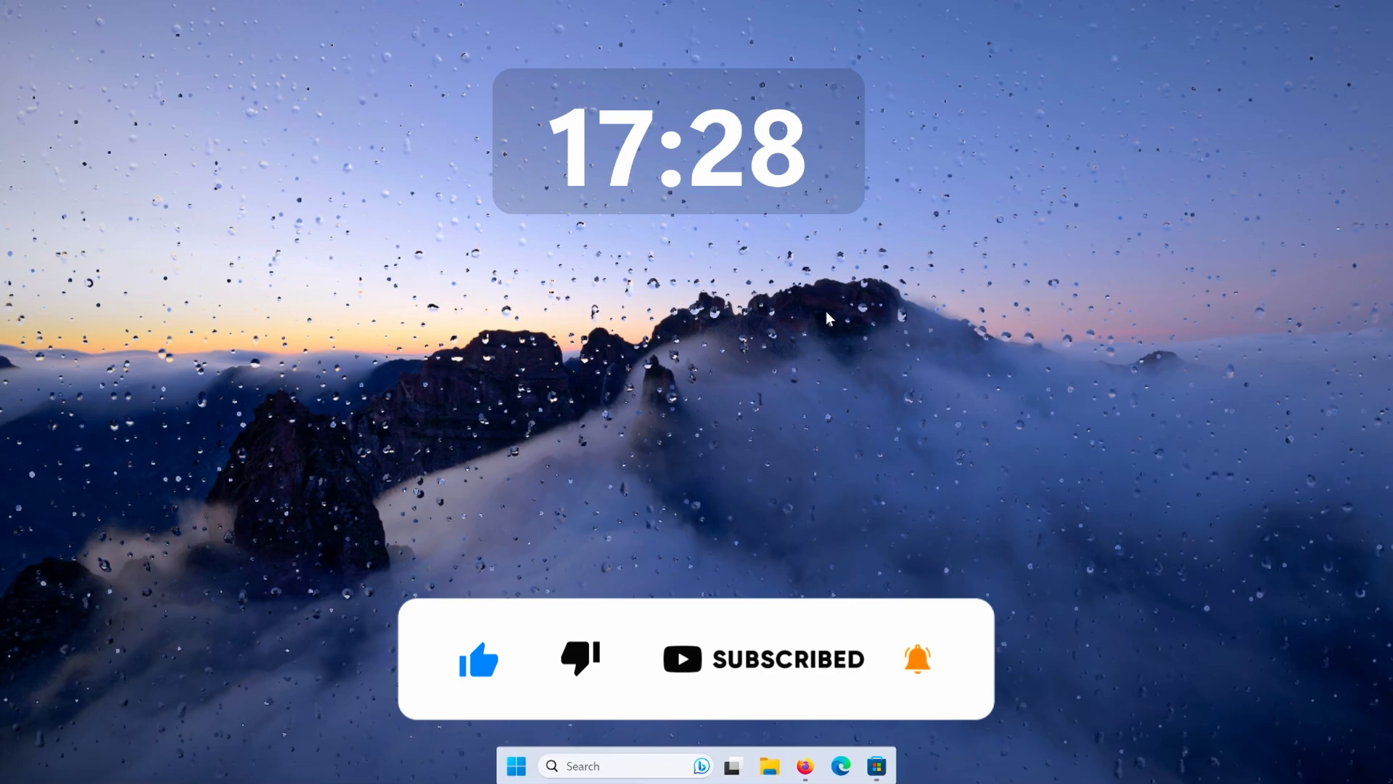